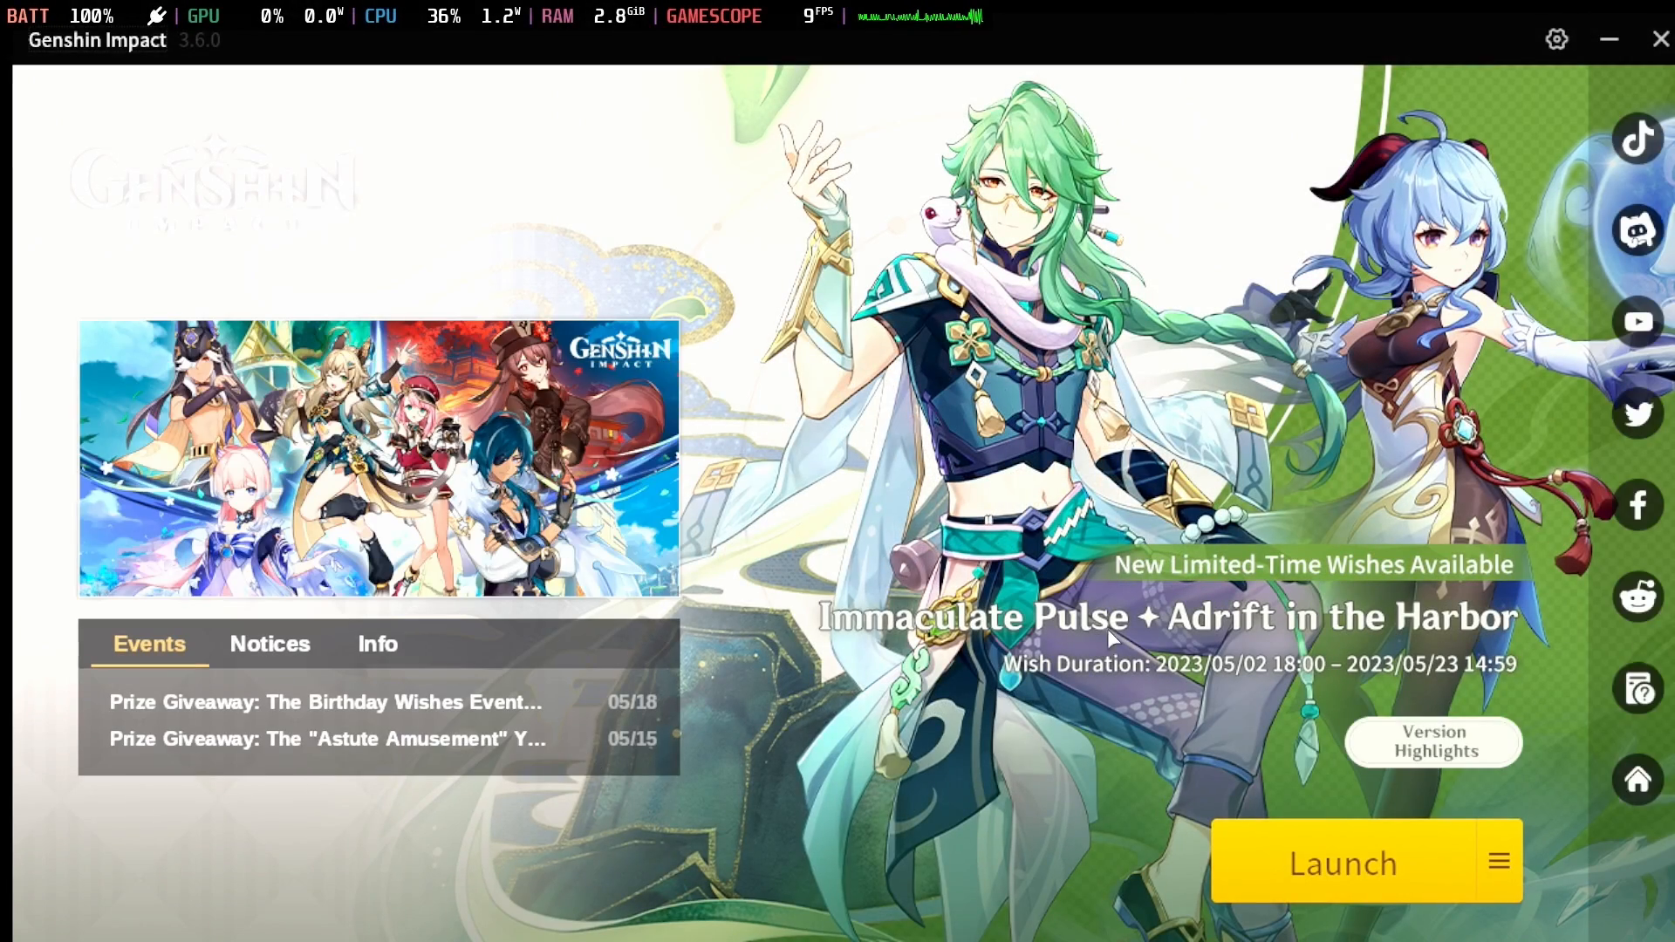
# - Launch Genshin Impact from its launcher, get past the start screen, then quit to the desktop
pyautogui.click(1343, 863)
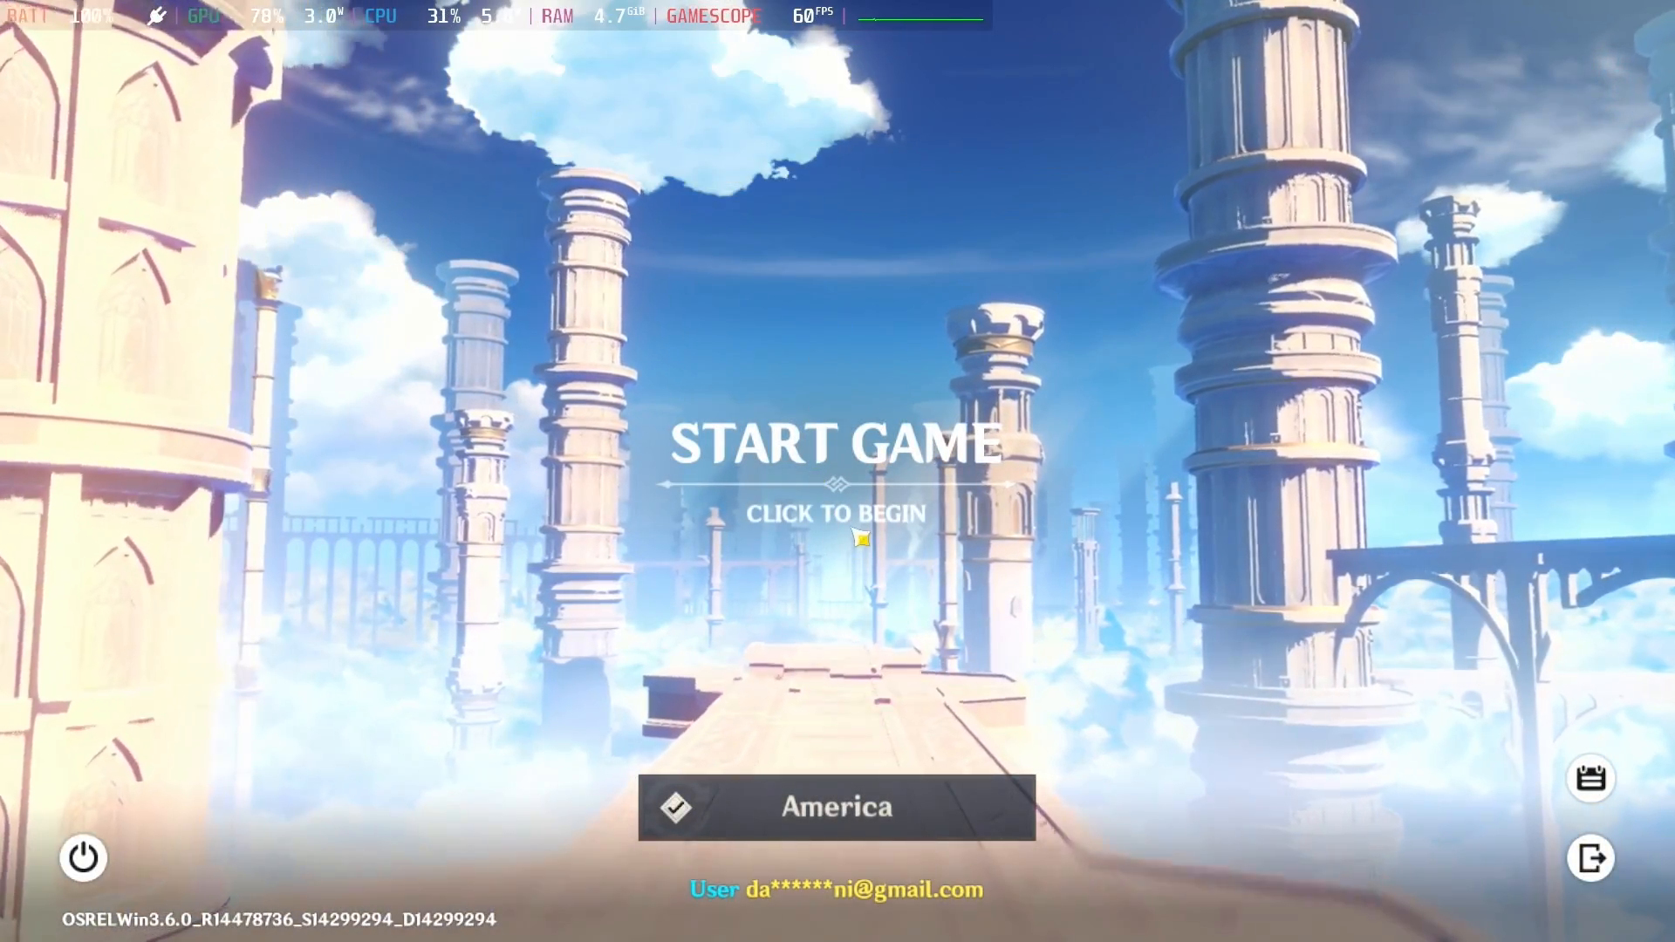
pyautogui.click(837, 512)
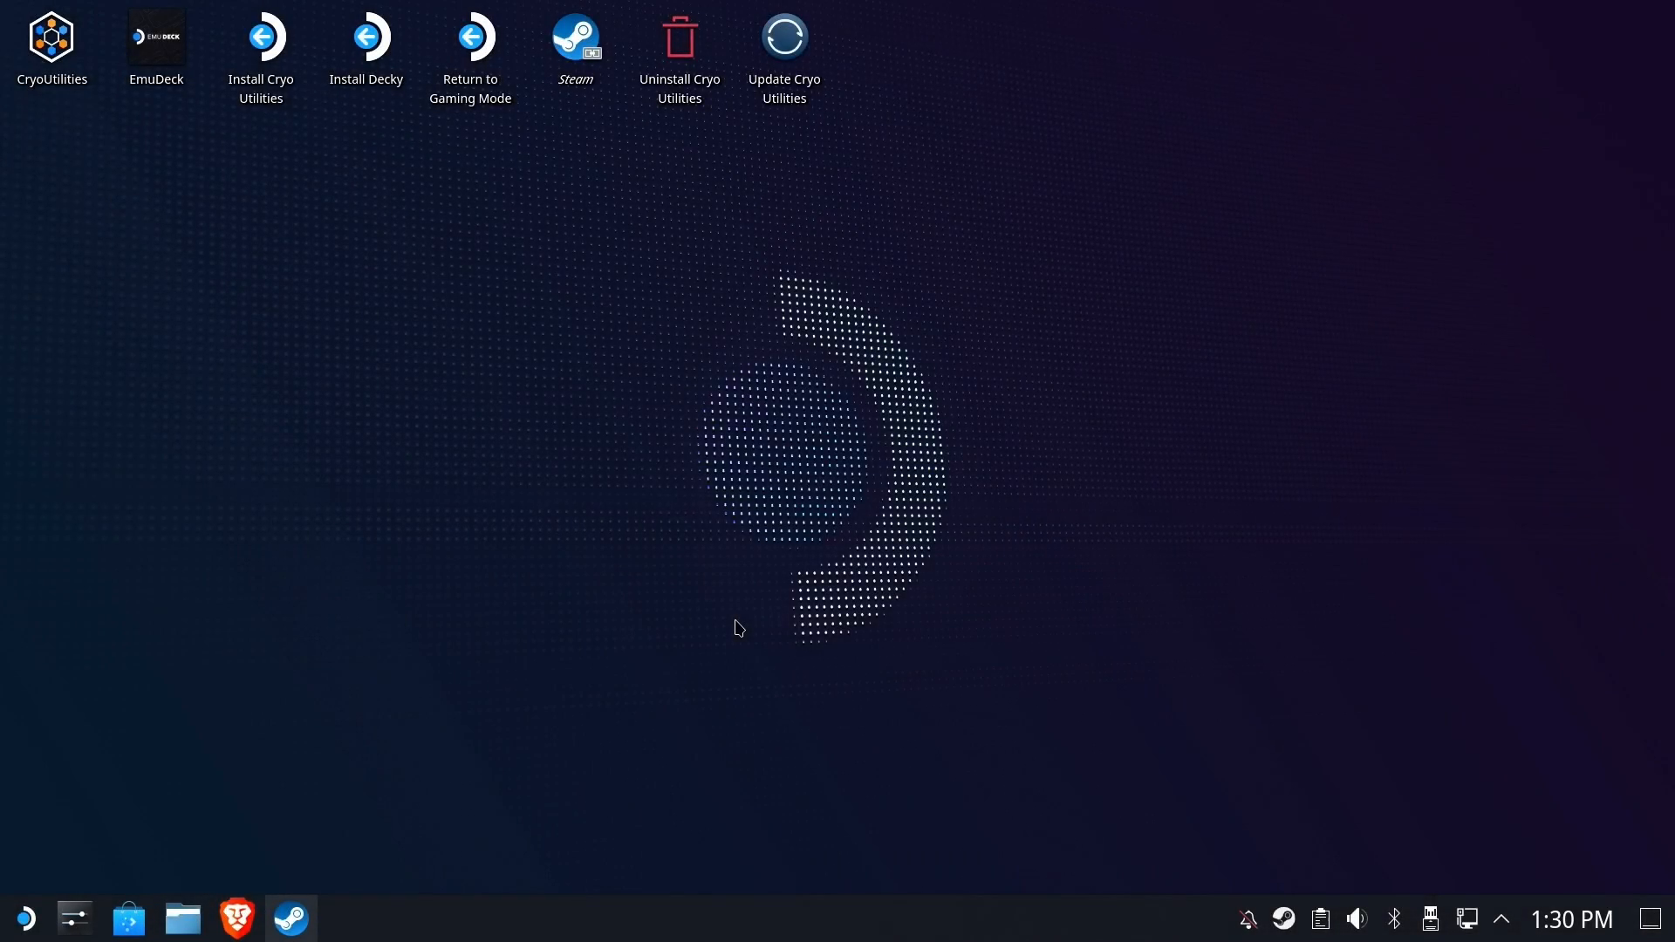
pyautogui.moveTo(744, 621)
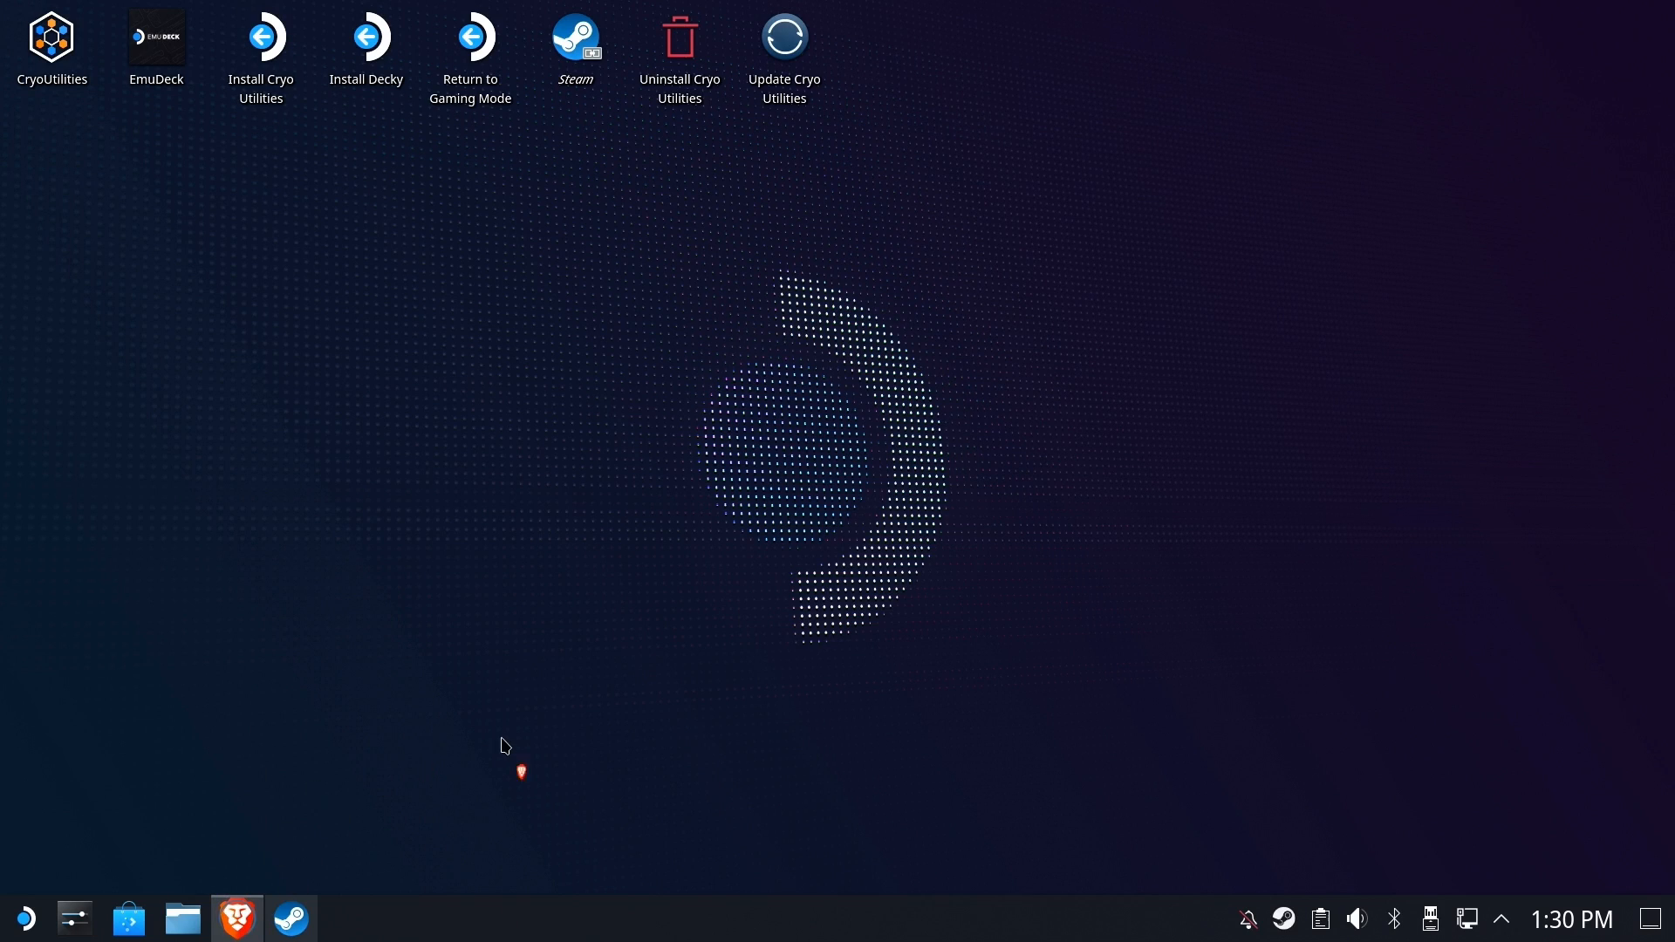
# - In Brave, search 'genshin', download the PC installer from genshin.hoyoverse.com, then close Brave
pyautogui.click(236, 918)
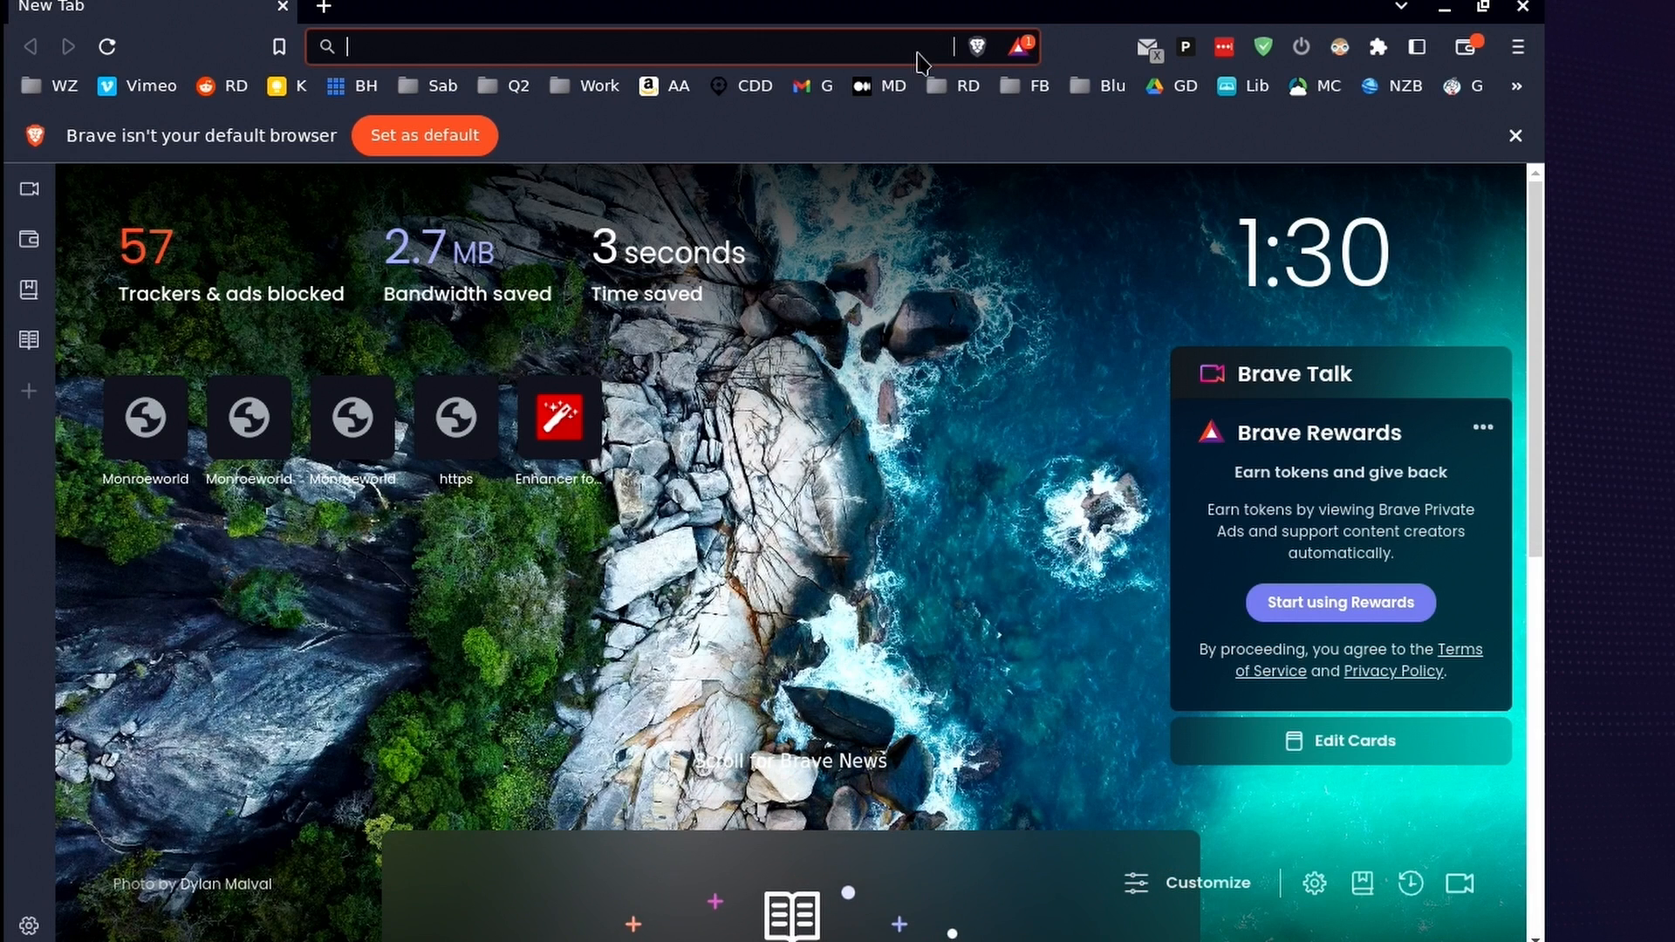
pyautogui.write('ger')
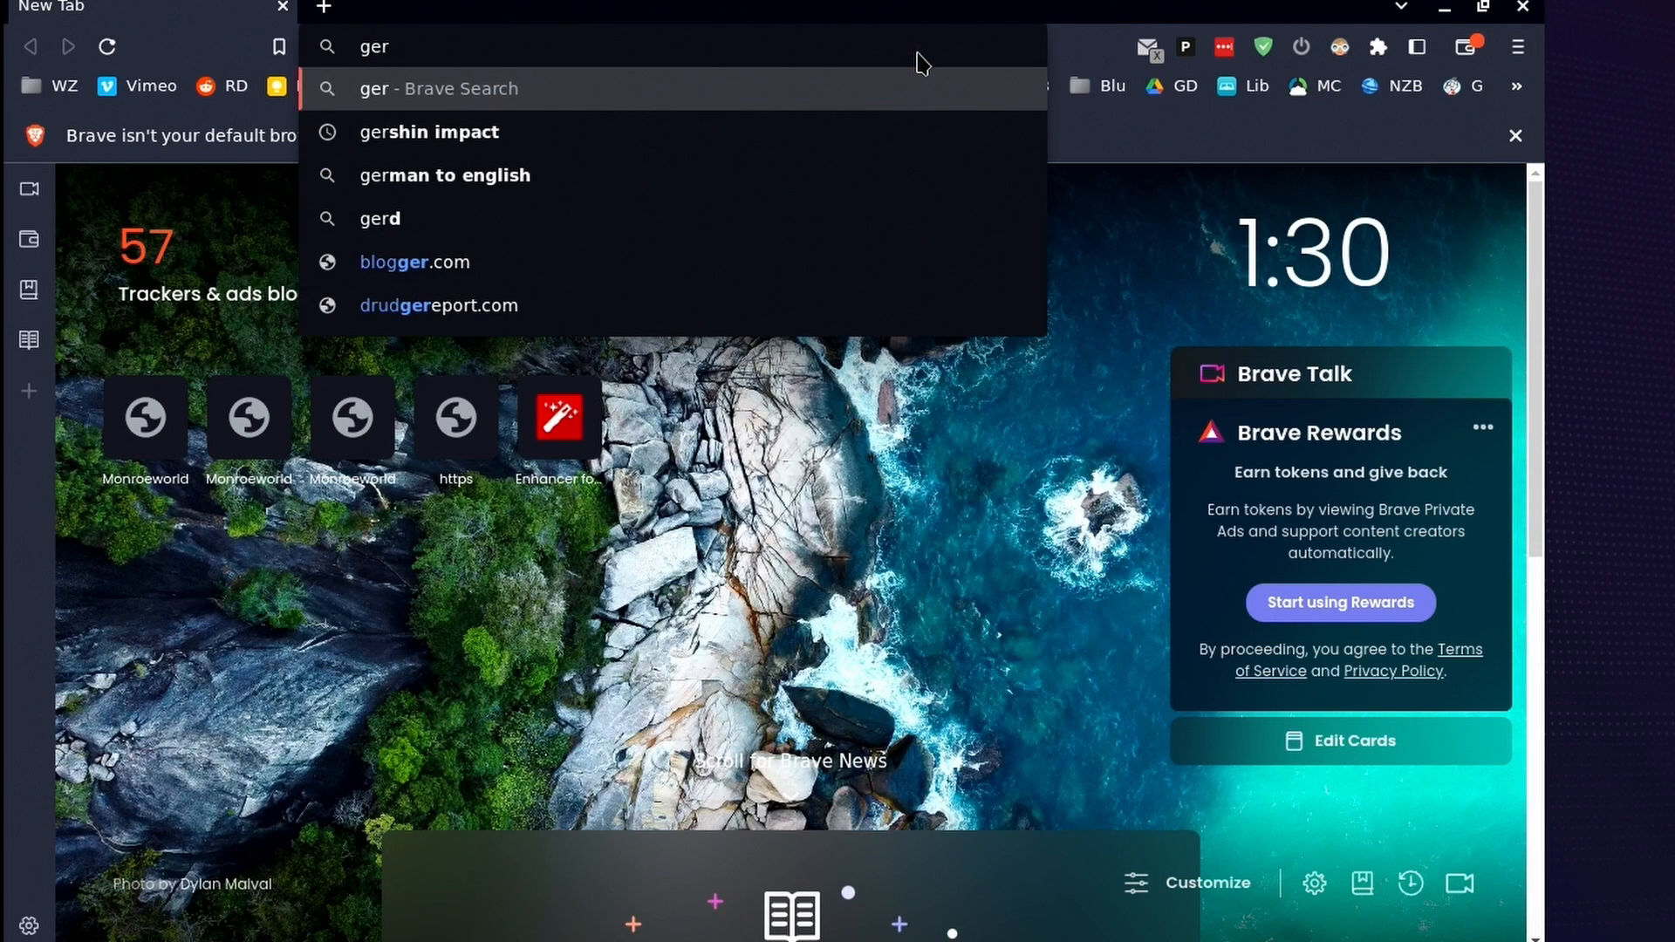
pyautogui.write('genshin.hoyoverse.com/en')
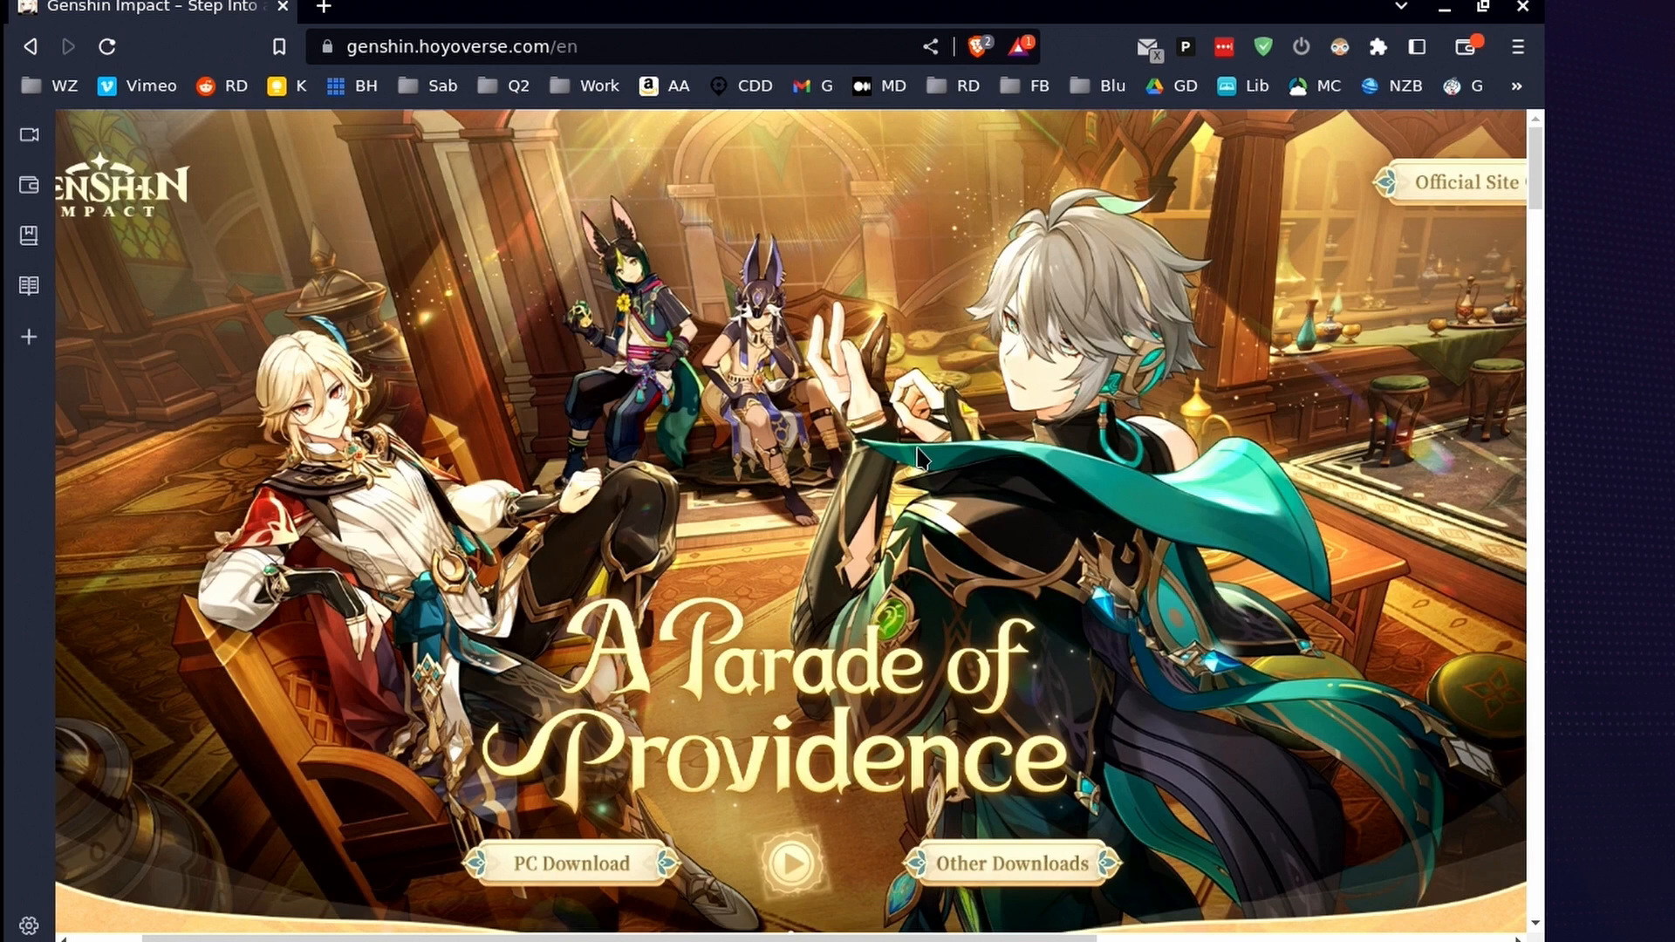
pyautogui.click(570, 863)
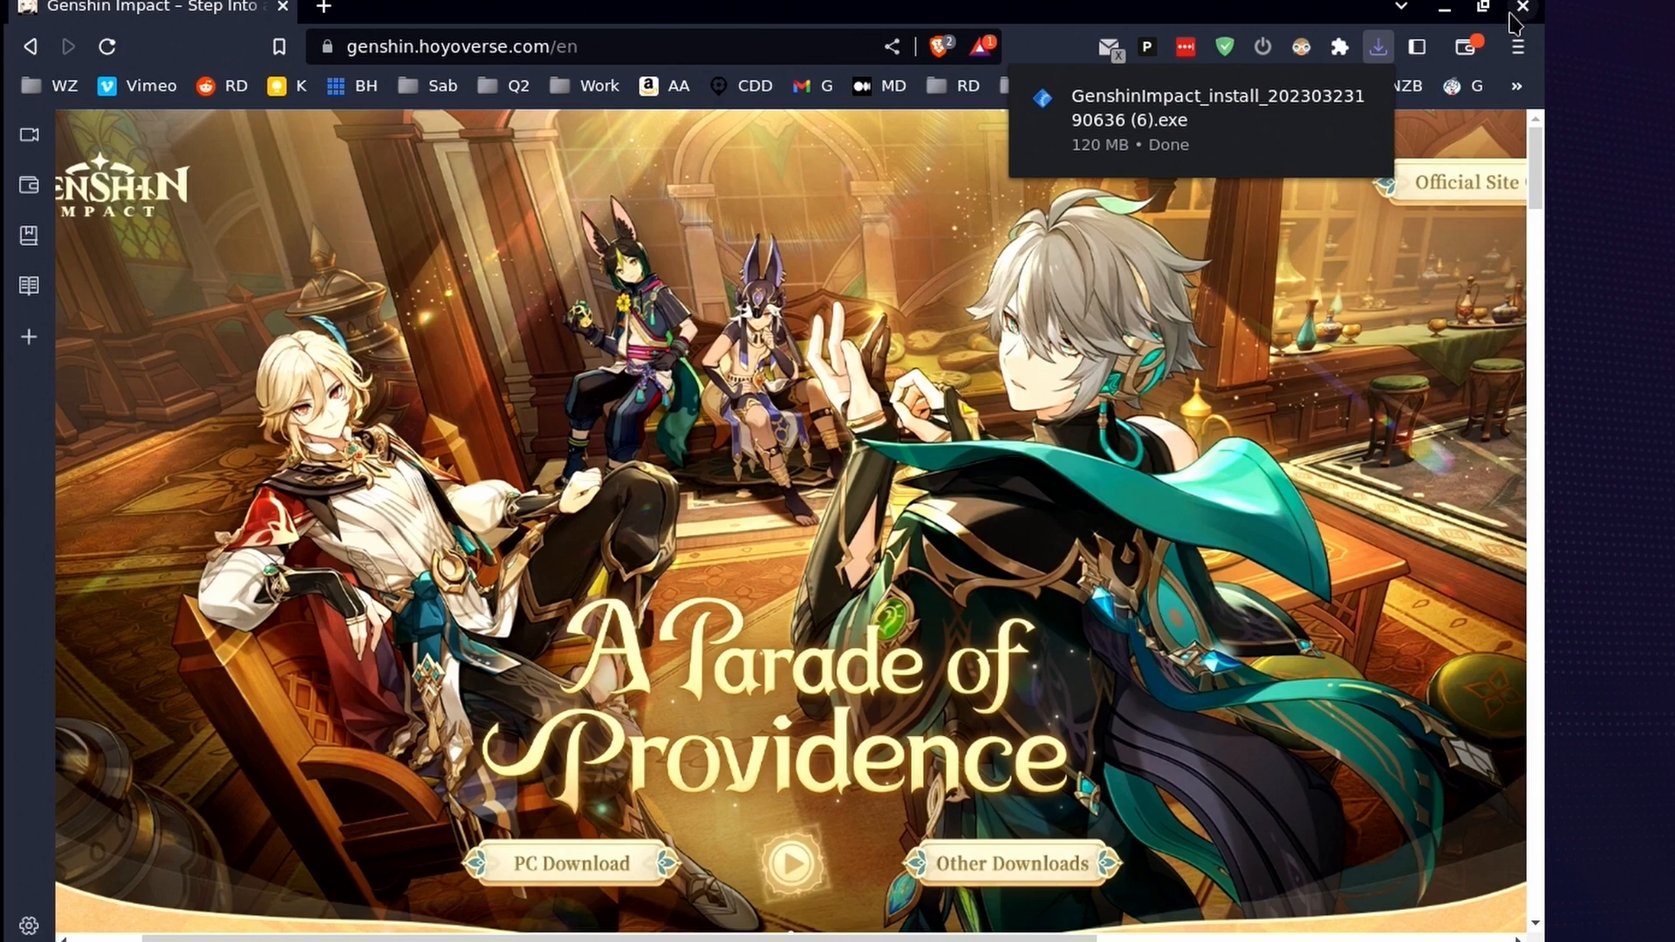
pyautogui.click(1522, 8)
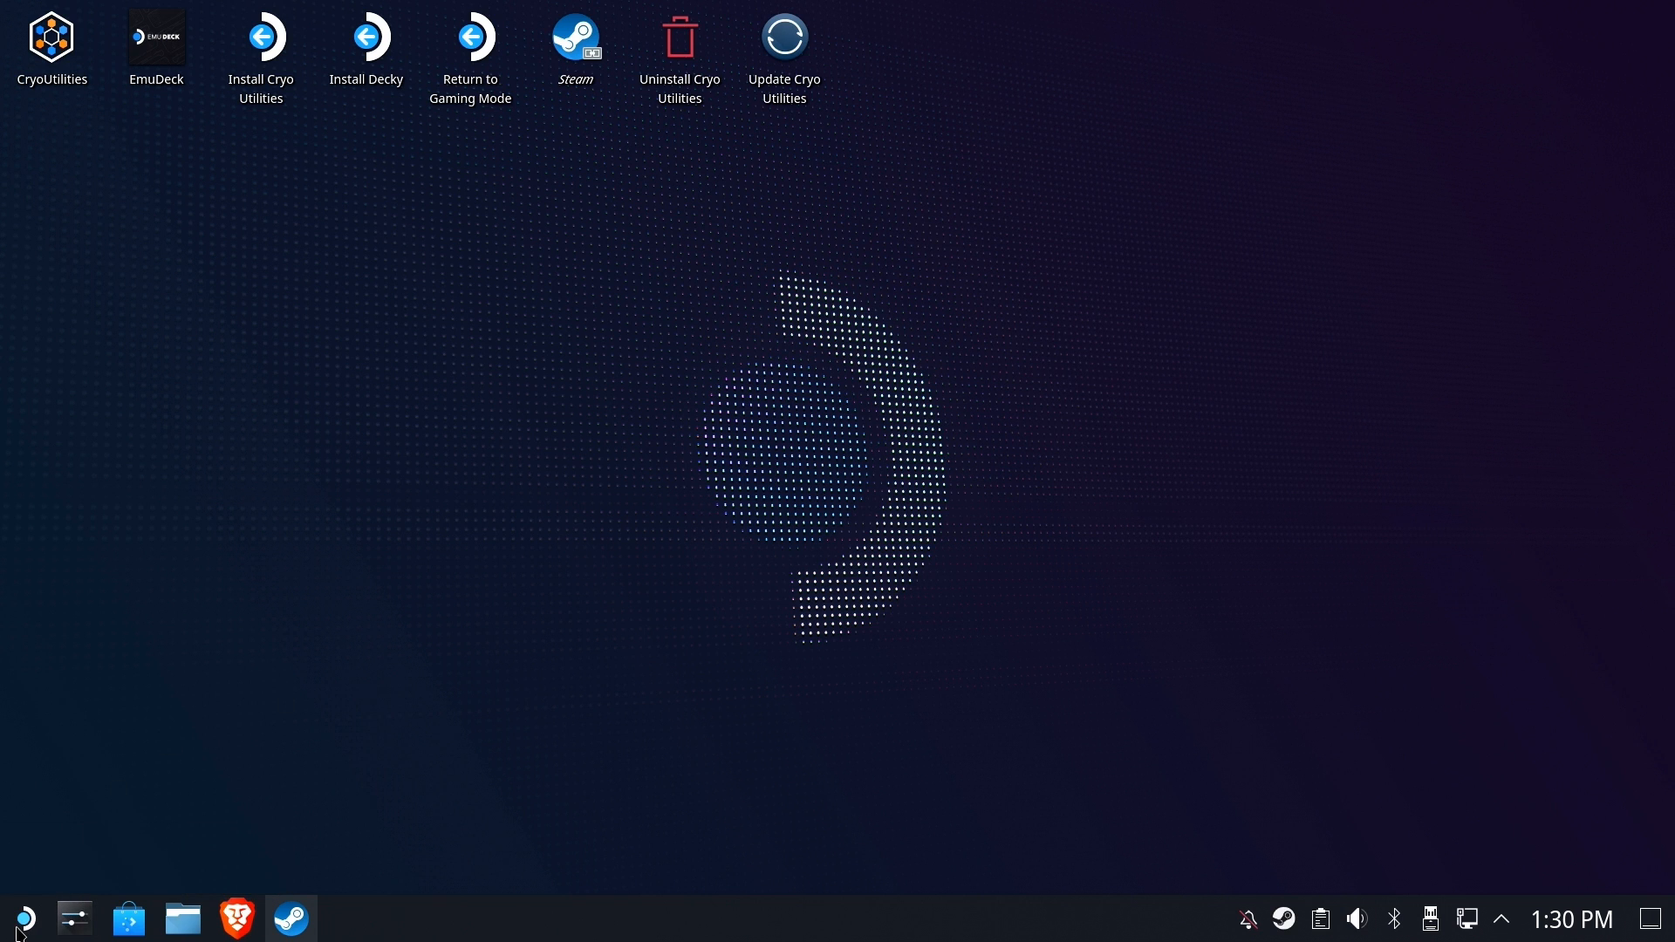
pyautogui.click(23, 918)
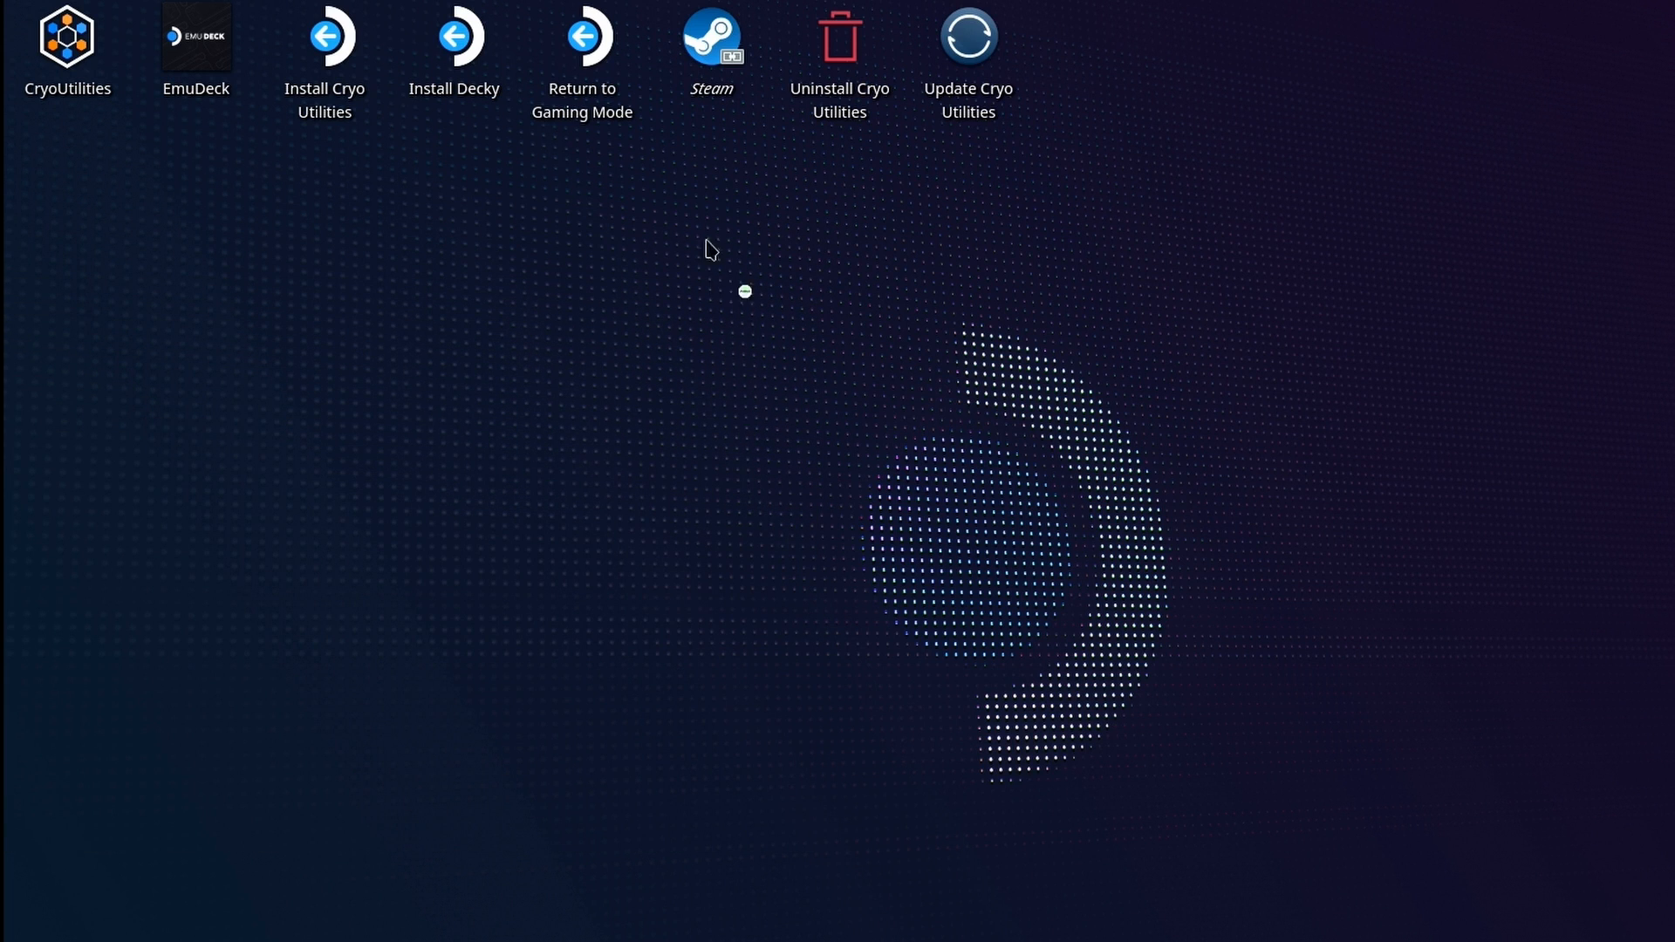
pyautogui.moveTo(763, 199)
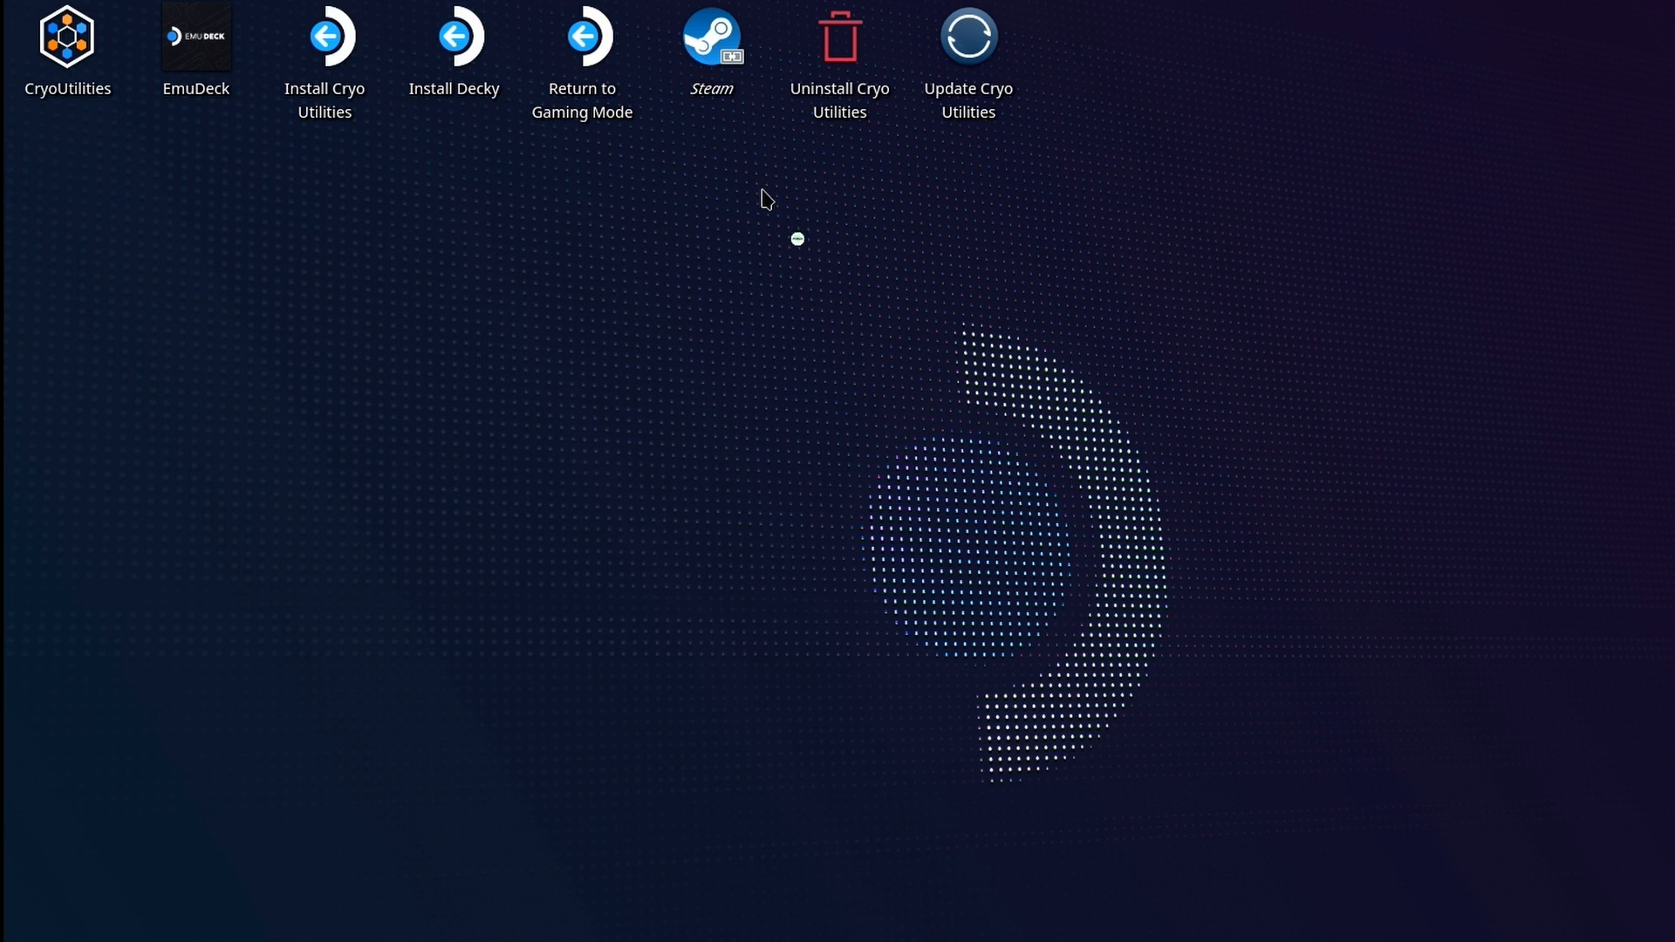
pyautogui.moveTo(511, 425)
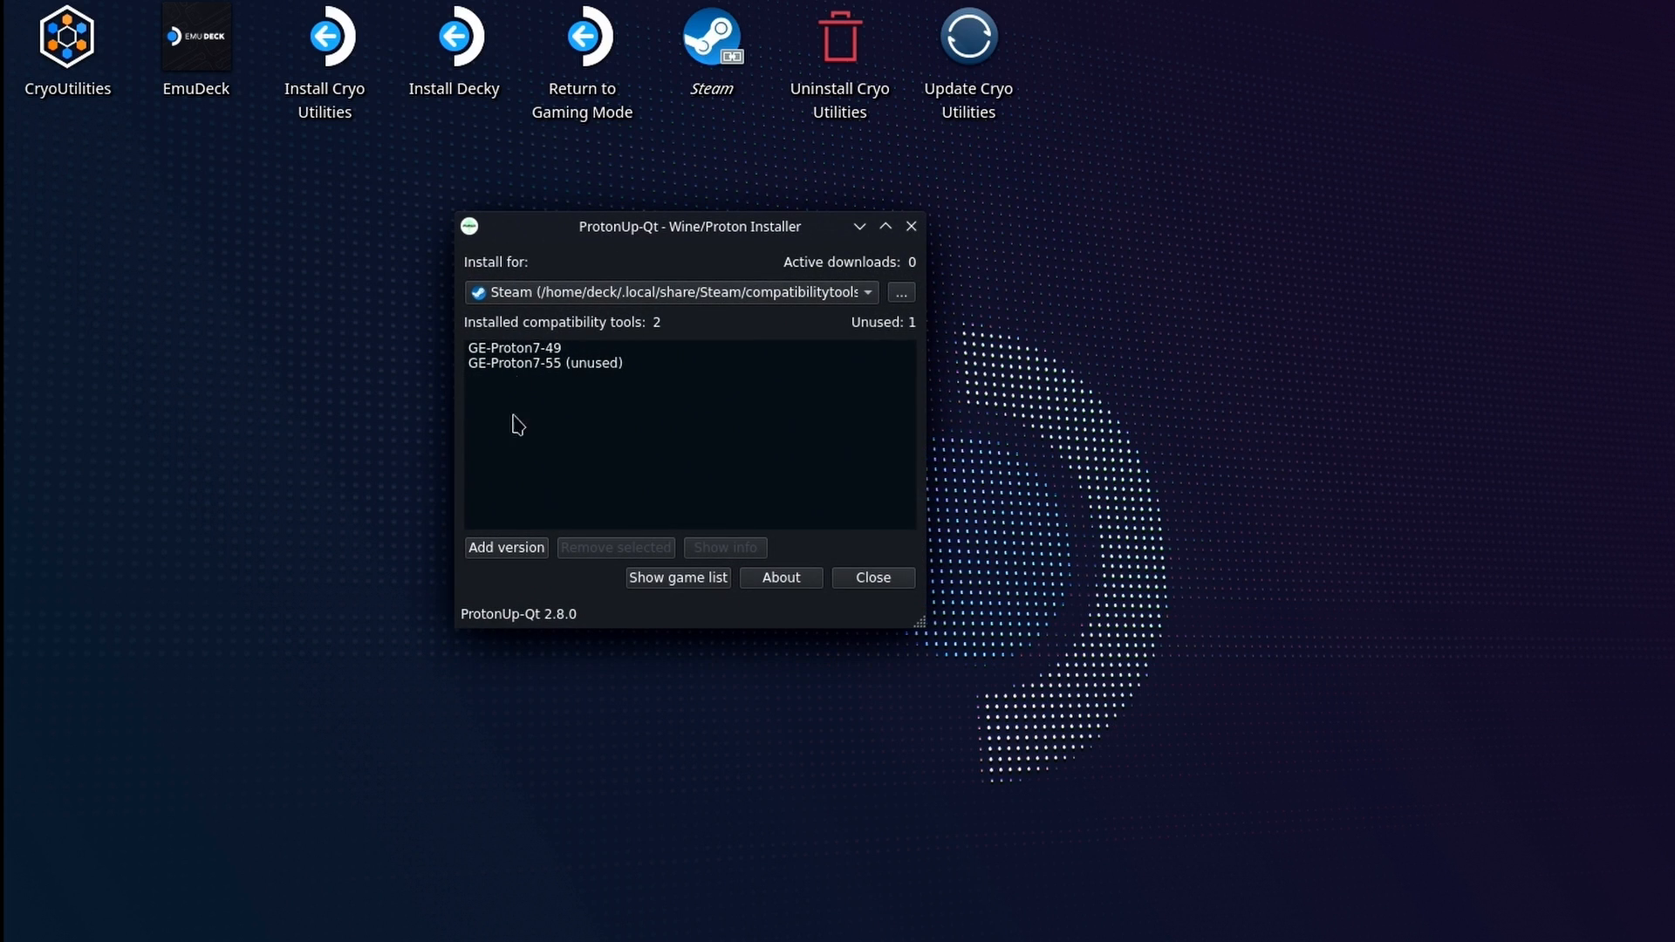
pyautogui.click(544, 362)
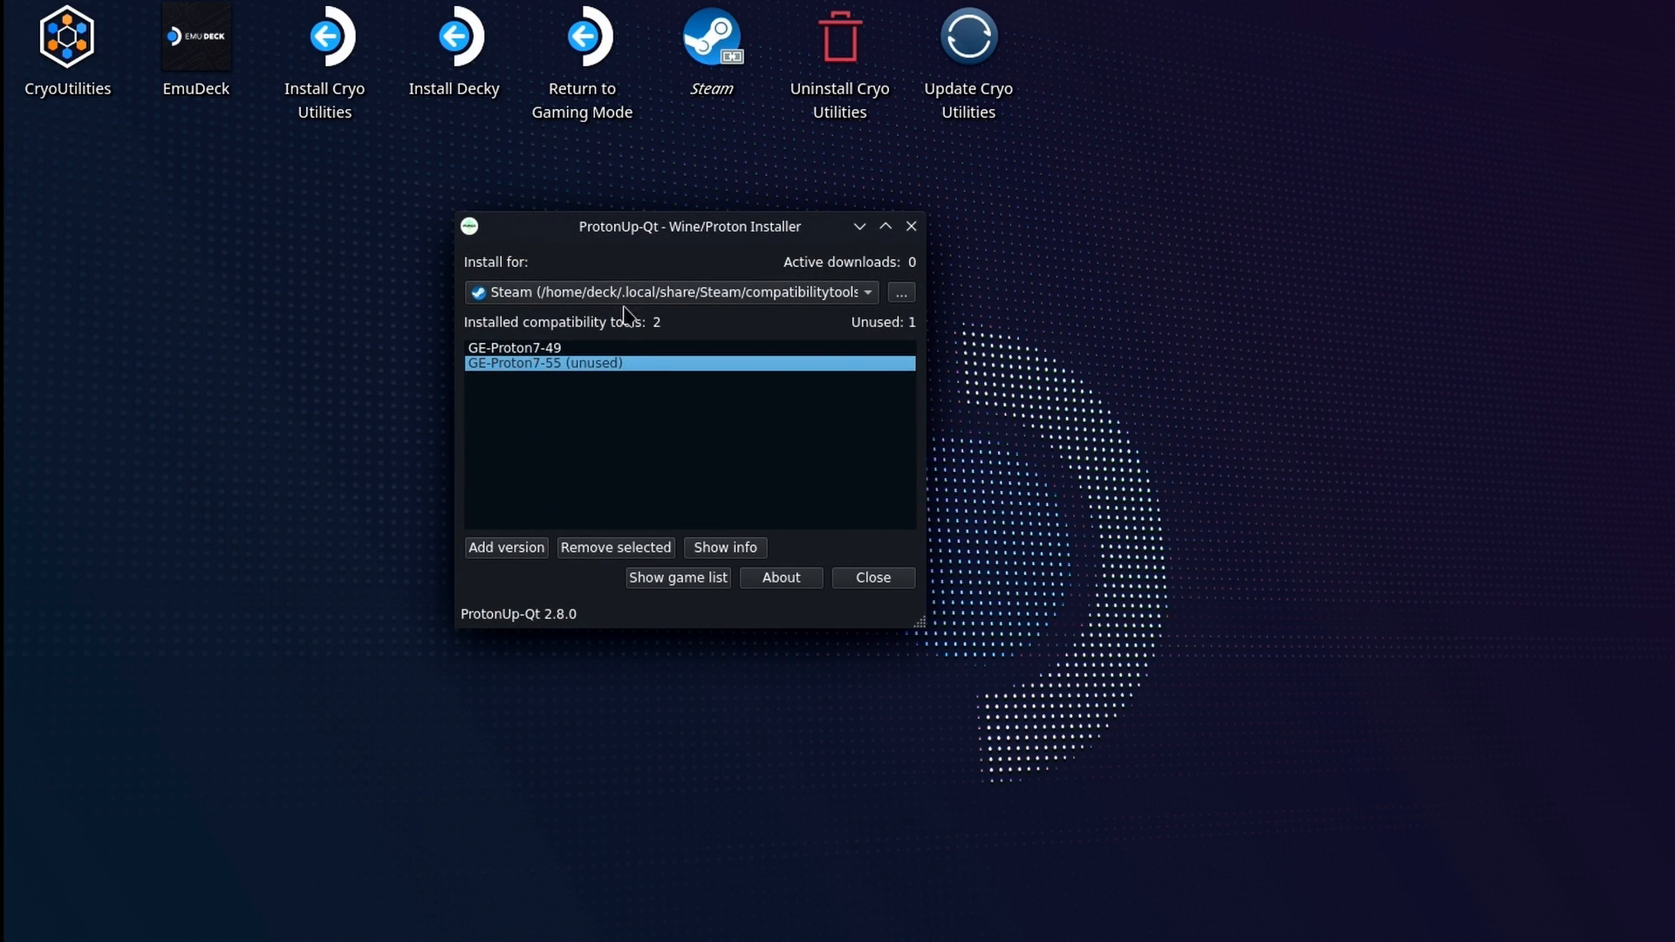
pyautogui.click(871, 577)
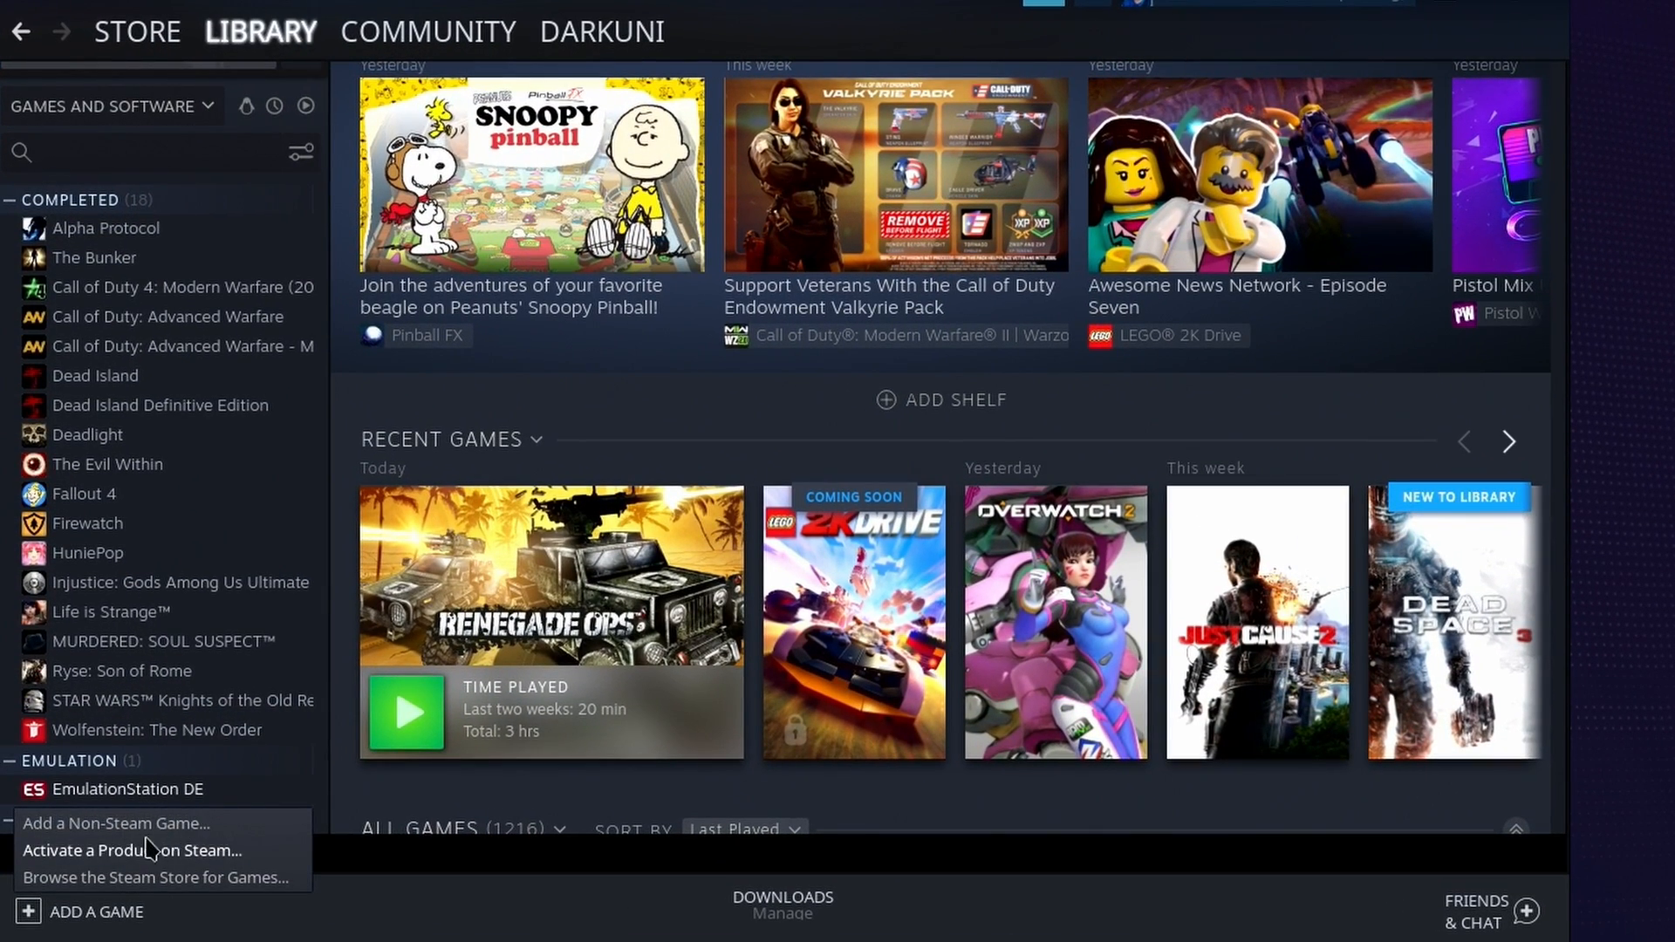
# - Add the Genshin installer from /home/deck/Downloads to Steam as a non-Steam game
pyautogui.click(116, 822)
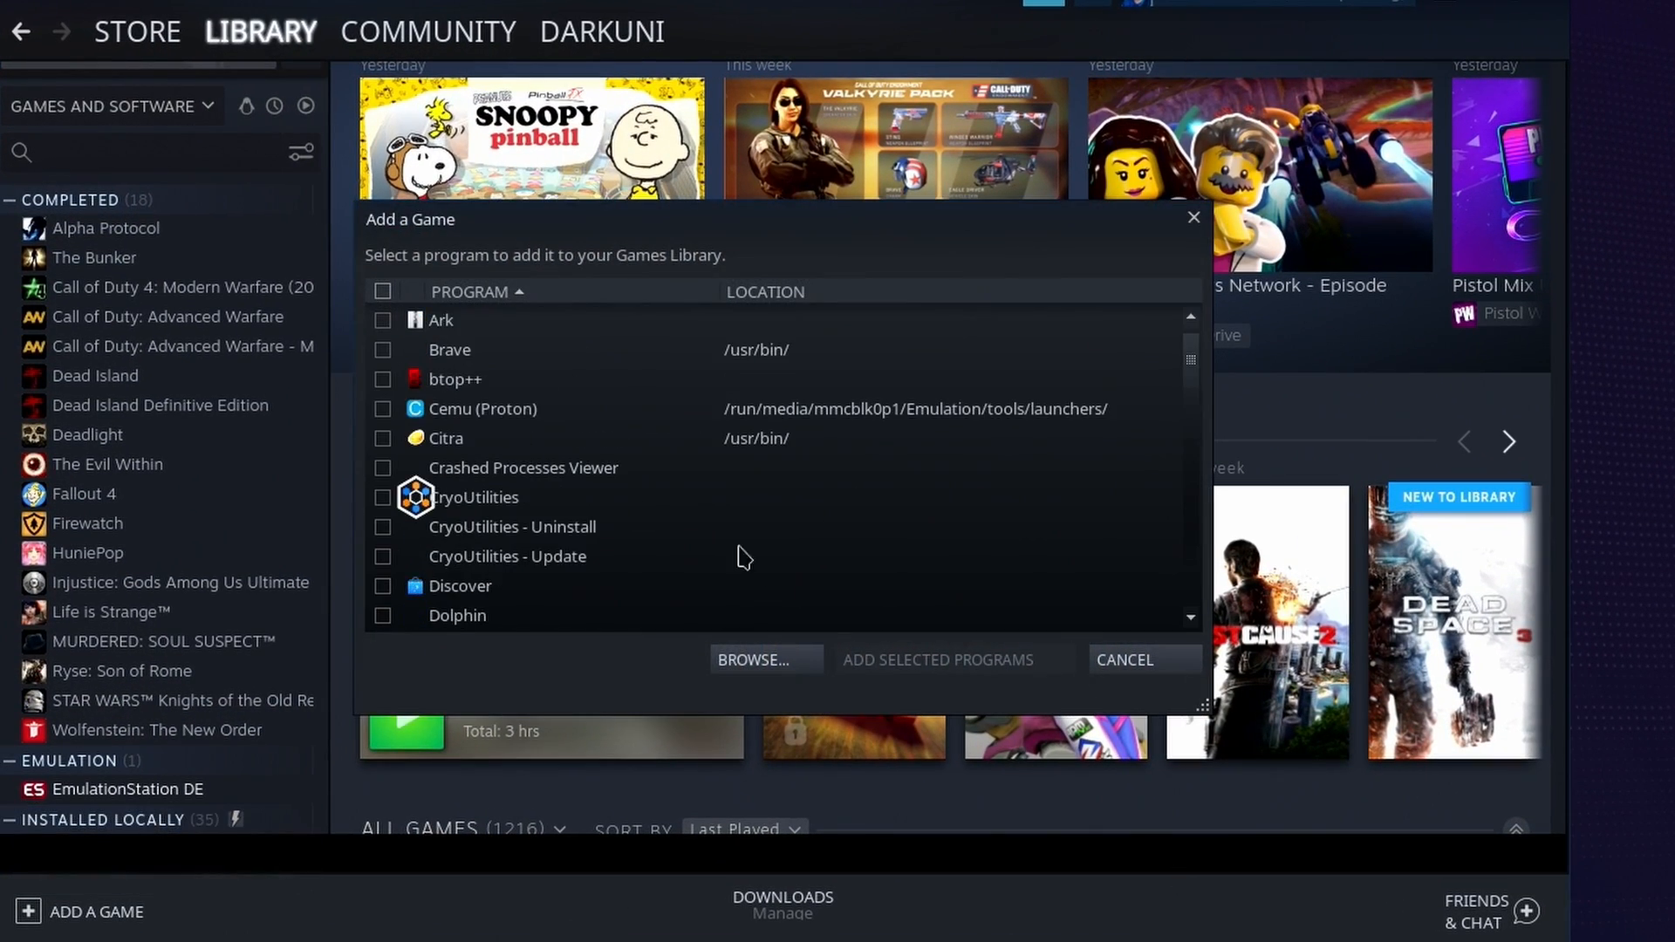
pyautogui.click(752, 659)
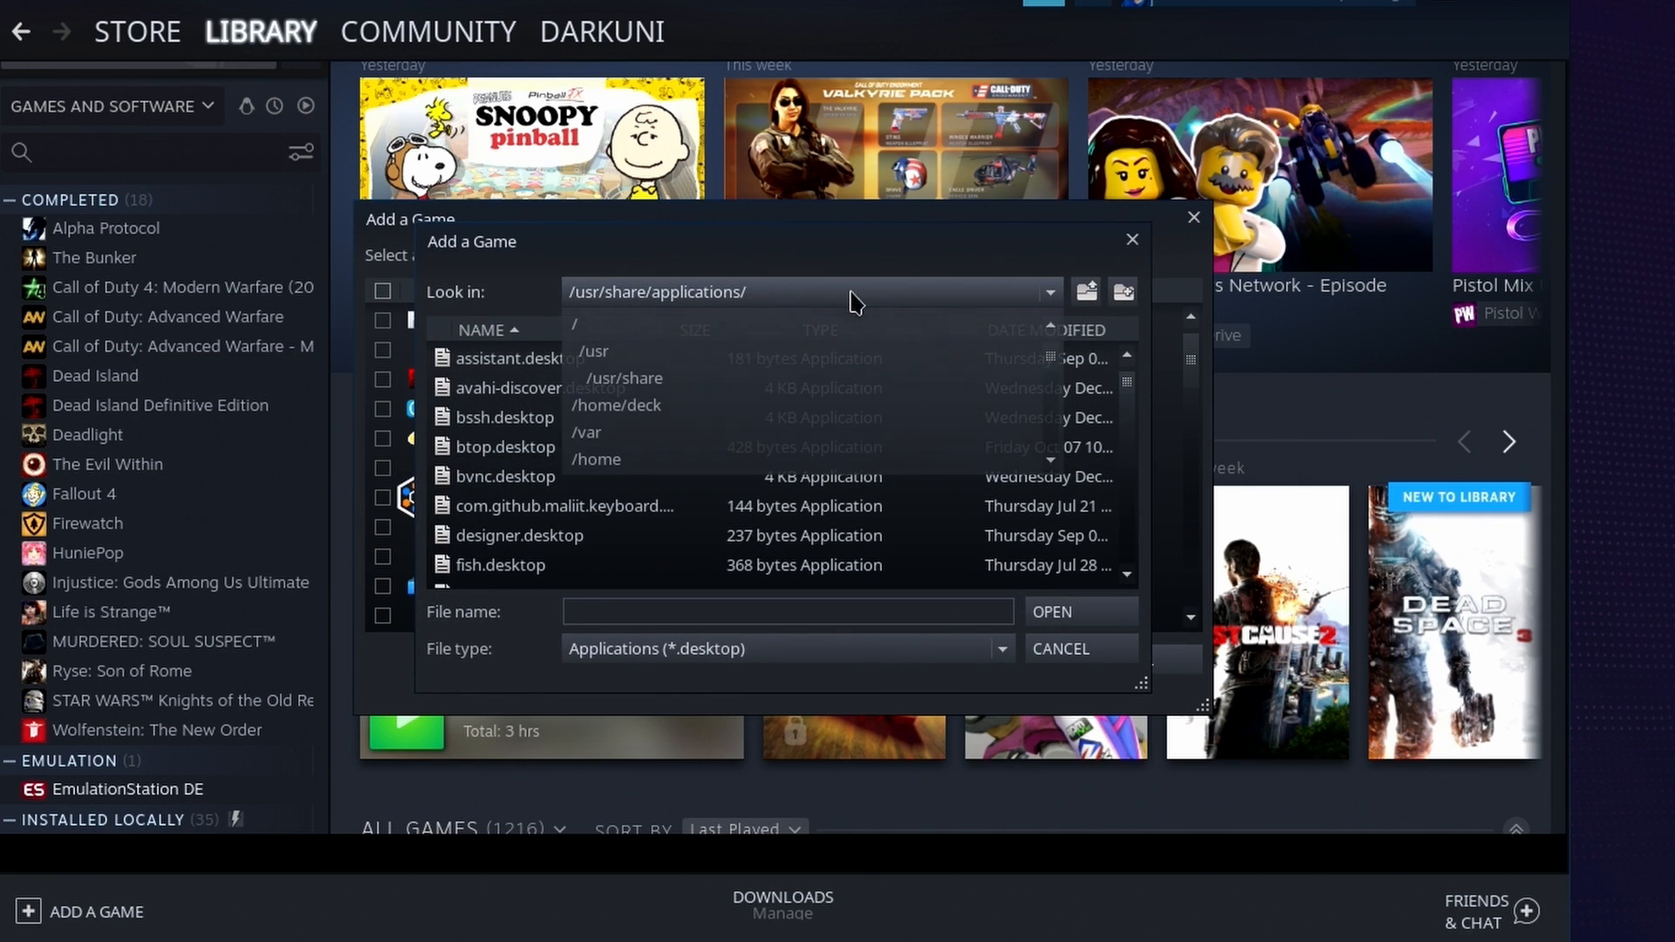
pyautogui.click(615, 405)
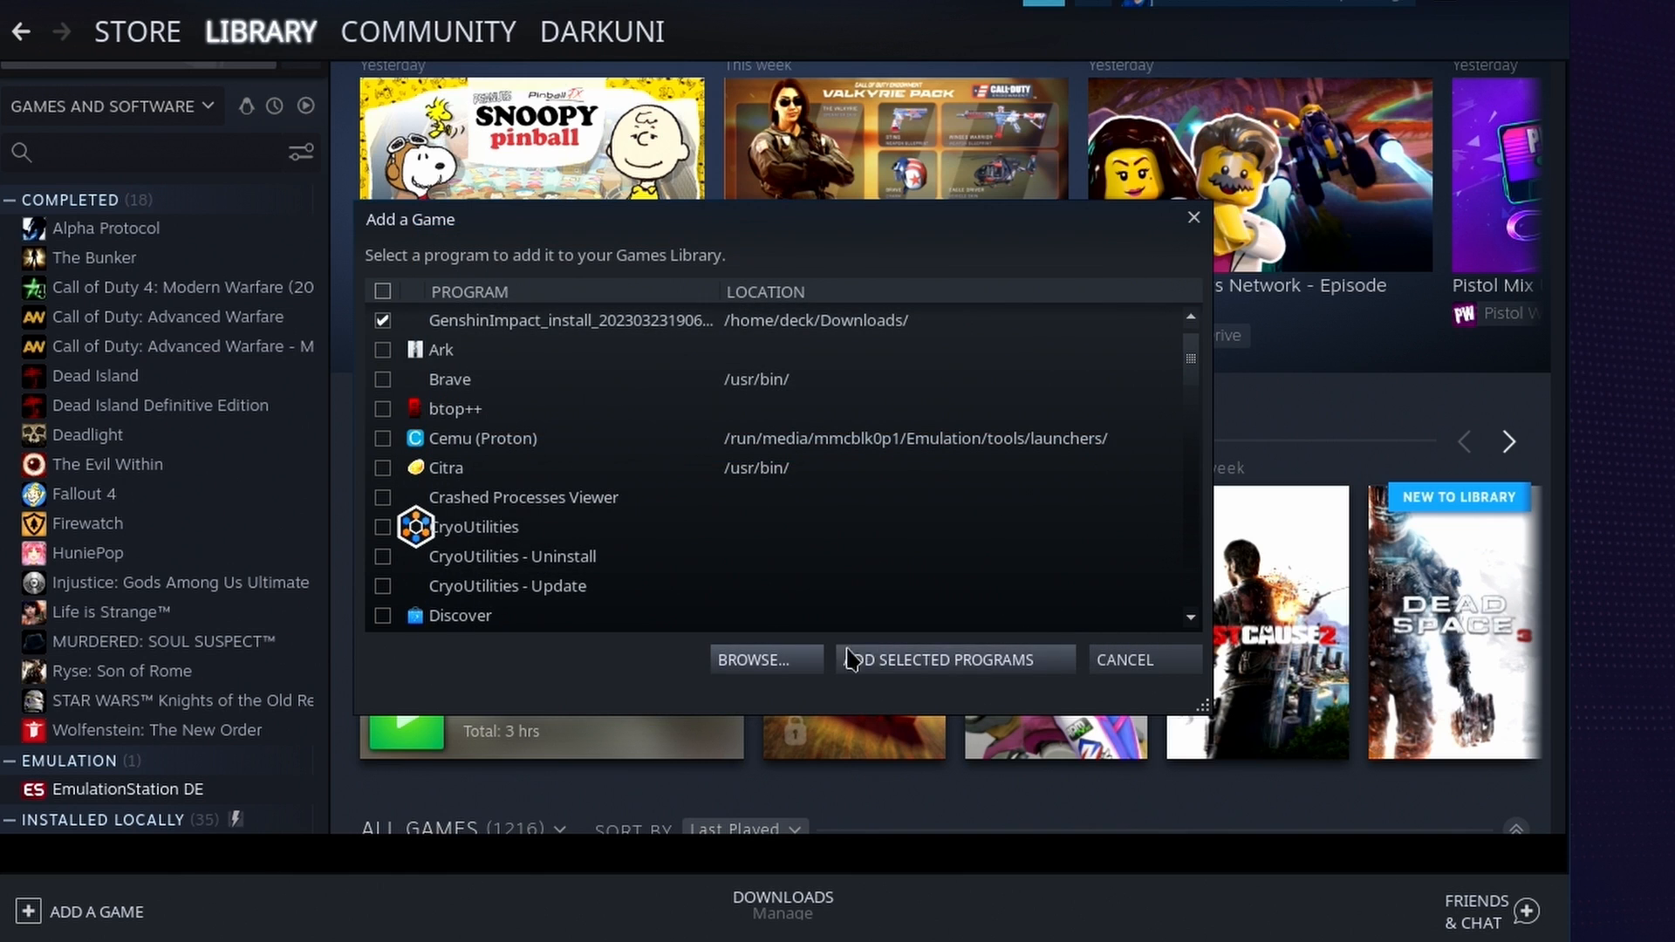
pyautogui.click(953, 659)
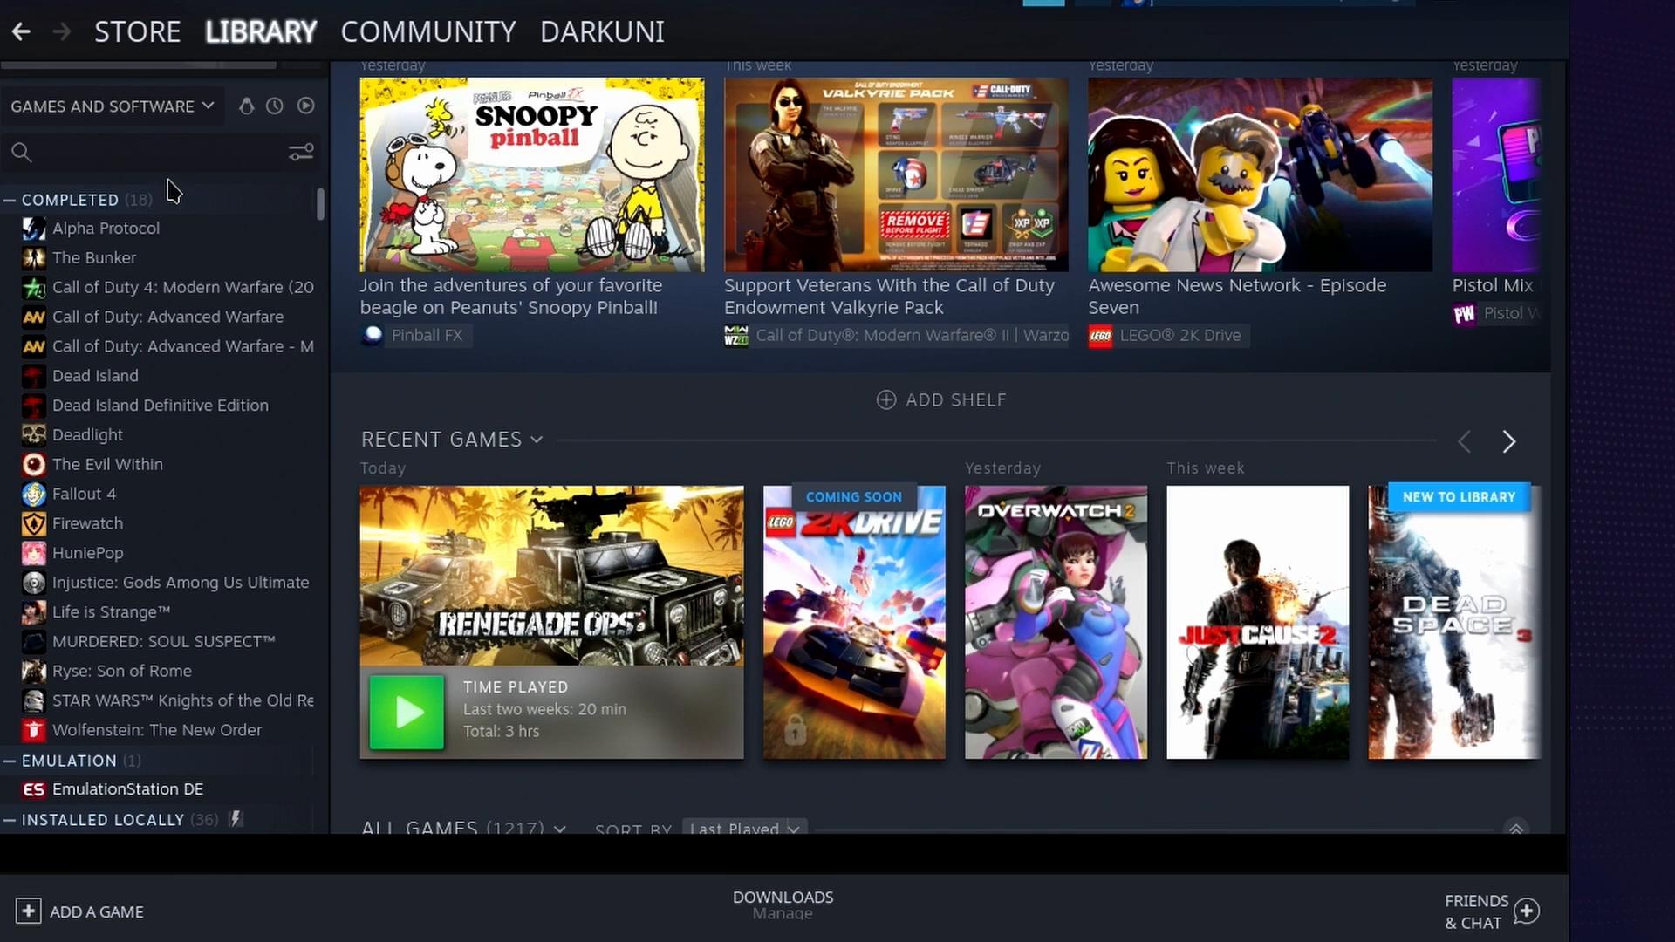
# - Force the Genshin installer shortcut to use GE-Proton7-55 in its Compatibility properties
pyautogui.write('gen')
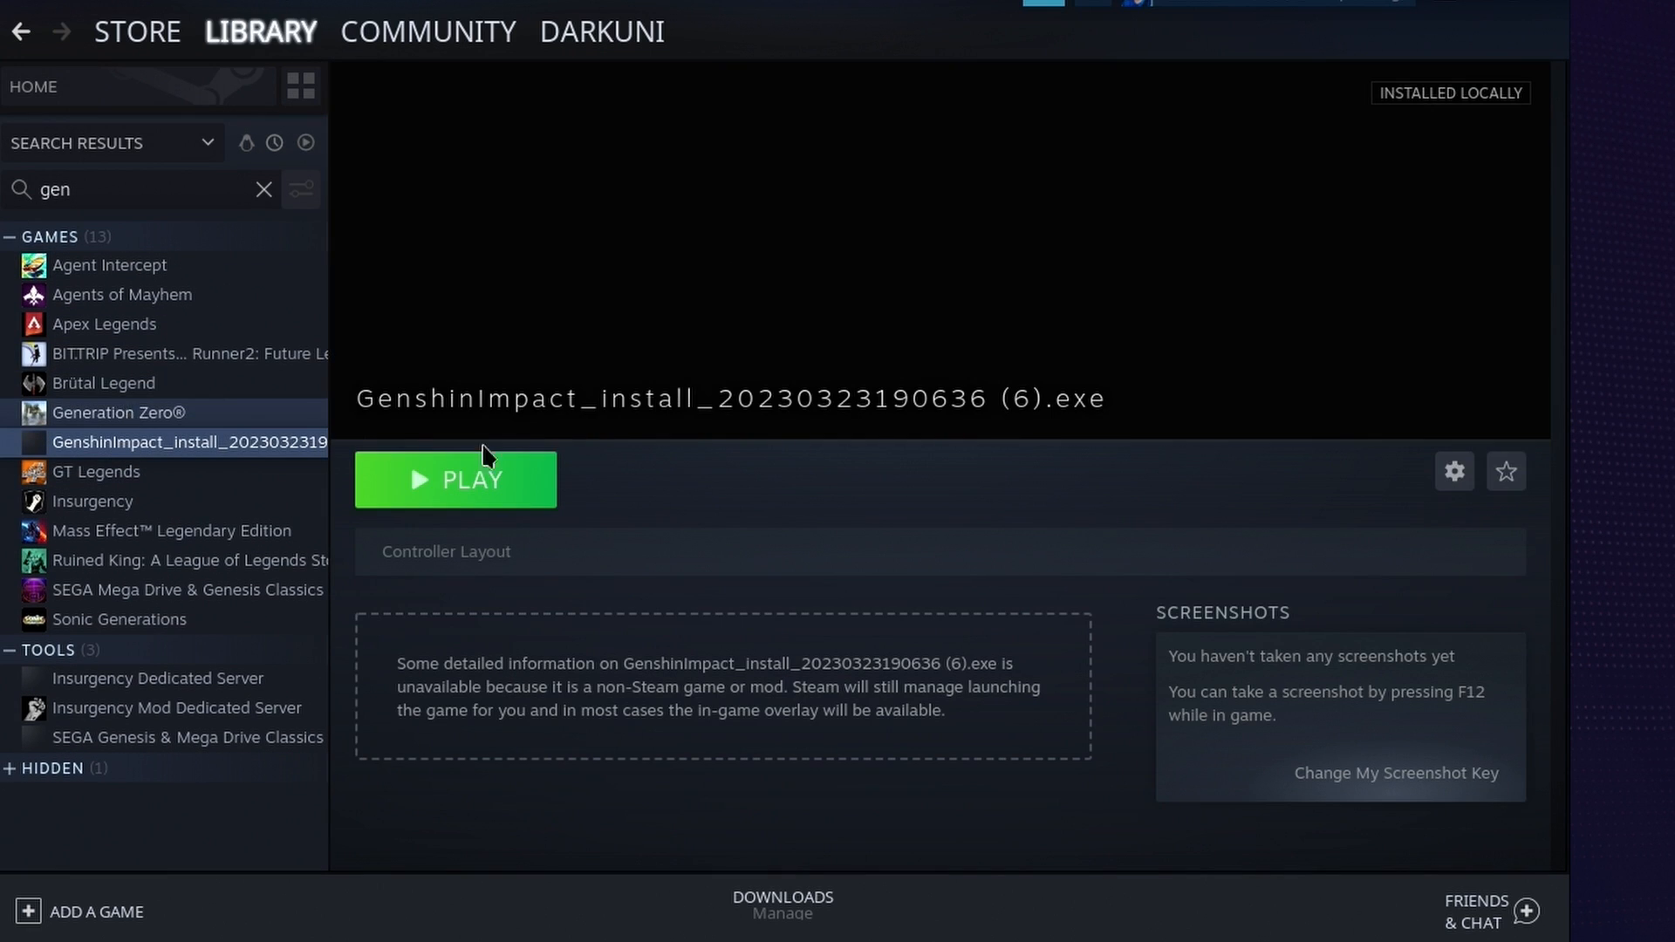
pyautogui.click(1455, 471)
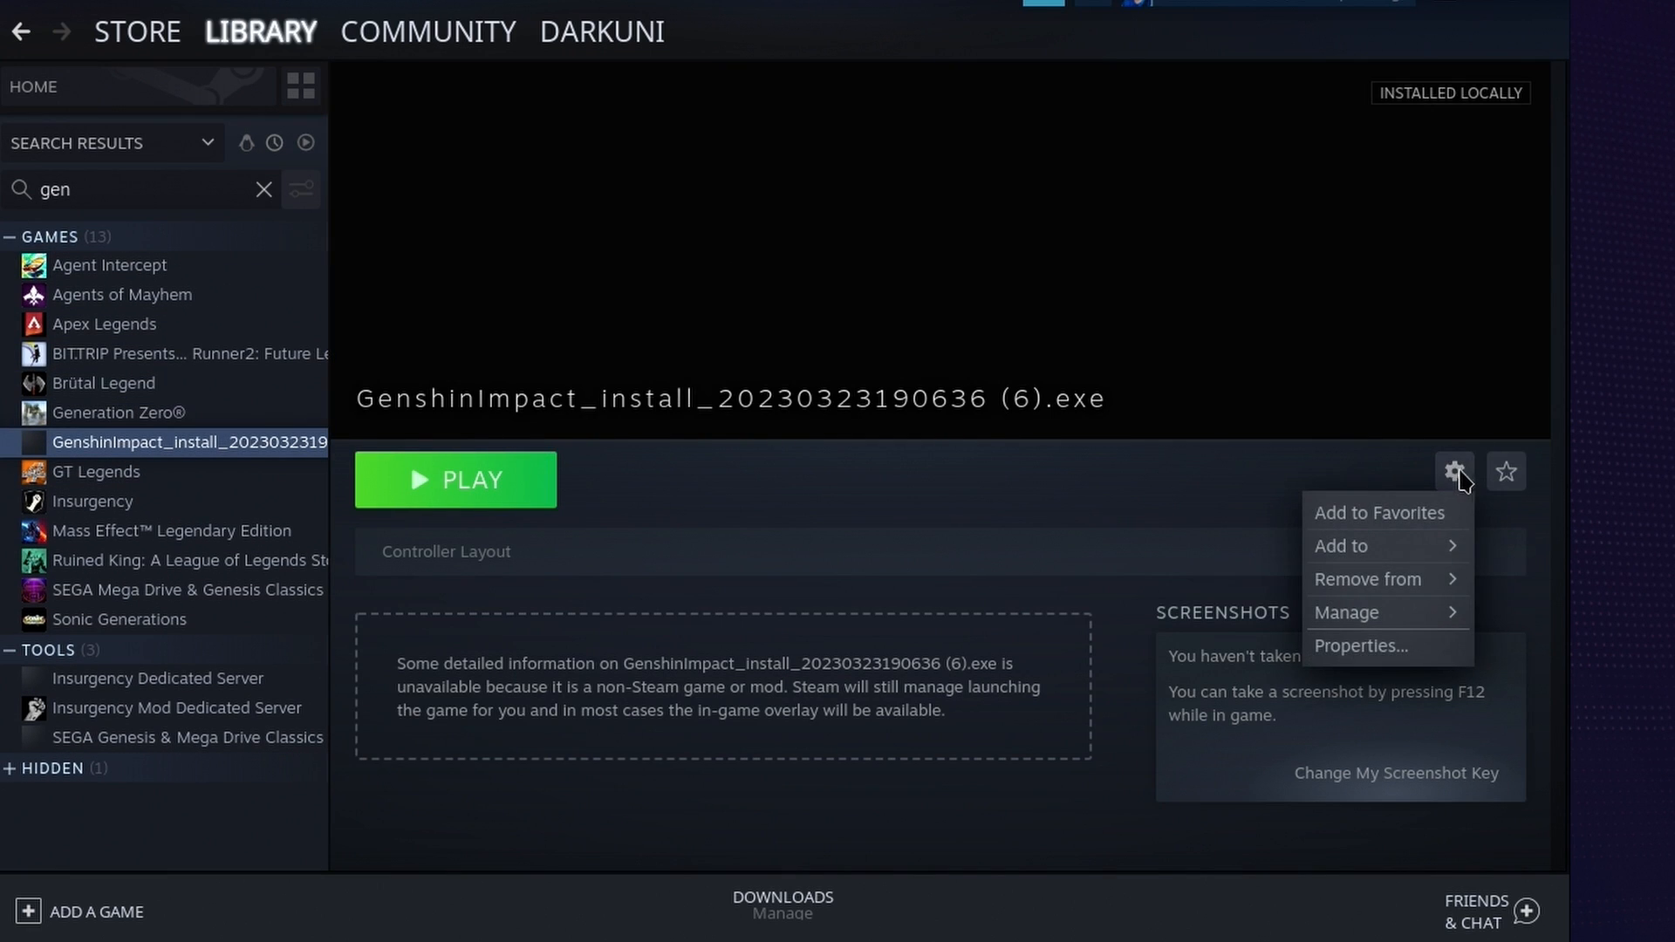
pyautogui.click(1360, 645)
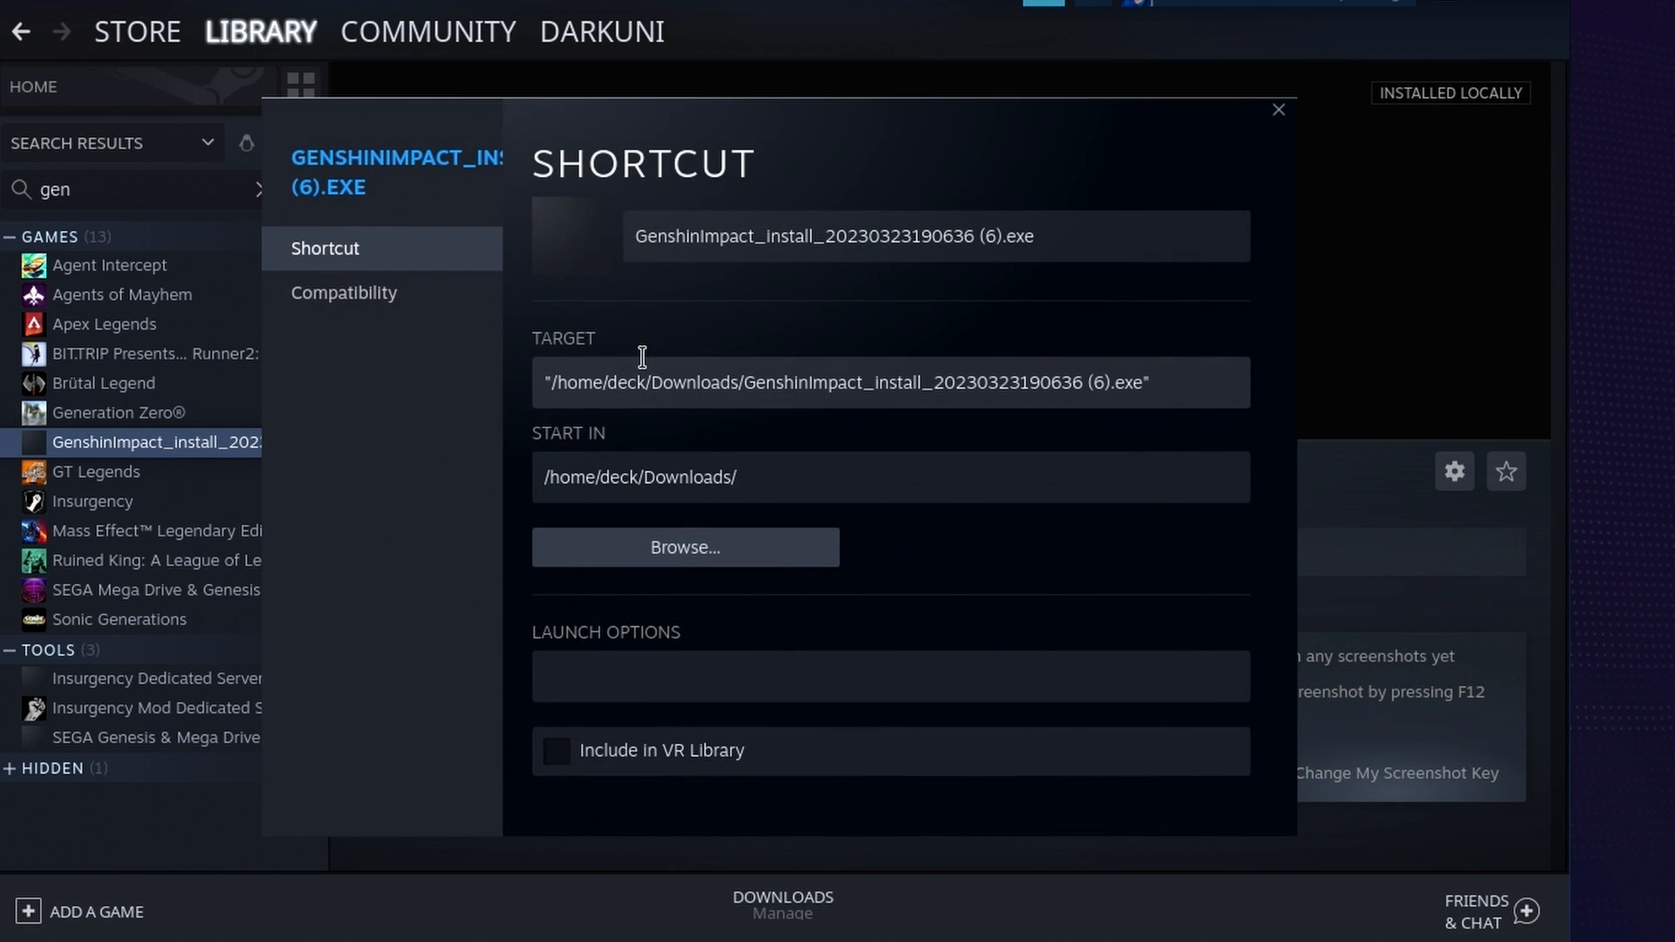
pyautogui.click(343, 291)
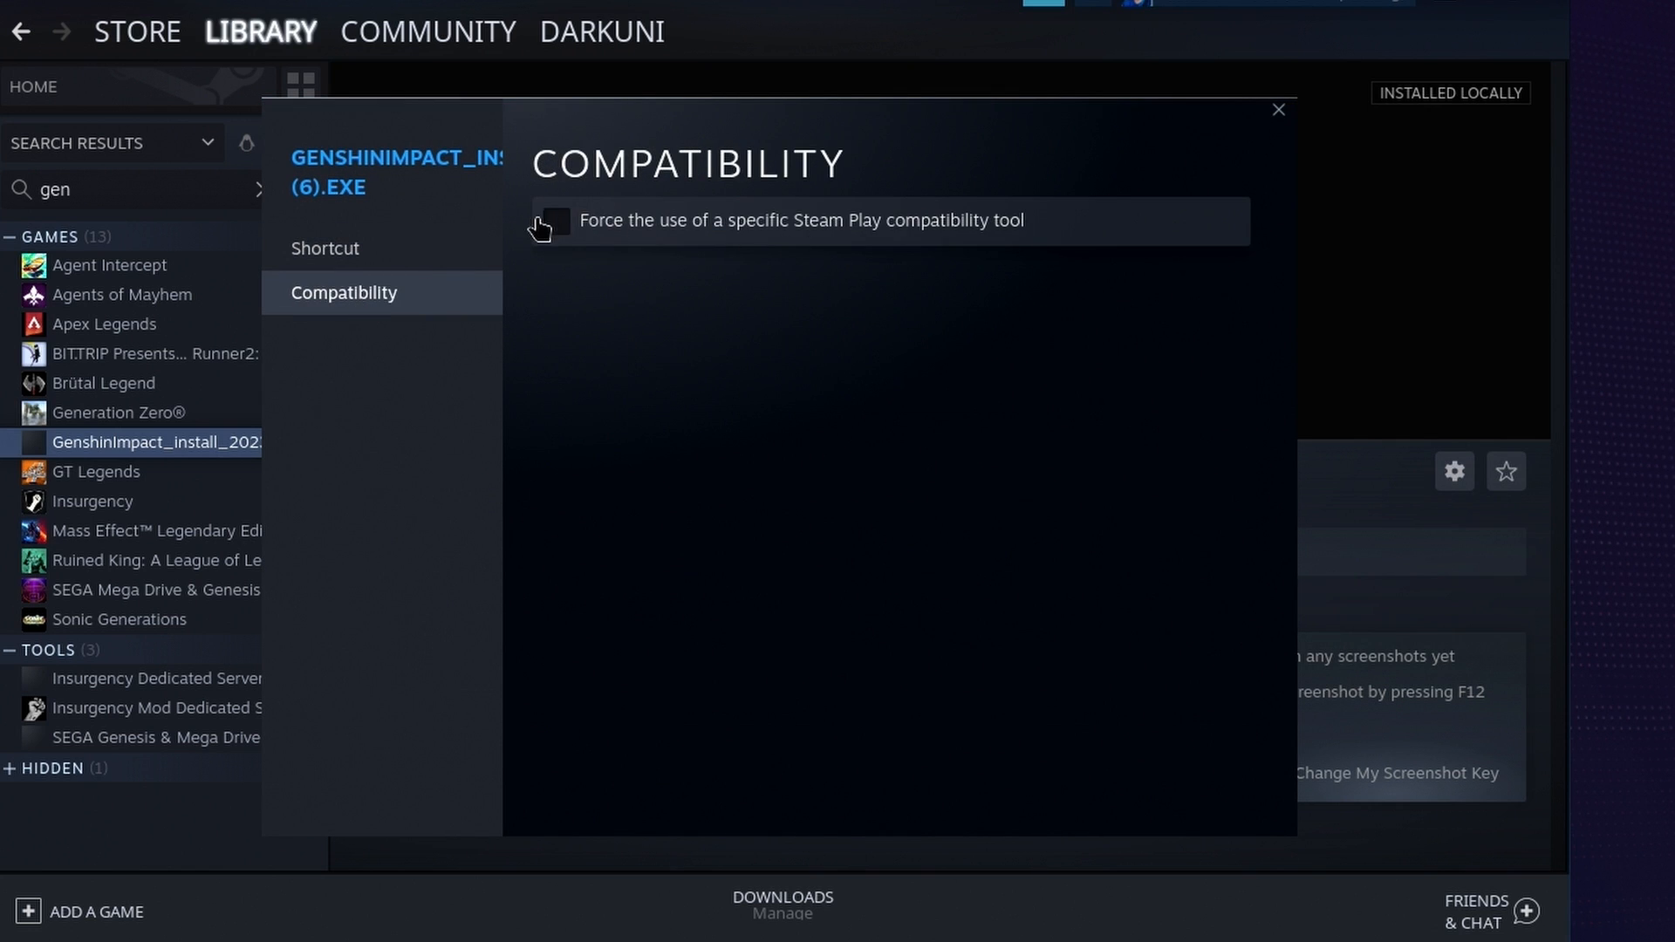
pyautogui.click(553, 220)
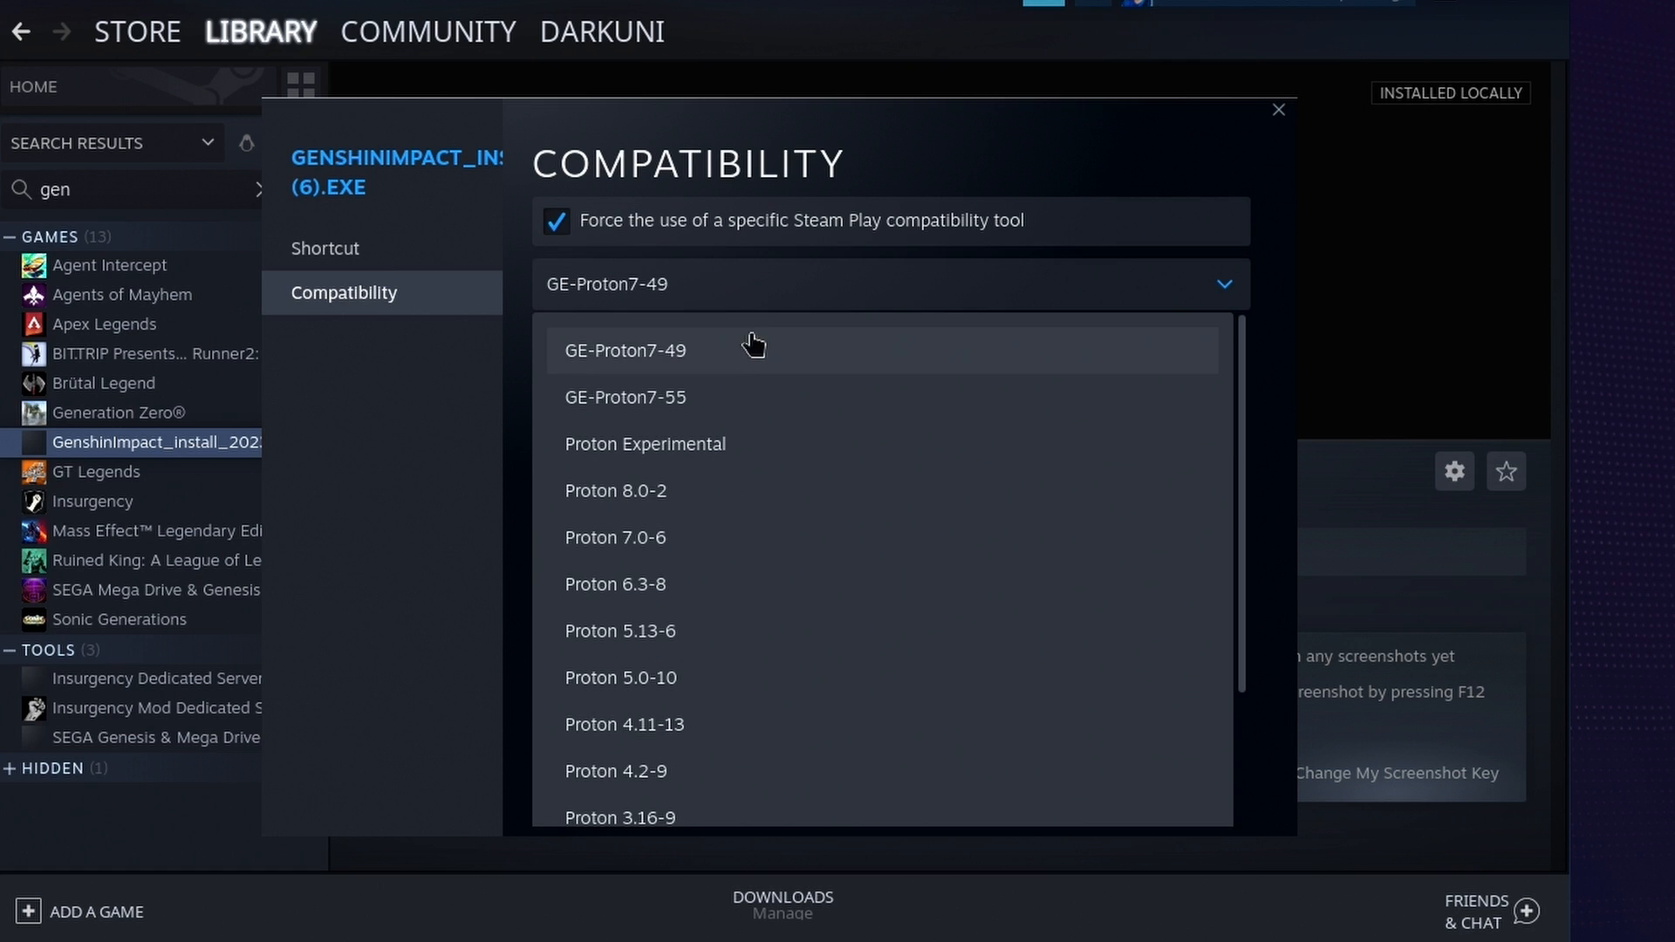
pyautogui.moveTo(671, 404)
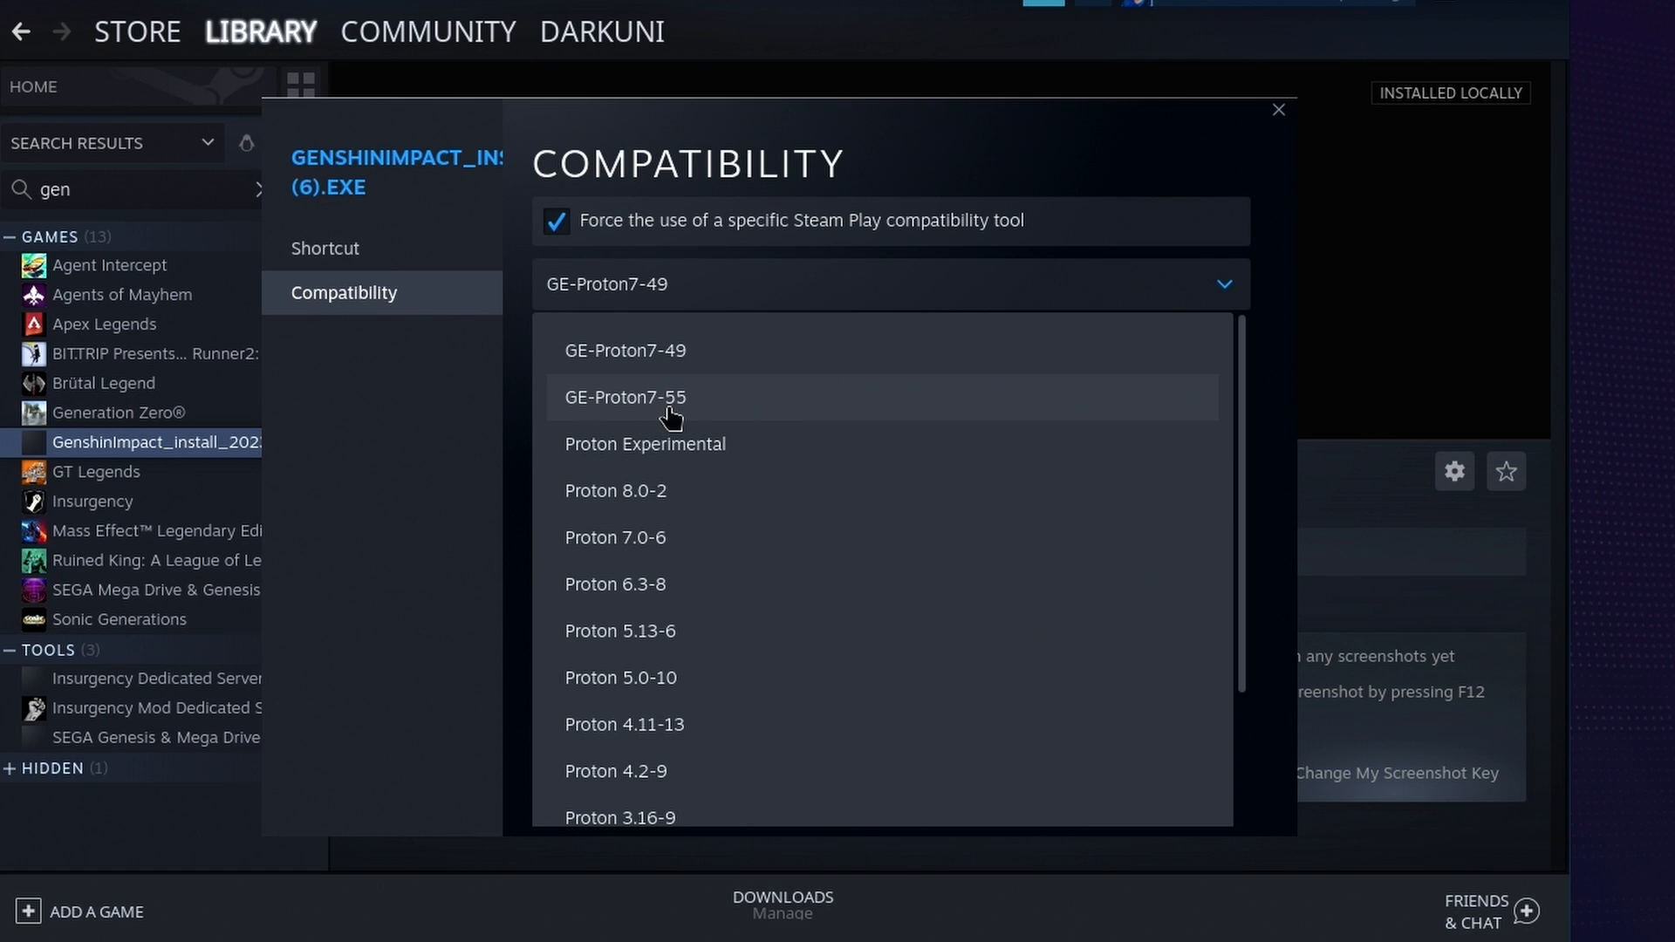
pyautogui.click(624, 396)
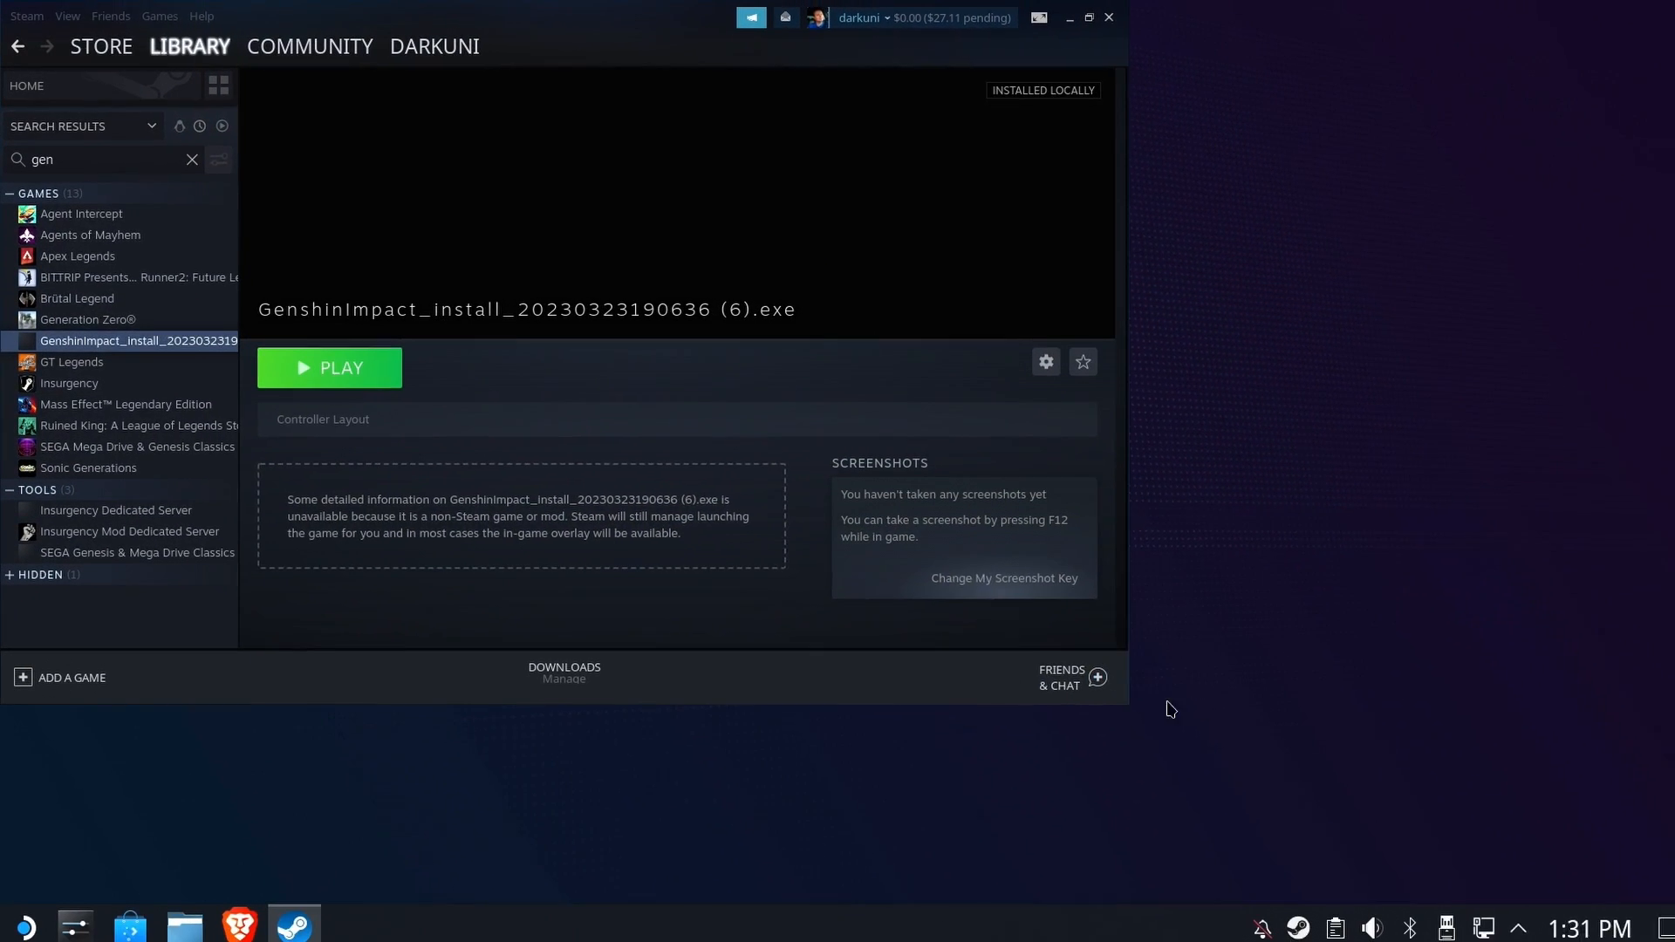
# - Open Steam's taskbar quick-access menu to exit Steam
pyautogui.rightClick(291, 919)
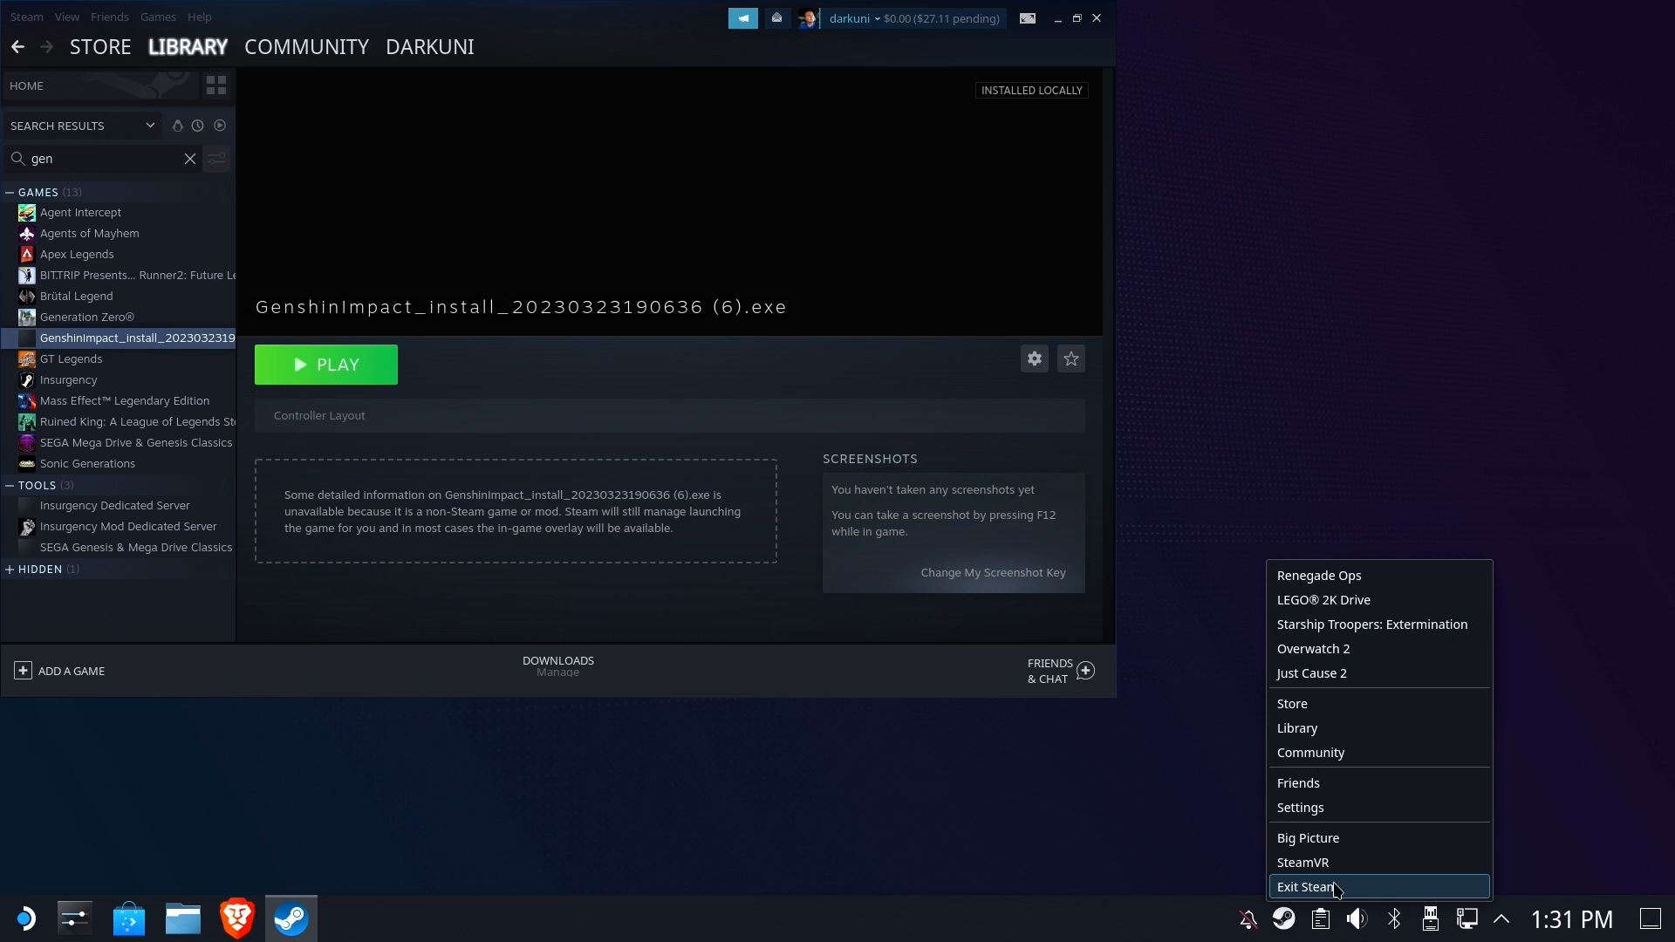
pyautogui.moveTo(1082, 831)
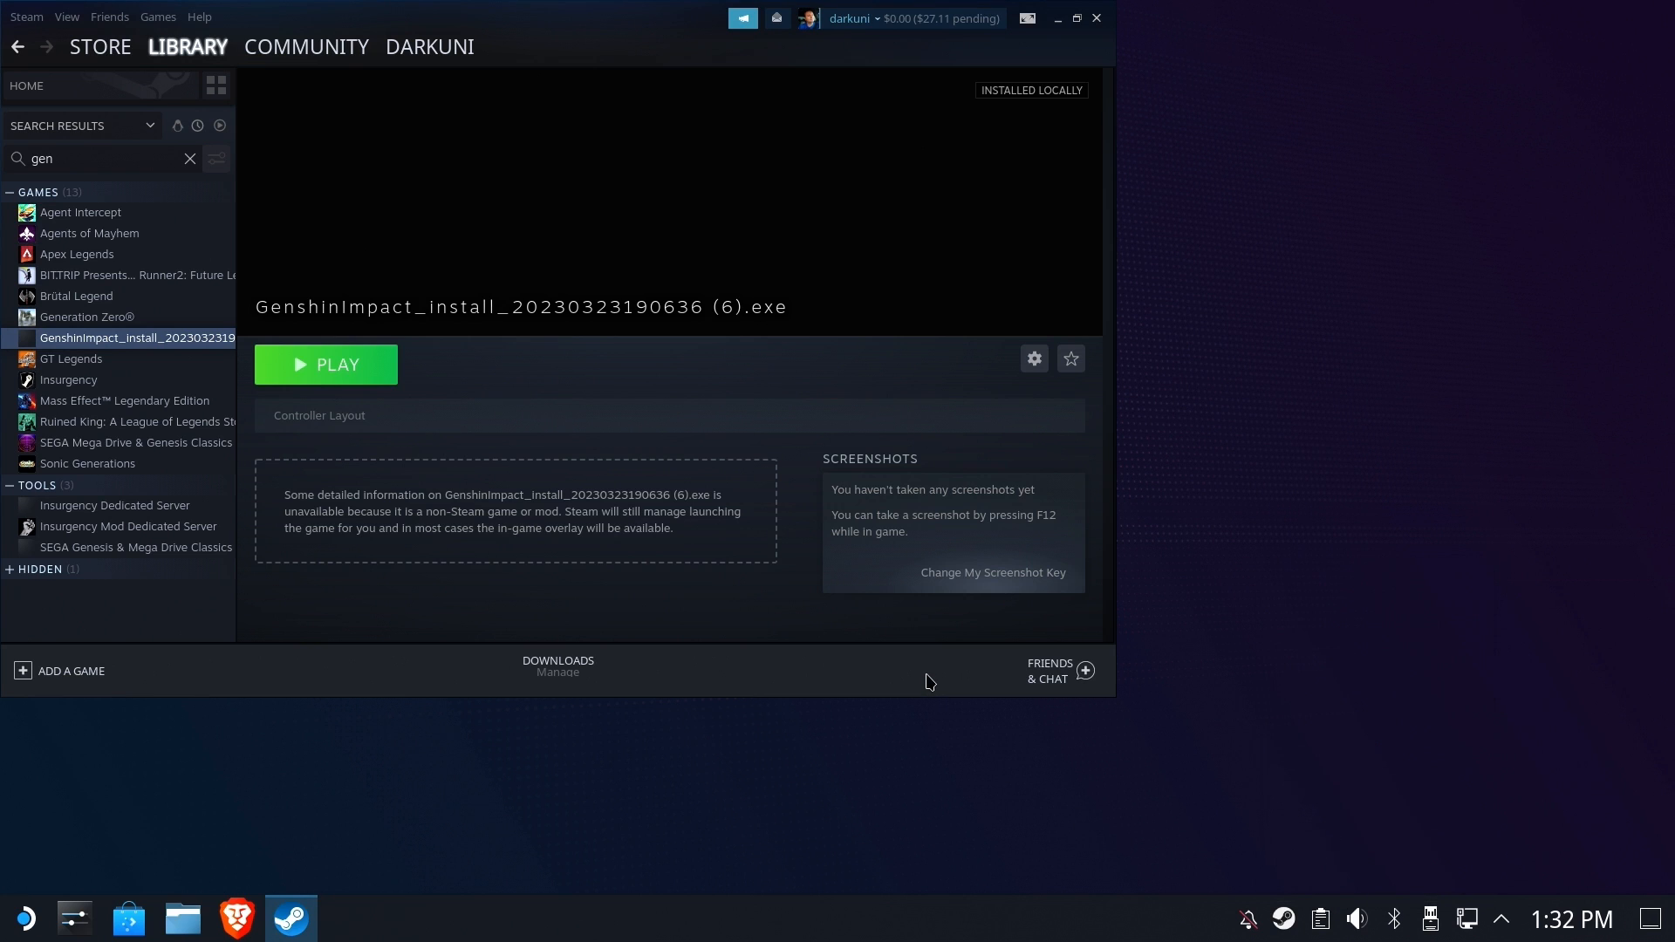
pyautogui.moveTo(615, 295)
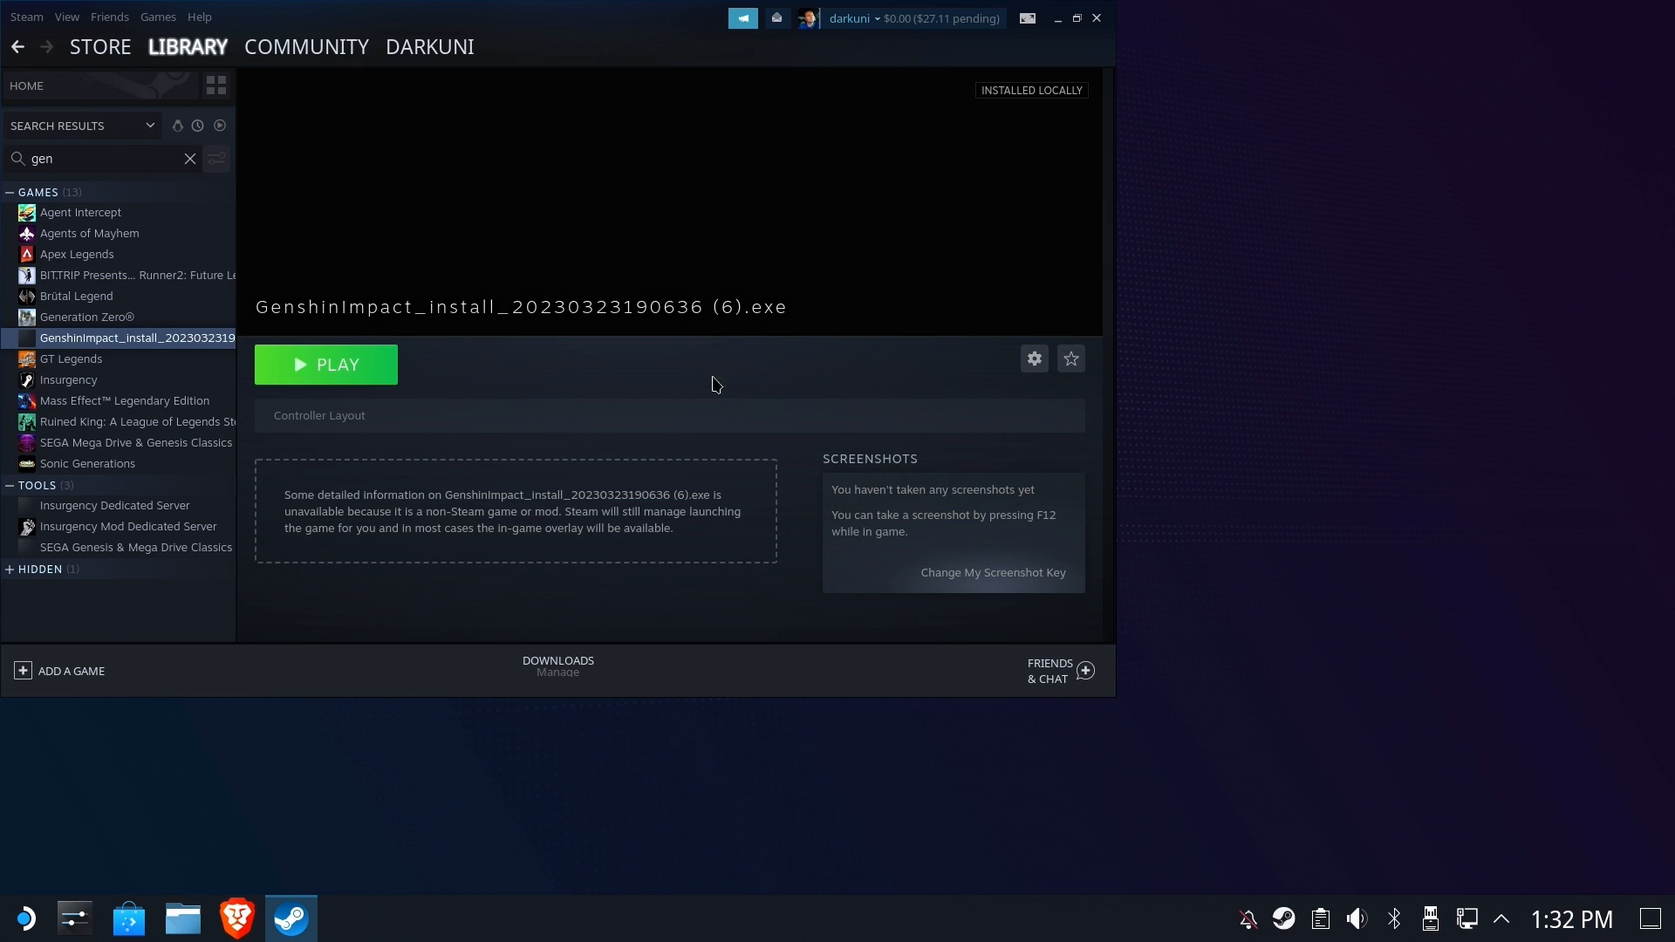
pyautogui.moveTo(840, 672)
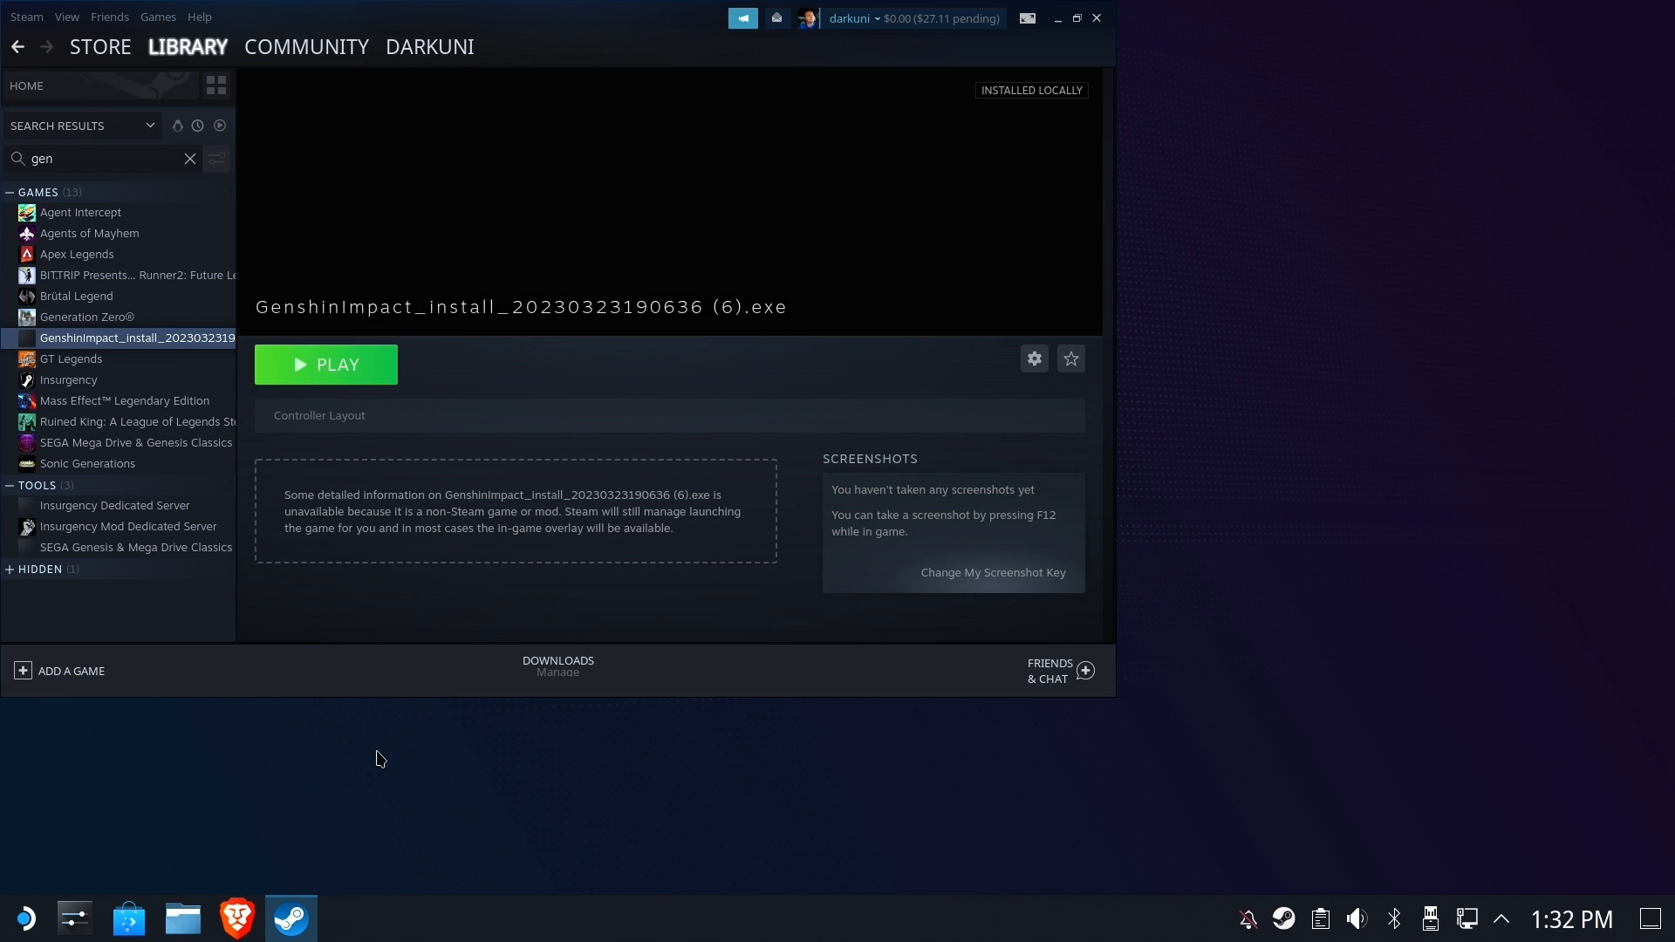
pyautogui.moveTo(663, 780)
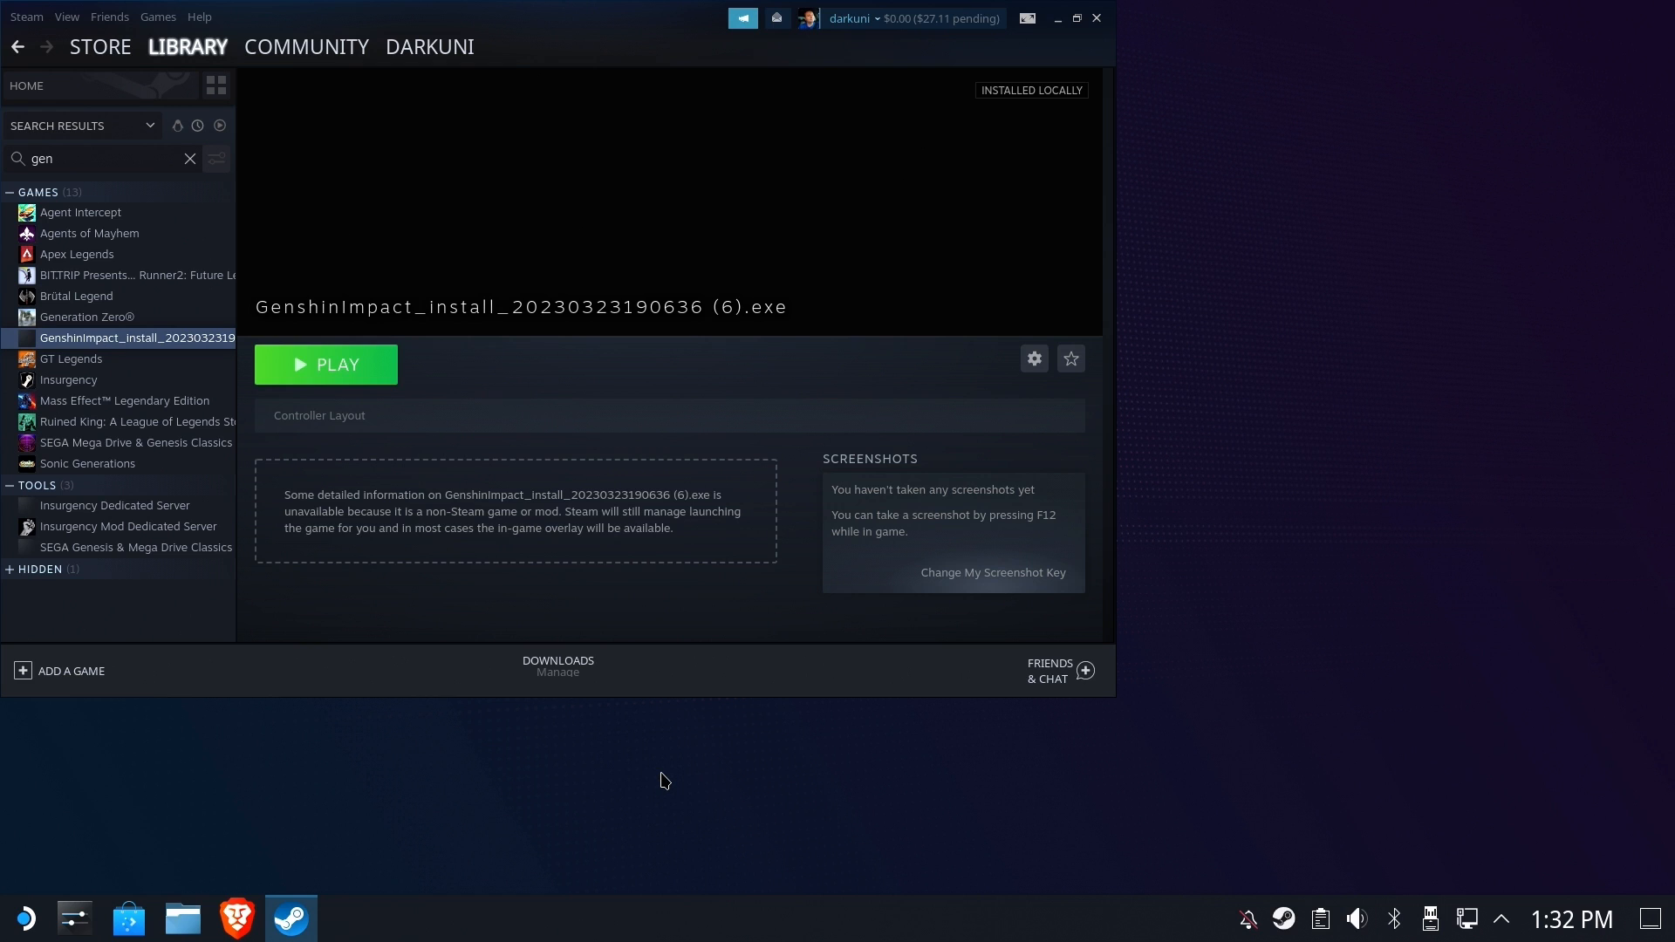
pyautogui.moveTo(218, 823)
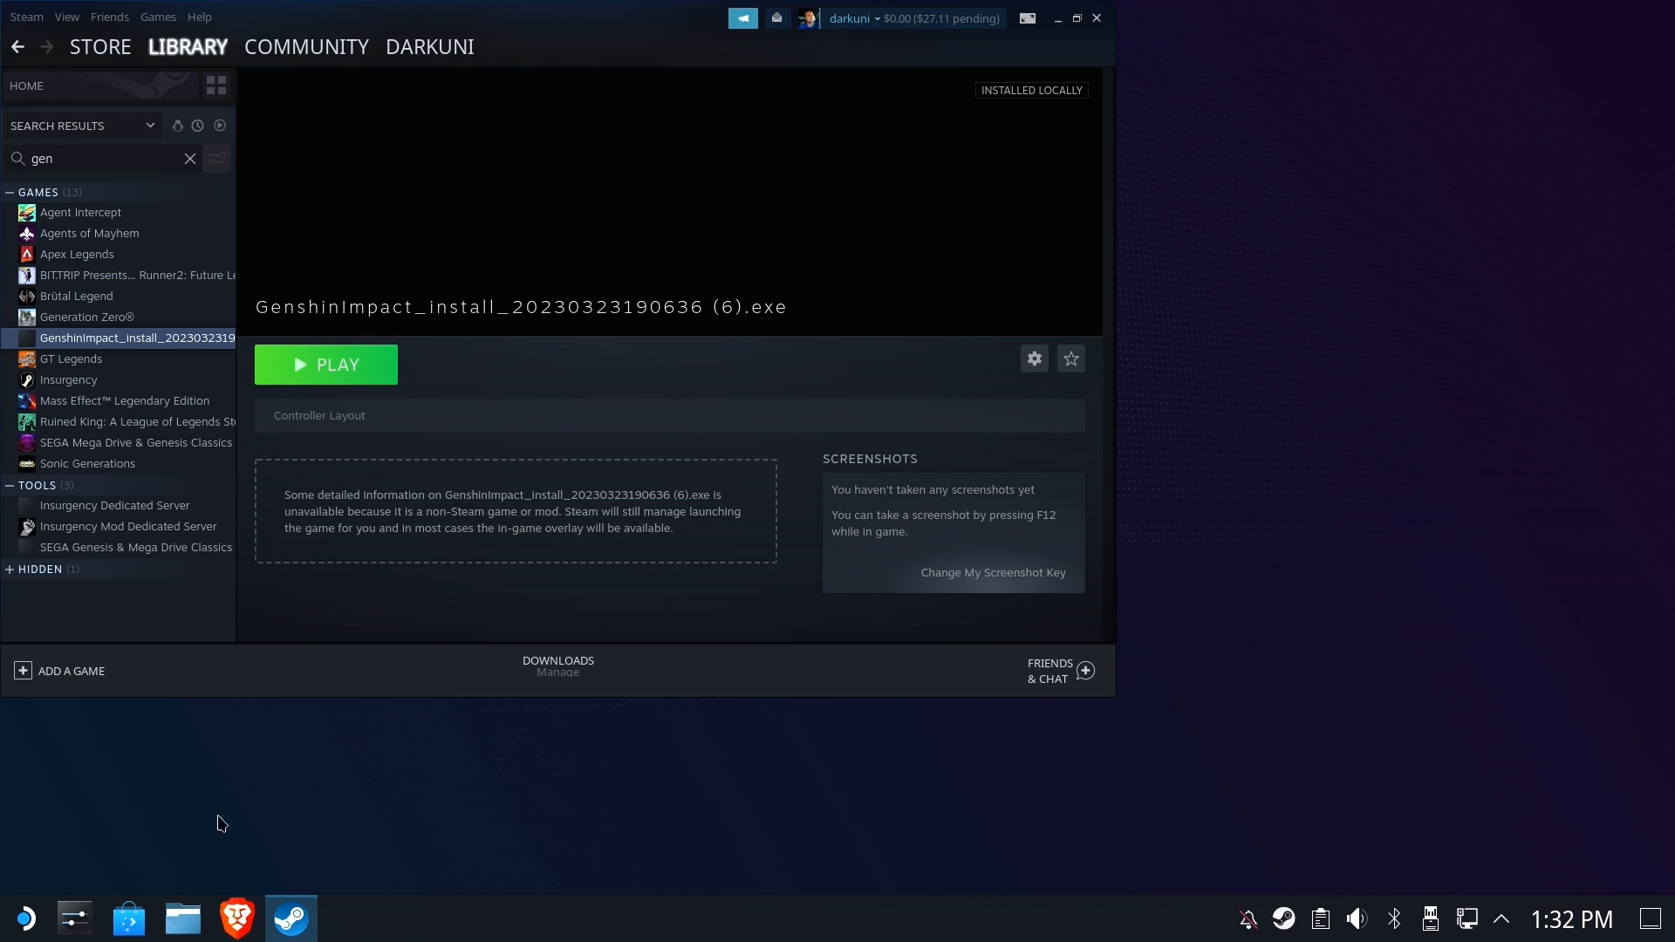
pyautogui.moveTo(182, 918)
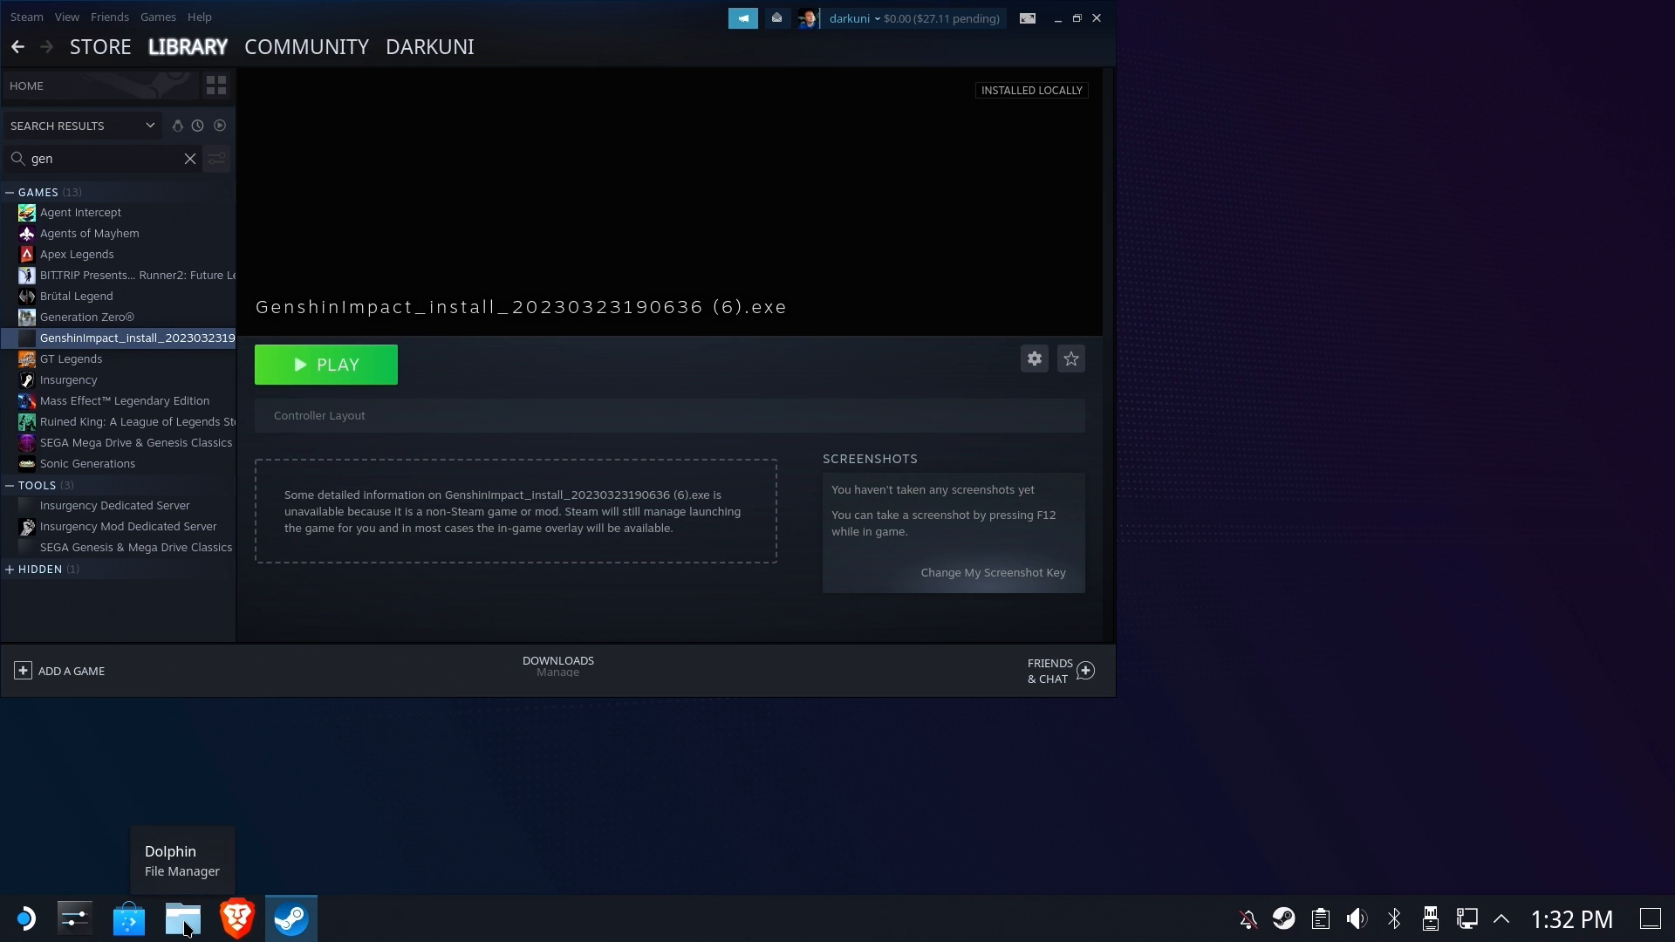
# - Open Dolphin and browse the home folder and removable drive in its panes
pyautogui.click(181, 917)
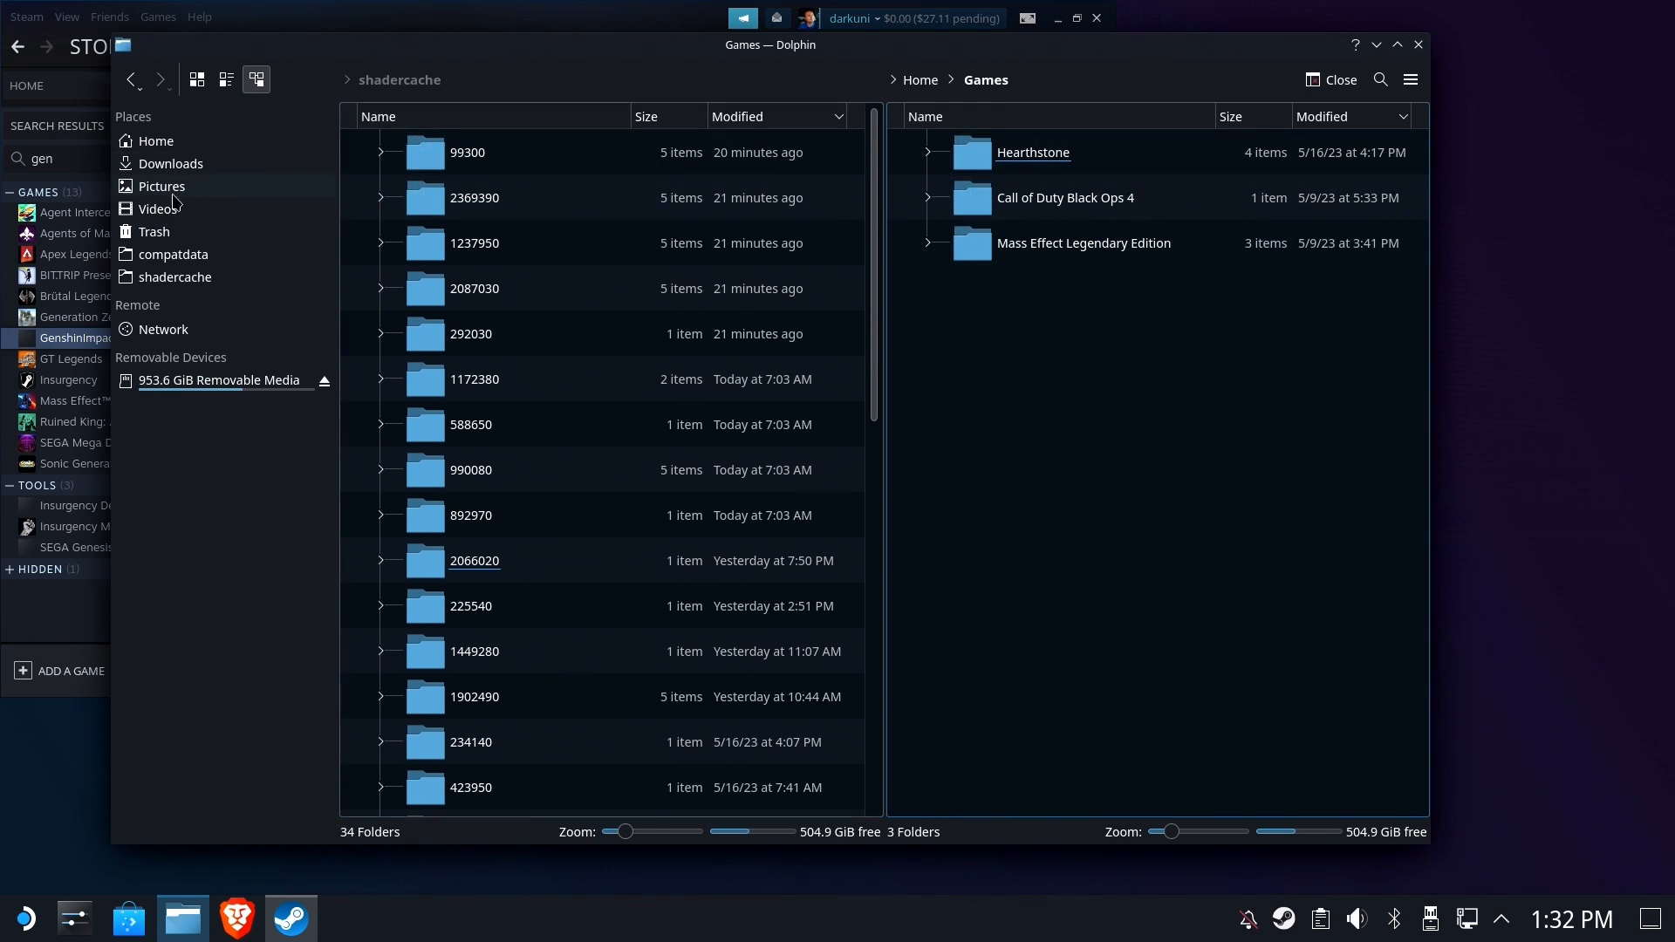
pyautogui.click(155, 139)
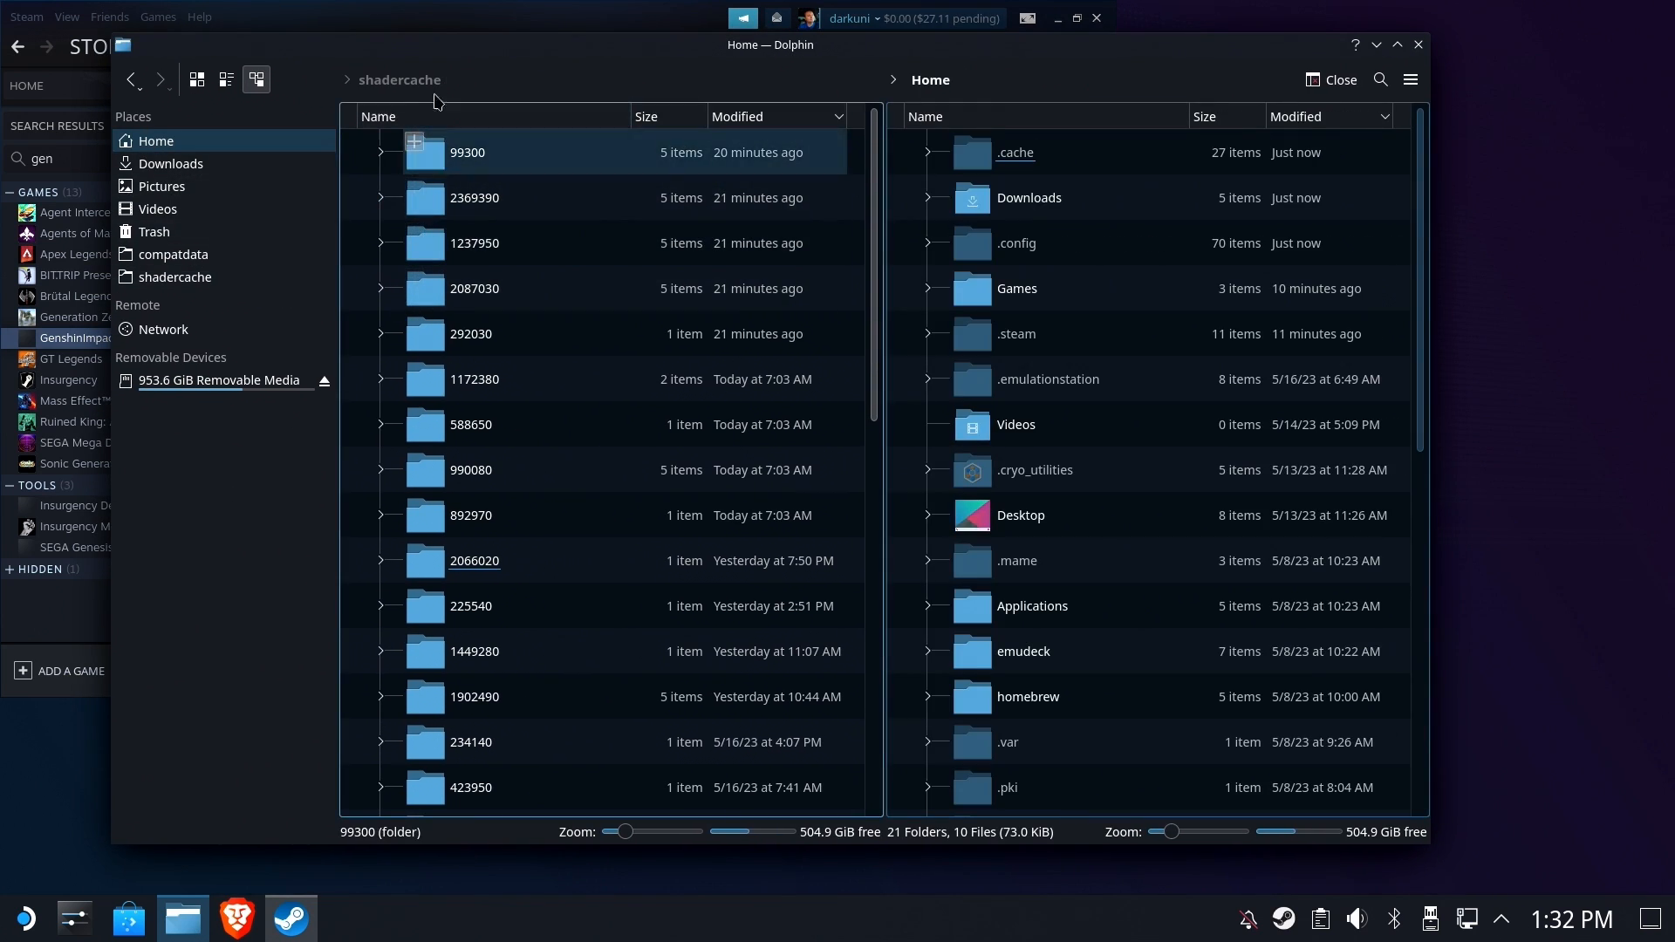
pyautogui.click(155, 140)
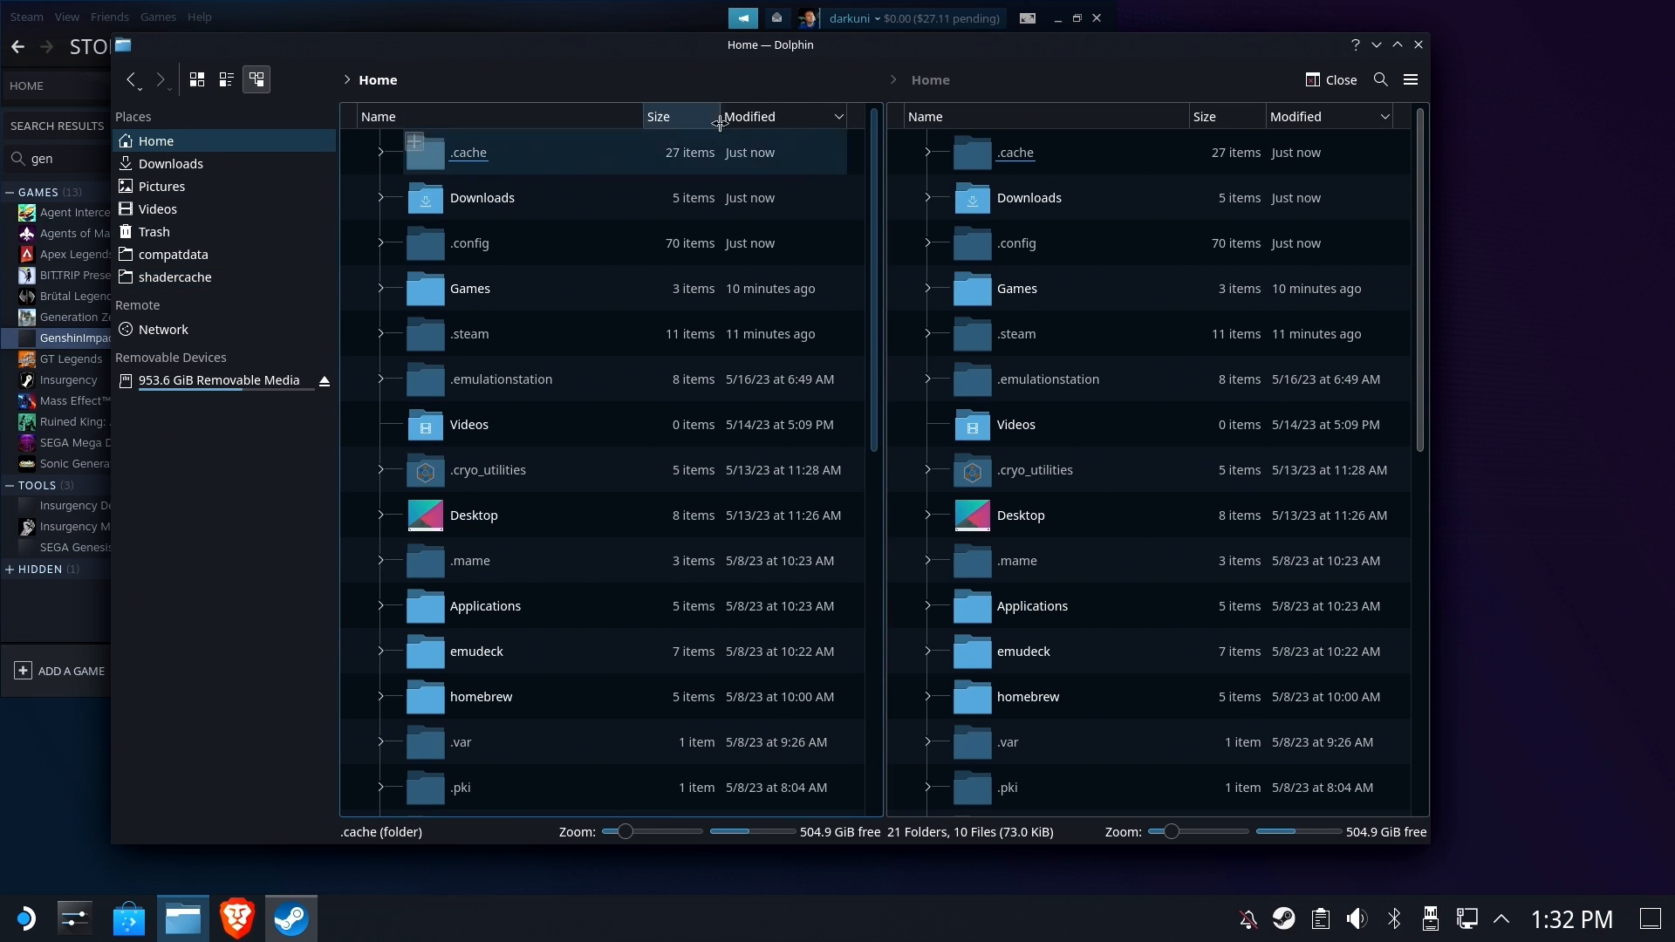
pyautogui.click(219, 380)
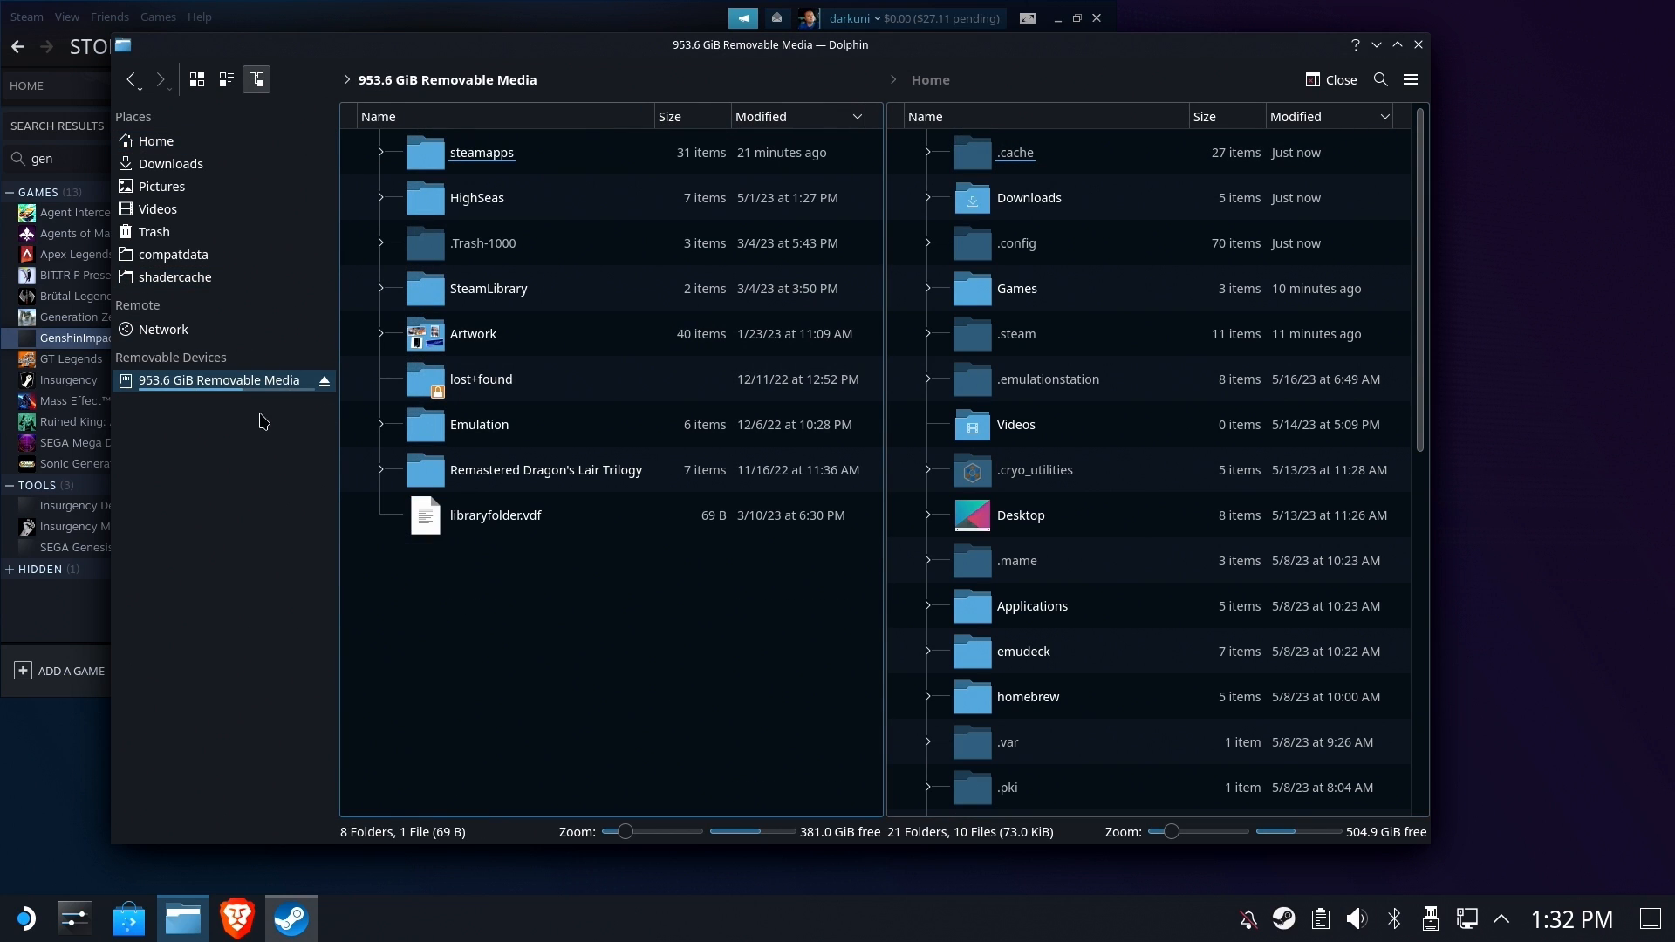
pyautogui.click(155, 140)
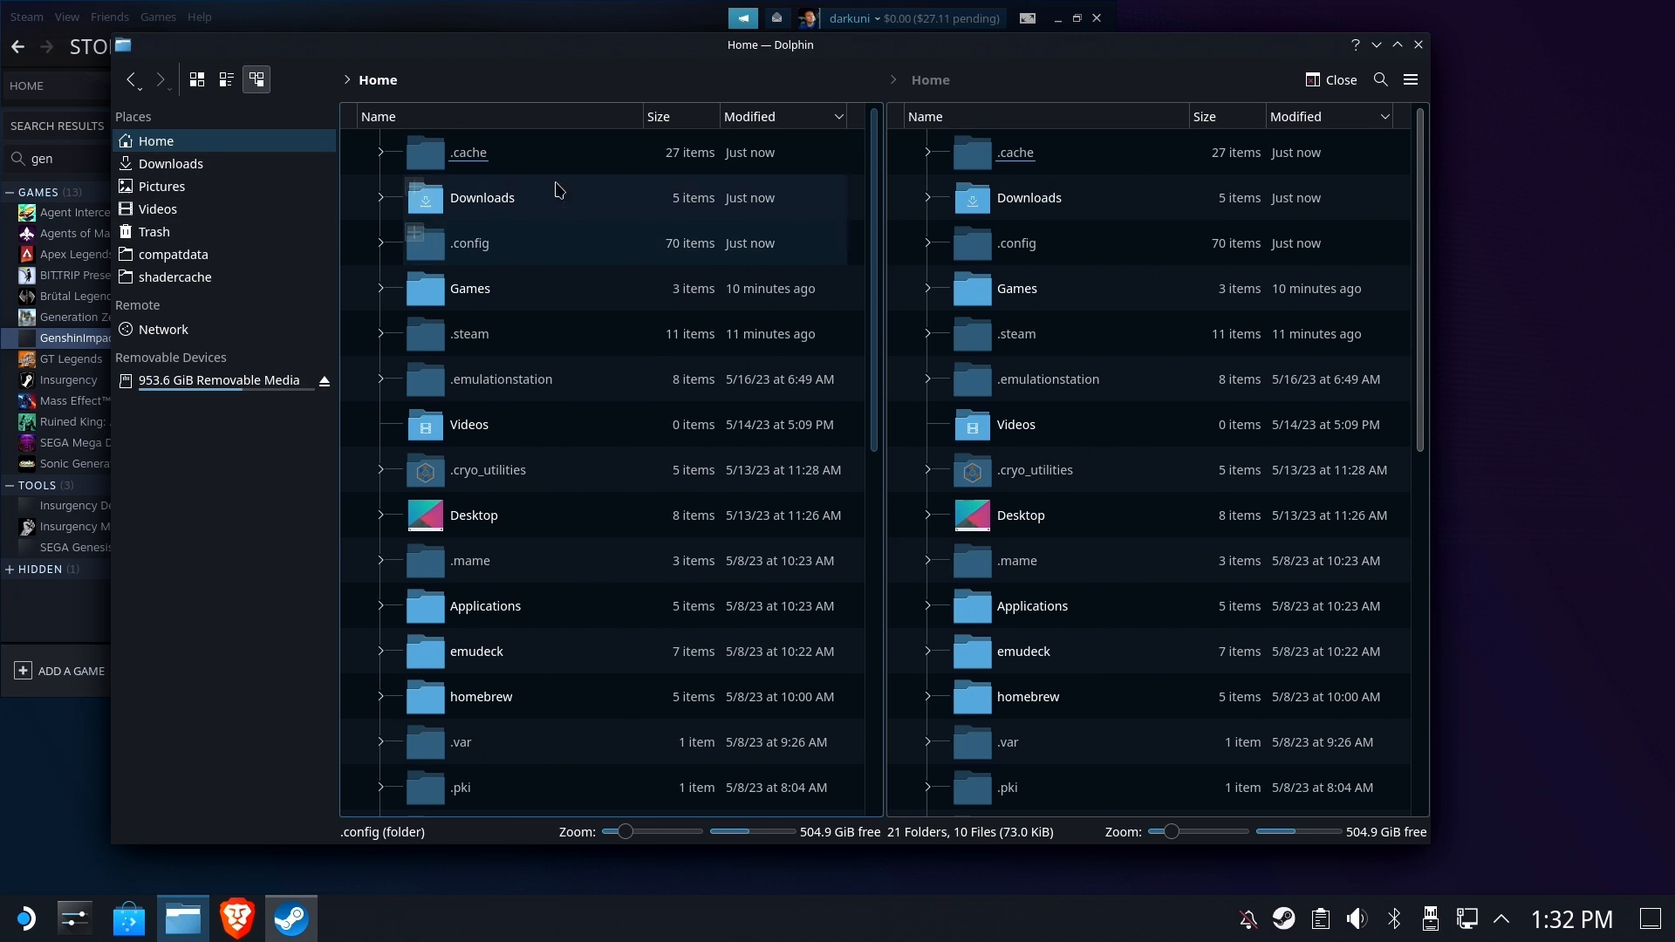
pyautogui.click(377, 118)
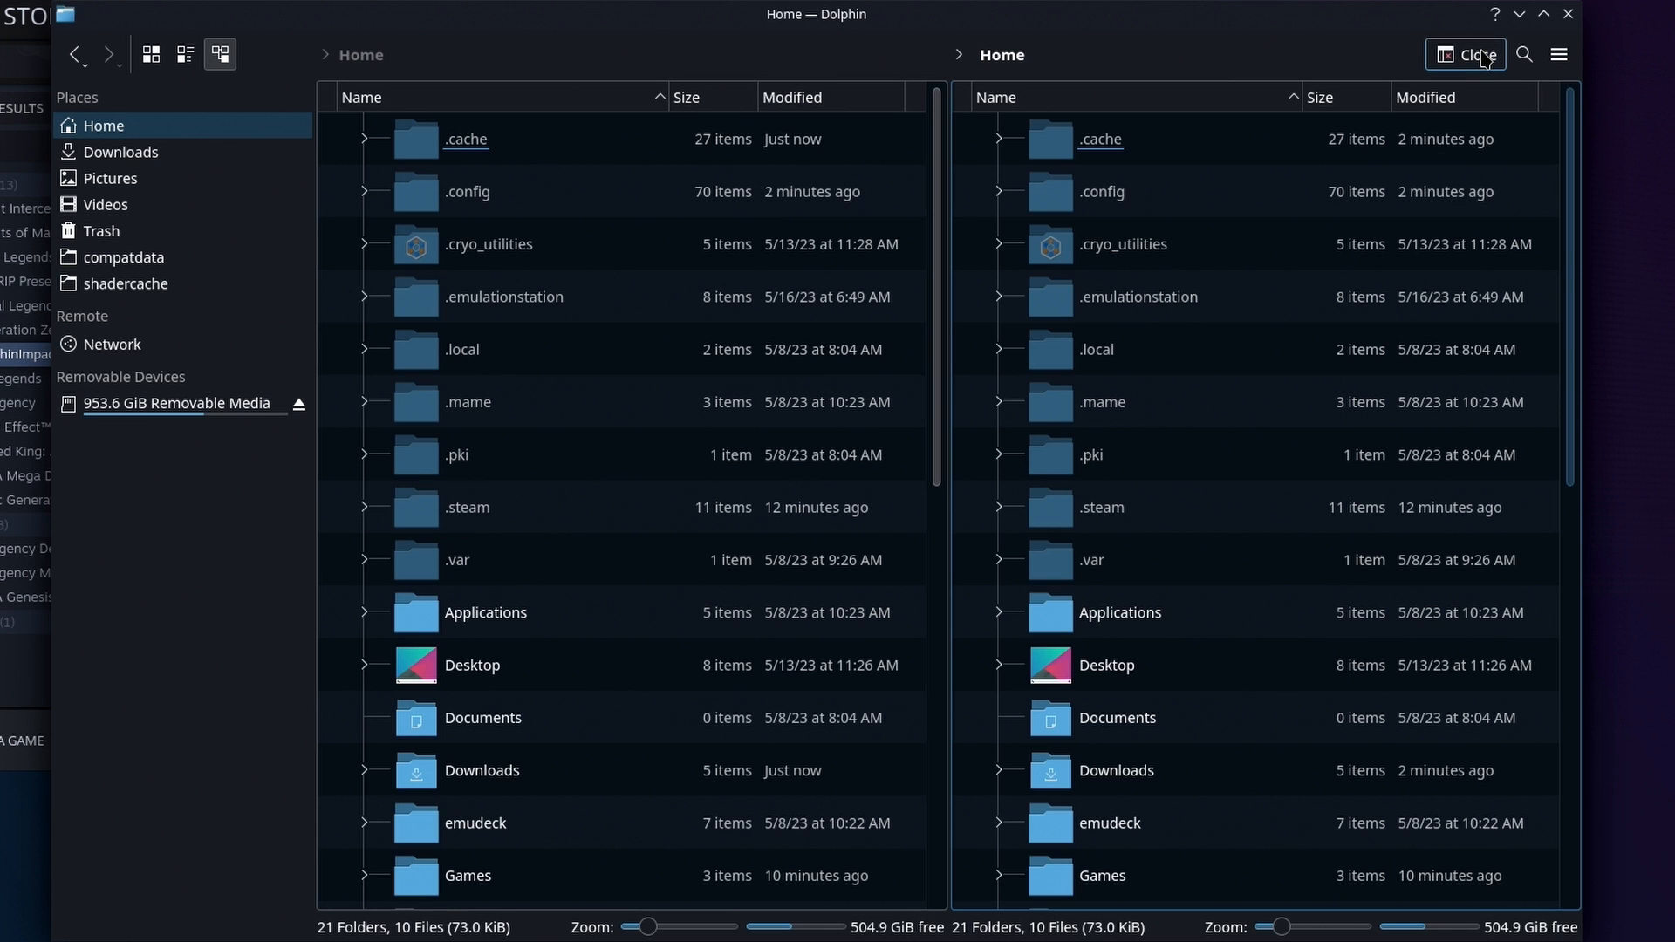
# - Re-enable split view and reveal the compatdata folder's full path in the left pane
pyautogui.click(1472, 54)
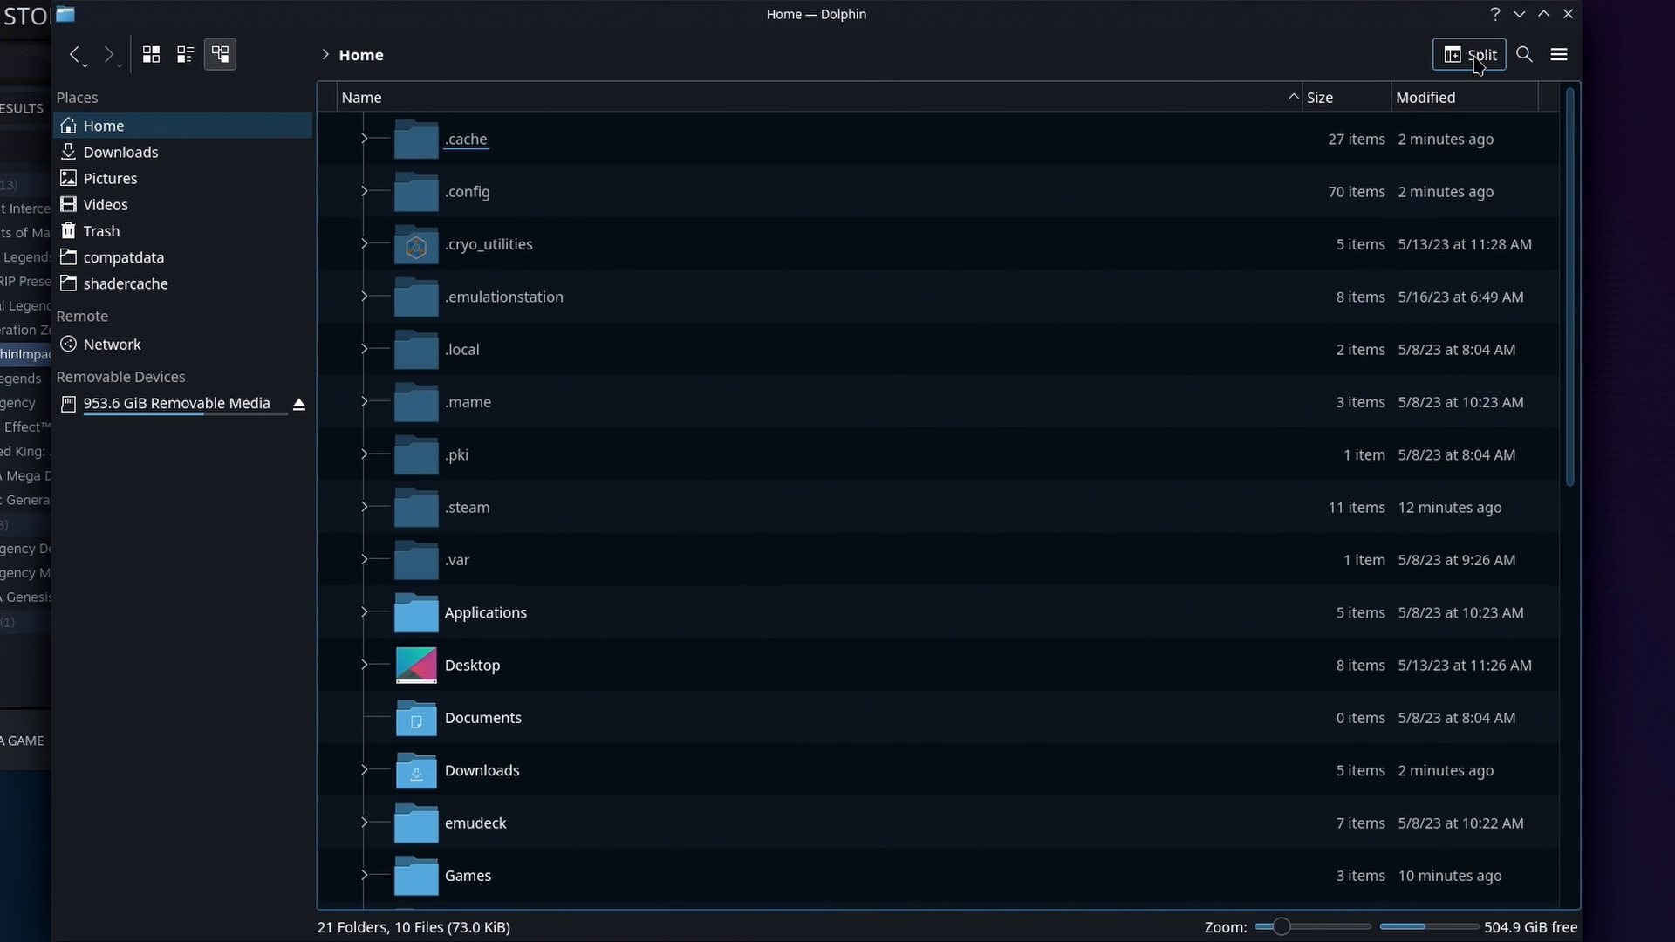
pyautogui.click(1469, 54)
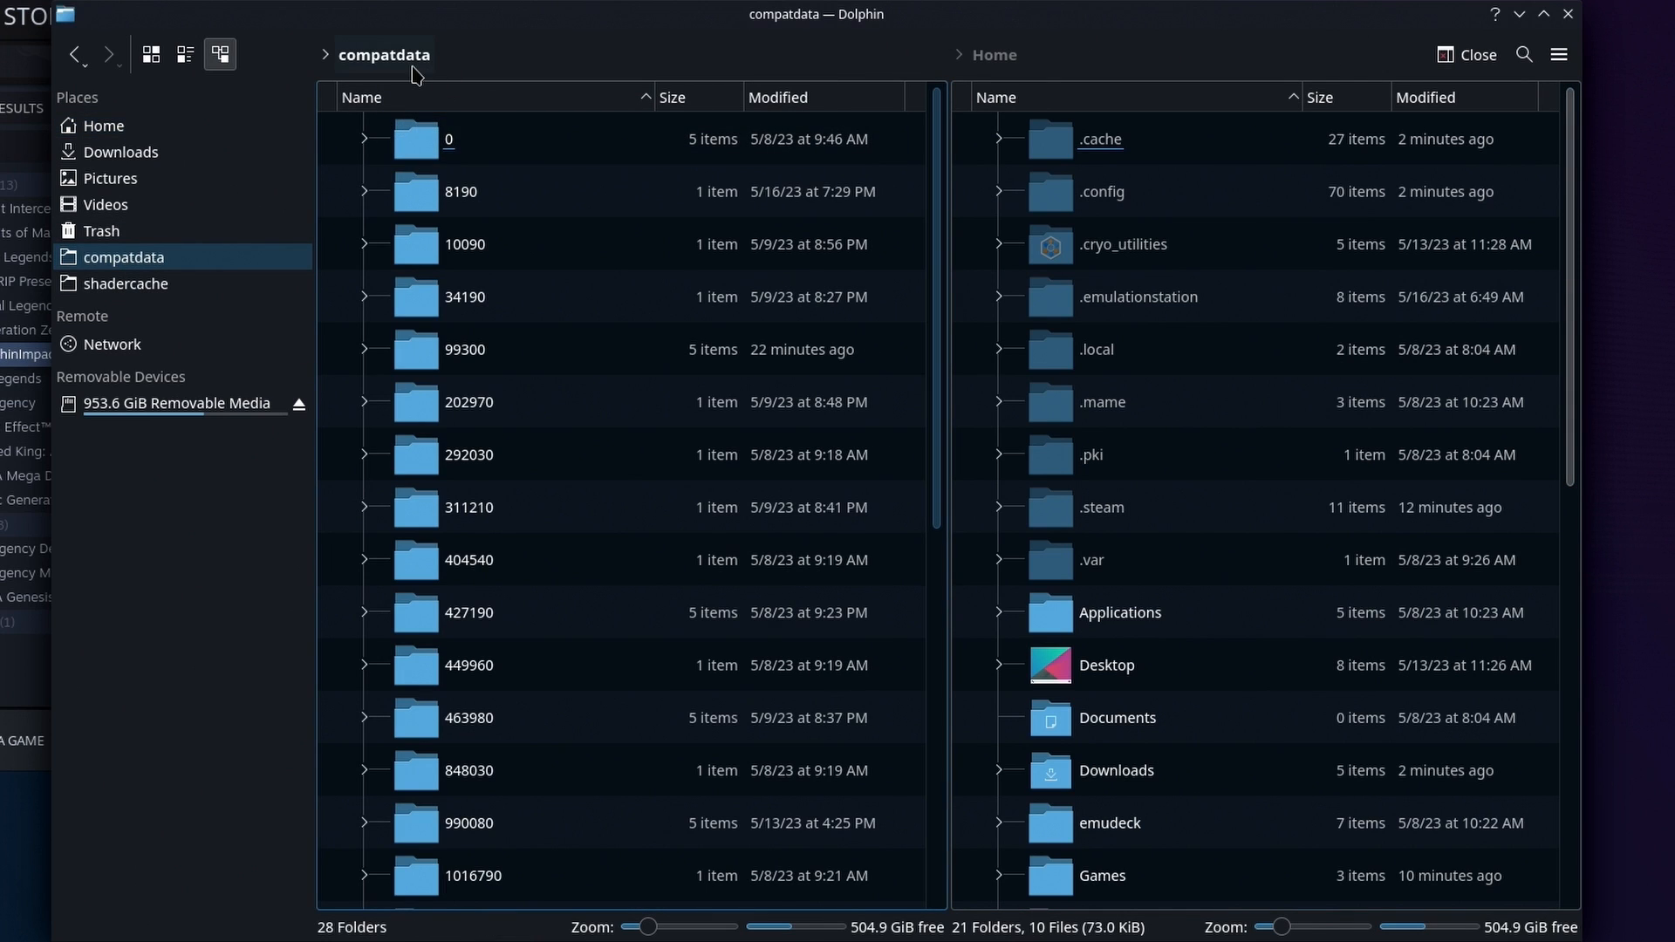
pyautogui.moveTo(343, 60)
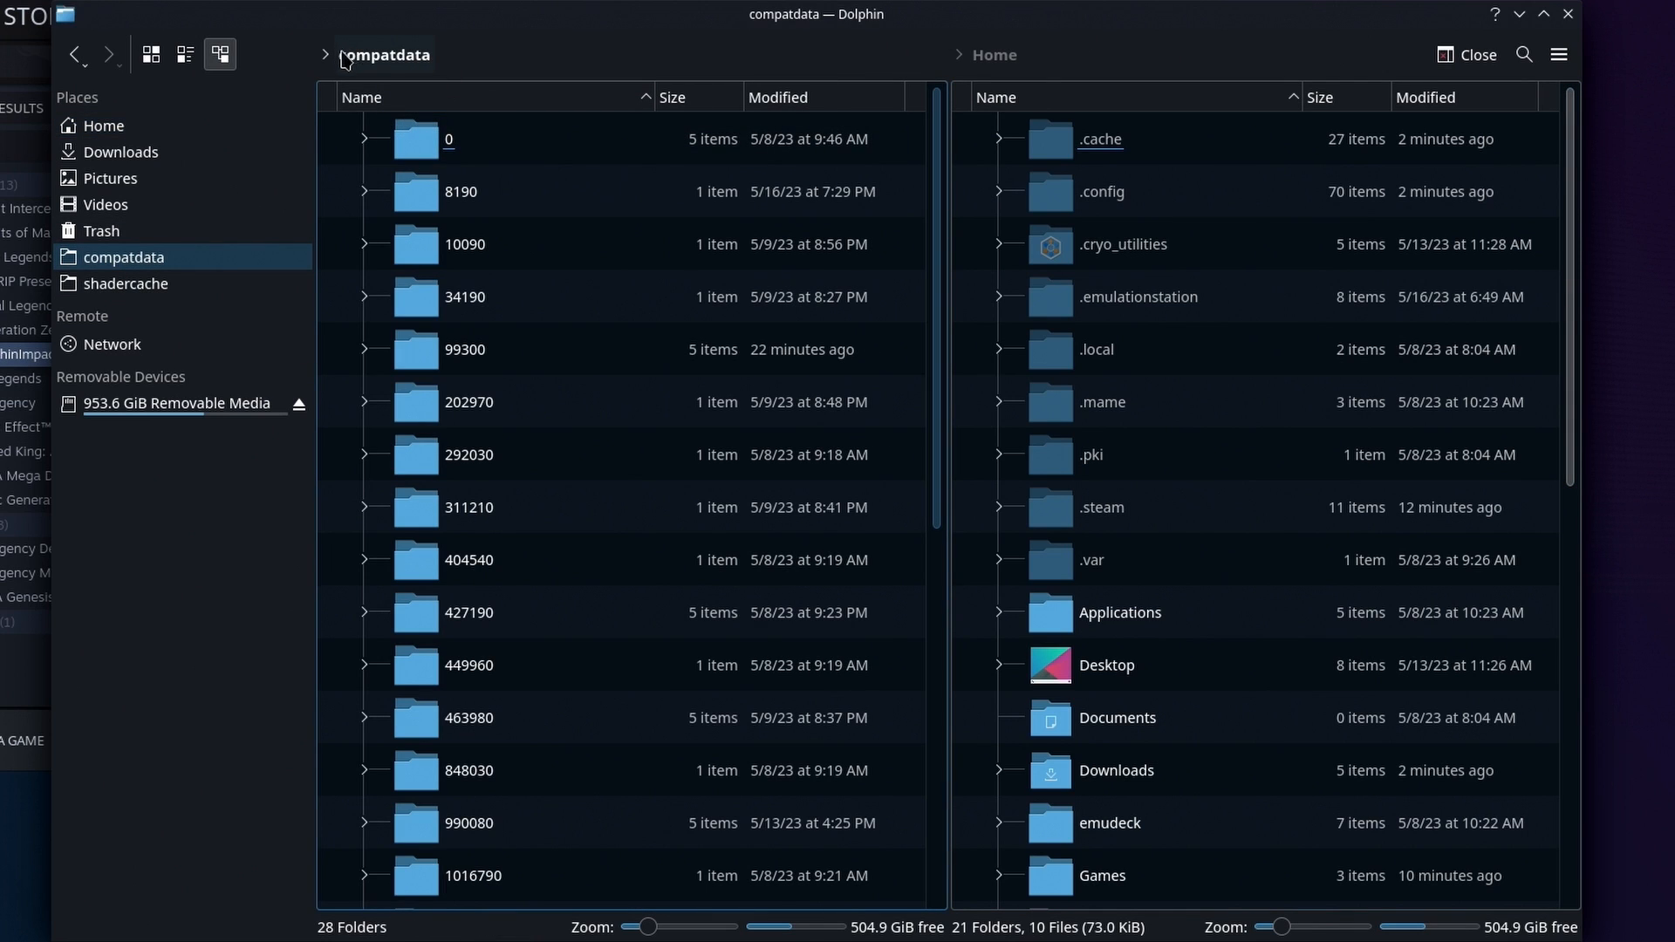
pyautogui.click(385, 55)
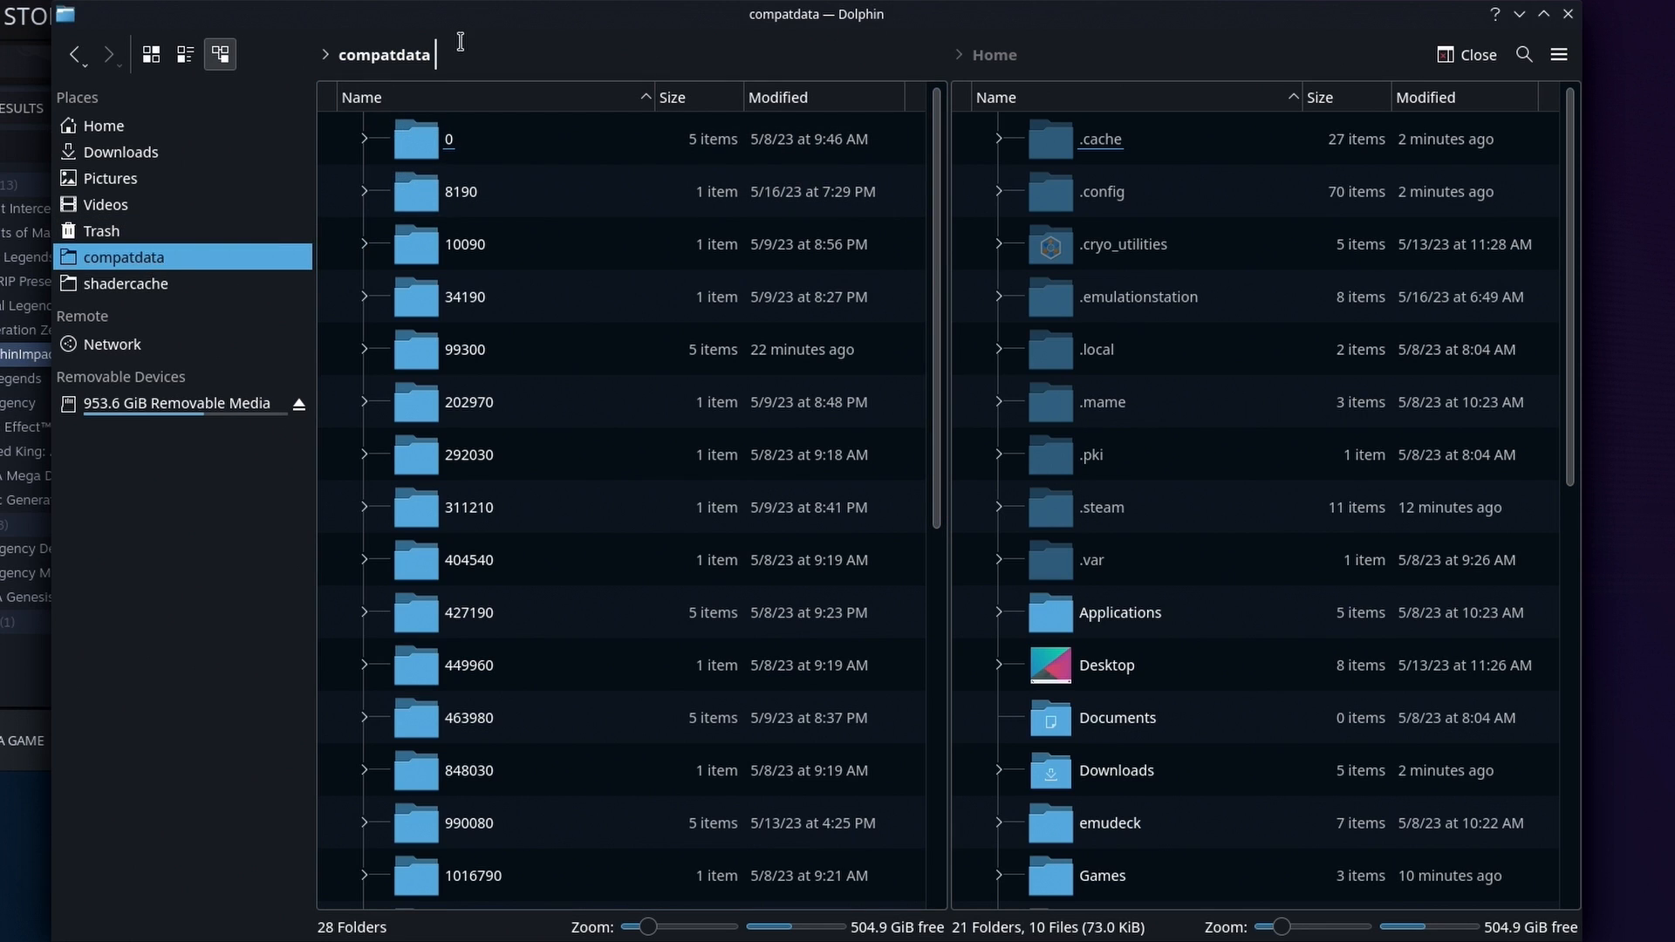
pyautogui.click(385, 54)
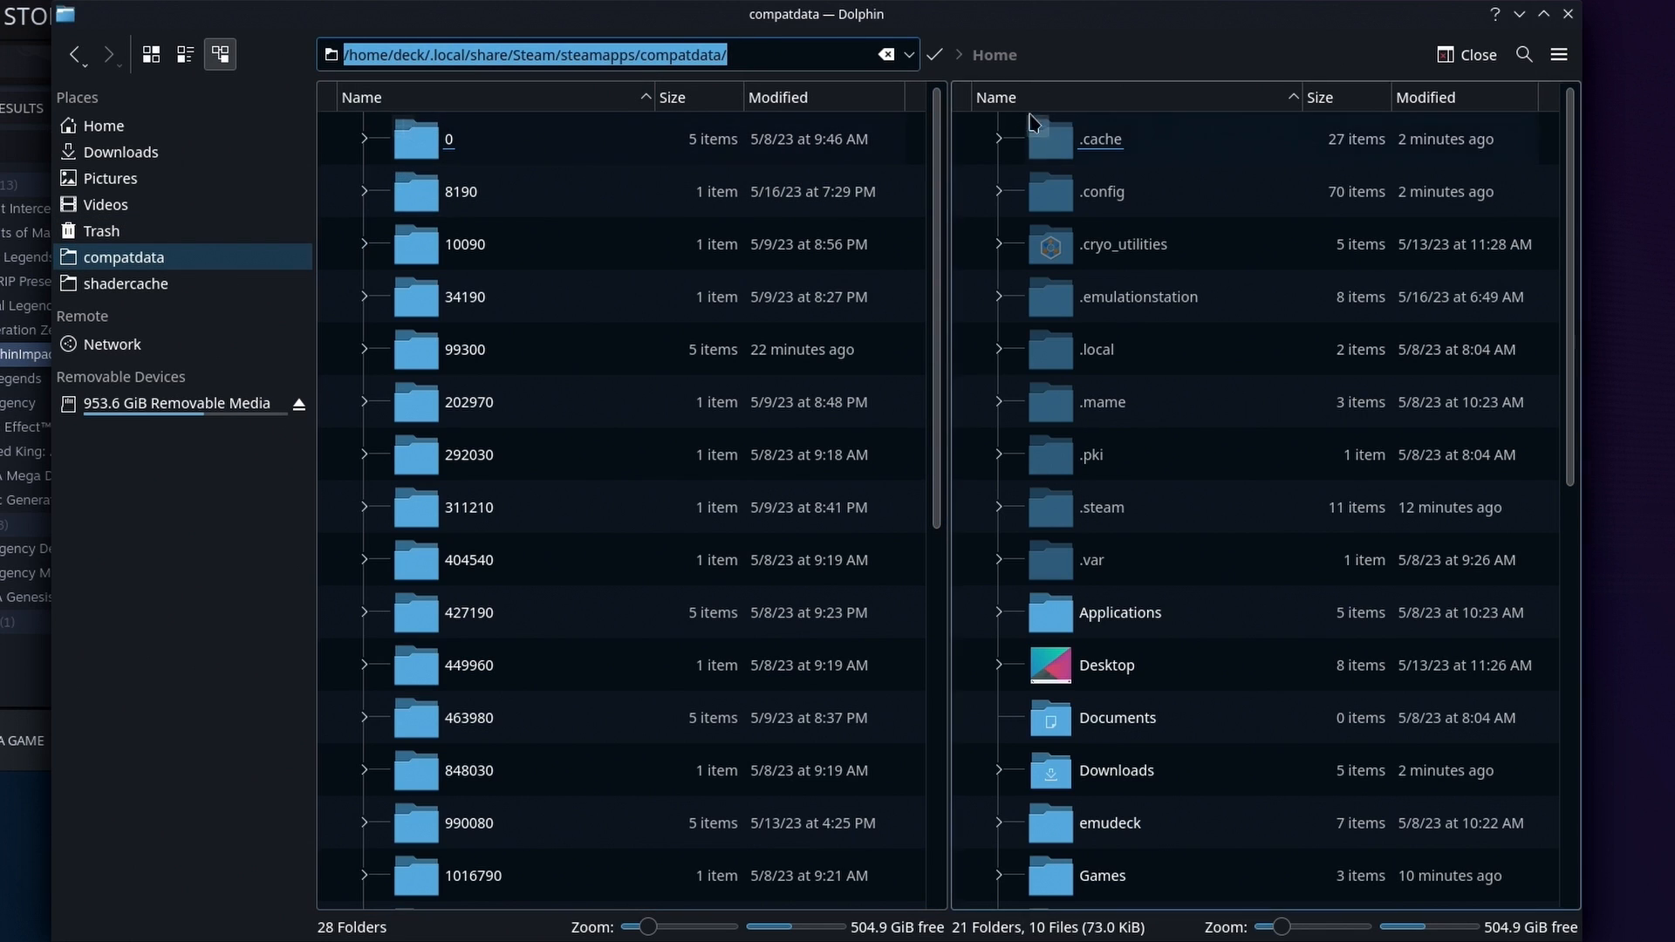
# - Browse the right pane through the removable drive, home's Games folder, then the removable drive again
pyautogui.click(1123, 243)
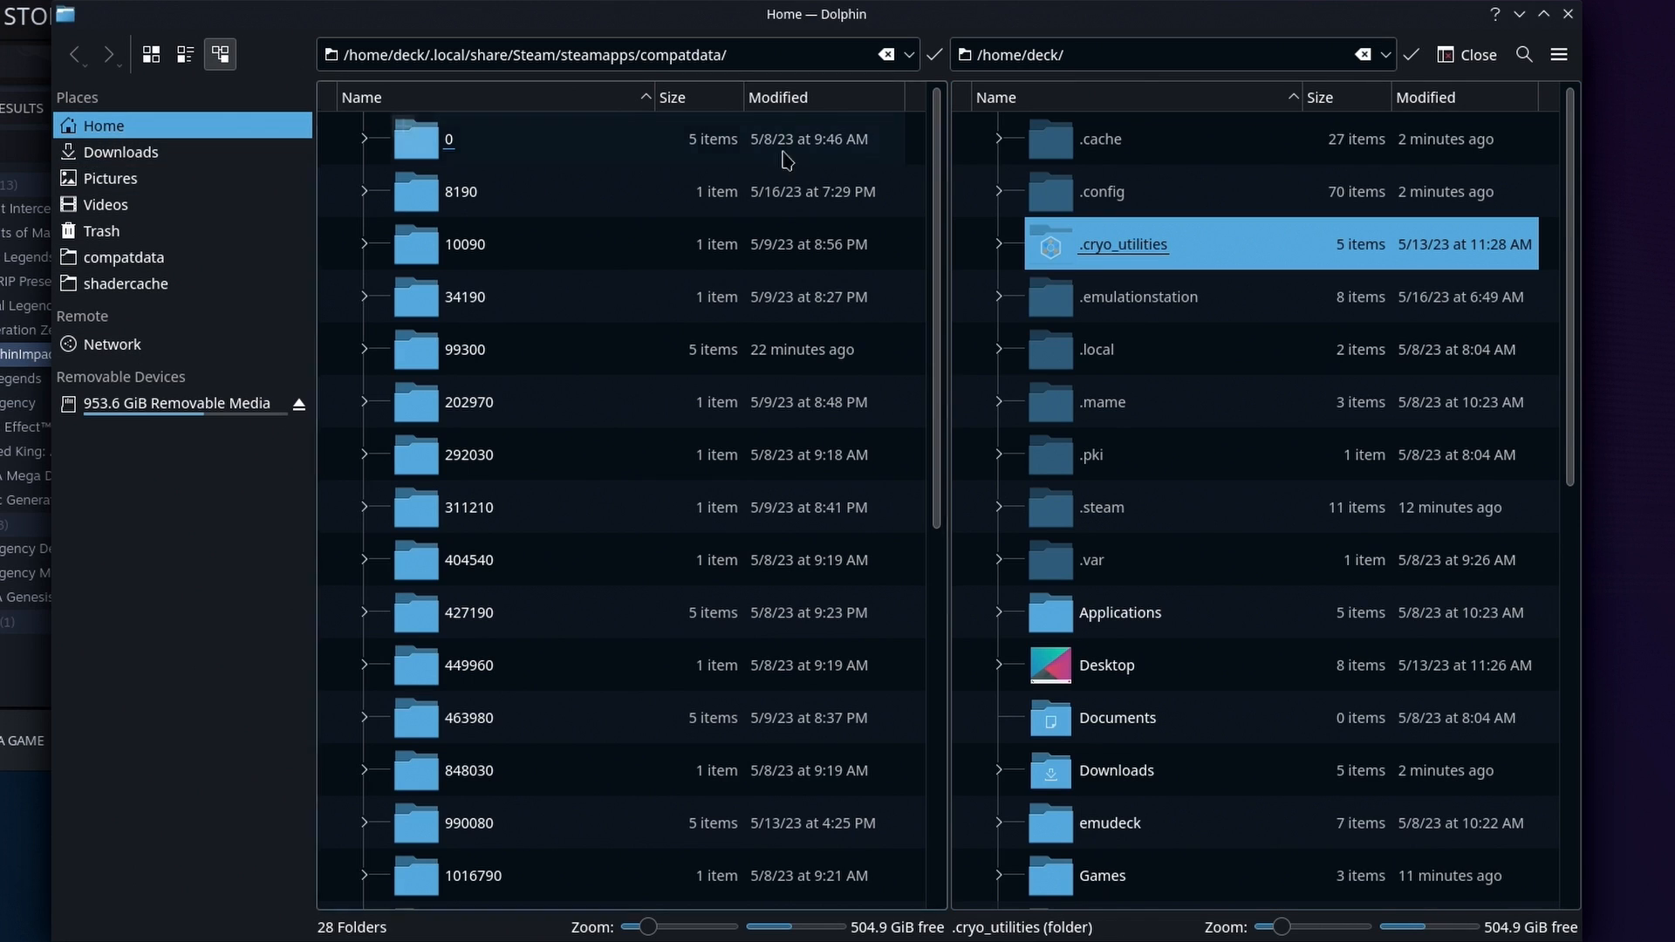
pyautogui.click(1122, 401)
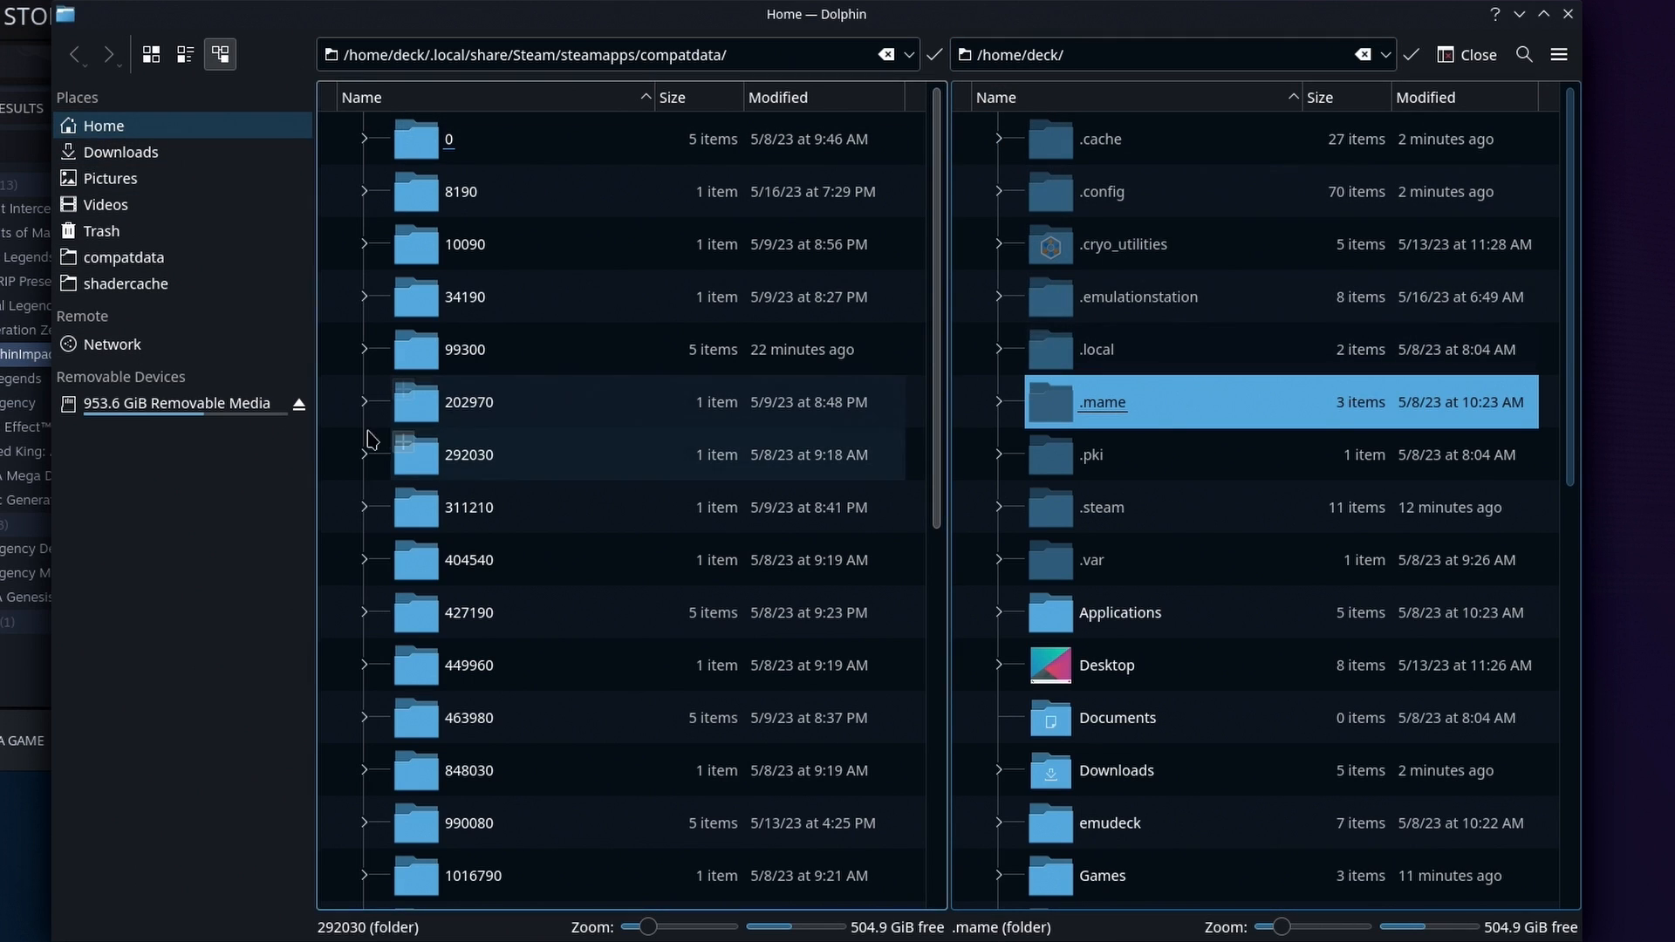
pyautogui.click(176, 403)
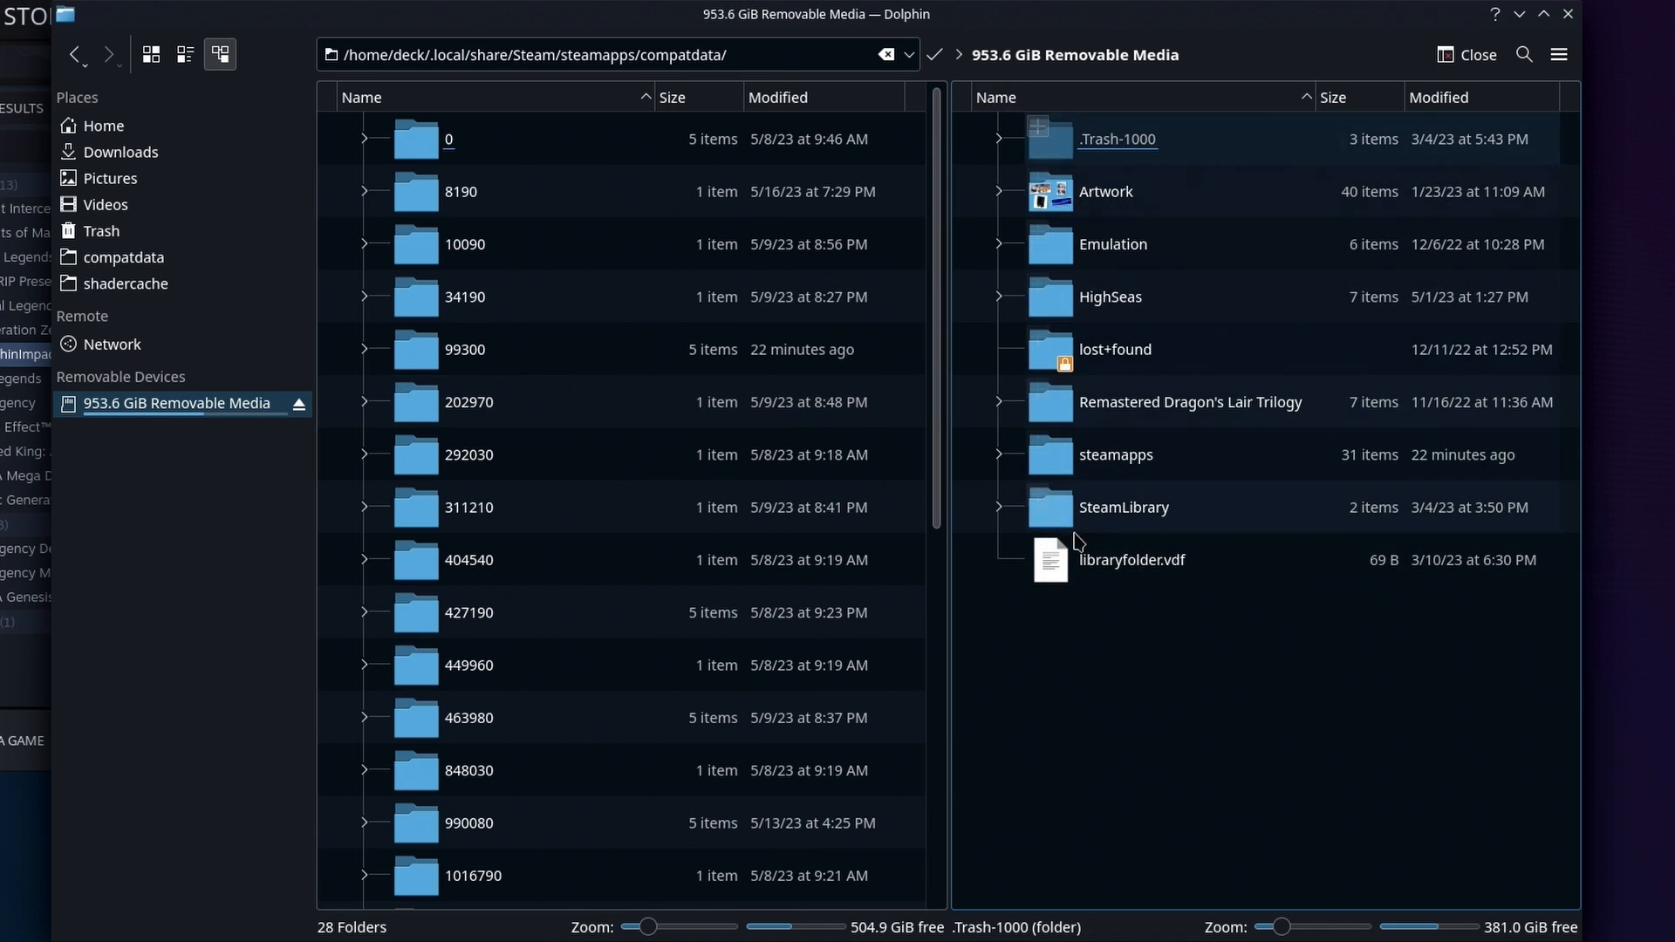
pyautogui.click(103, 125)
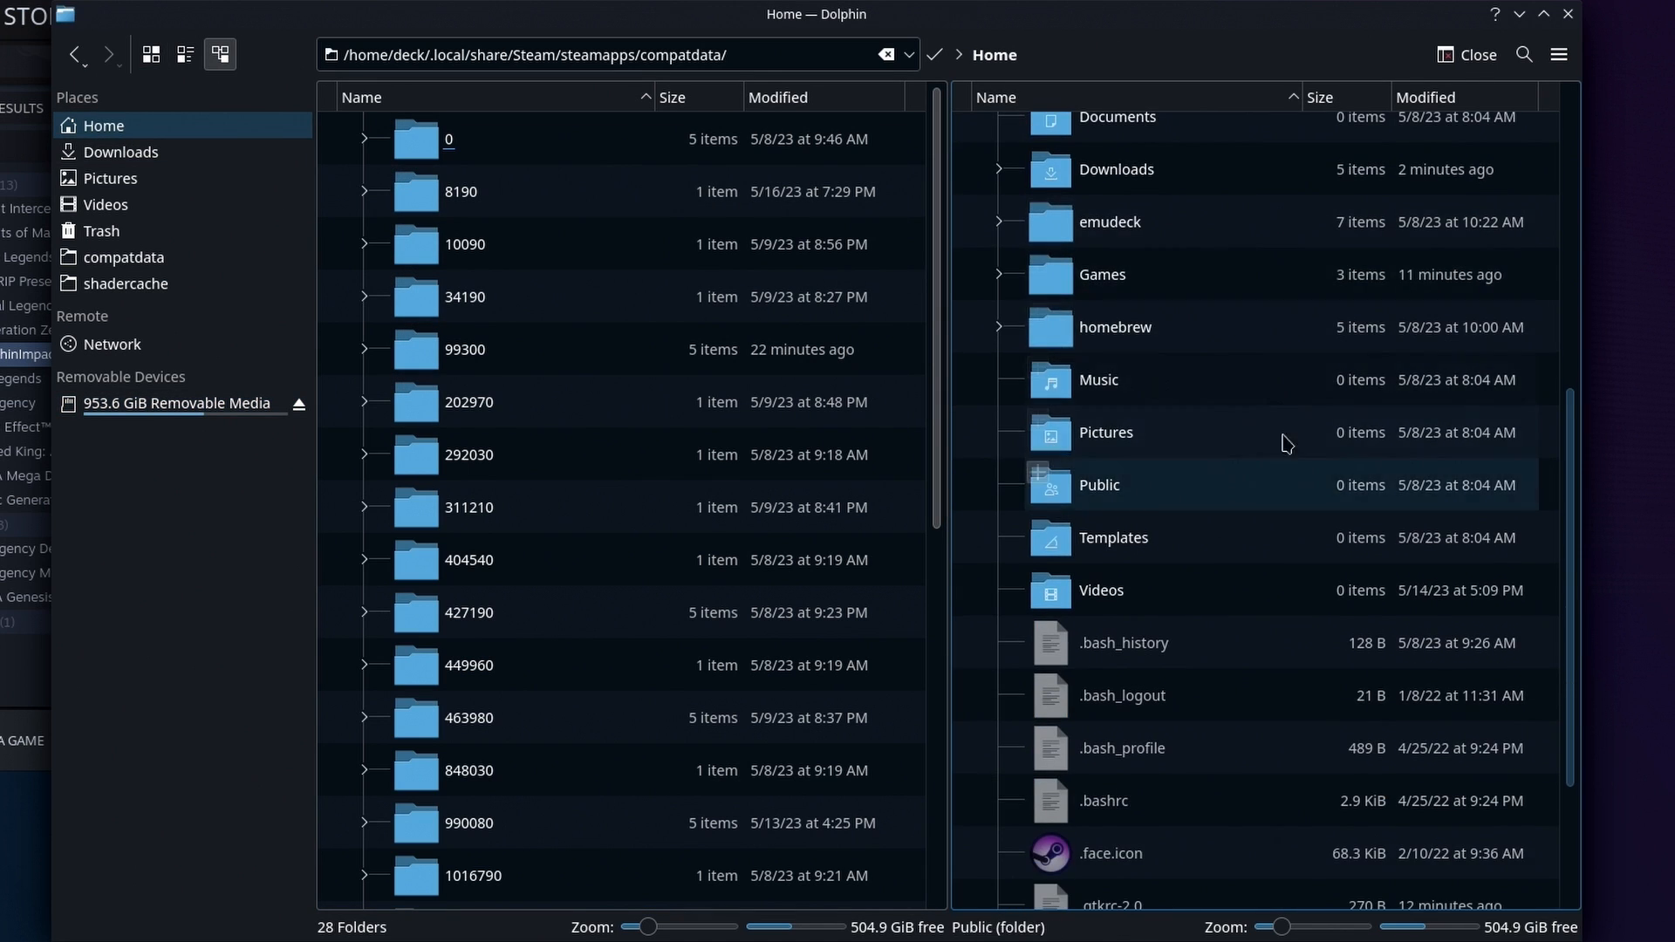
pyautogui.click(1101, 273)
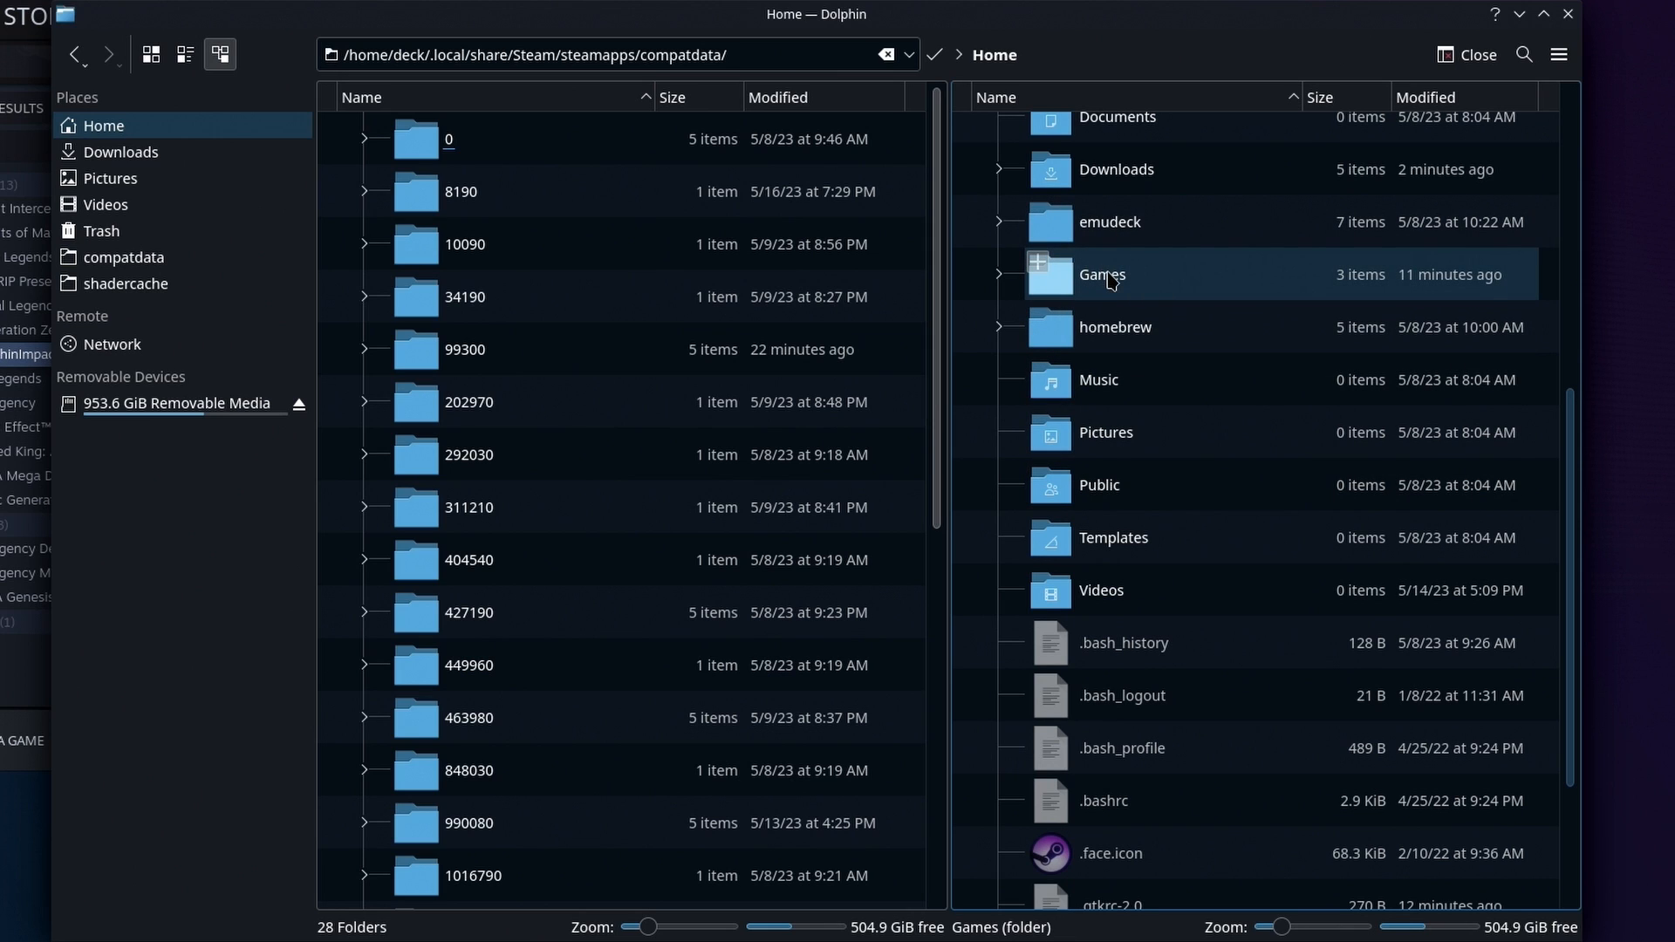
pyautogui.doubleClick(1101, 273)
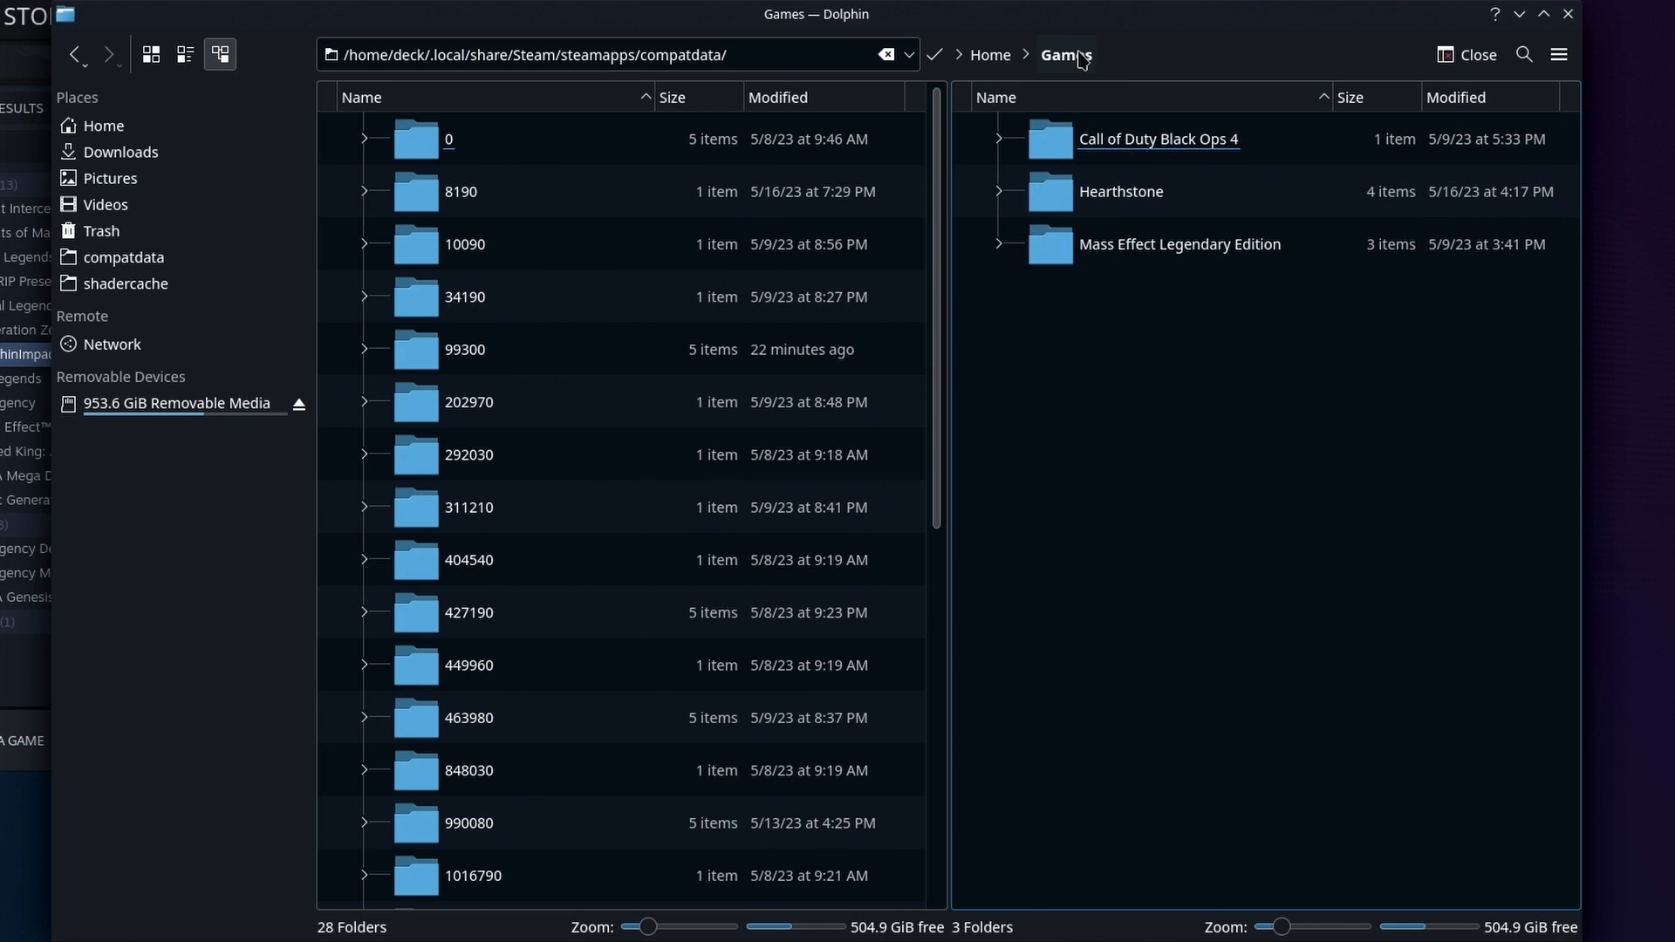
pyautogui.click(176, 404)
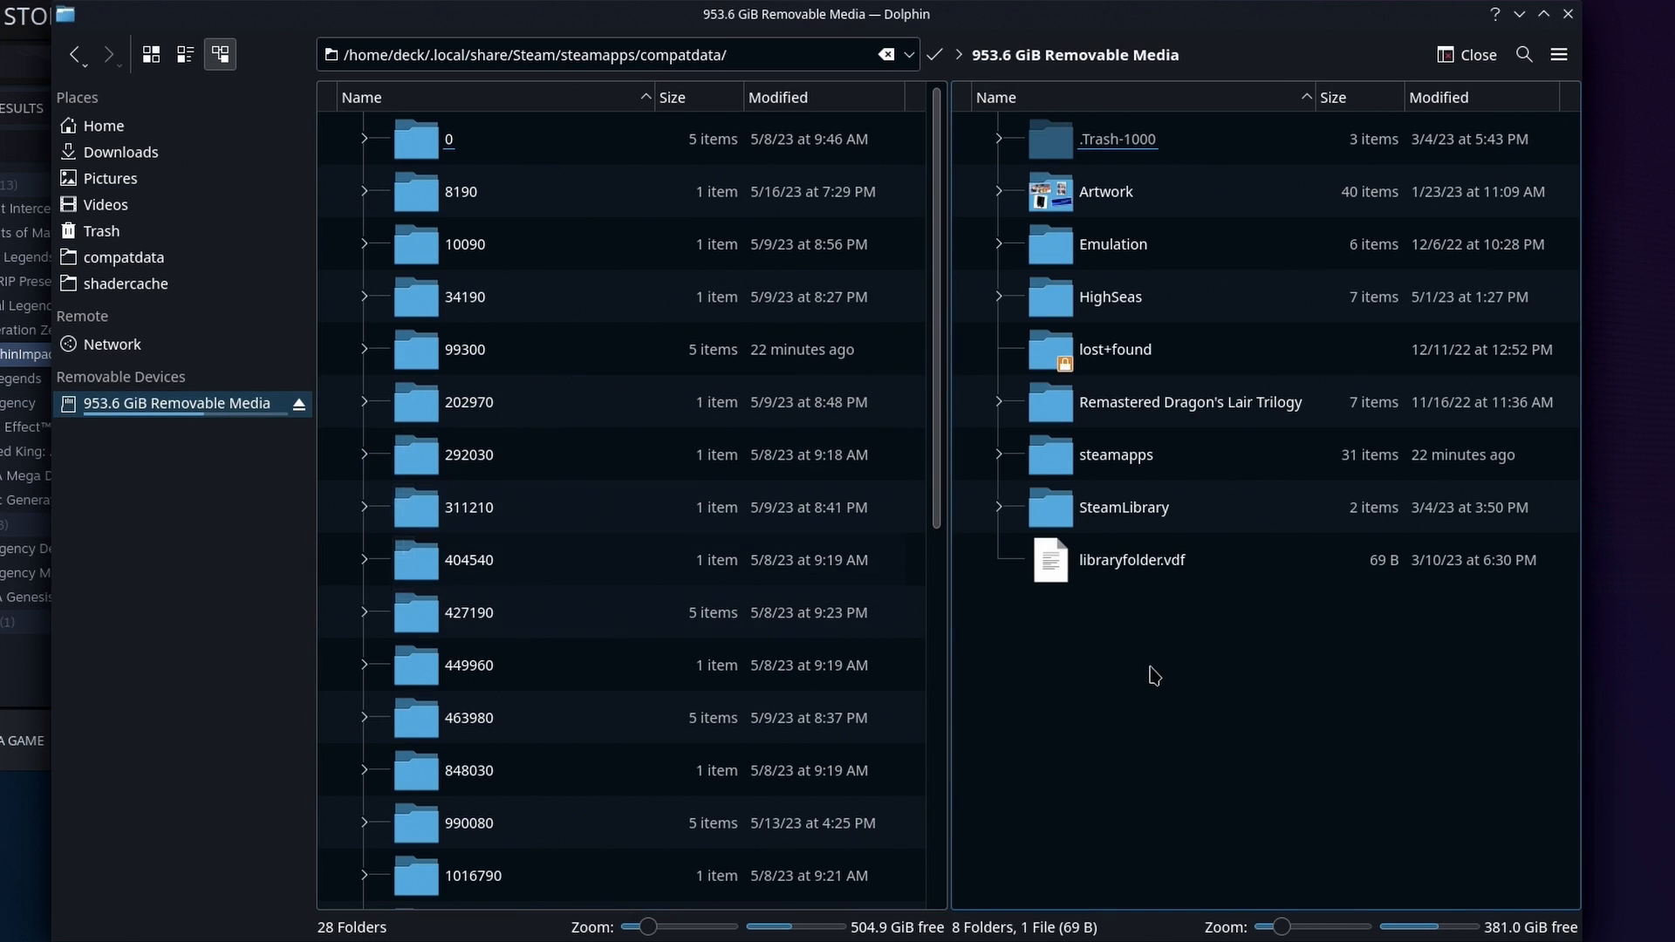
# - Switch the right pane from the removable drive to Home and open its Games folder
pyautogui.rightClick(1153, 674)
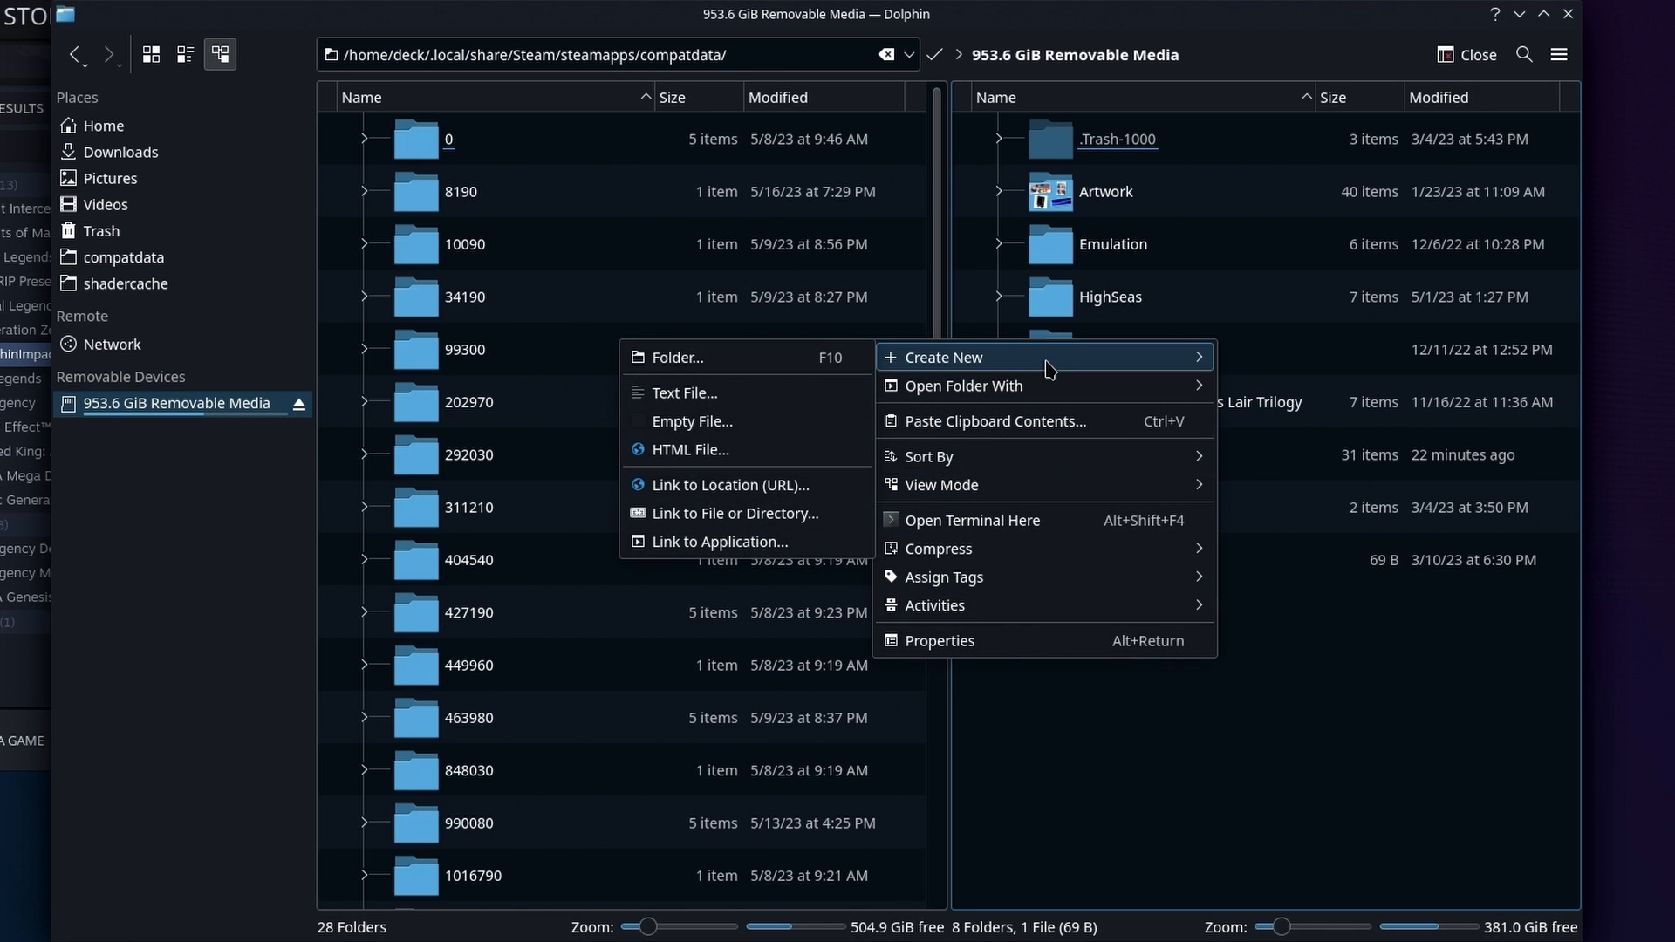
pyautogui.moveTo(694, 357)
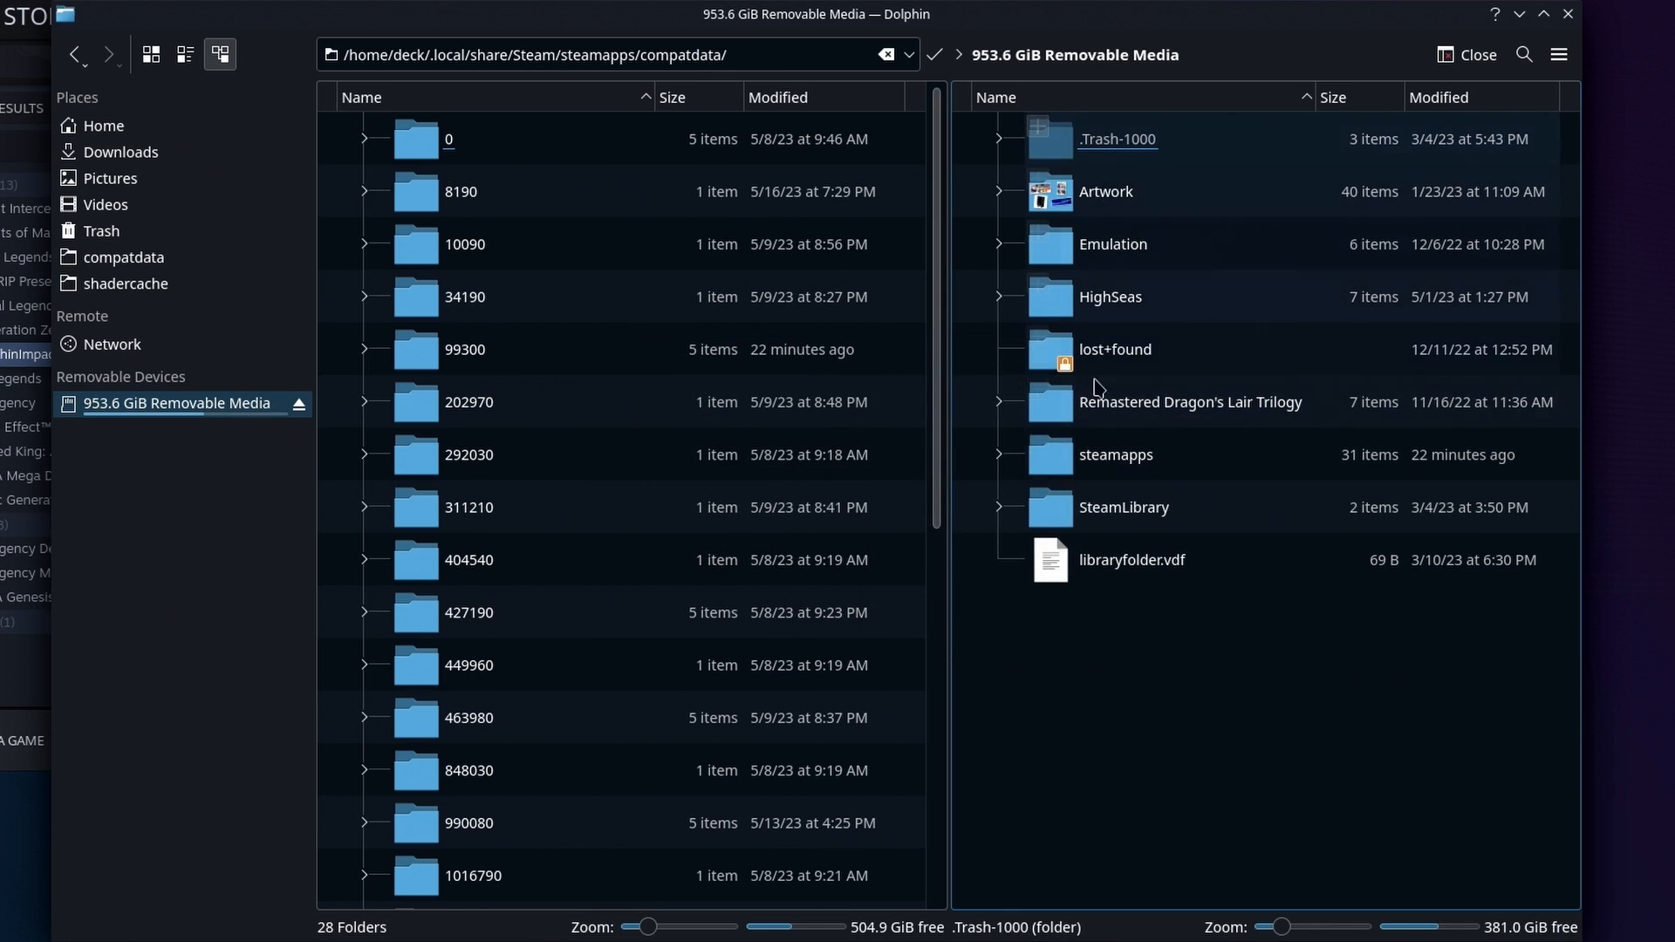
pyautogui.click(1124, 506)
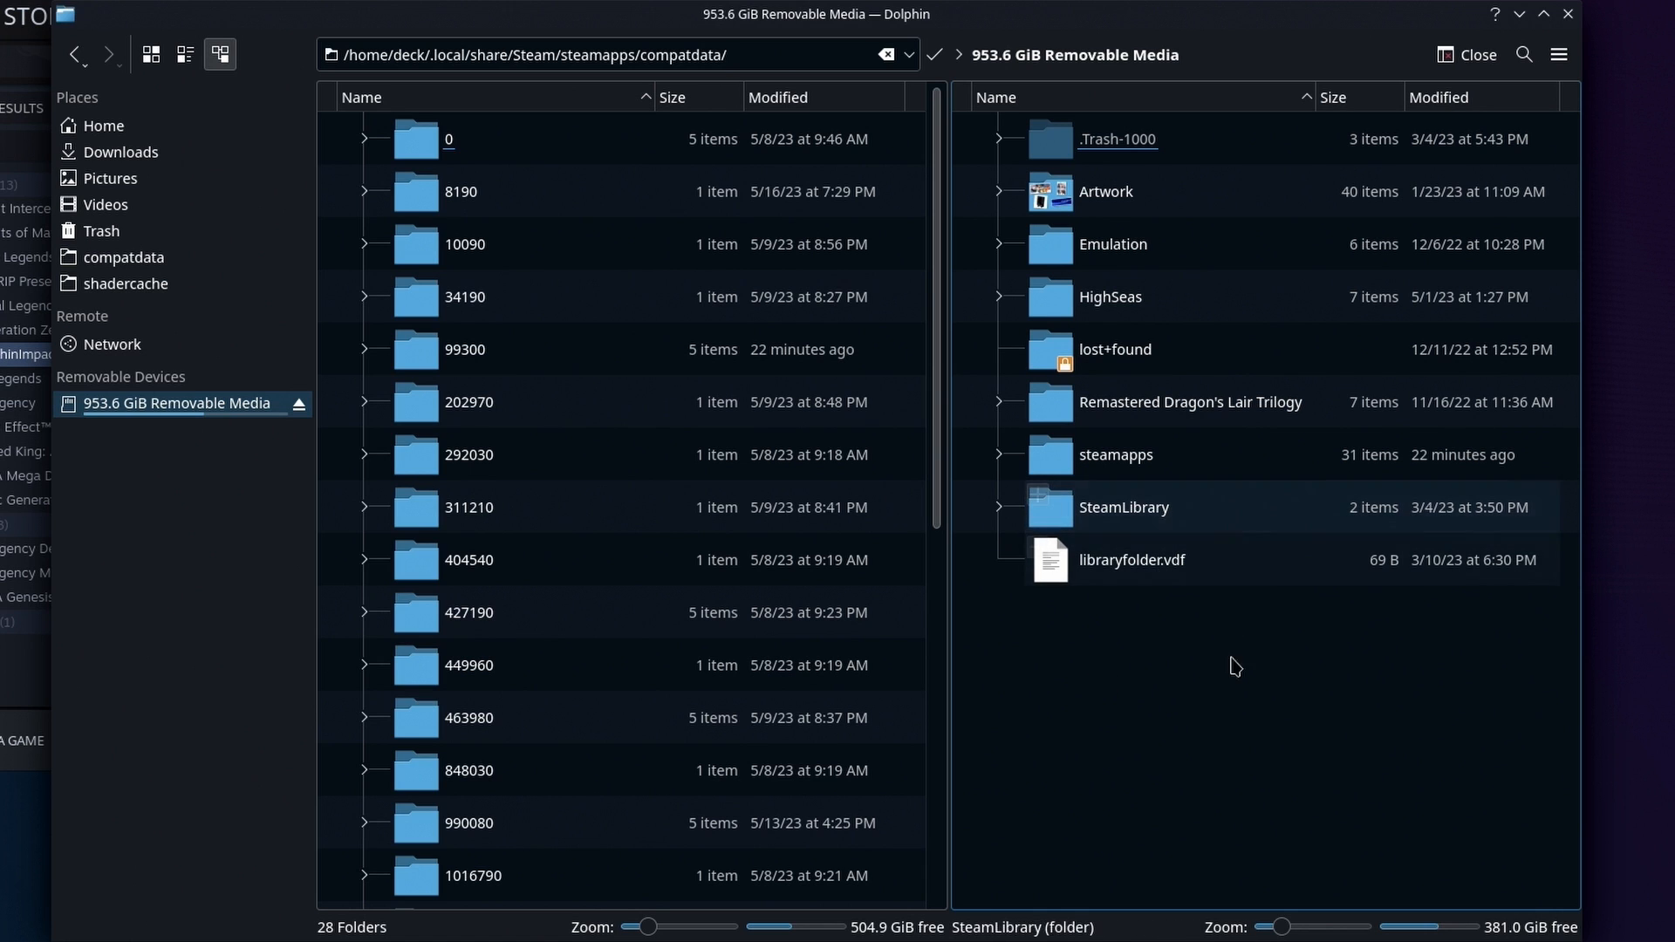
pyautogui.click(103, 125)
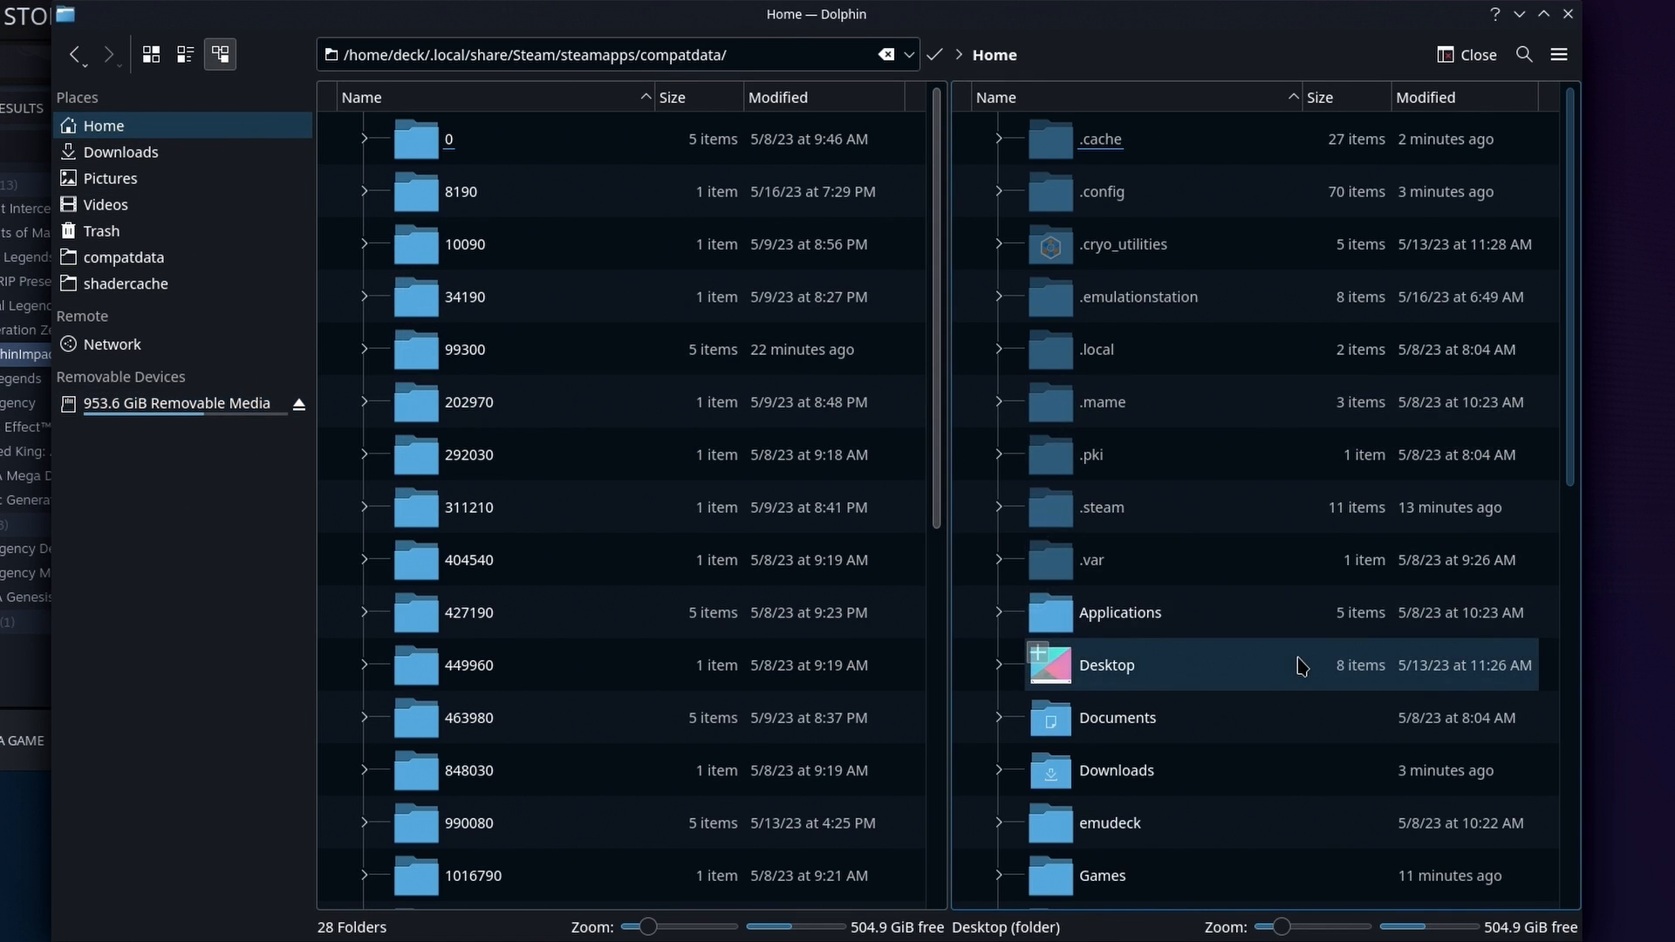
pyautogui.scroll(-3)
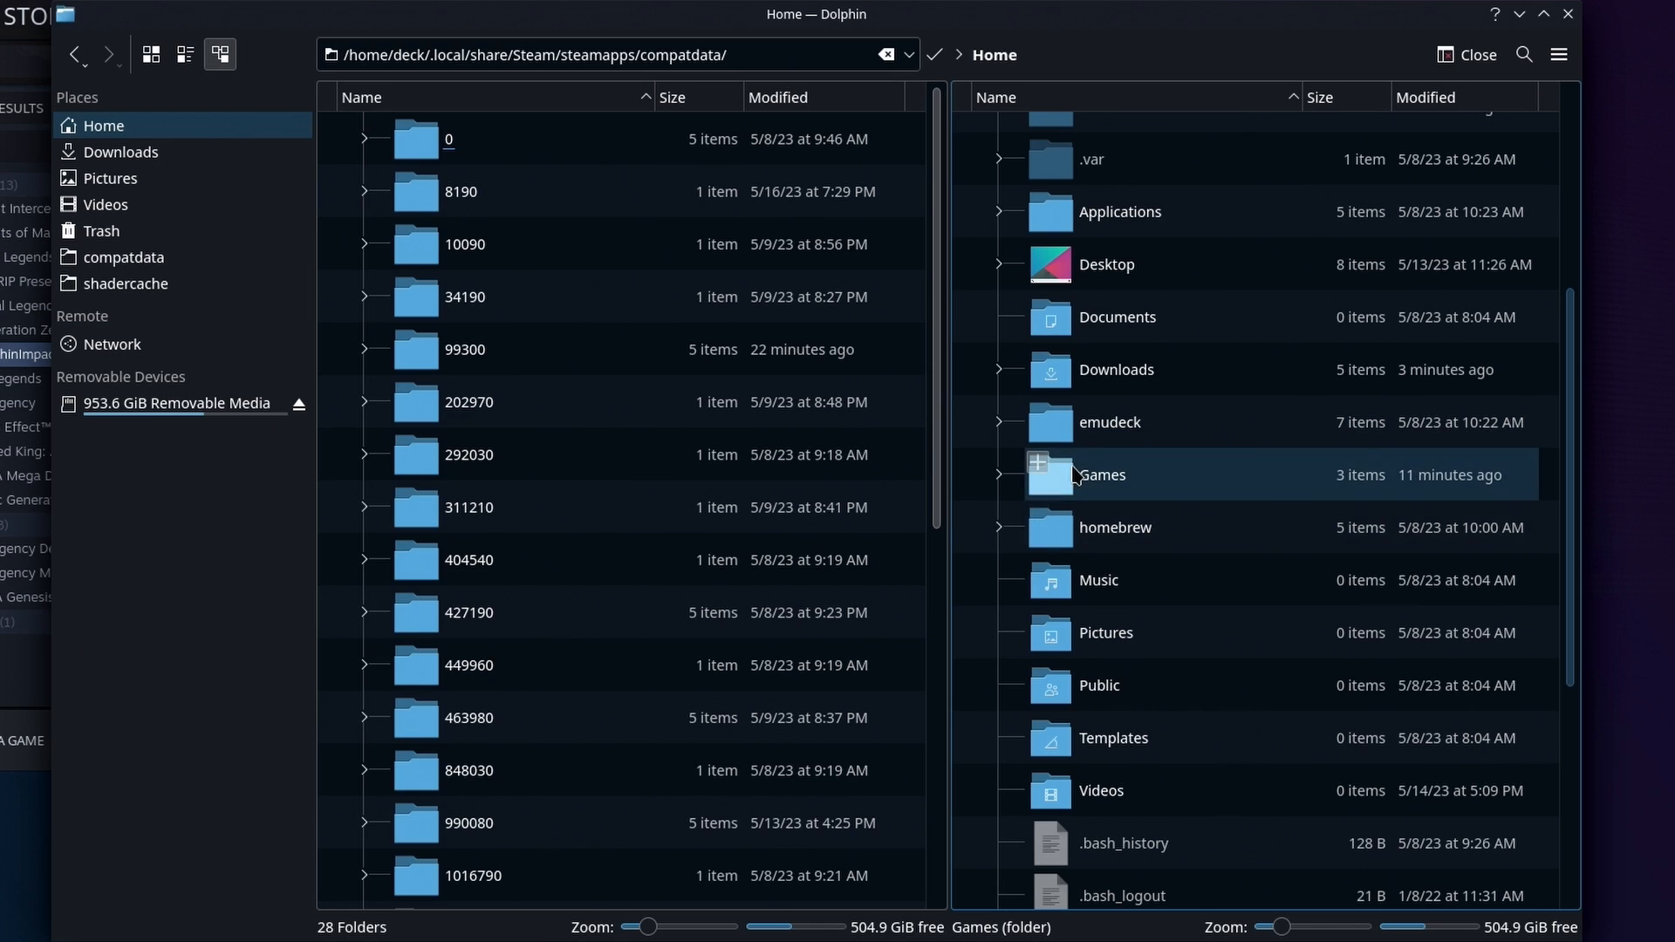
pyautogui.doubleClick(1103, 475)
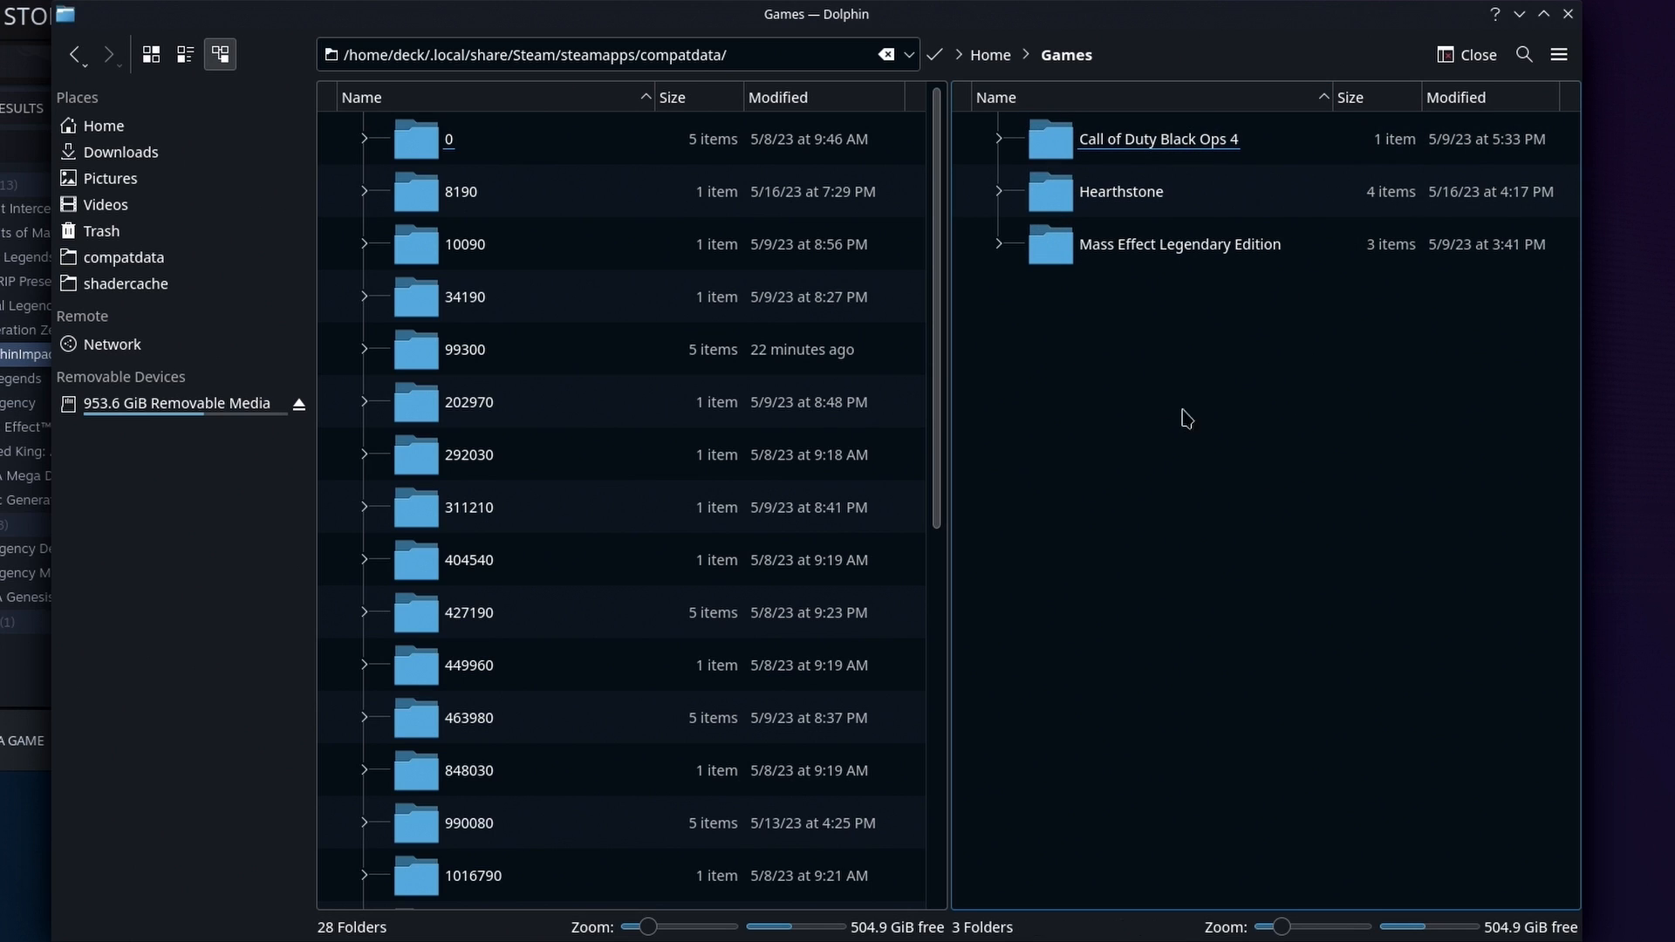
pyautogui.moveTo(1238, 434)
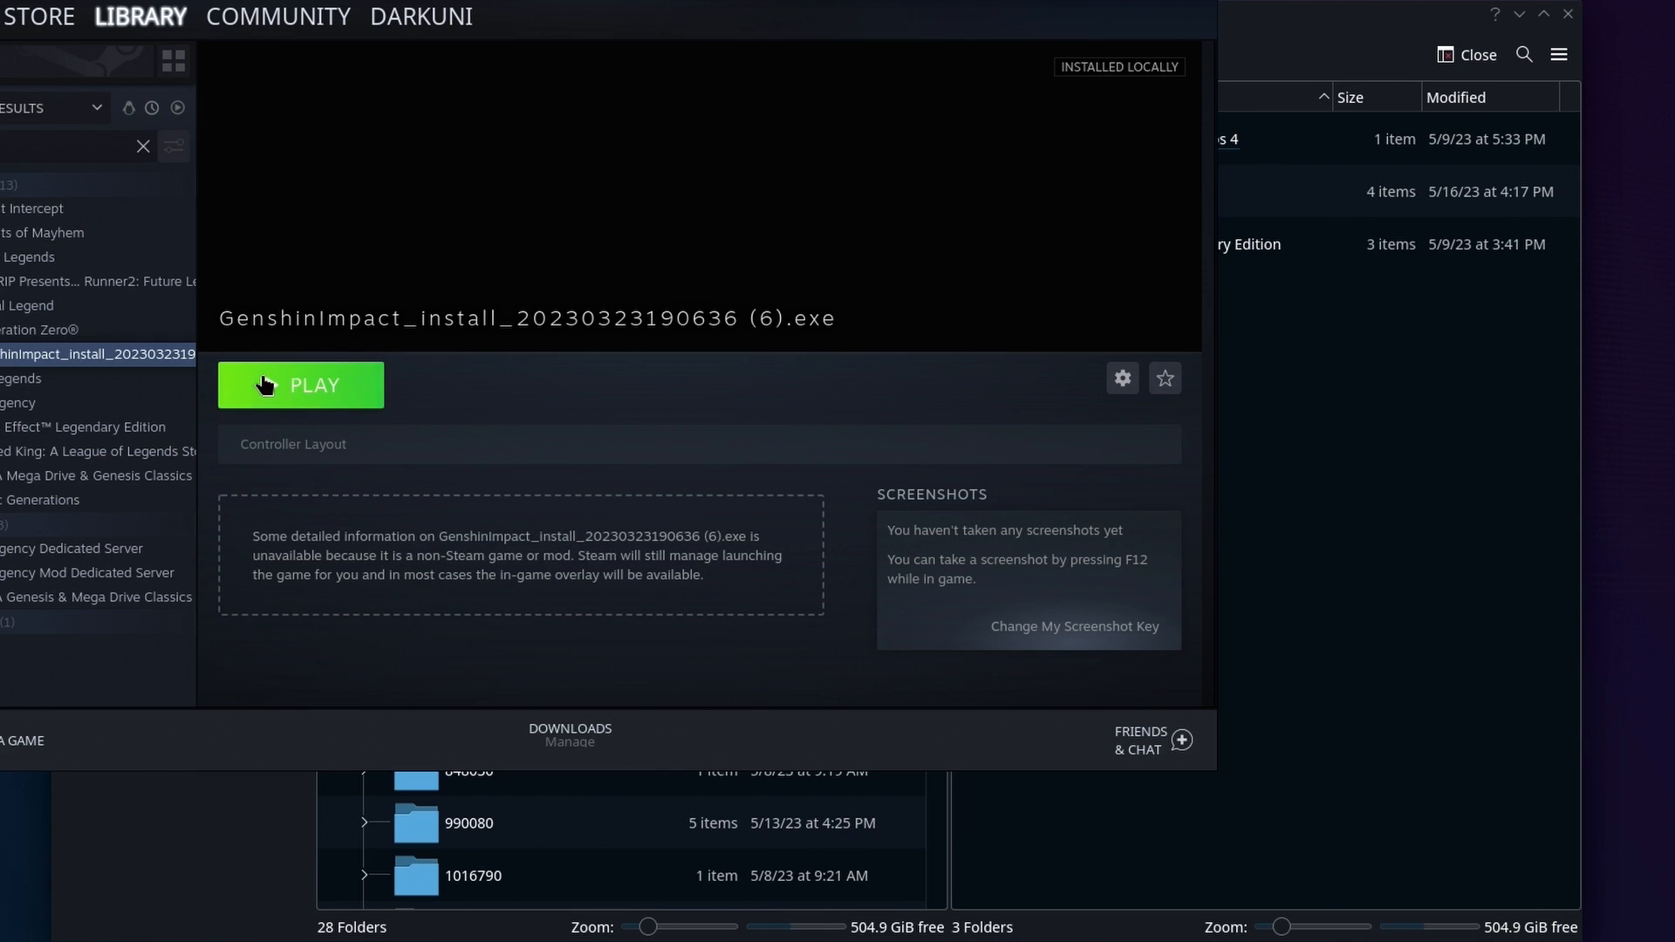
pyautogui.click(300, 384)
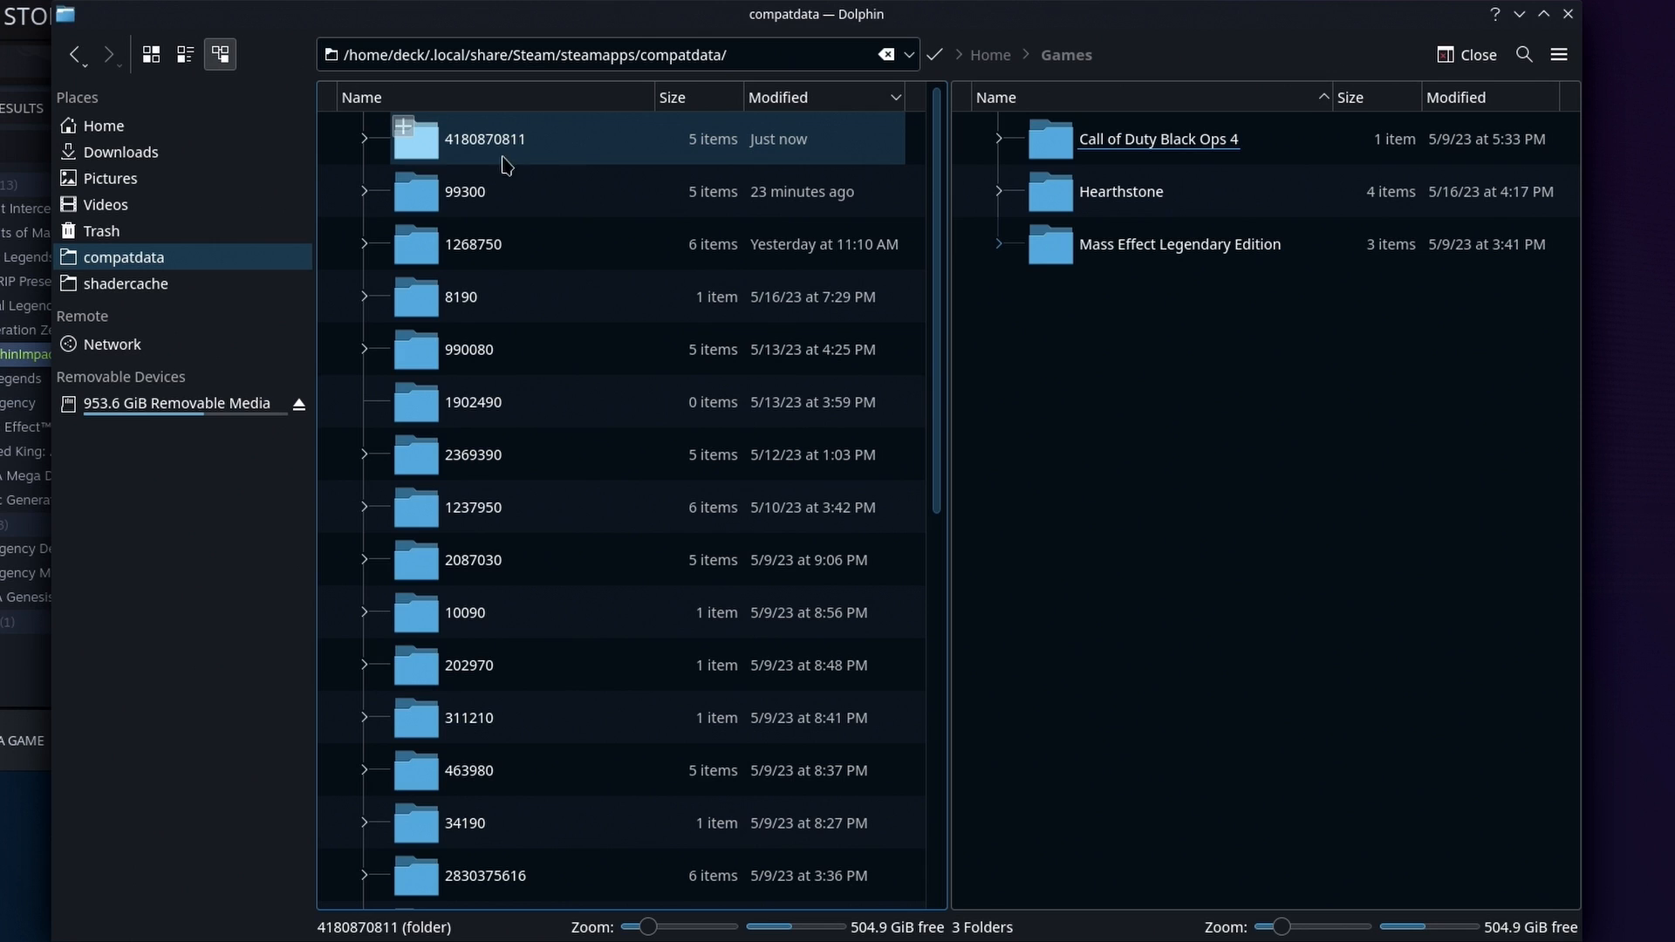
pyautogui.moveTo(813, 140)
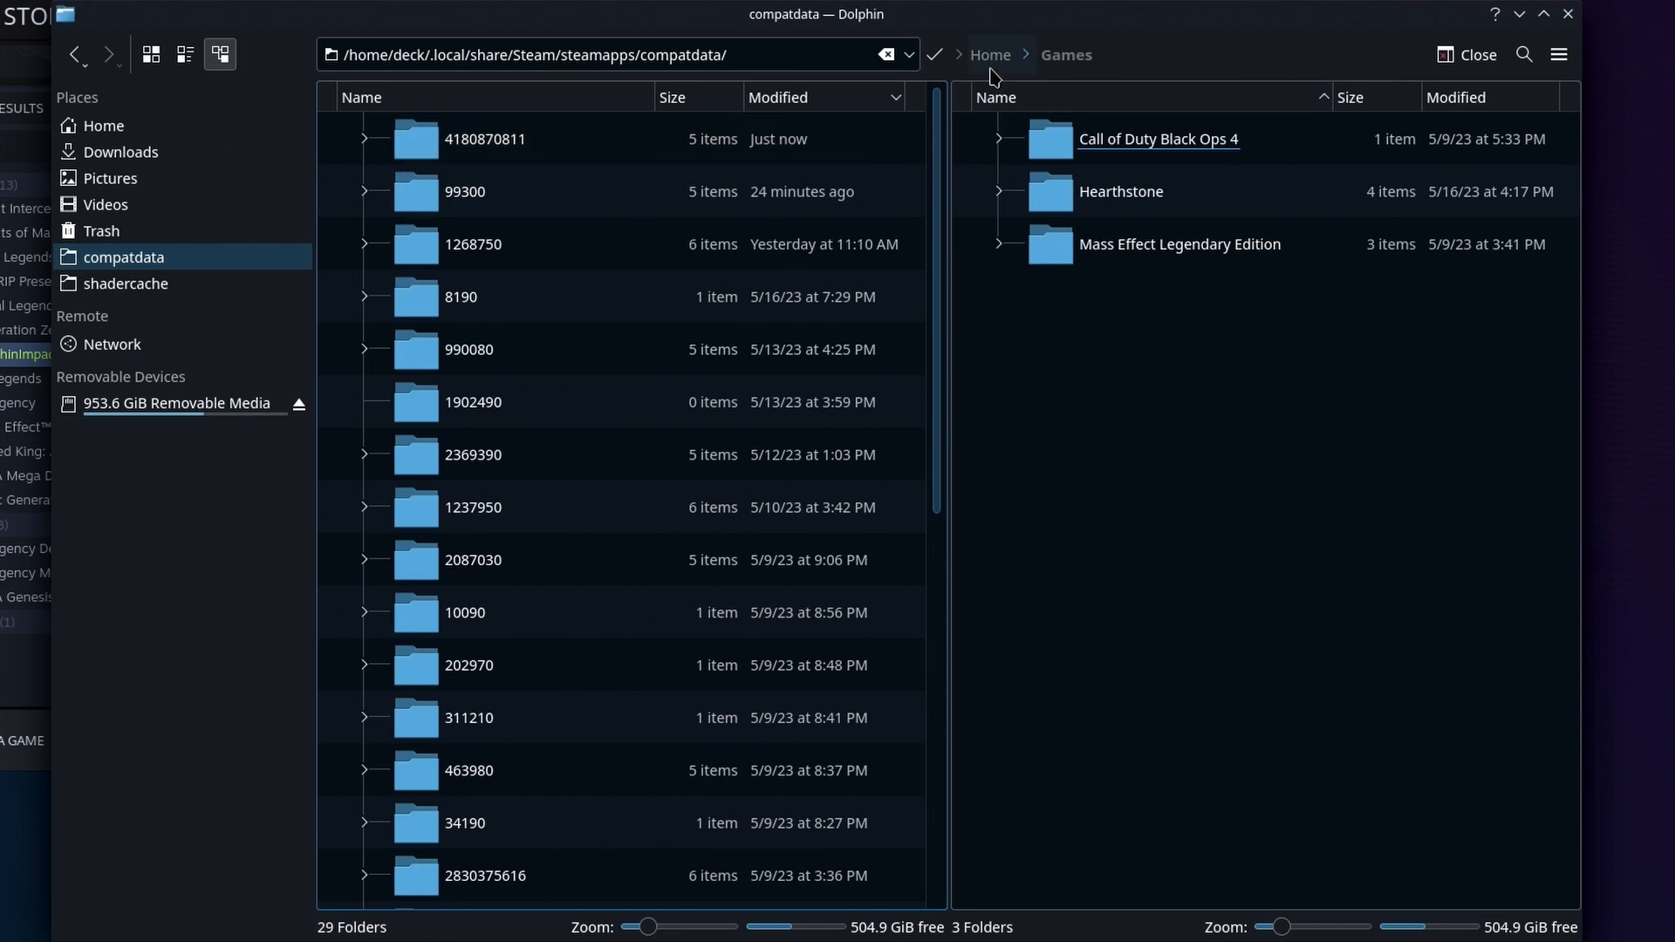
pyautogui.doubleClick(485, 138)
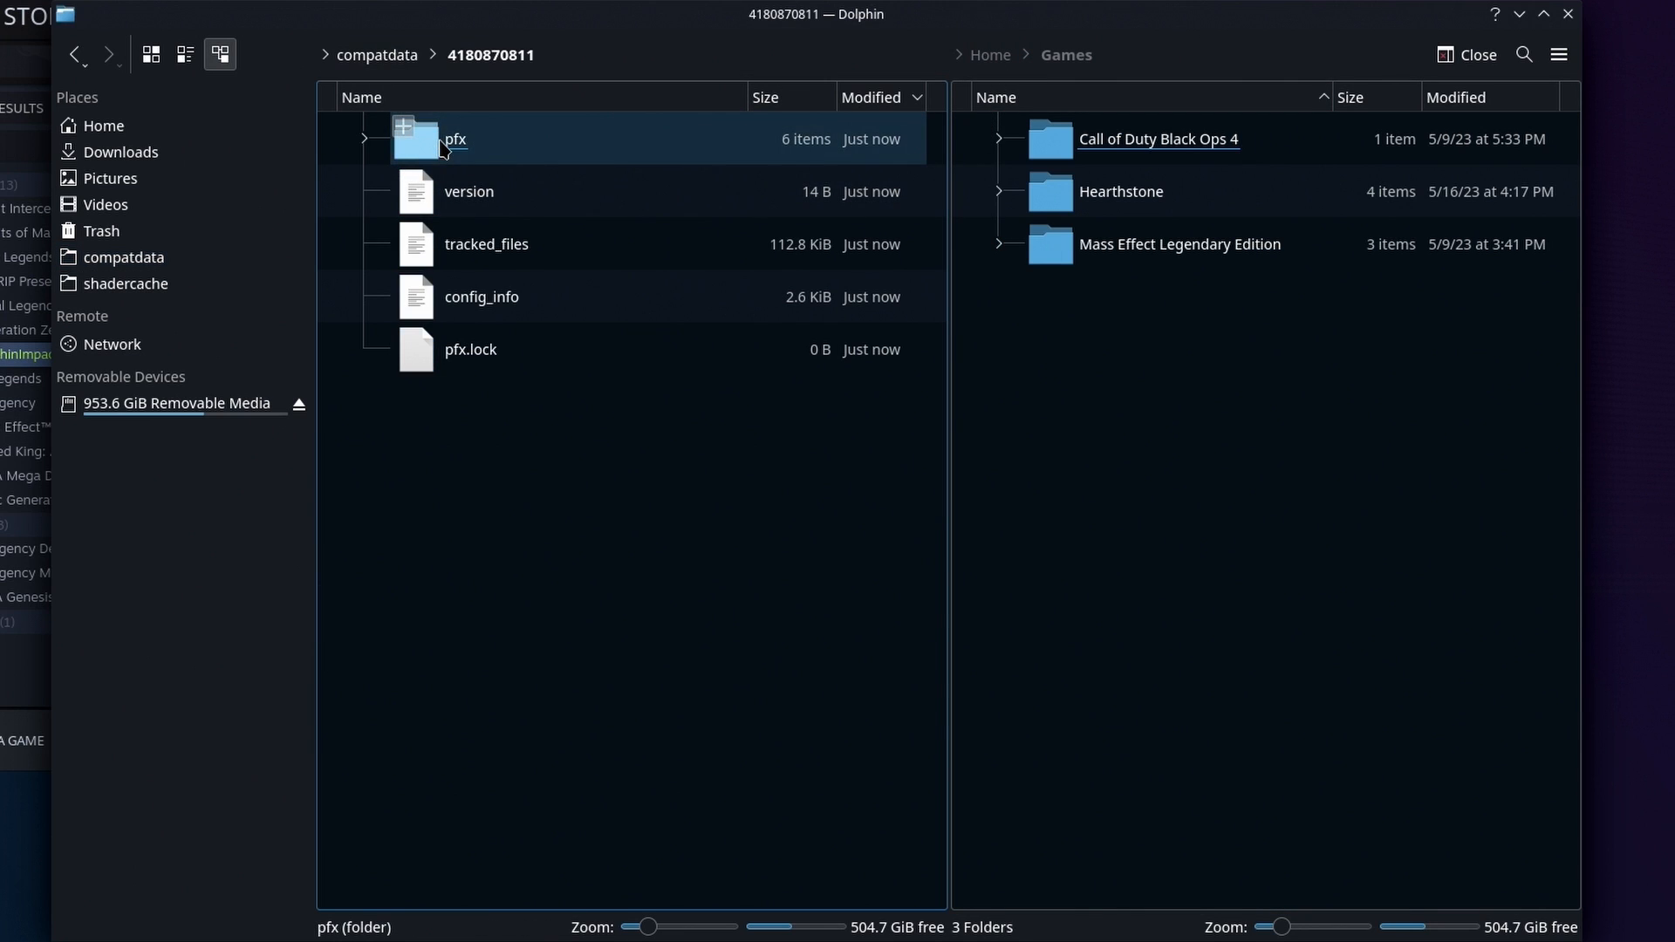
pyautogui.doubleClick(454, 138)
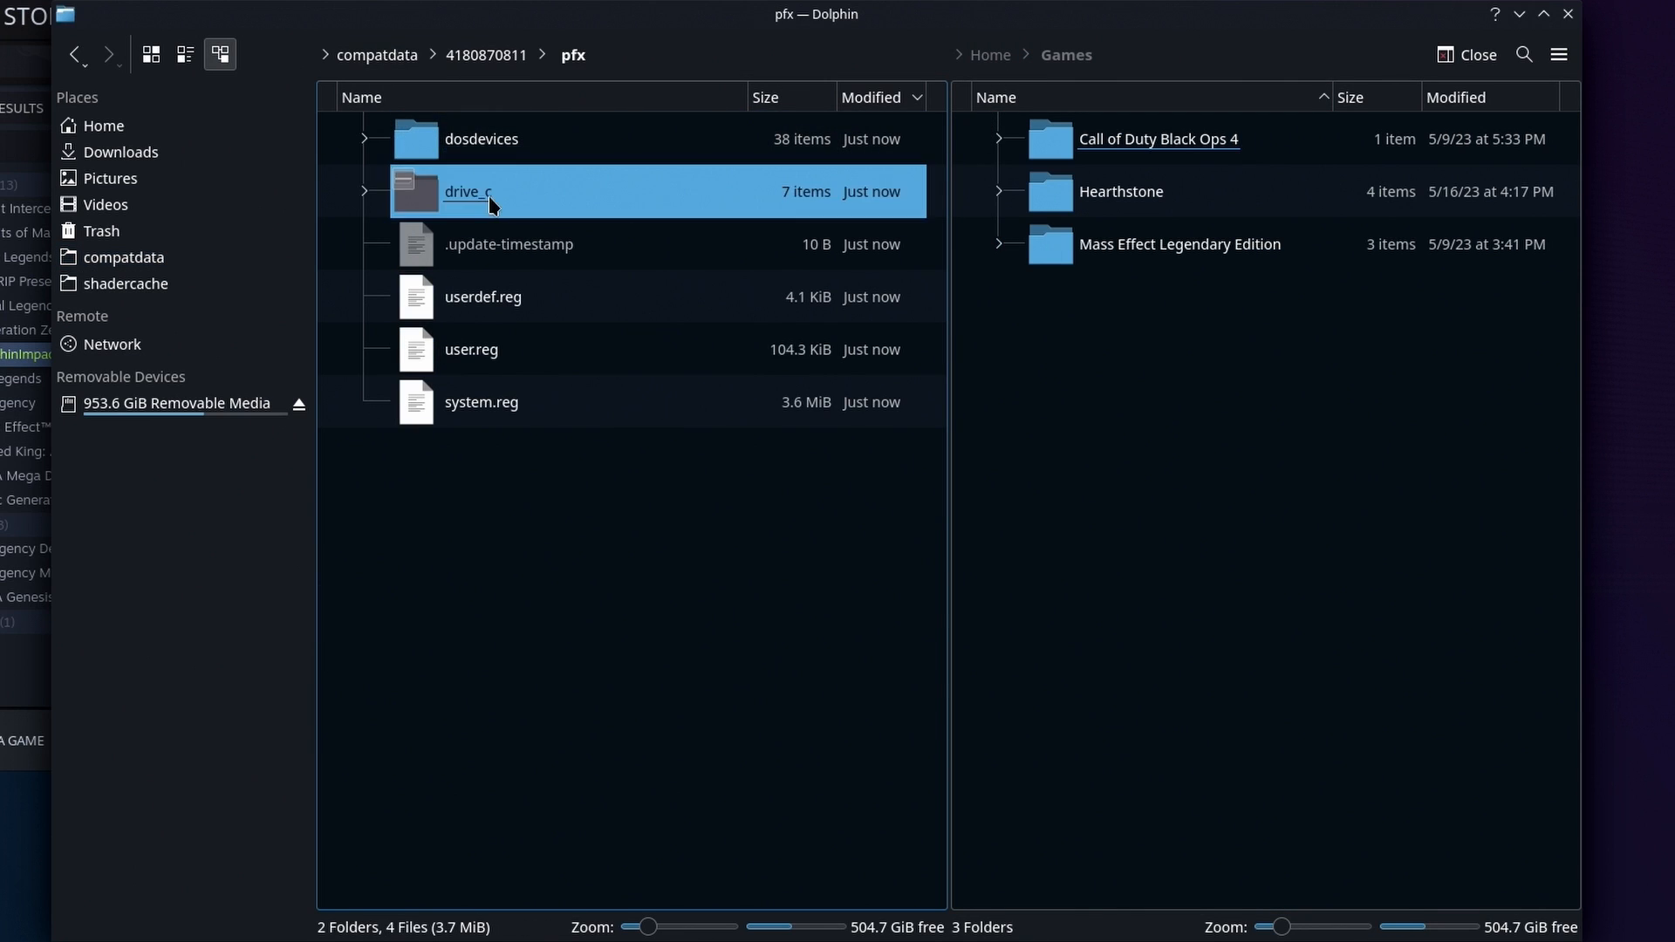
pyautogui.doubleClick(467, 191)
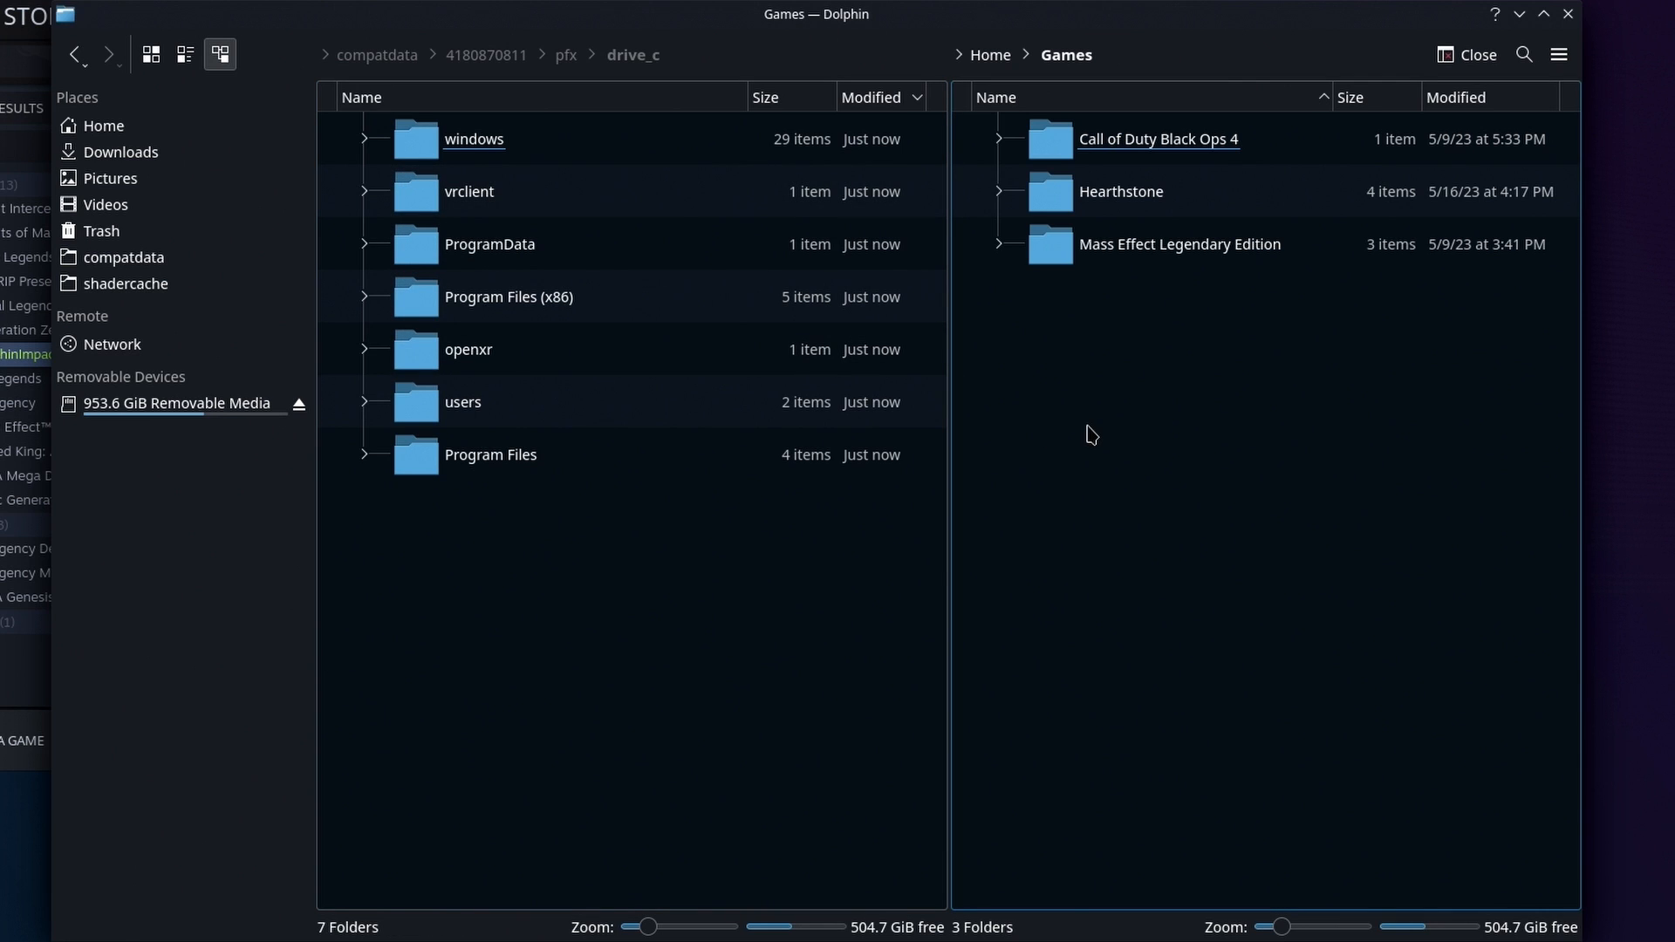
pyautogui.click(993, 54)
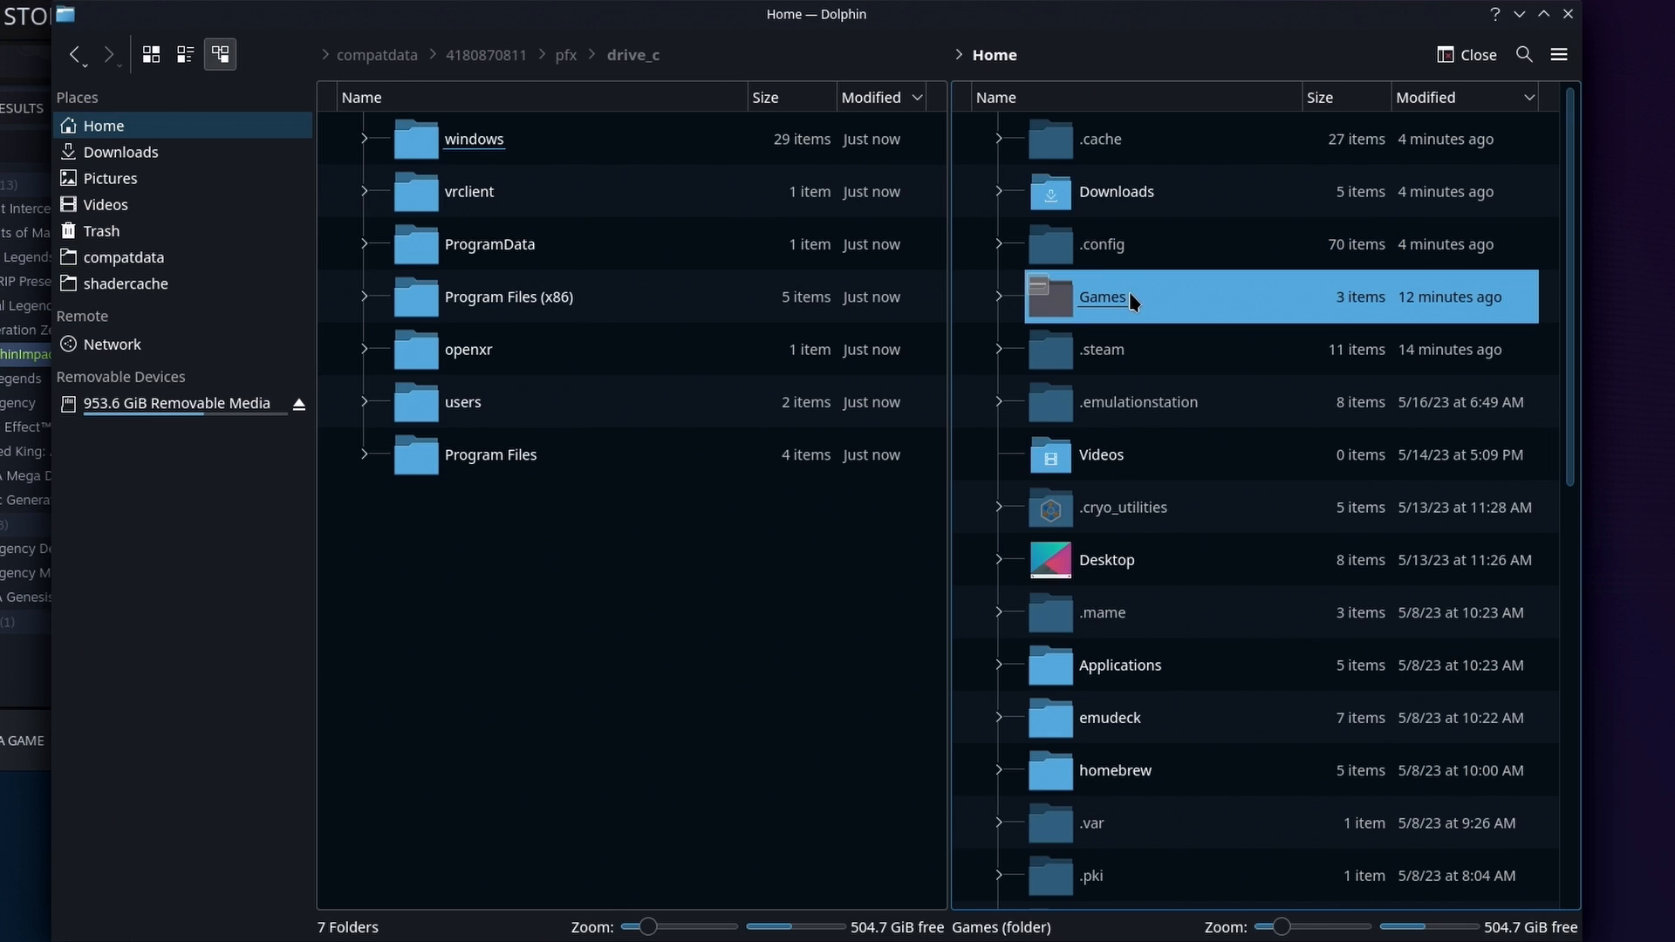
pyautogui.doubleClick(1101, 296)
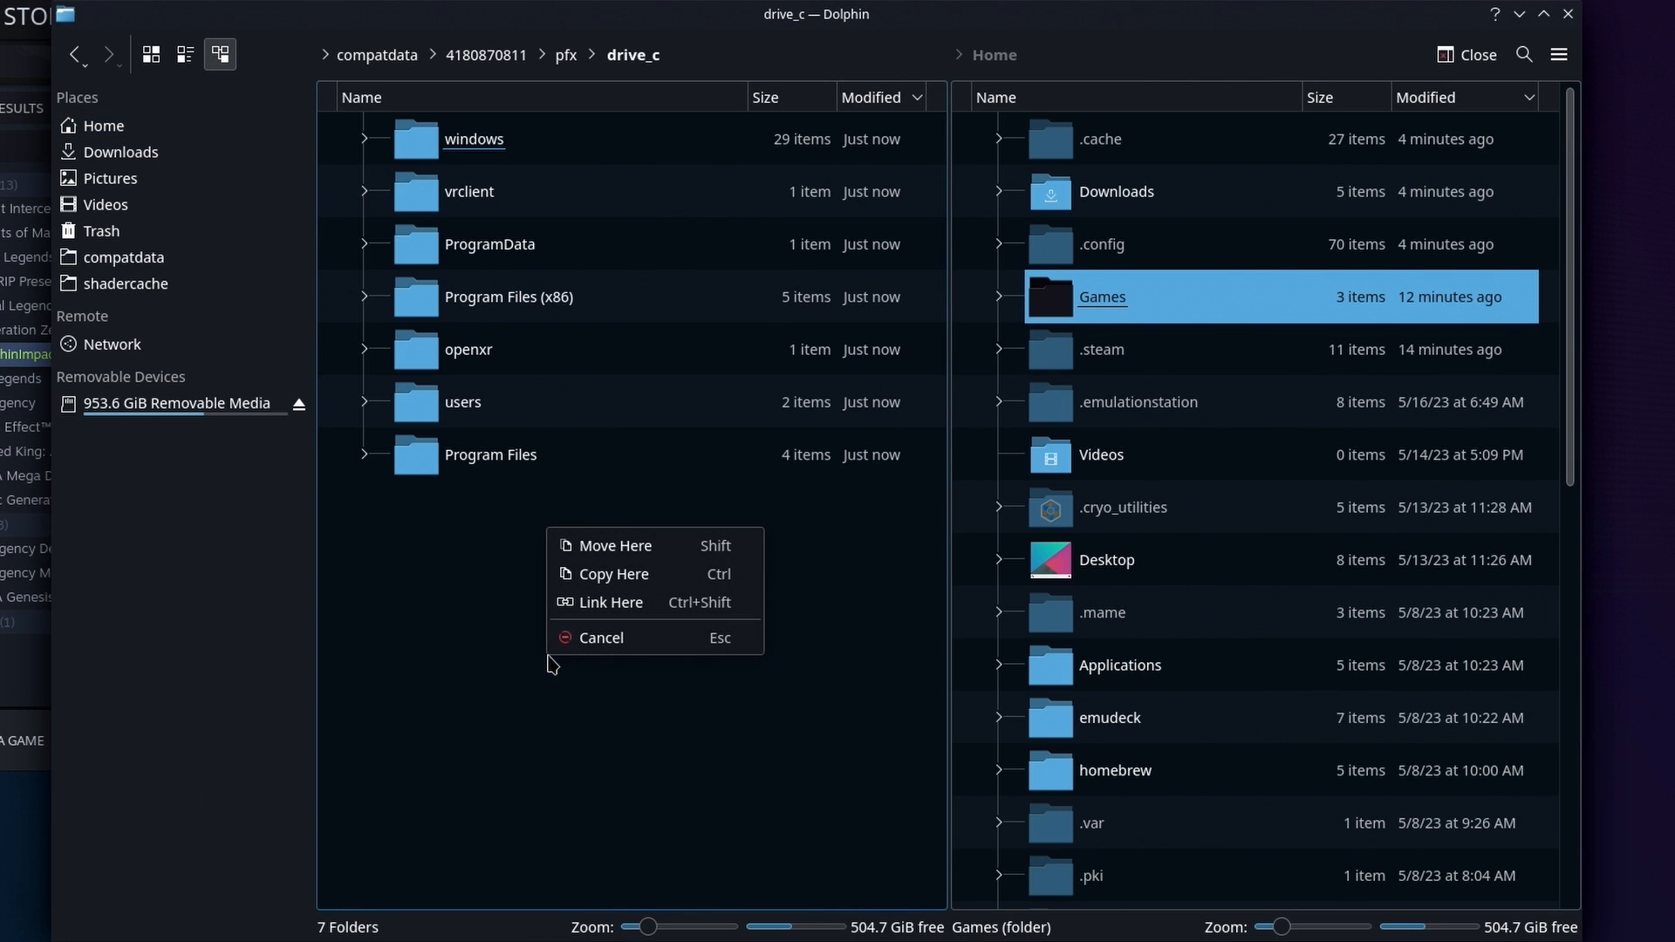
# - Choose Link Here to link Games into drive_c, then open Games to compare its contents
pyautogui.click(609, 601)
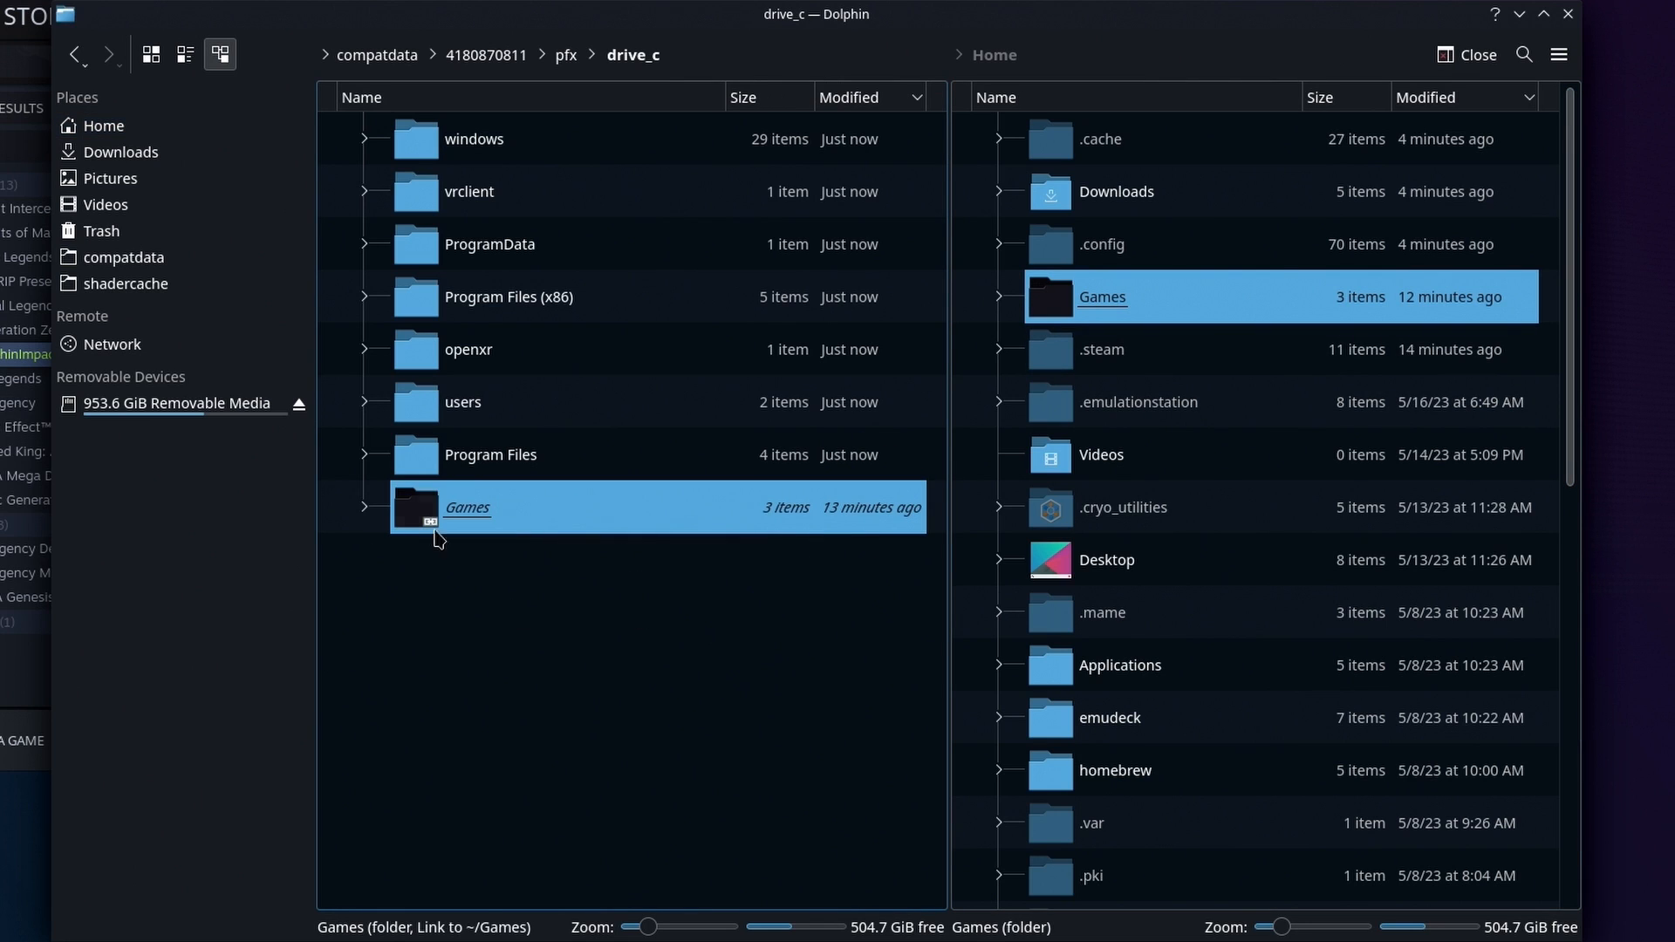
pyautogui.click(465, 565)
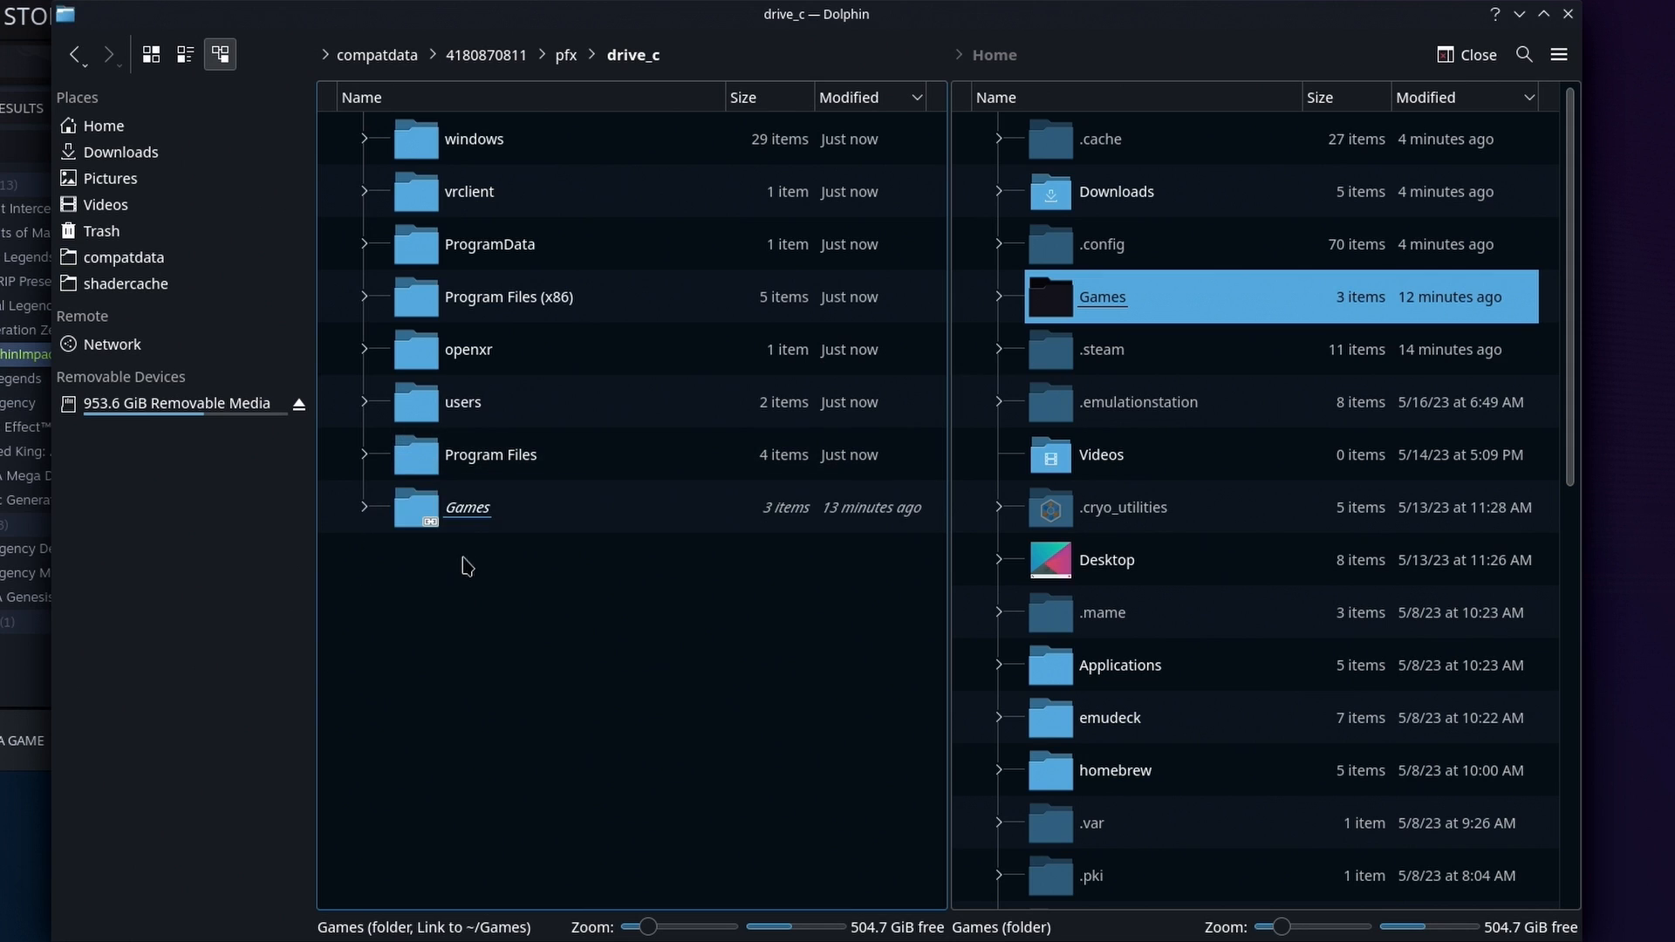
pyautogui.click(467, 506)
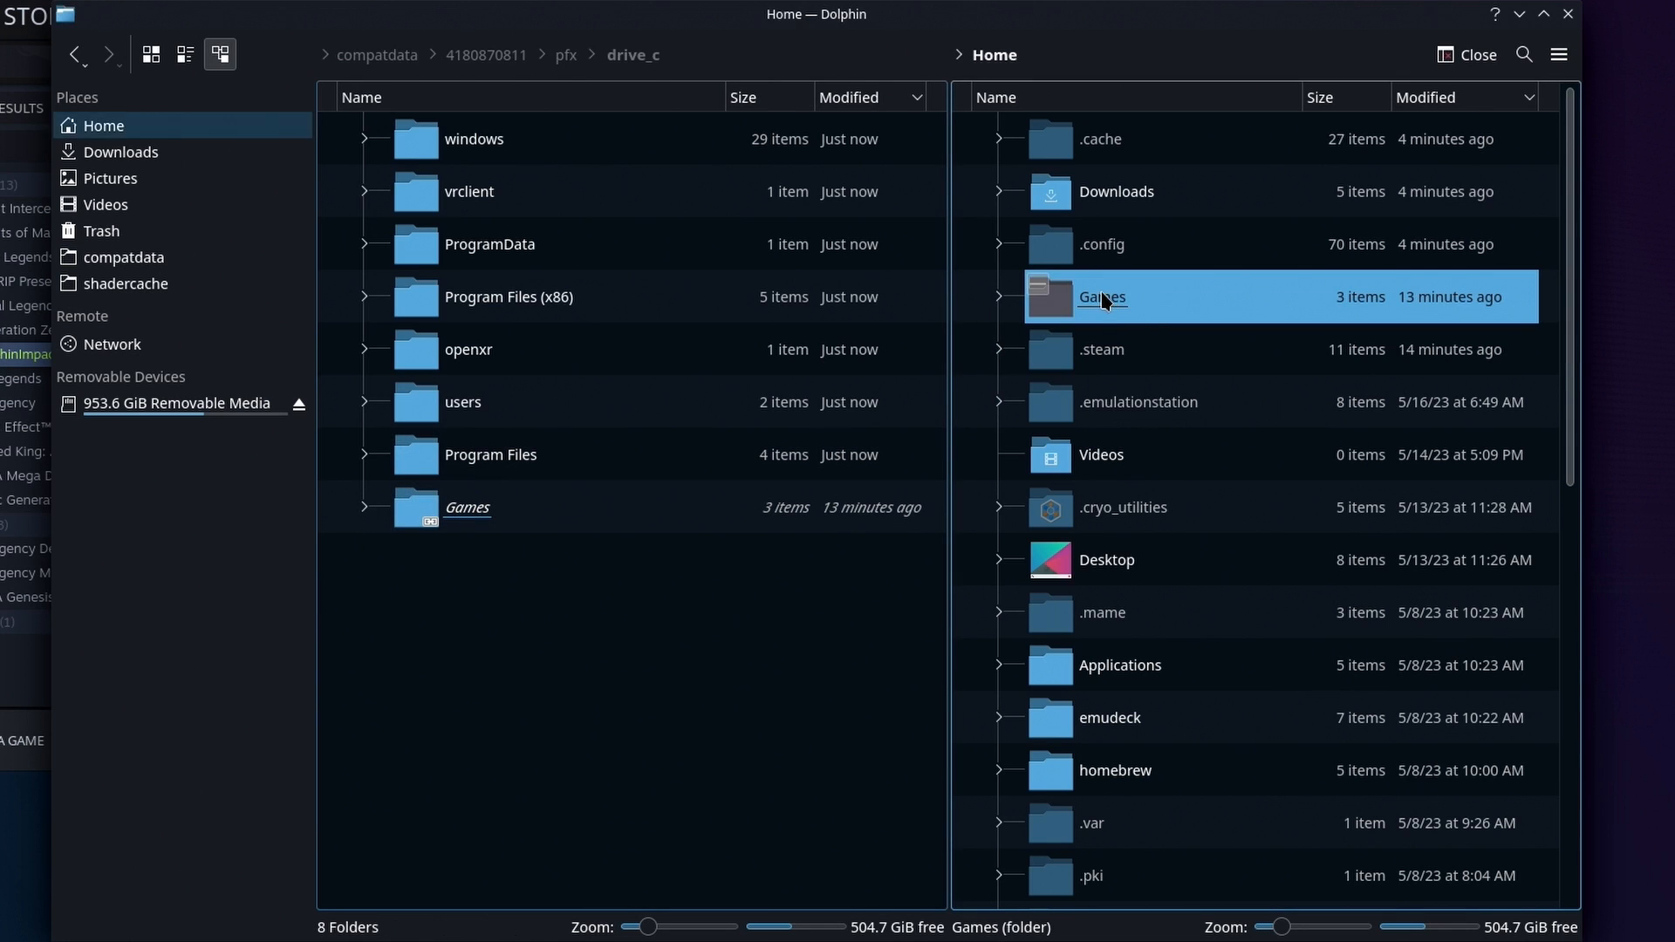
pyautogui.doubleClick(1100, 296)
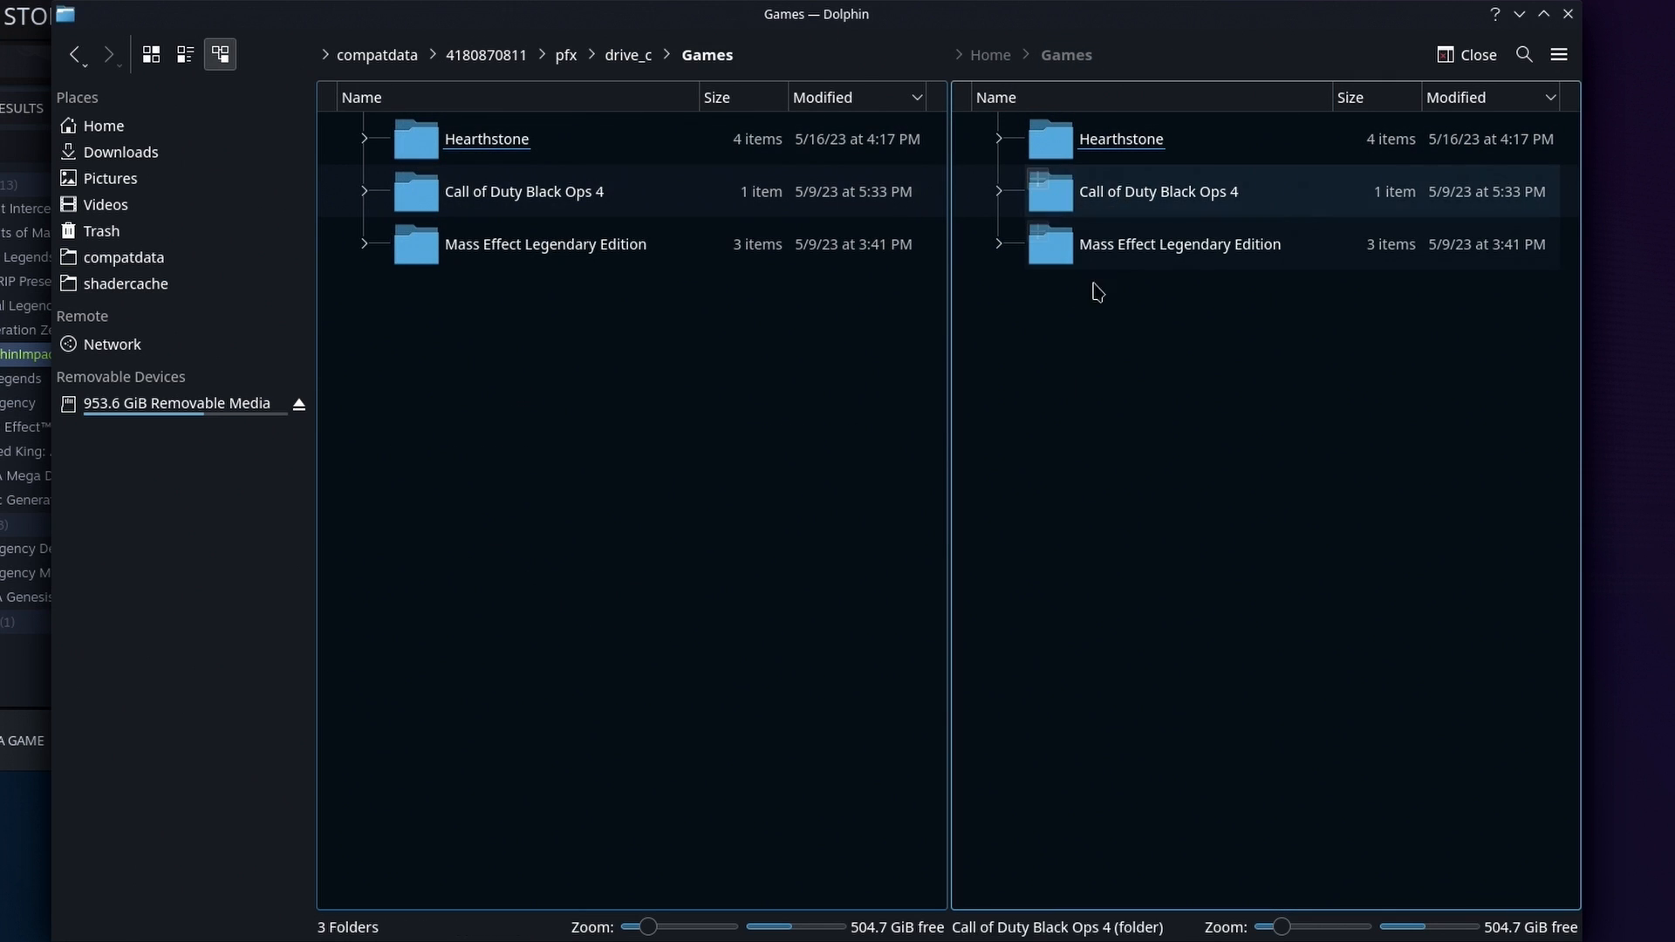
pyautogui.click(629, 54)
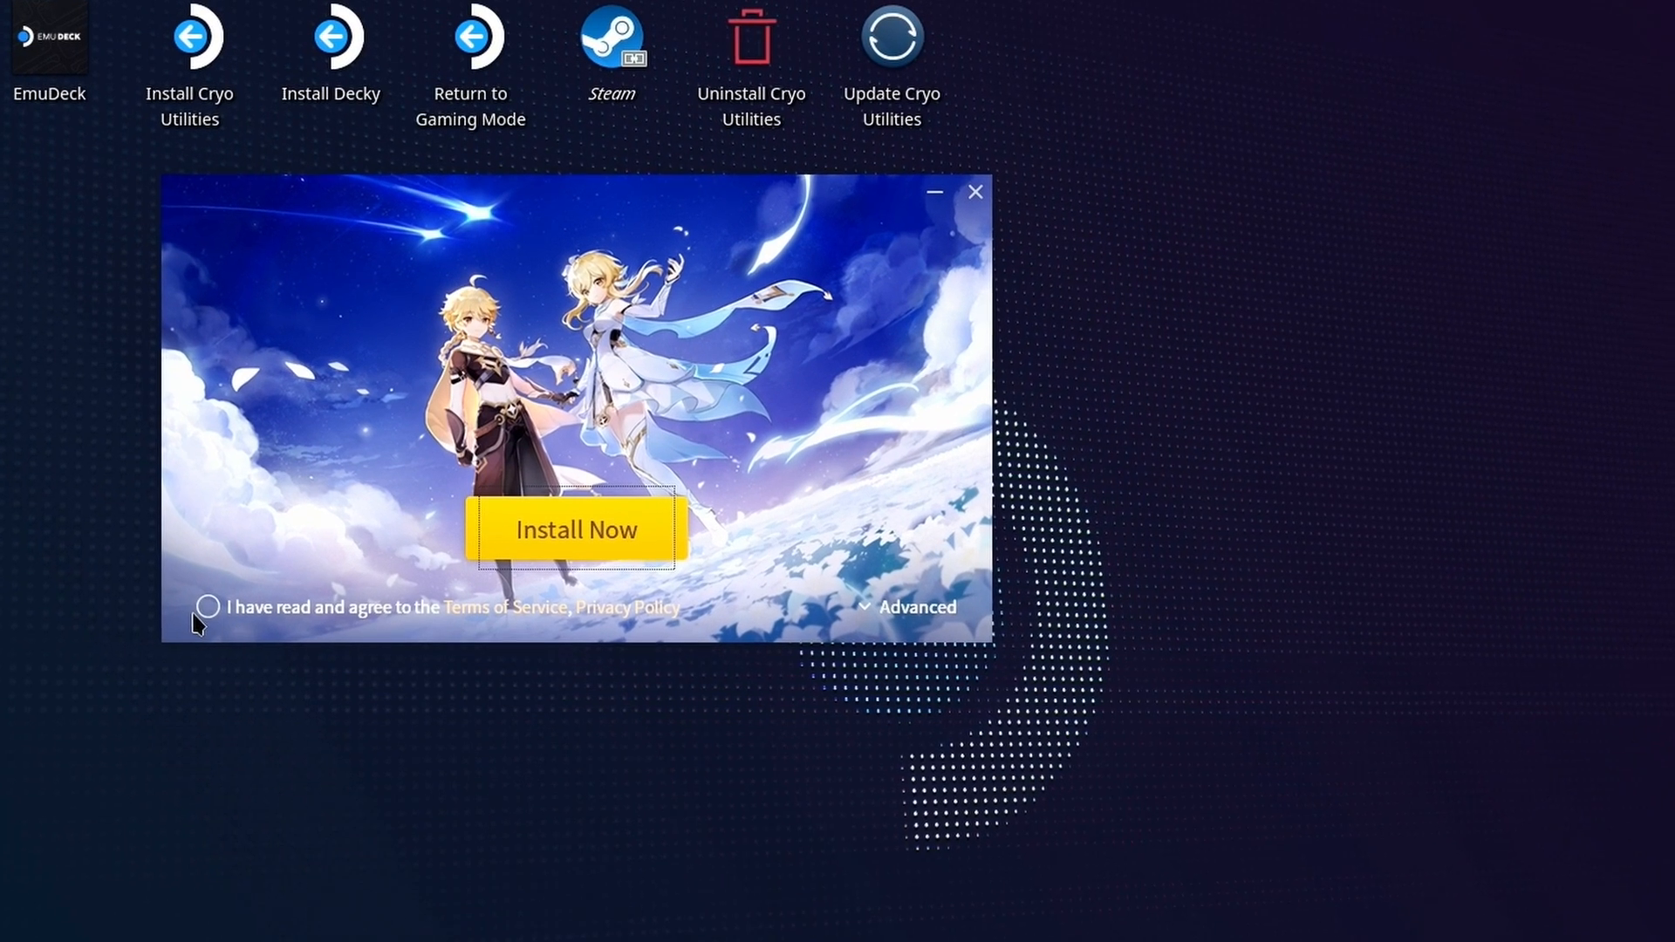
# - Install the Genshin Impact launcher to C:\Games\Genshin Impact after accepting the terms
pyautogui.click(914, 608)
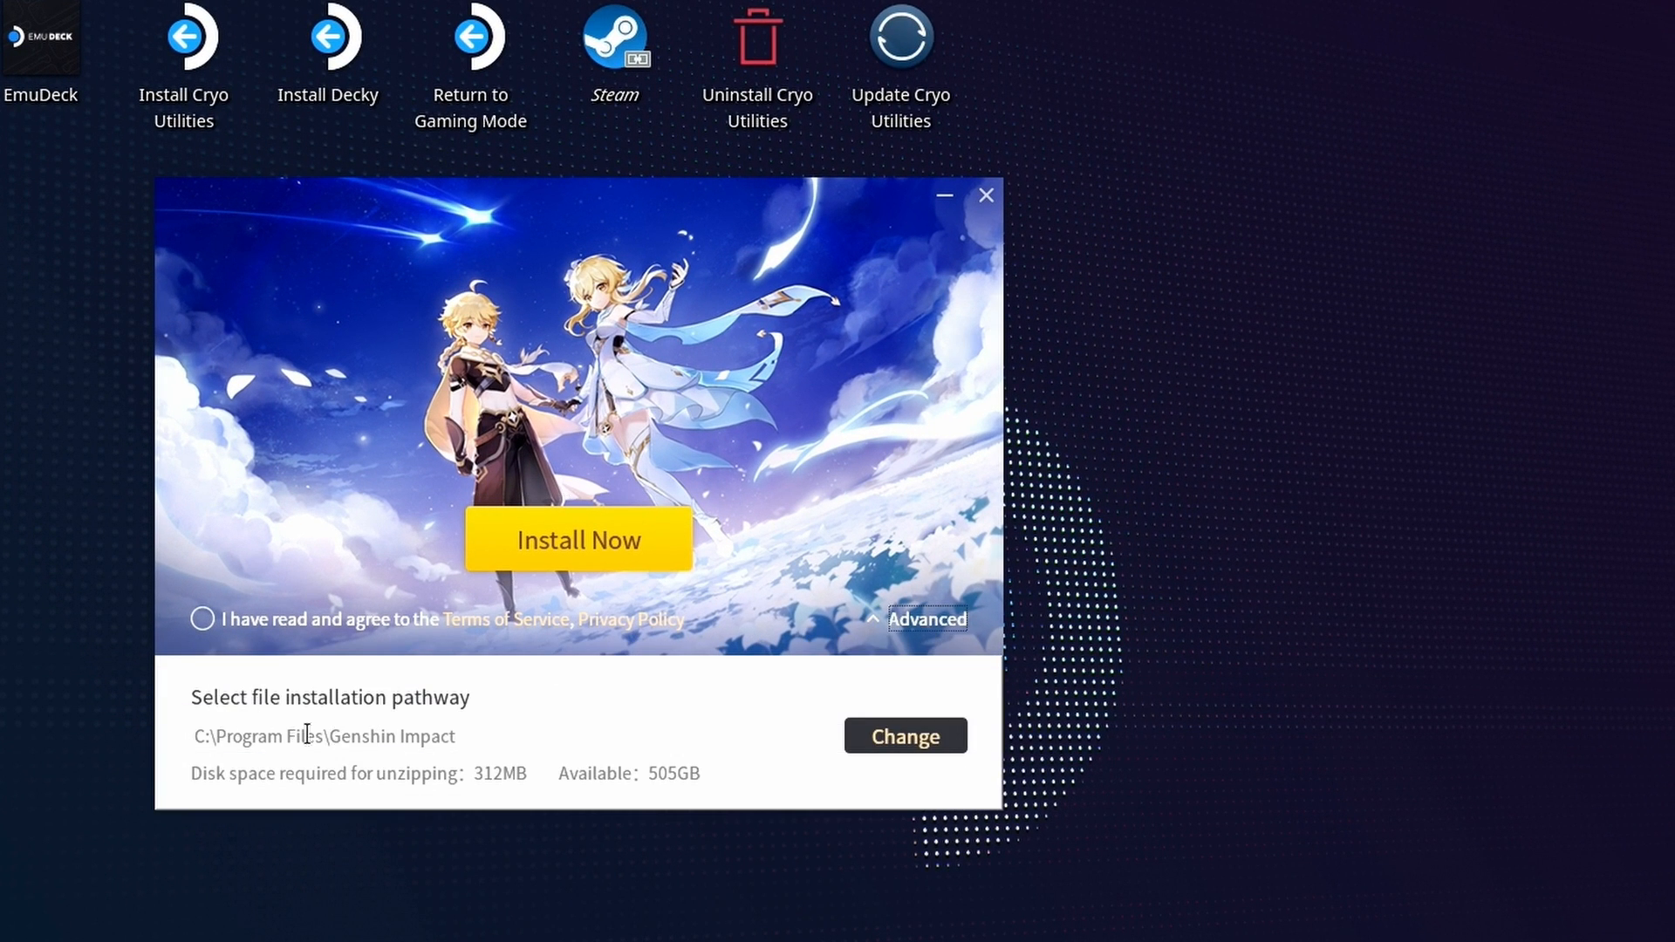
pyautogui.click(903, 734)
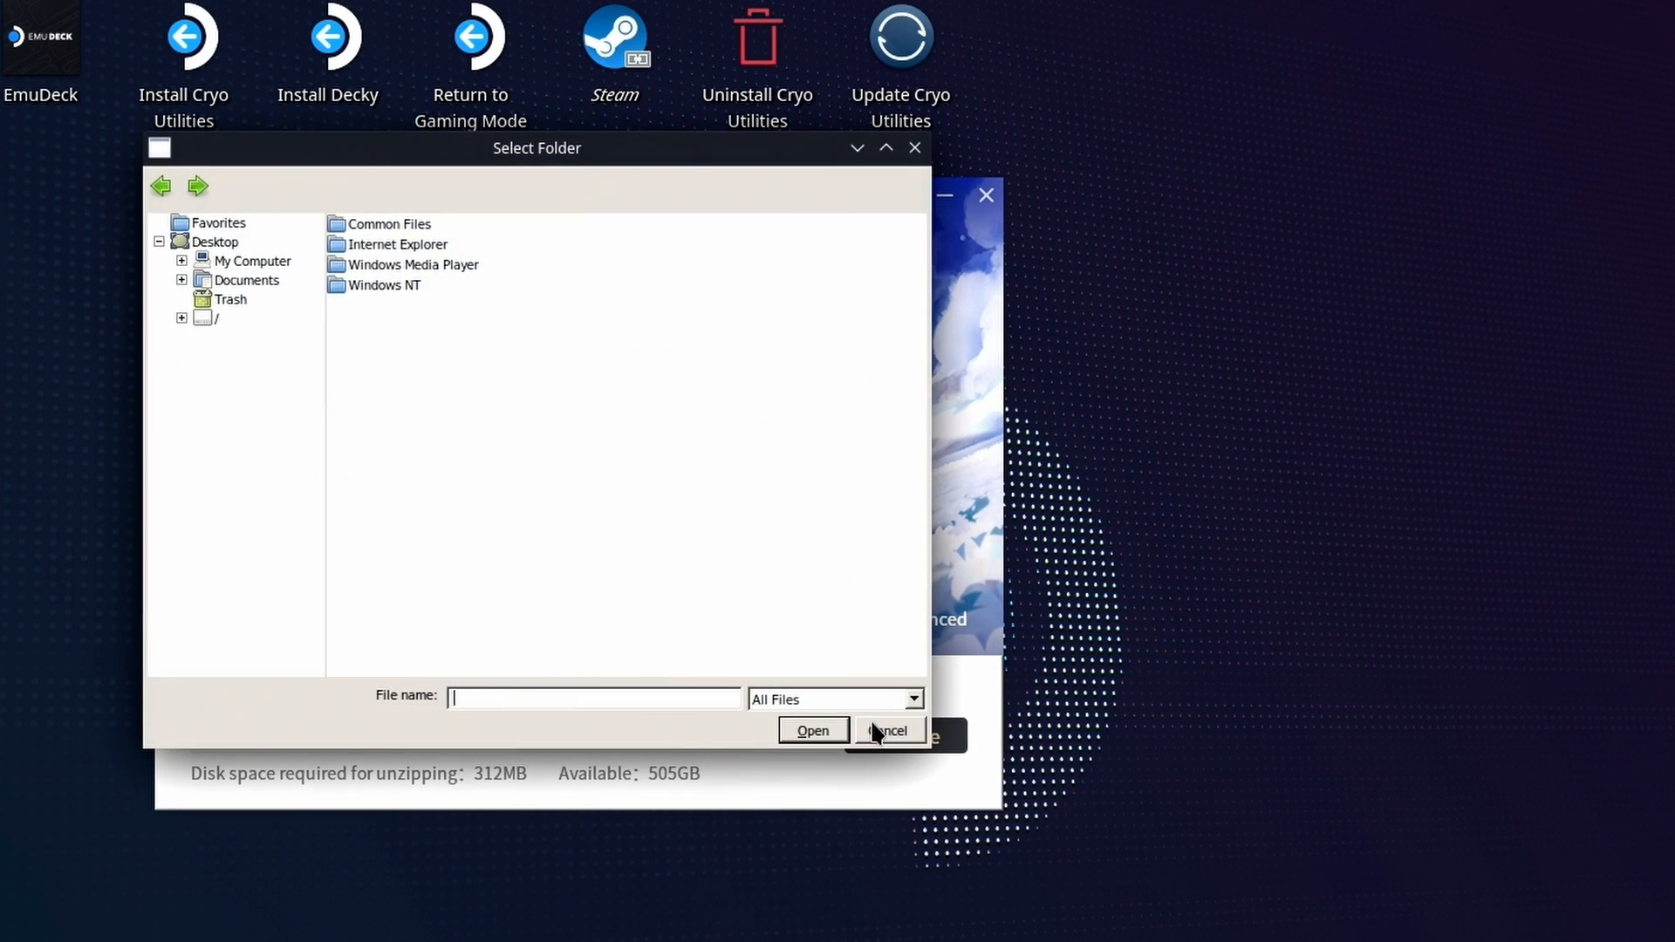
pyautogui.click(253, 261)
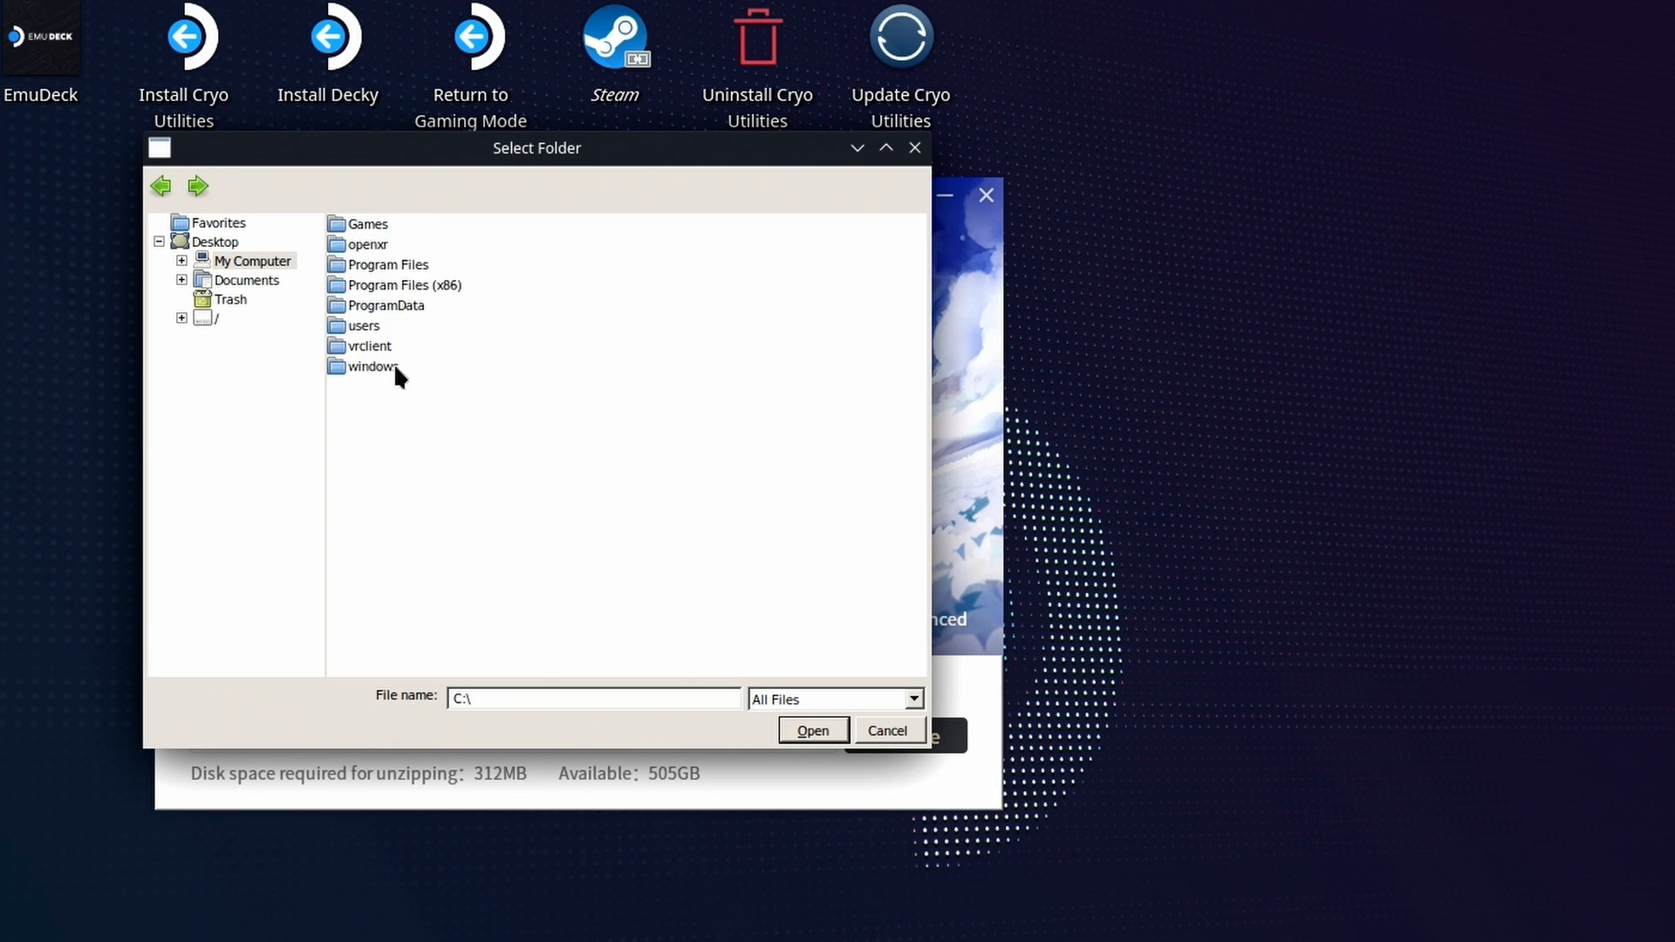
pyautogui.doubleClick(368, 223)
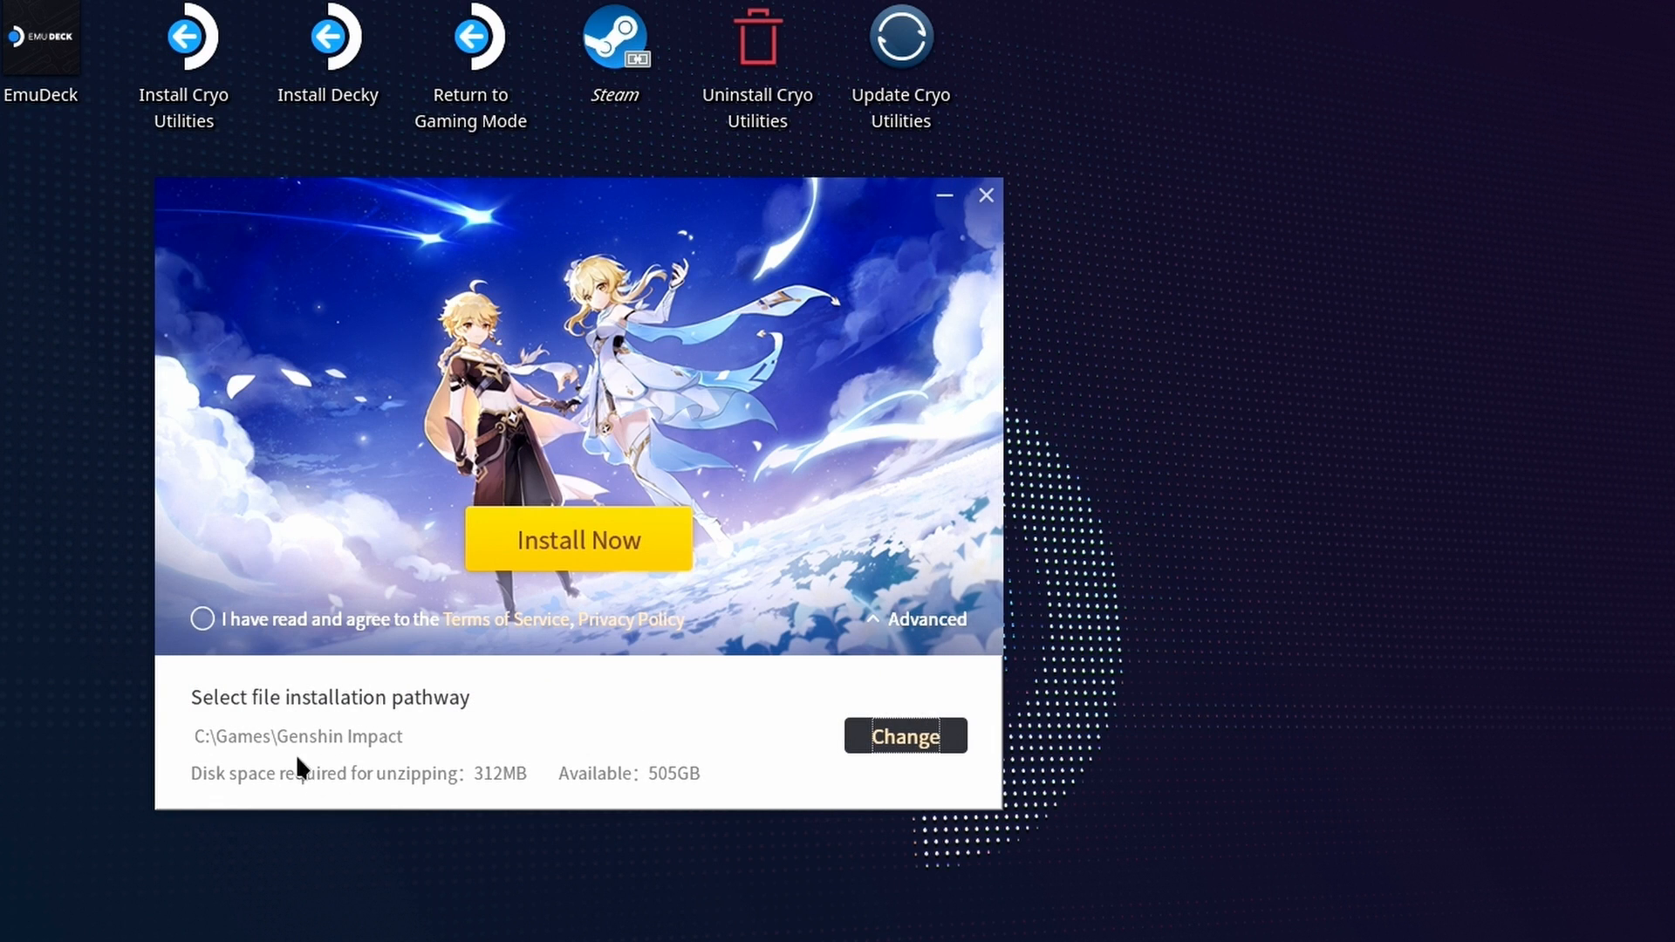
pyautogui.click(201, 620)
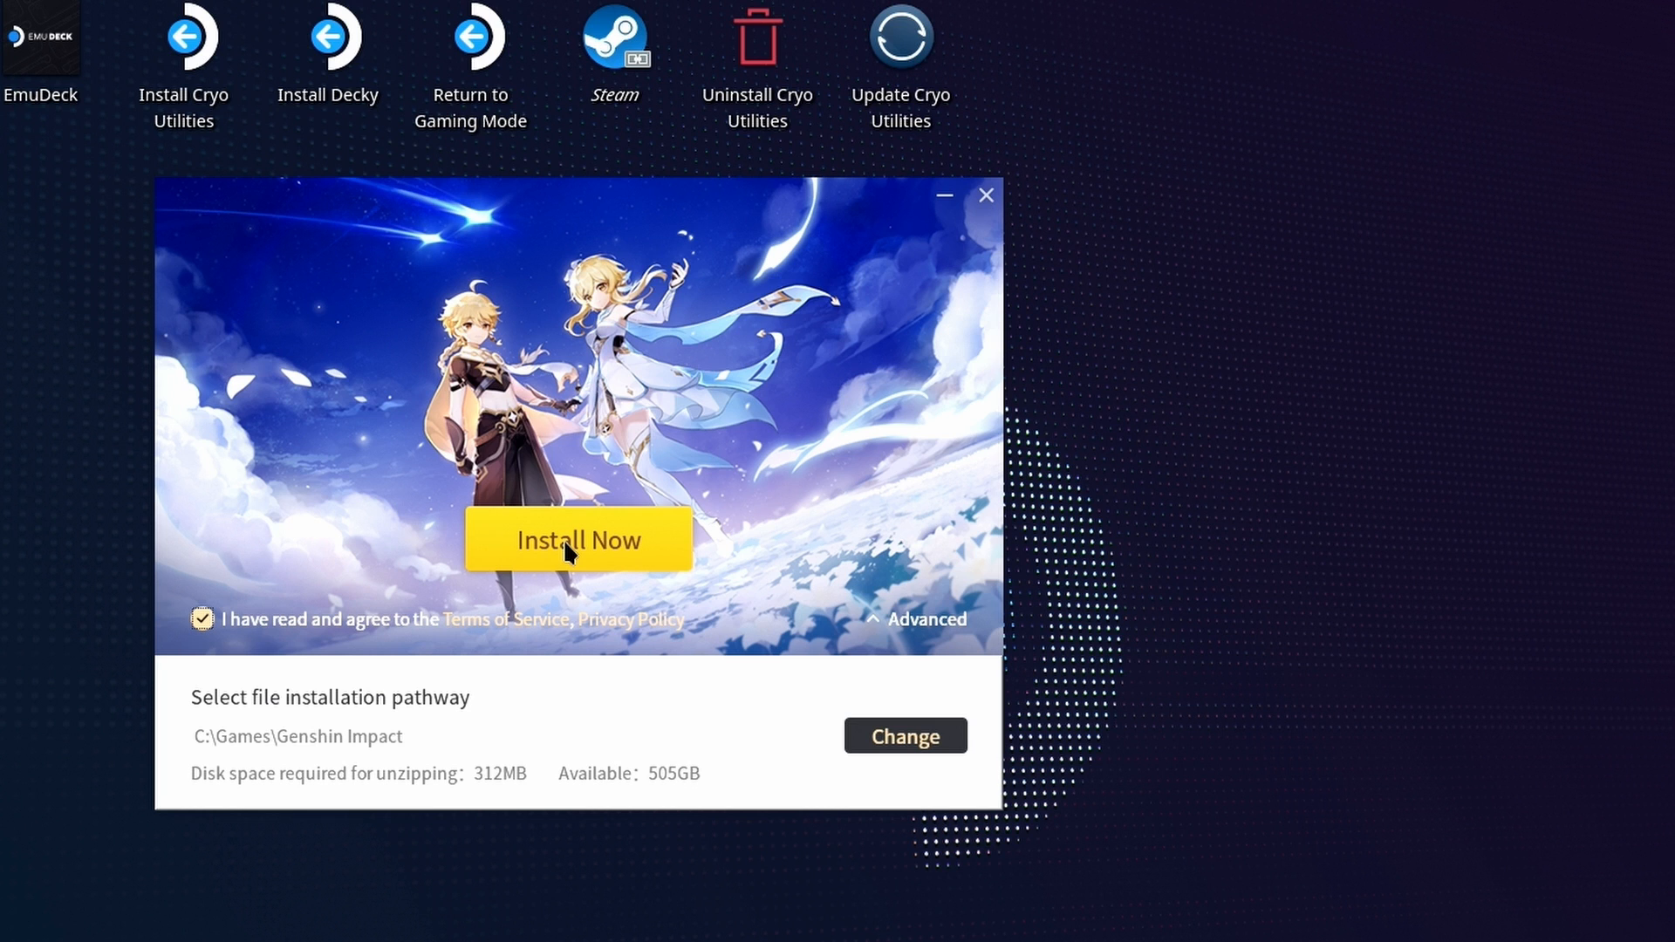
pyautogui.click(578, 539)
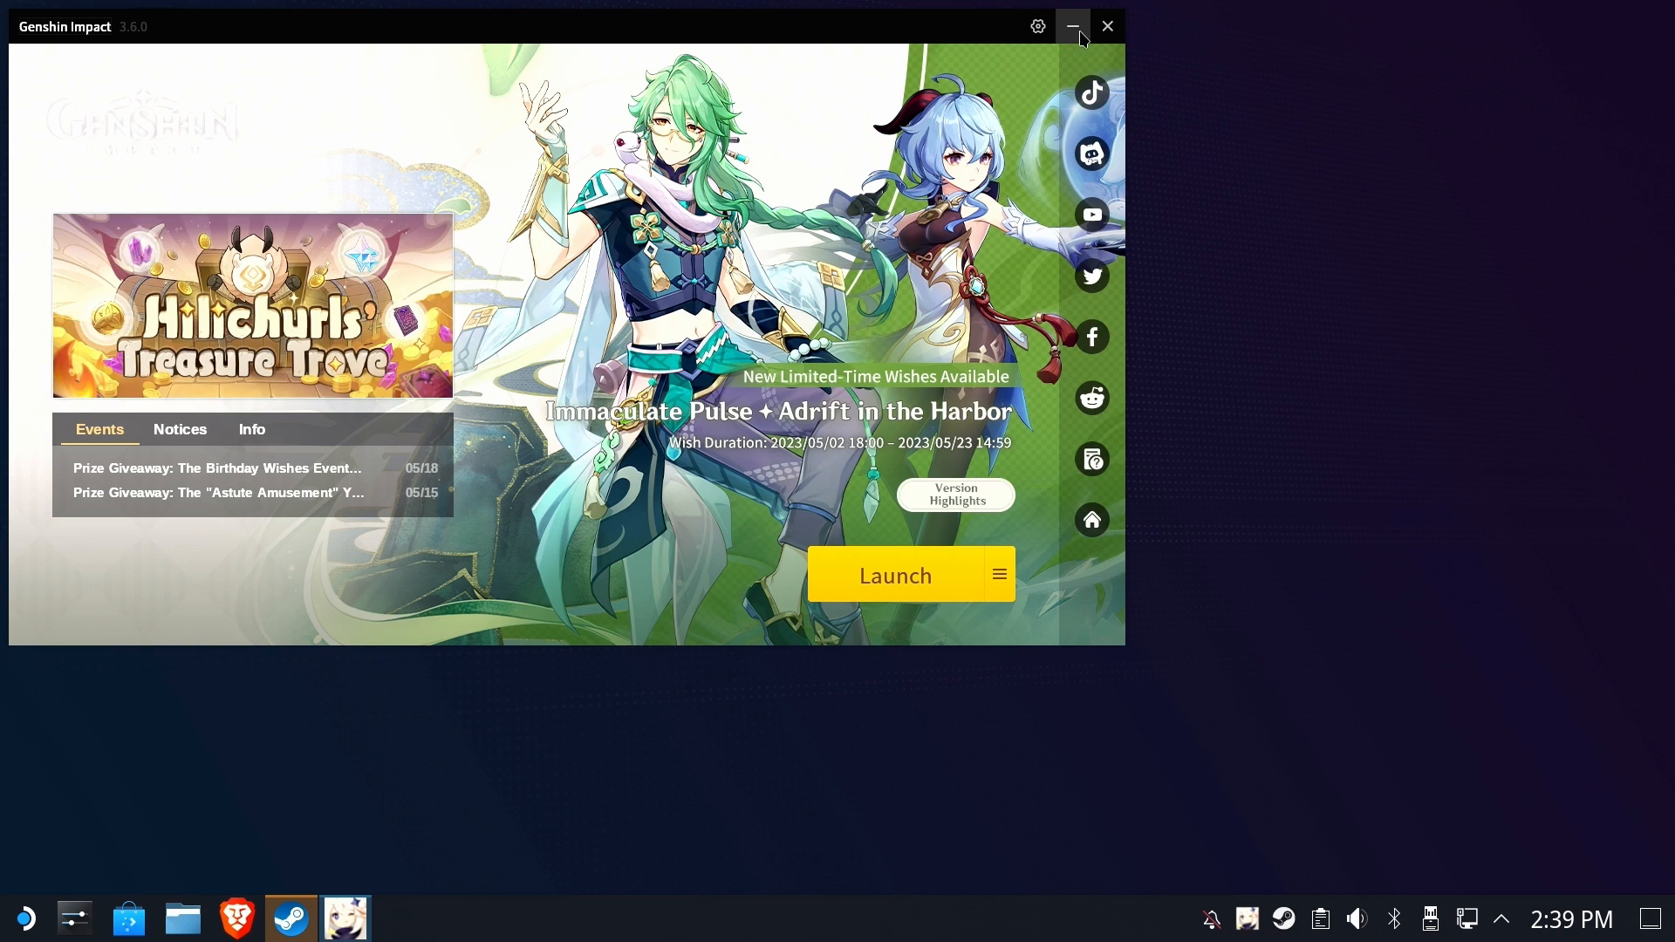
# - Close the Genshin Impact launcher with Exit program rather than minimising to the tray
pyautogui.click(1071, 26)
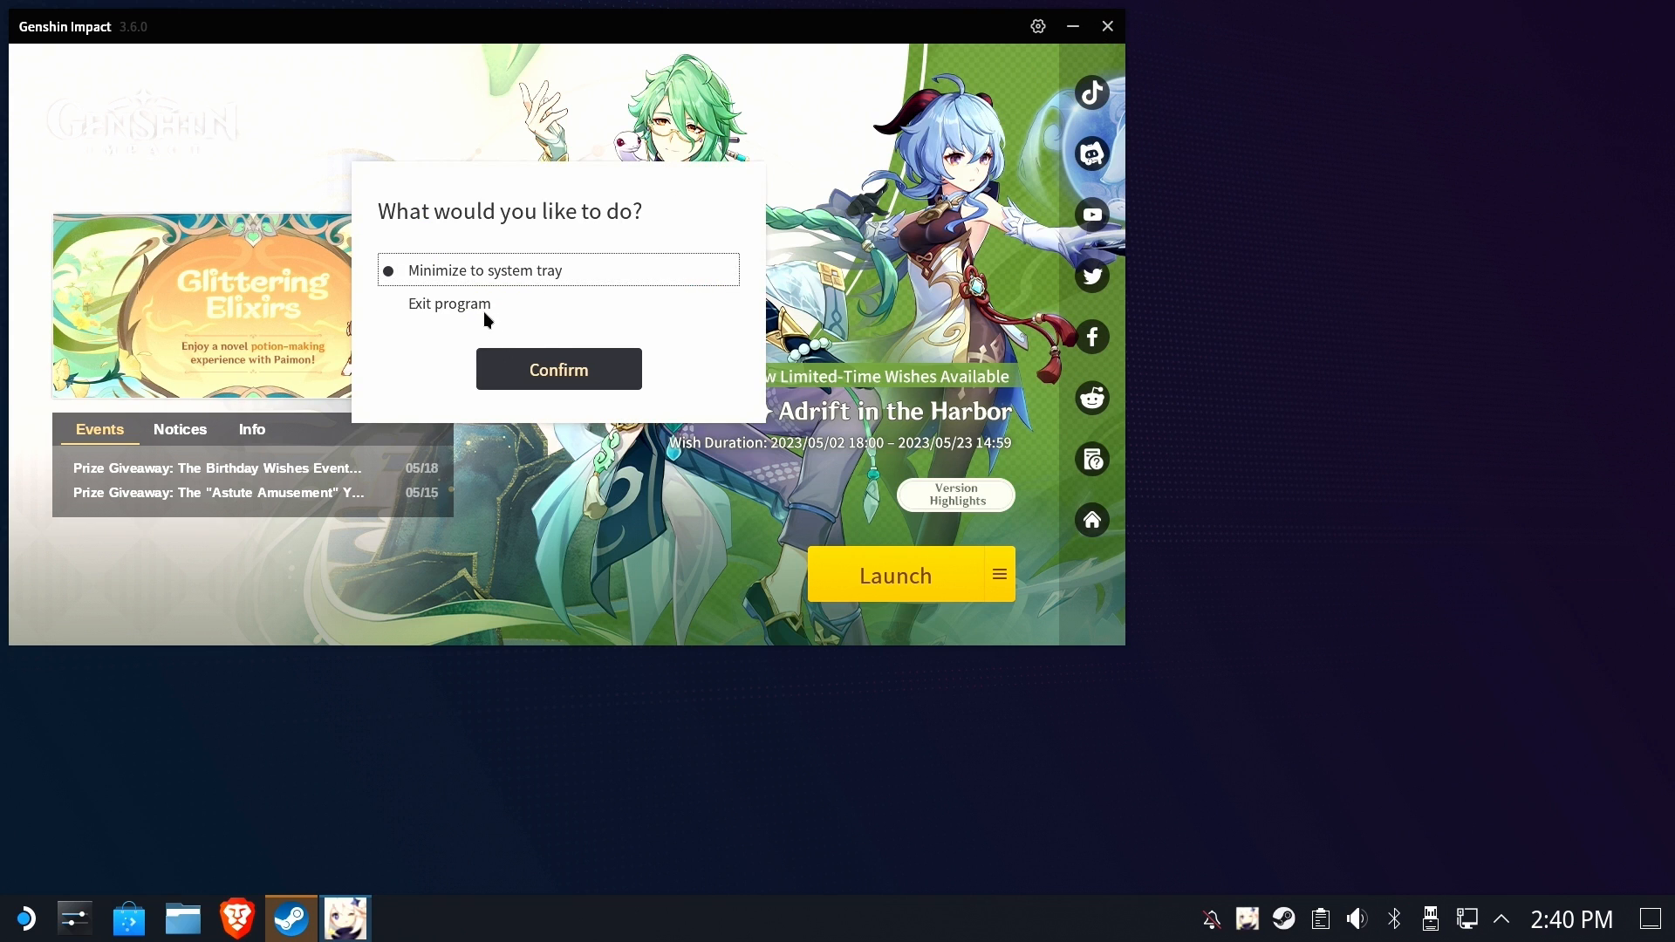
pyautogui.click(557, 368)
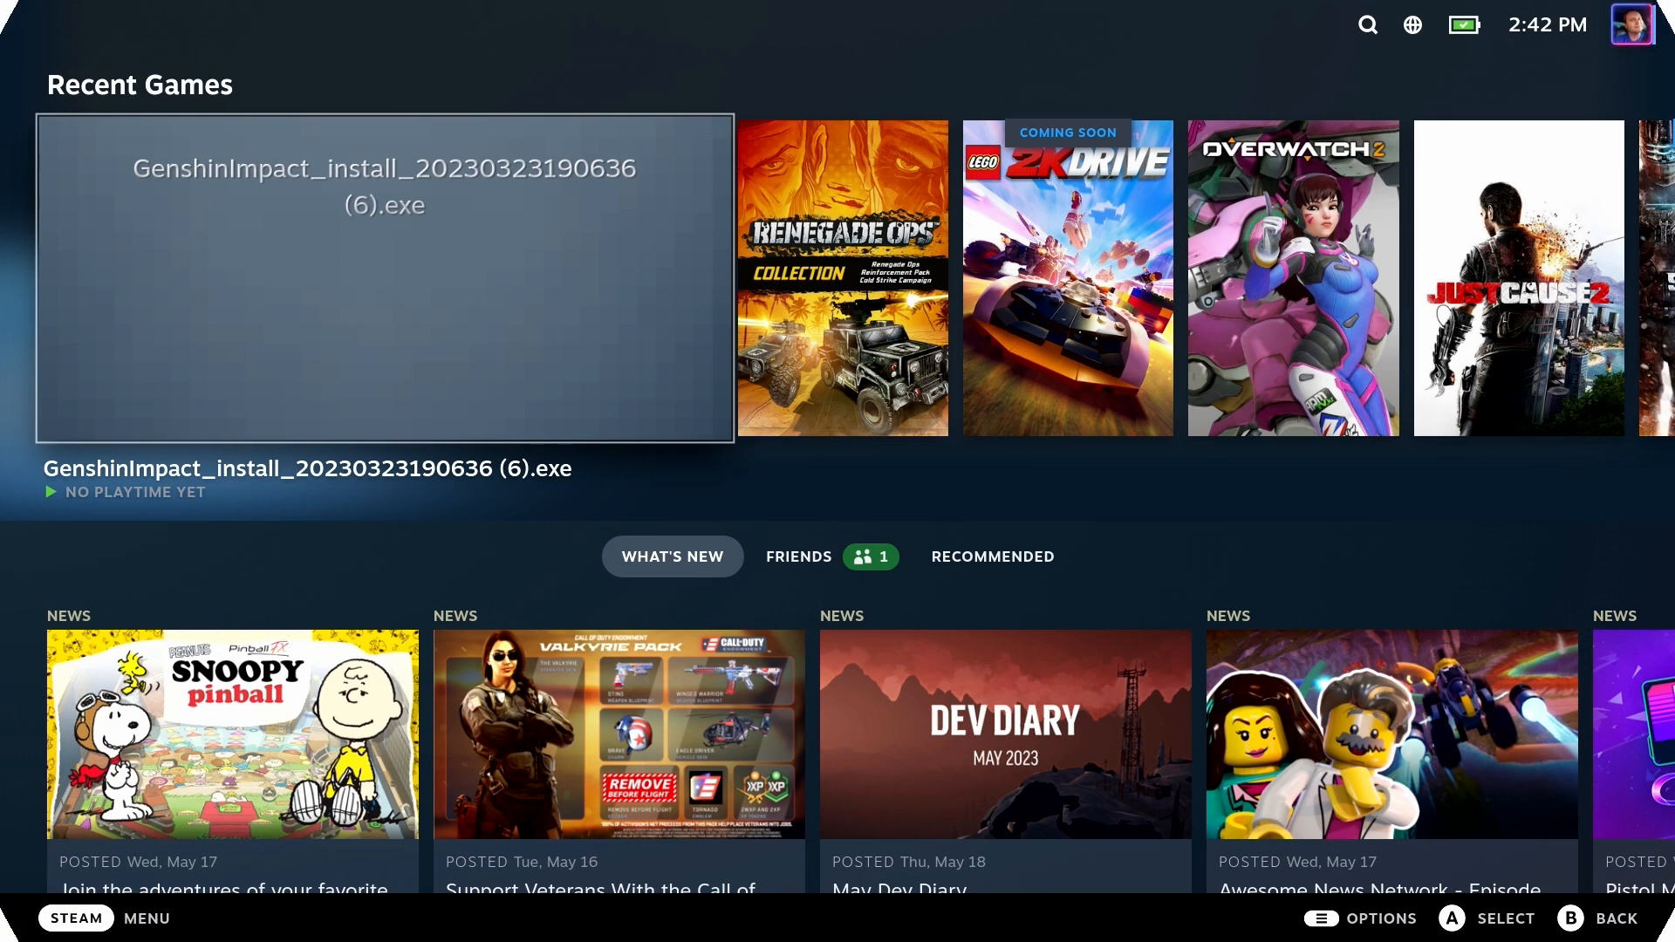
# - Change the installer shortcut's name in its properties to 'Genshin Impact'
pyautogui.click(384, 278)
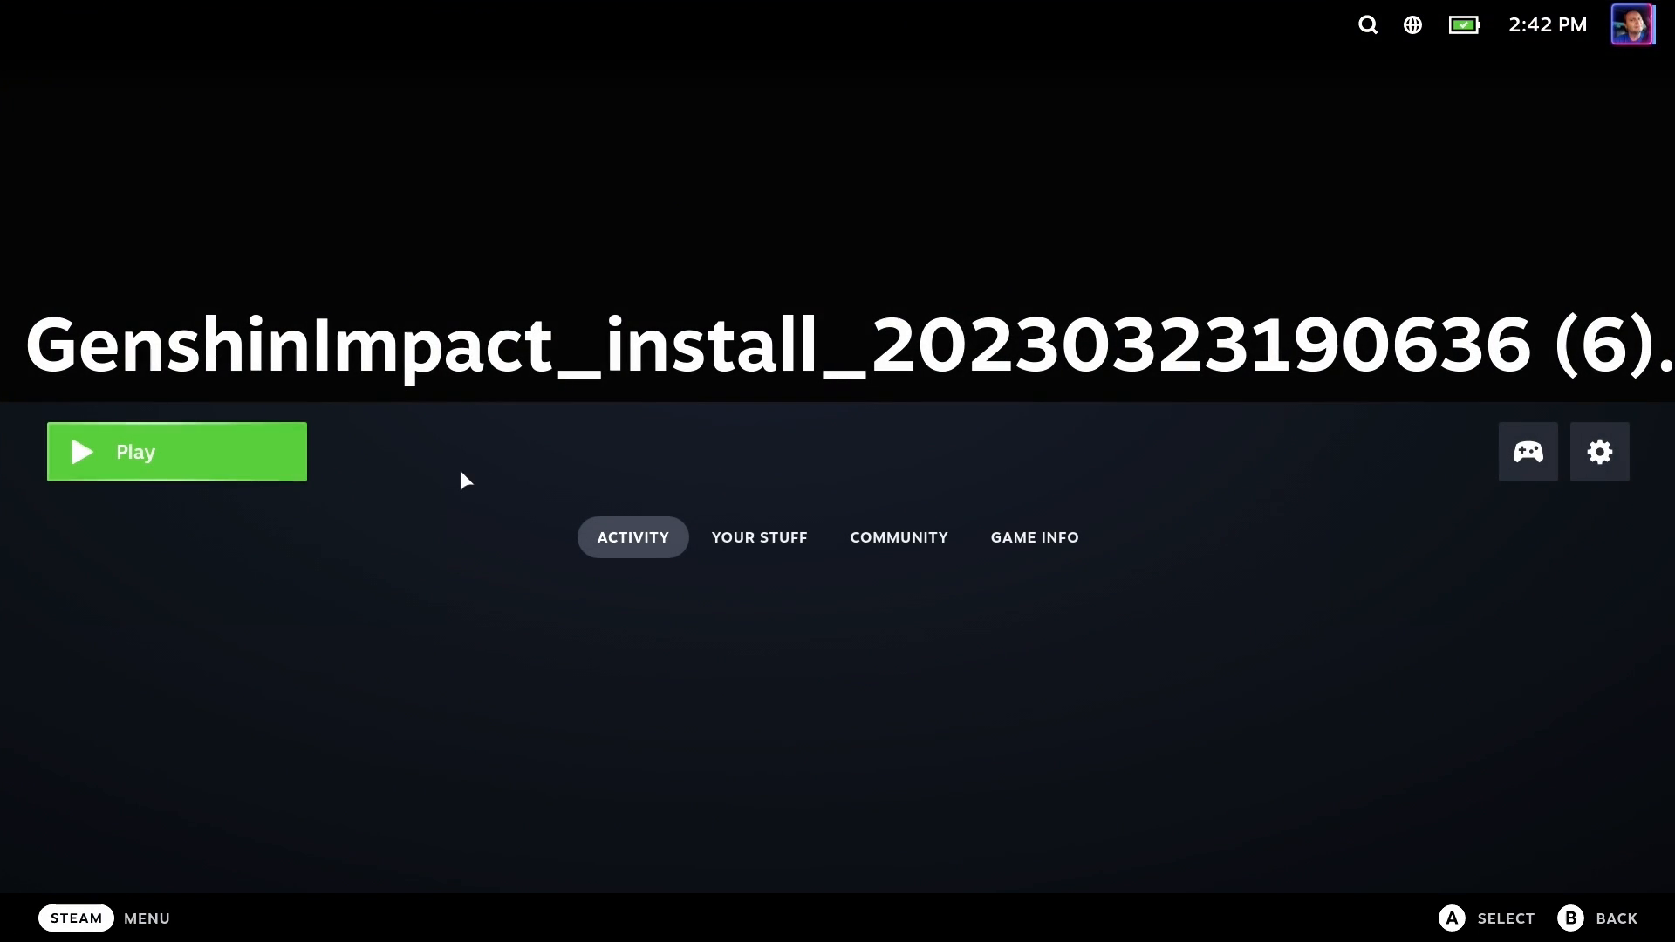
pyautogui.moveTo(1603, 494)
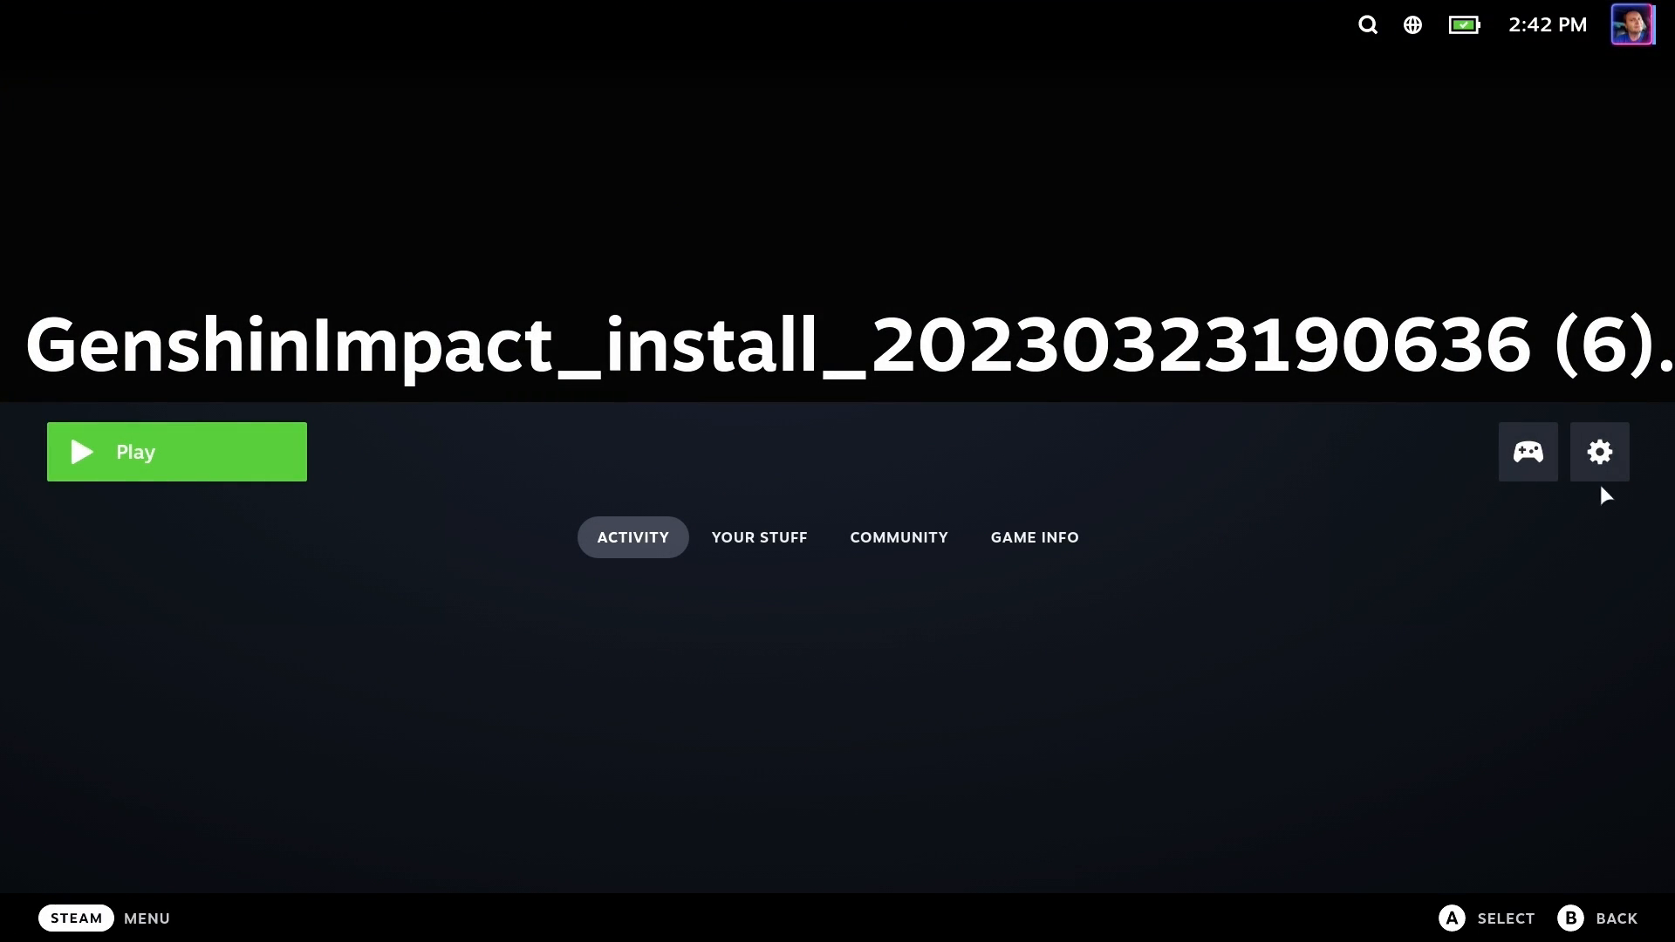
pyautogui.click(1598, 451)
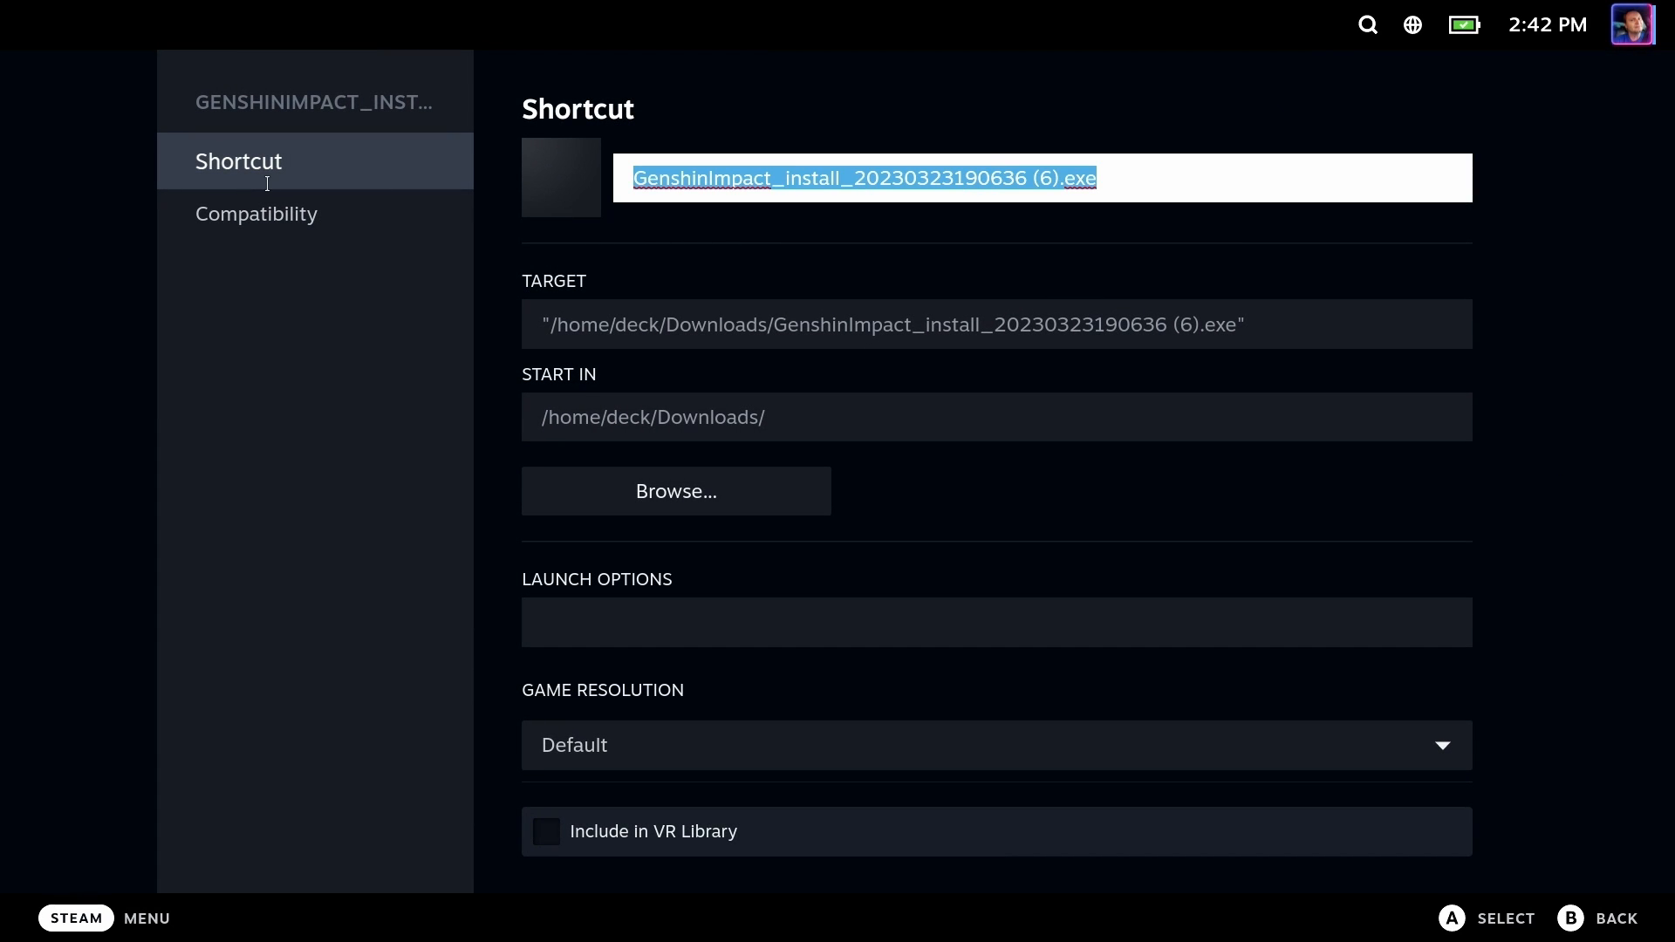
pyautogui.write('Genshin')
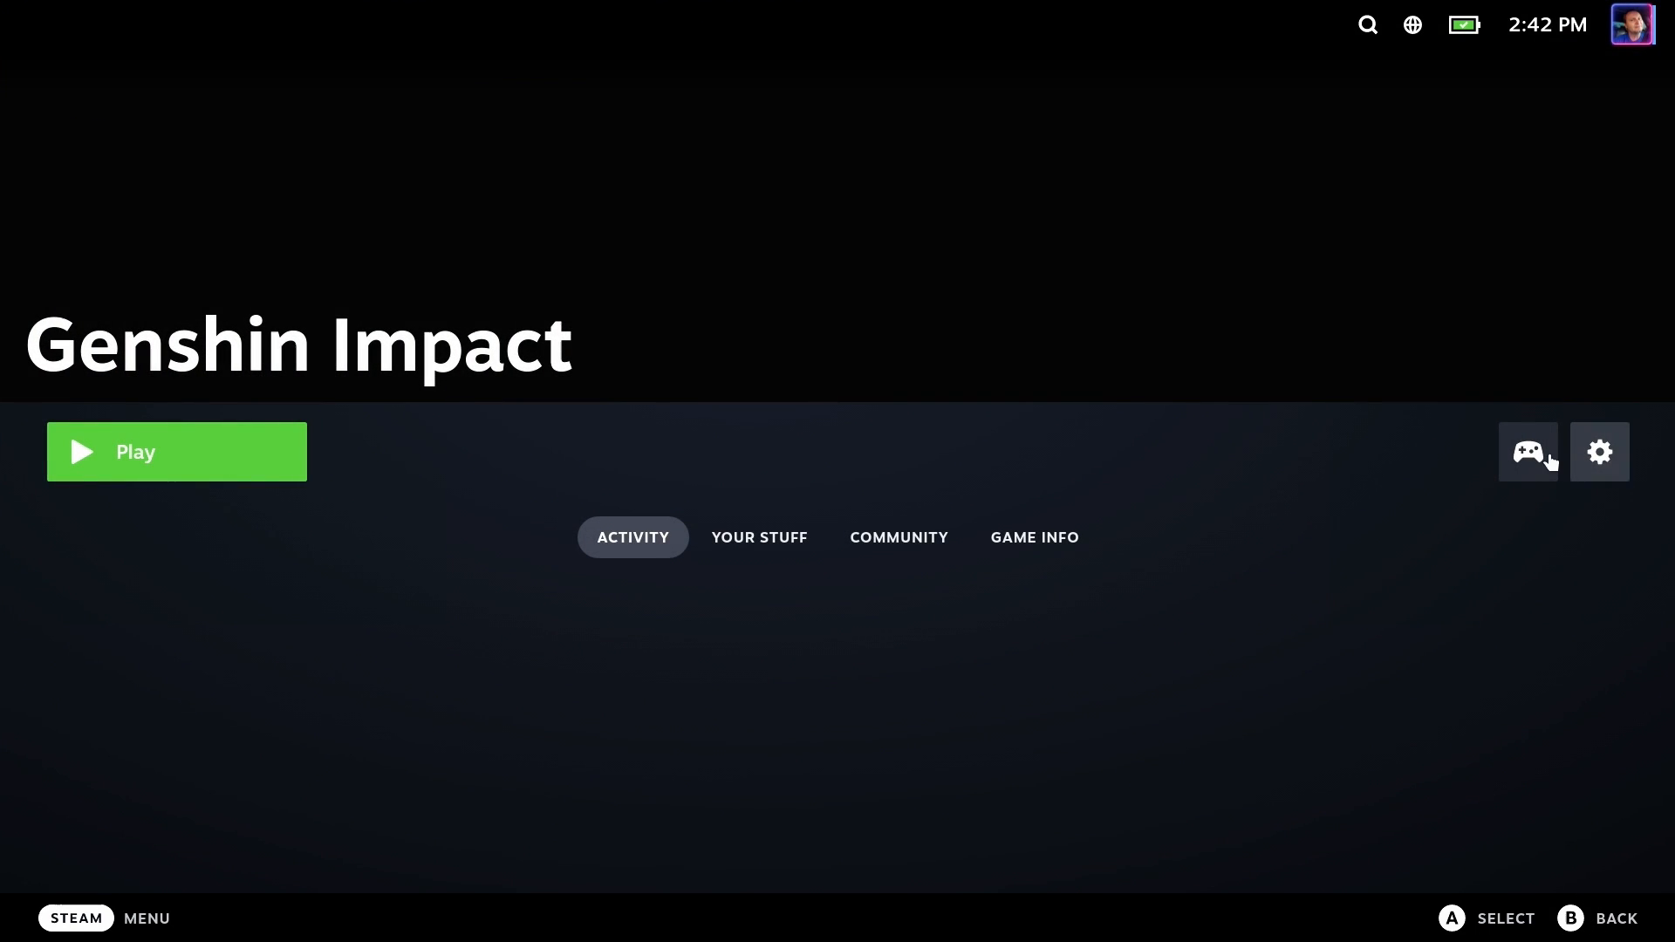
pyautogui.click(176, 451)
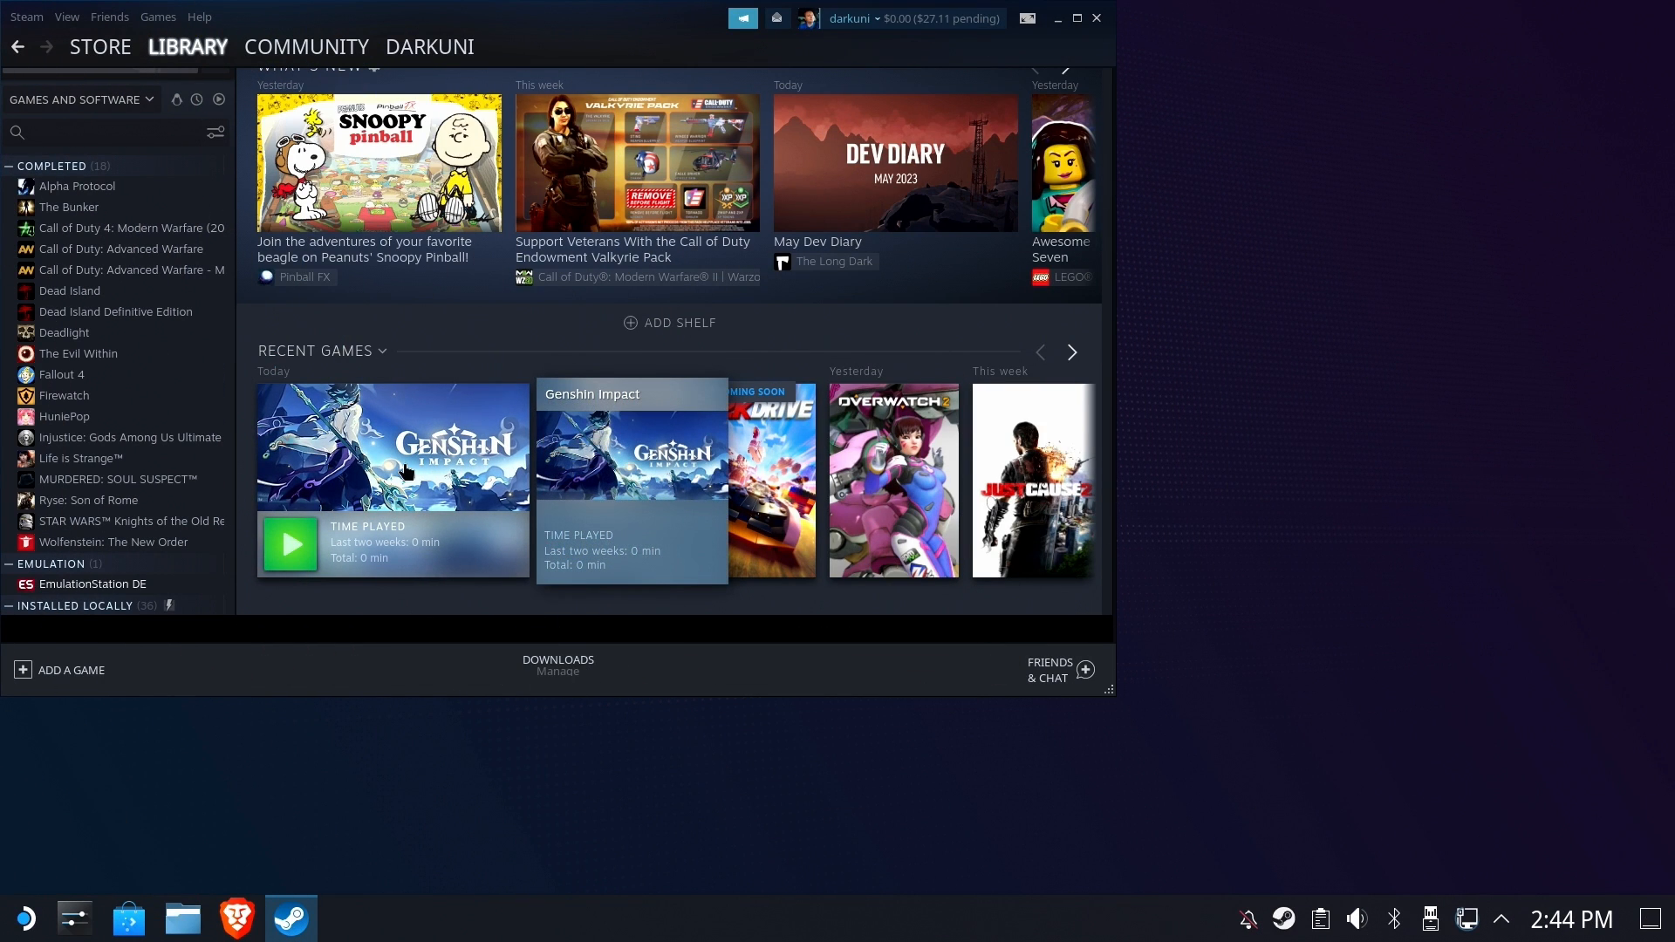
# - Retarget the Genshin Impact shortcut to launcher.exe in /home/deck/Games and launch it
pyautogui.click(394, 446)
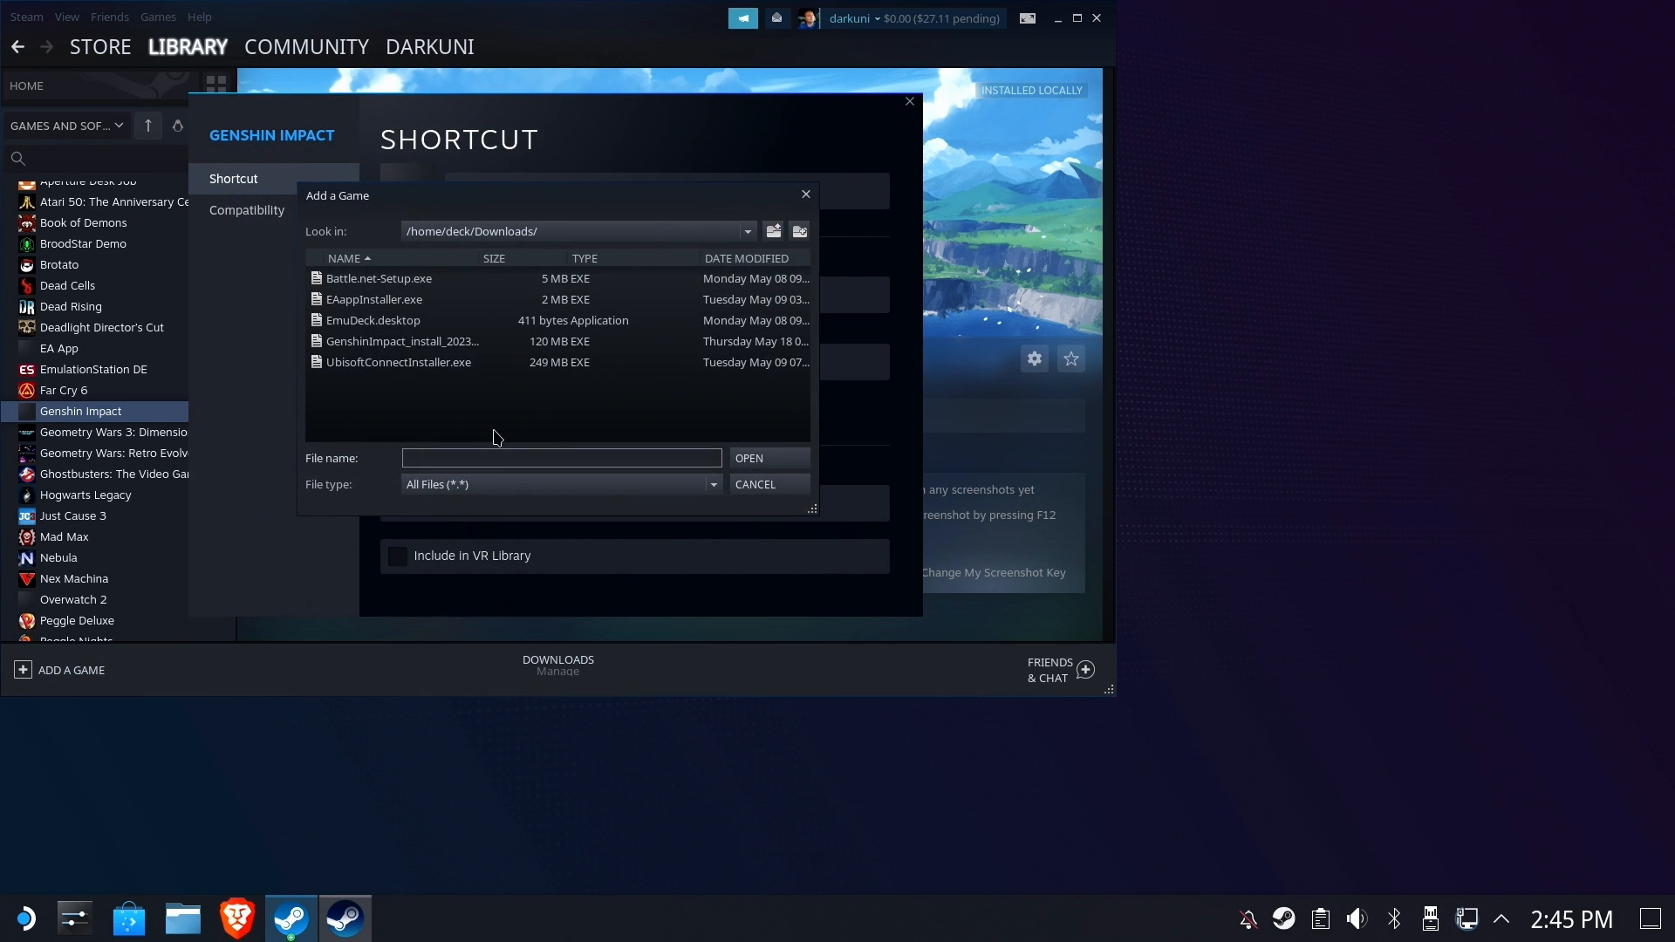
pyautogui.click(747, 231)
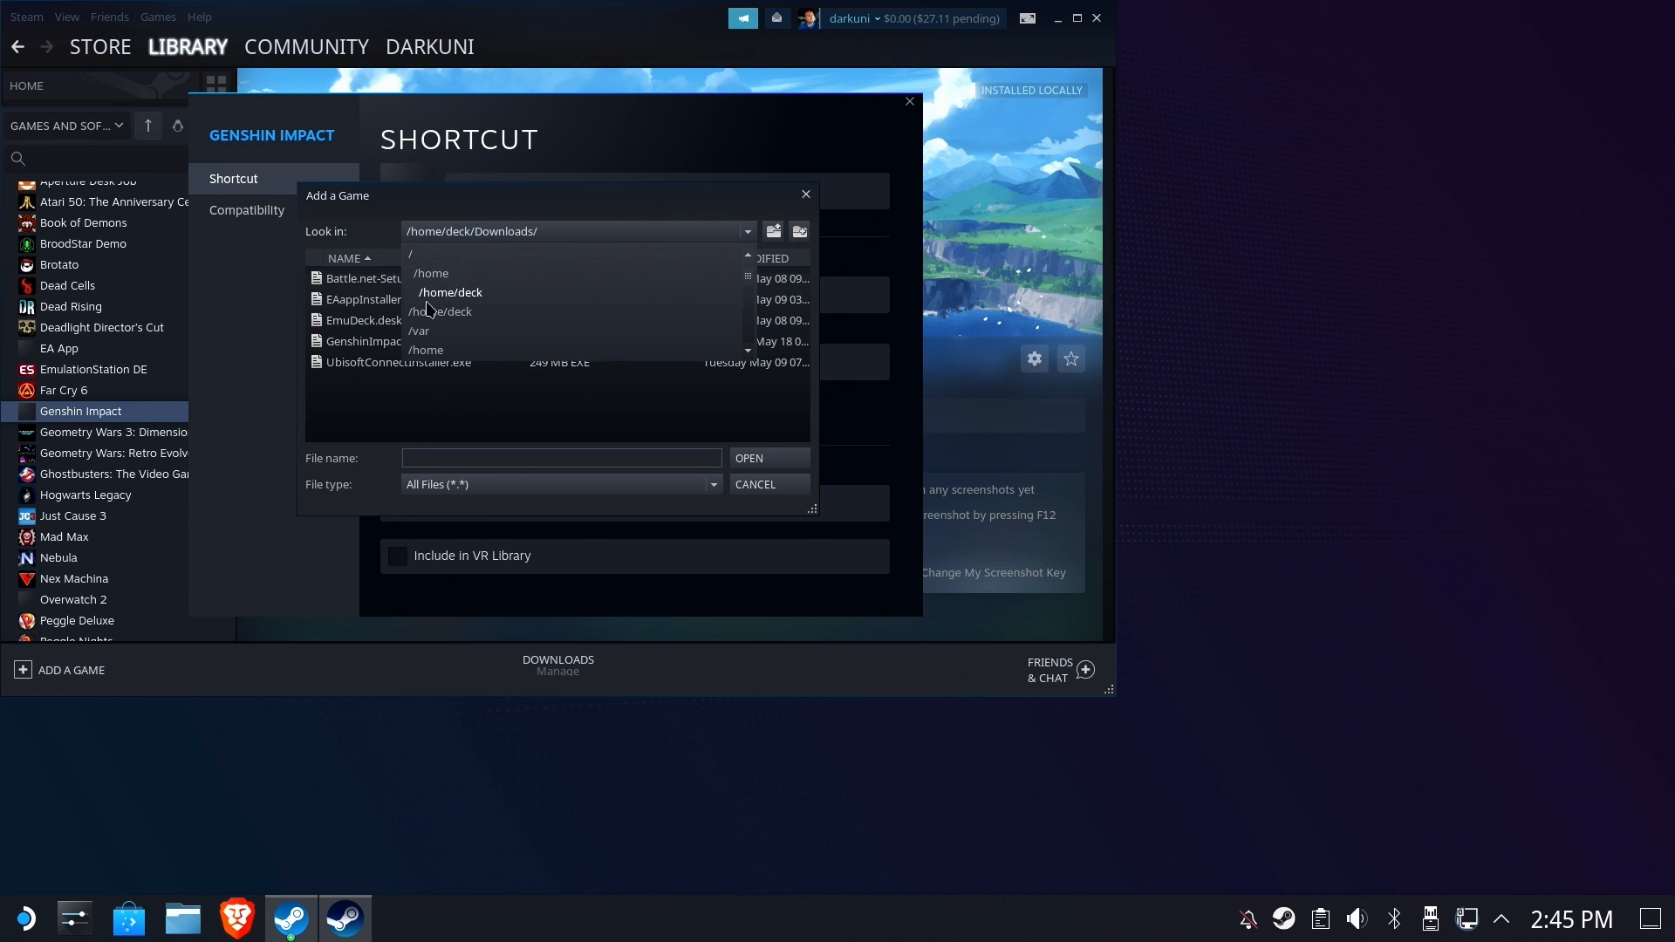
pyautogui.click(448, 291)
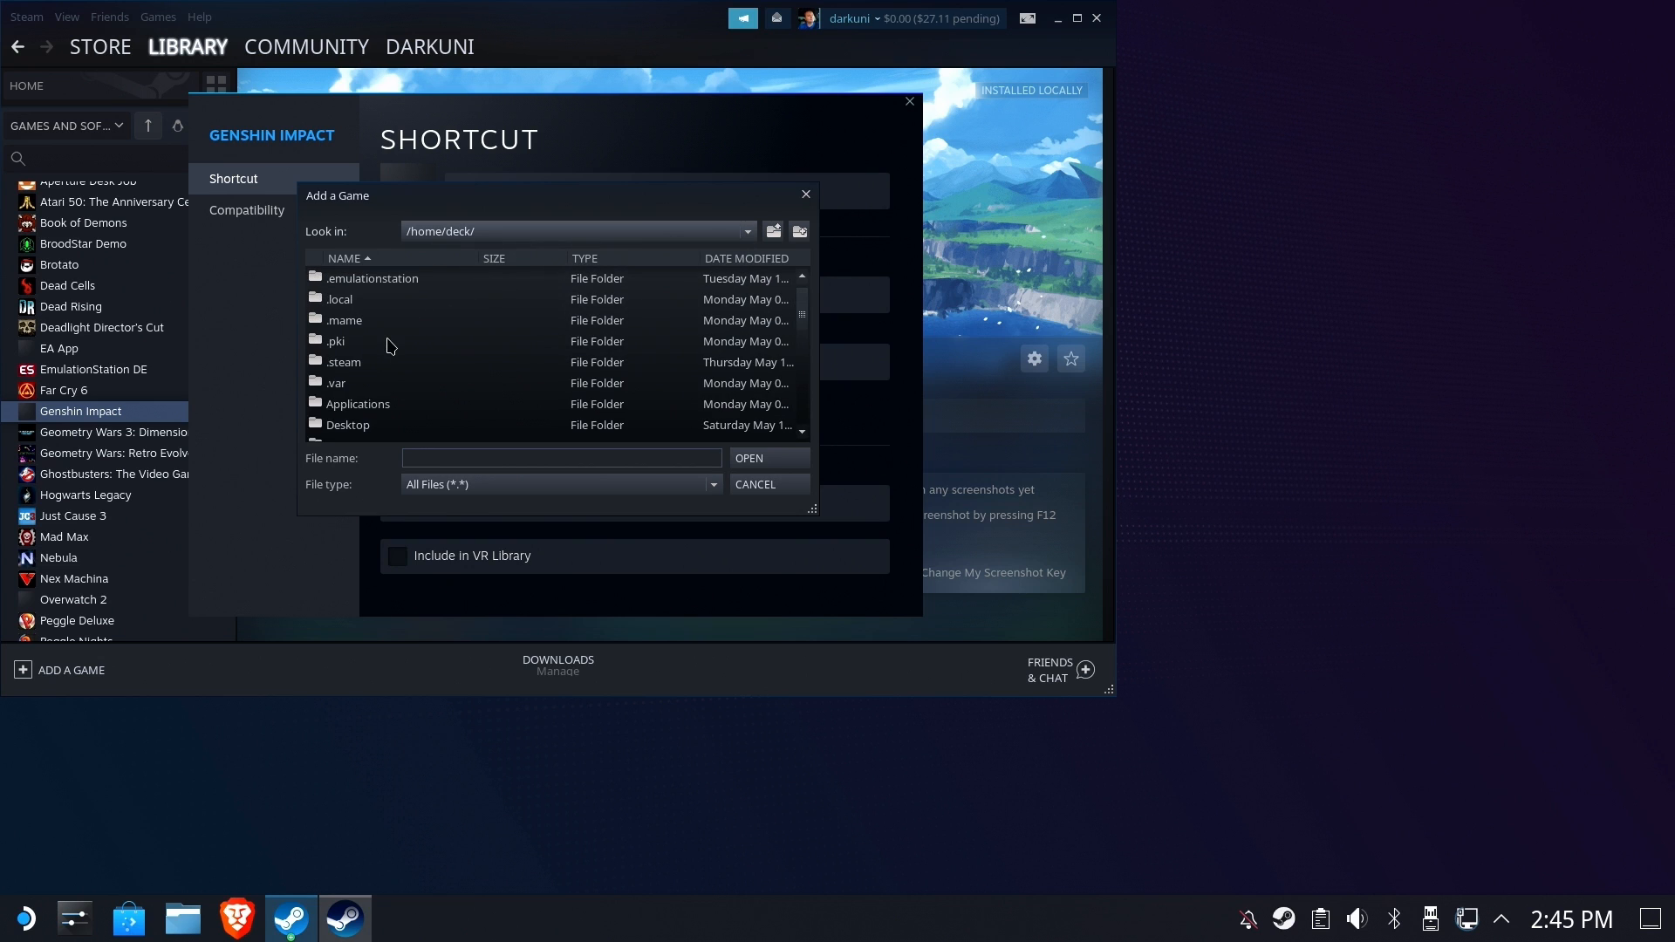
pyautogui.click(344, 341)
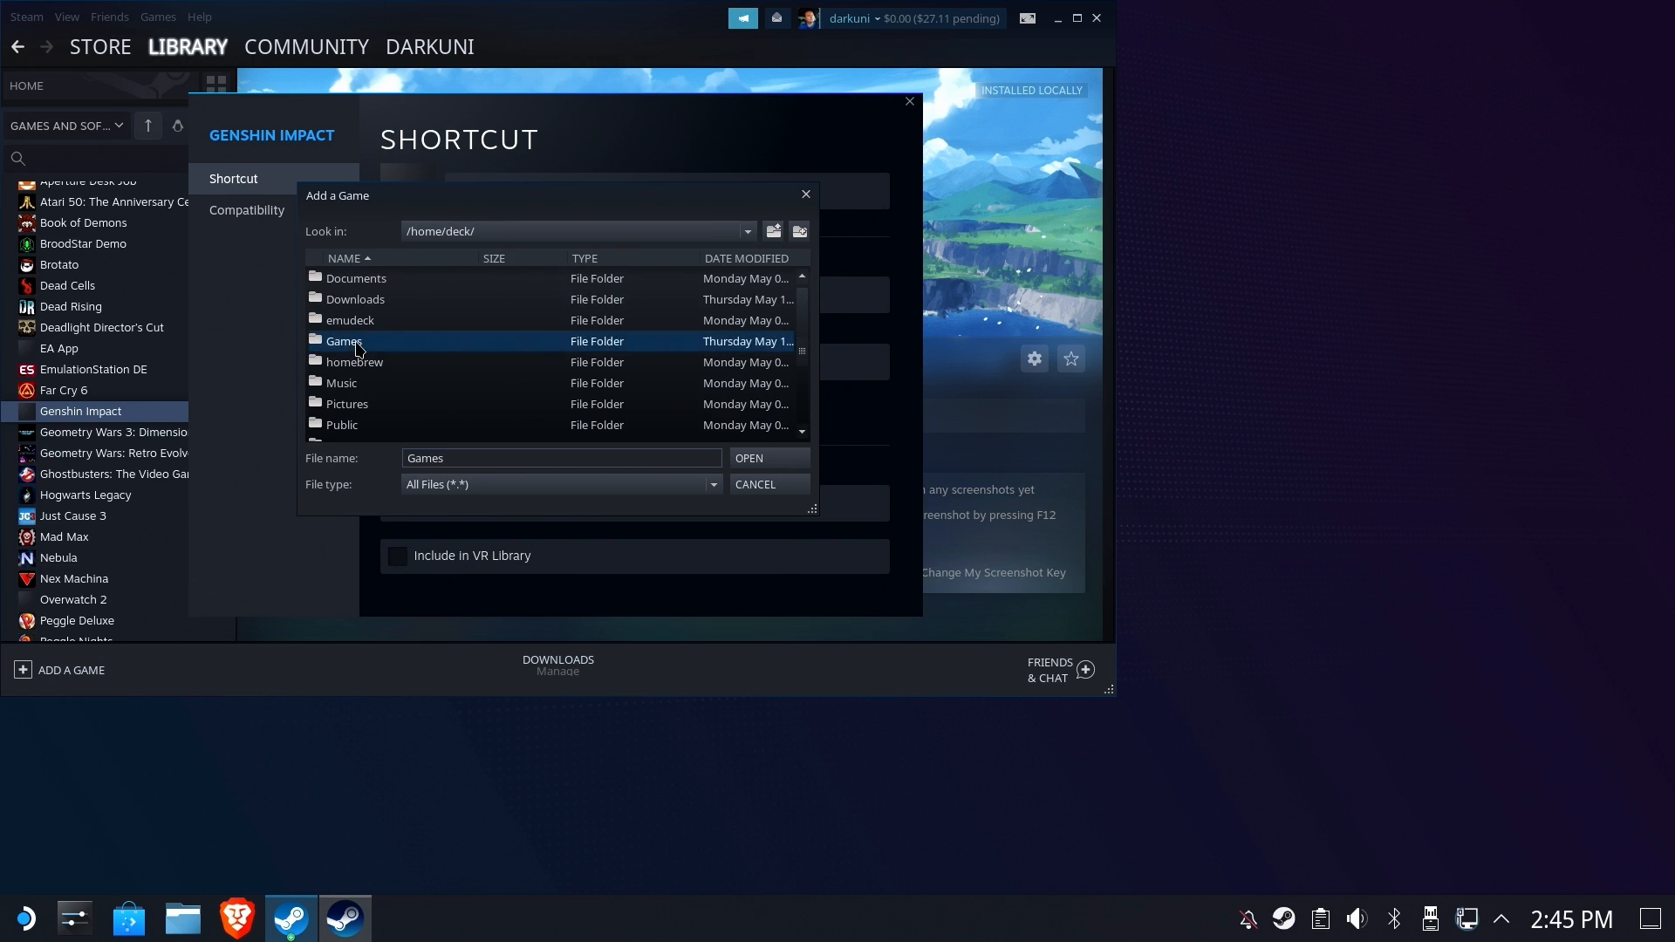
pyautogui.doubleClick(344, 341)
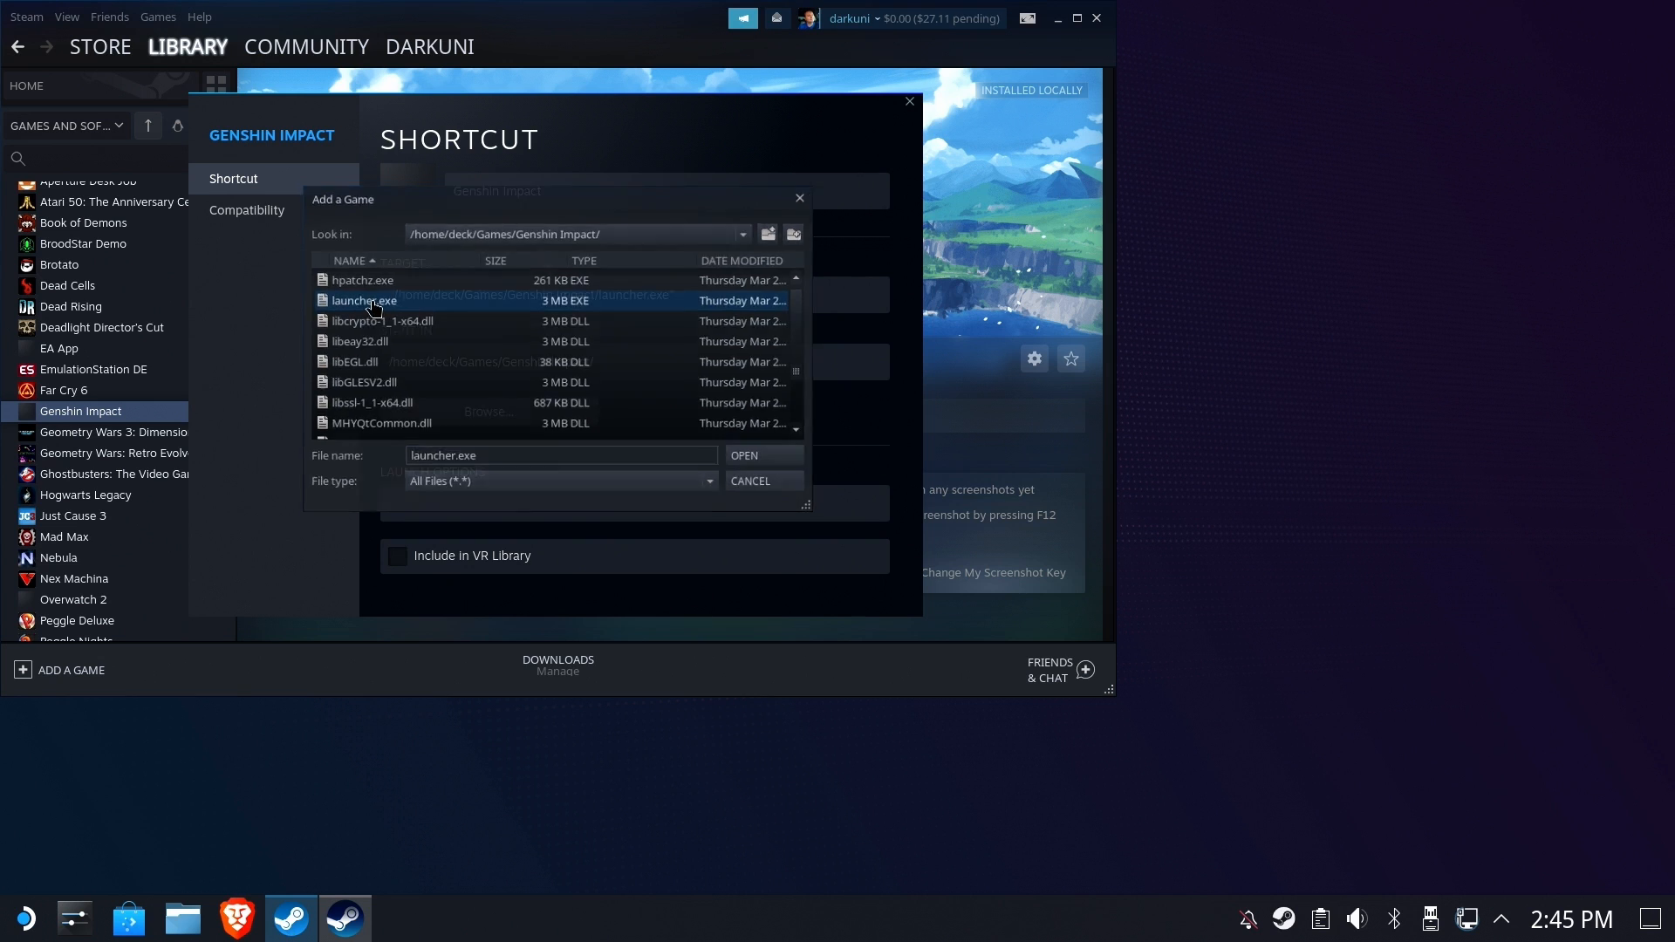
pyautogui.click(760, 456)
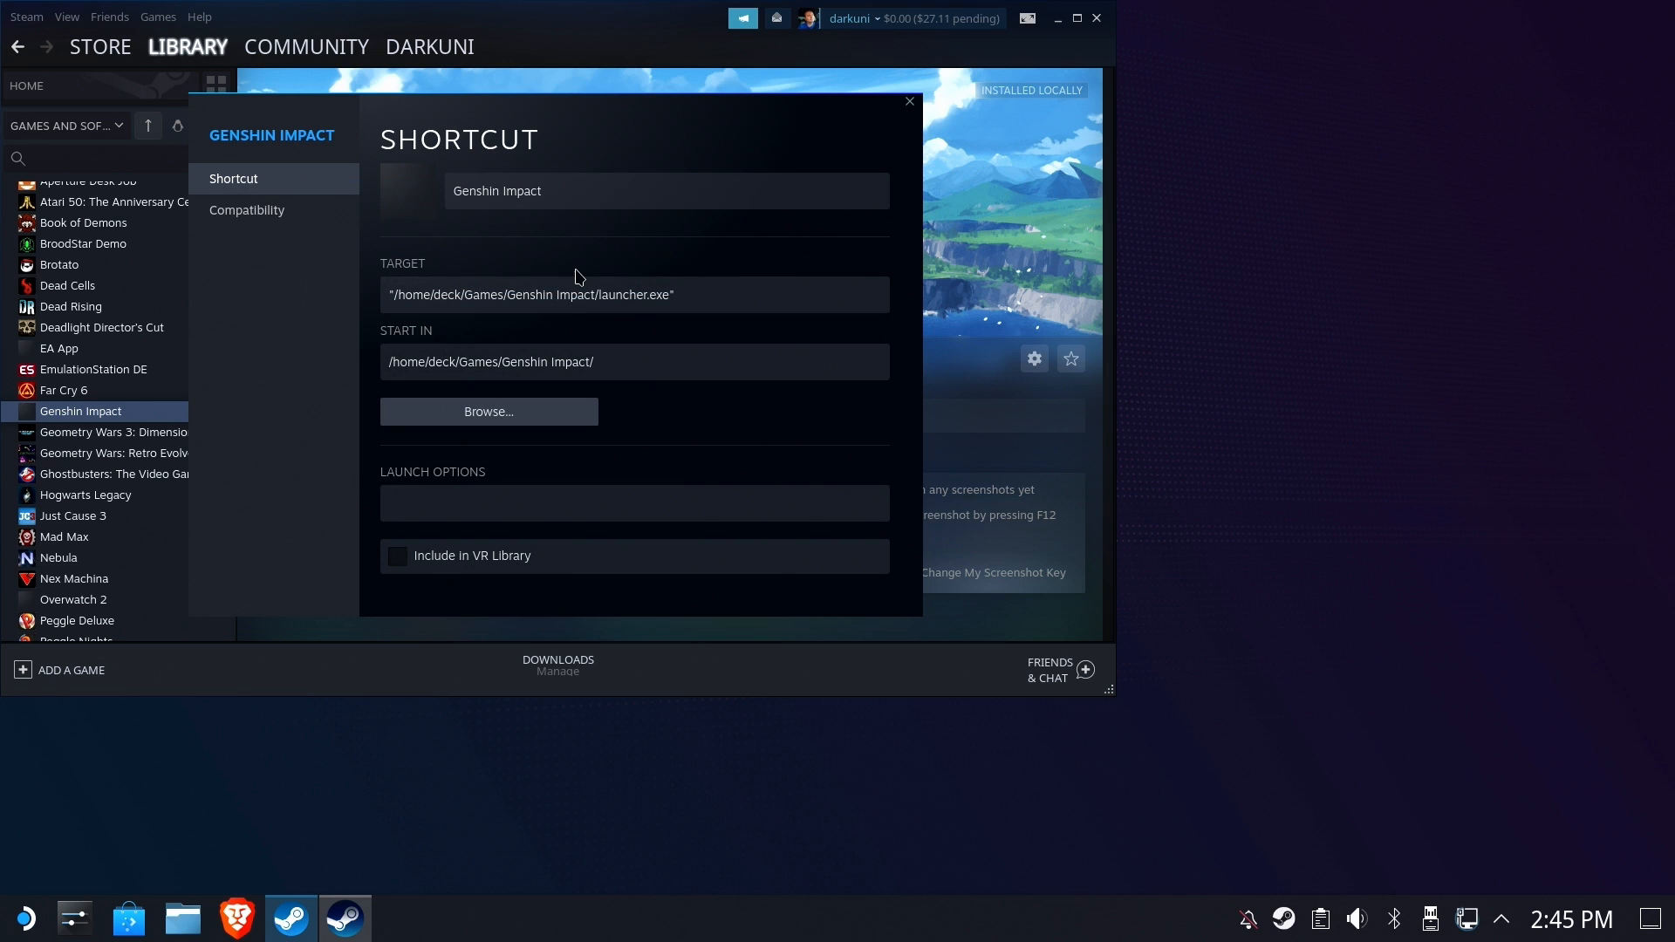
pyautogui.moveTo(433, 460)
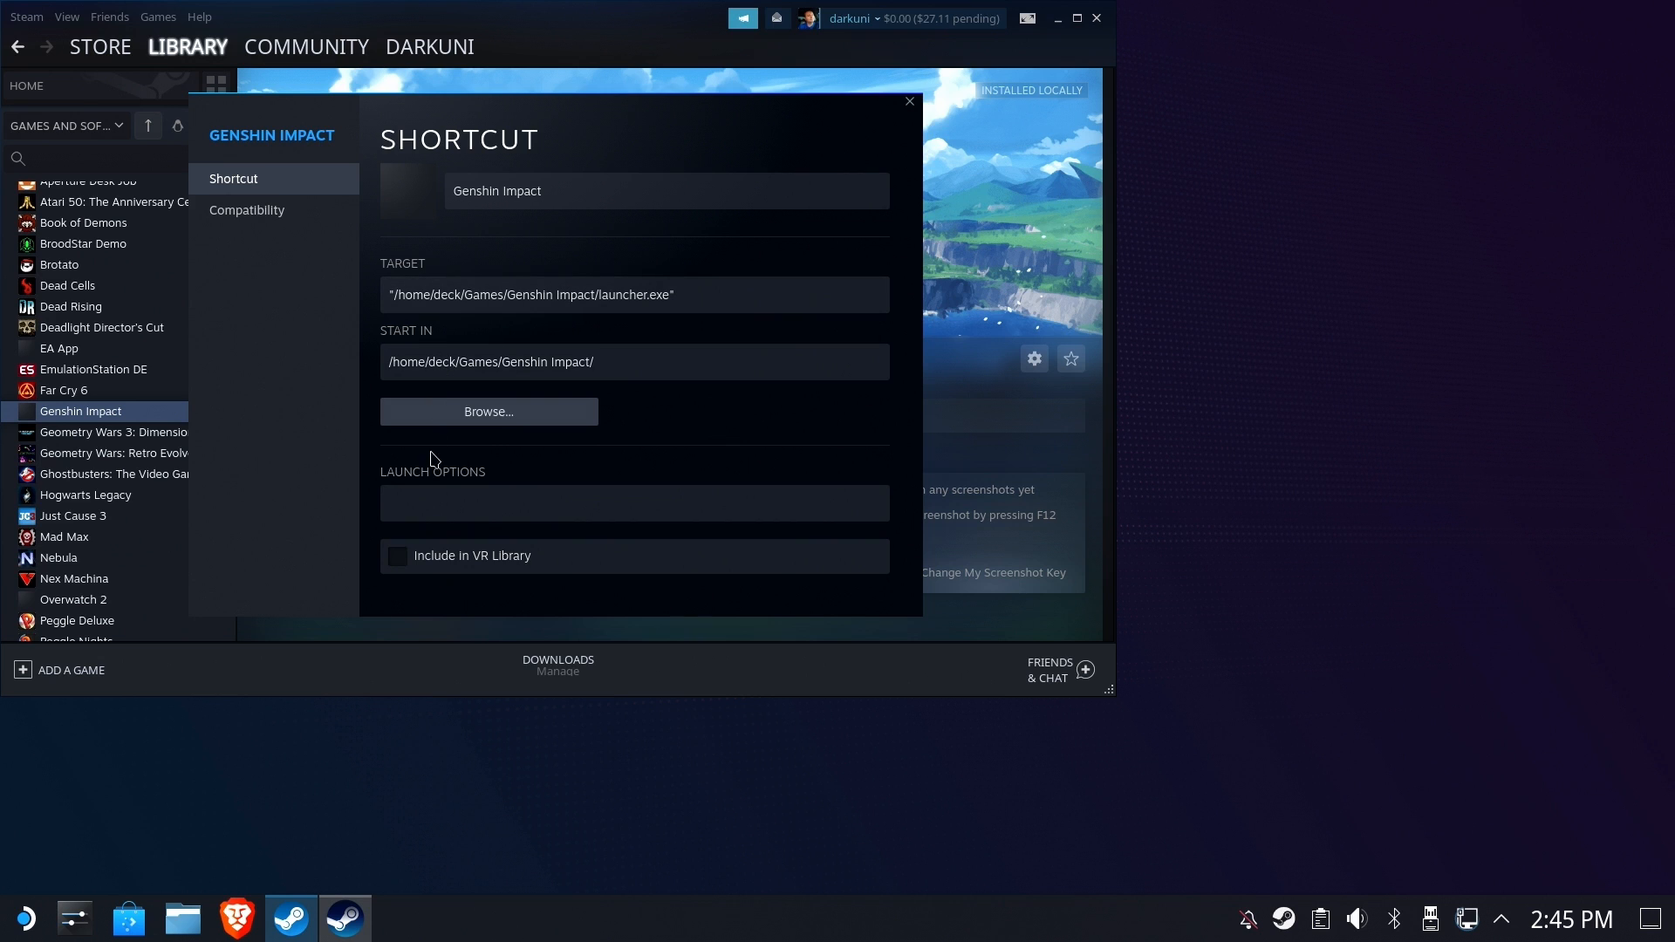
pyautogui.moveTo(896, 118)
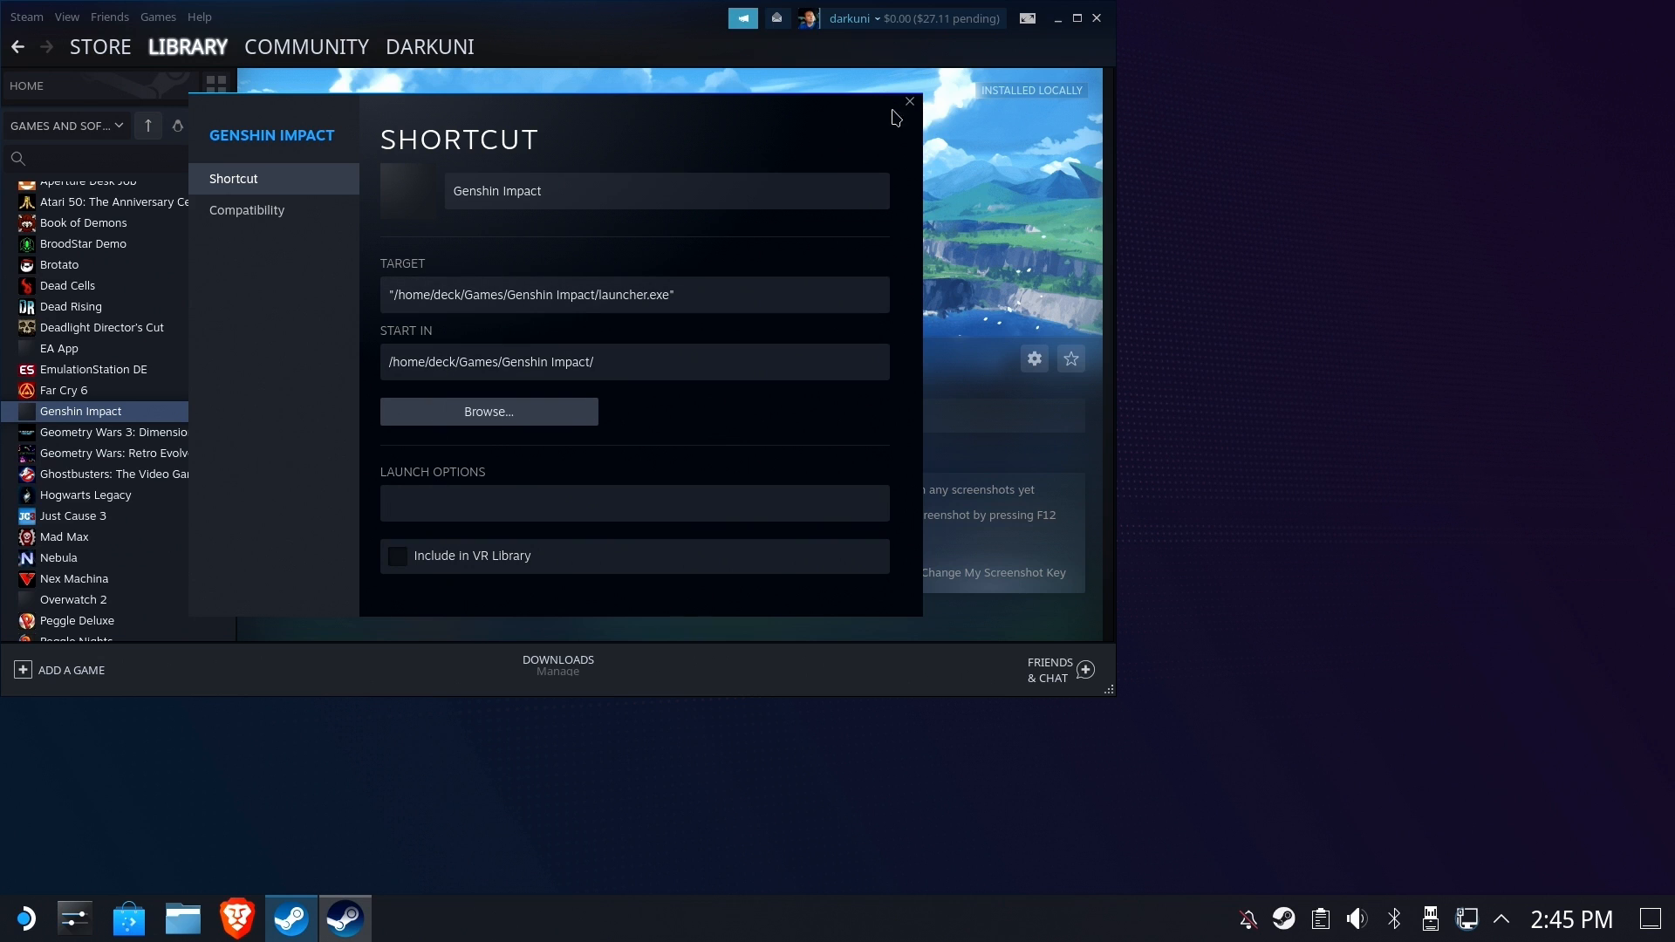
pyautogui.click(908, 101)
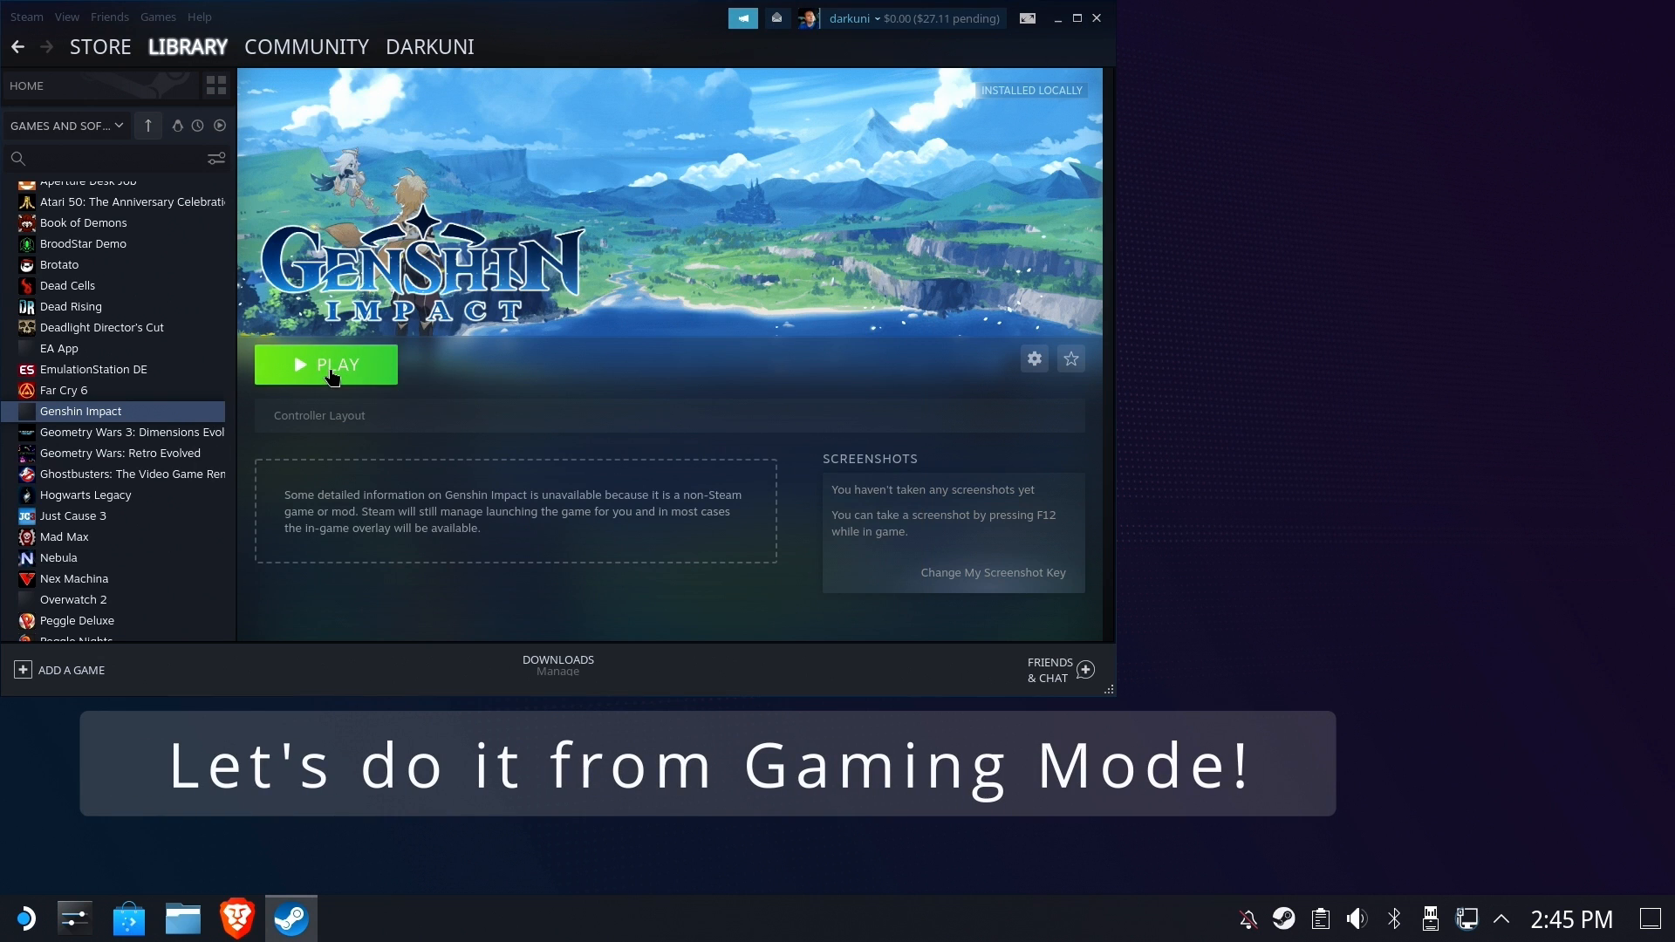
pyautogui.click(326, 365)
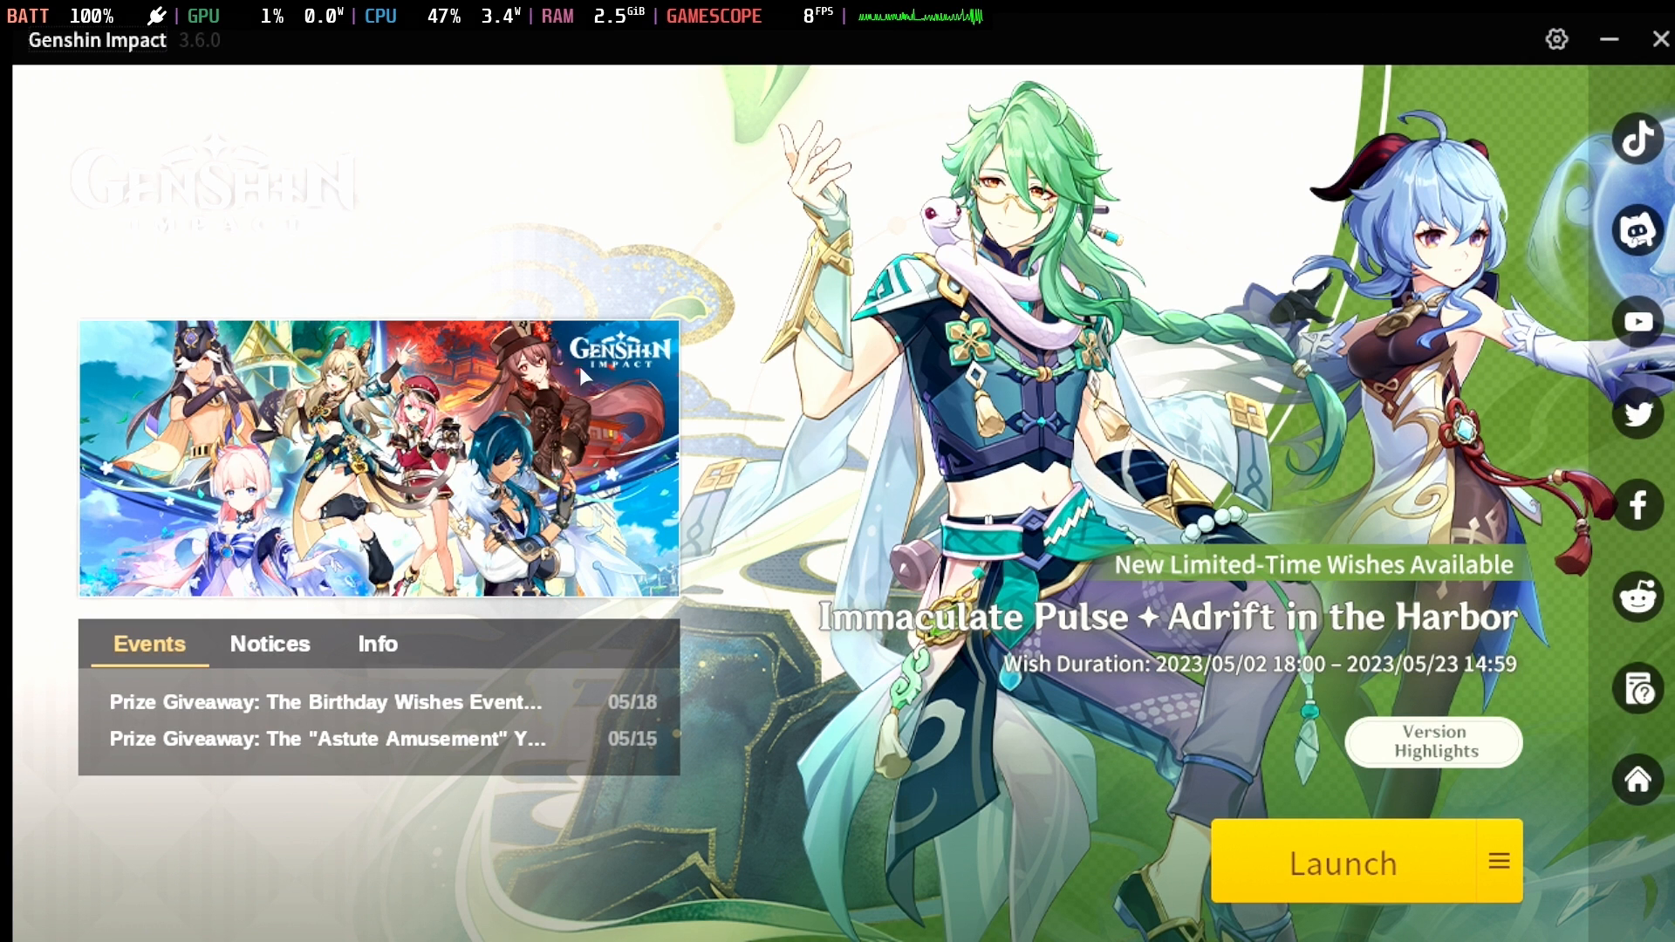
# - Start the game with the yellow Launch button in the Genshin Impact launcher
pyautogui.click(1343, 863)
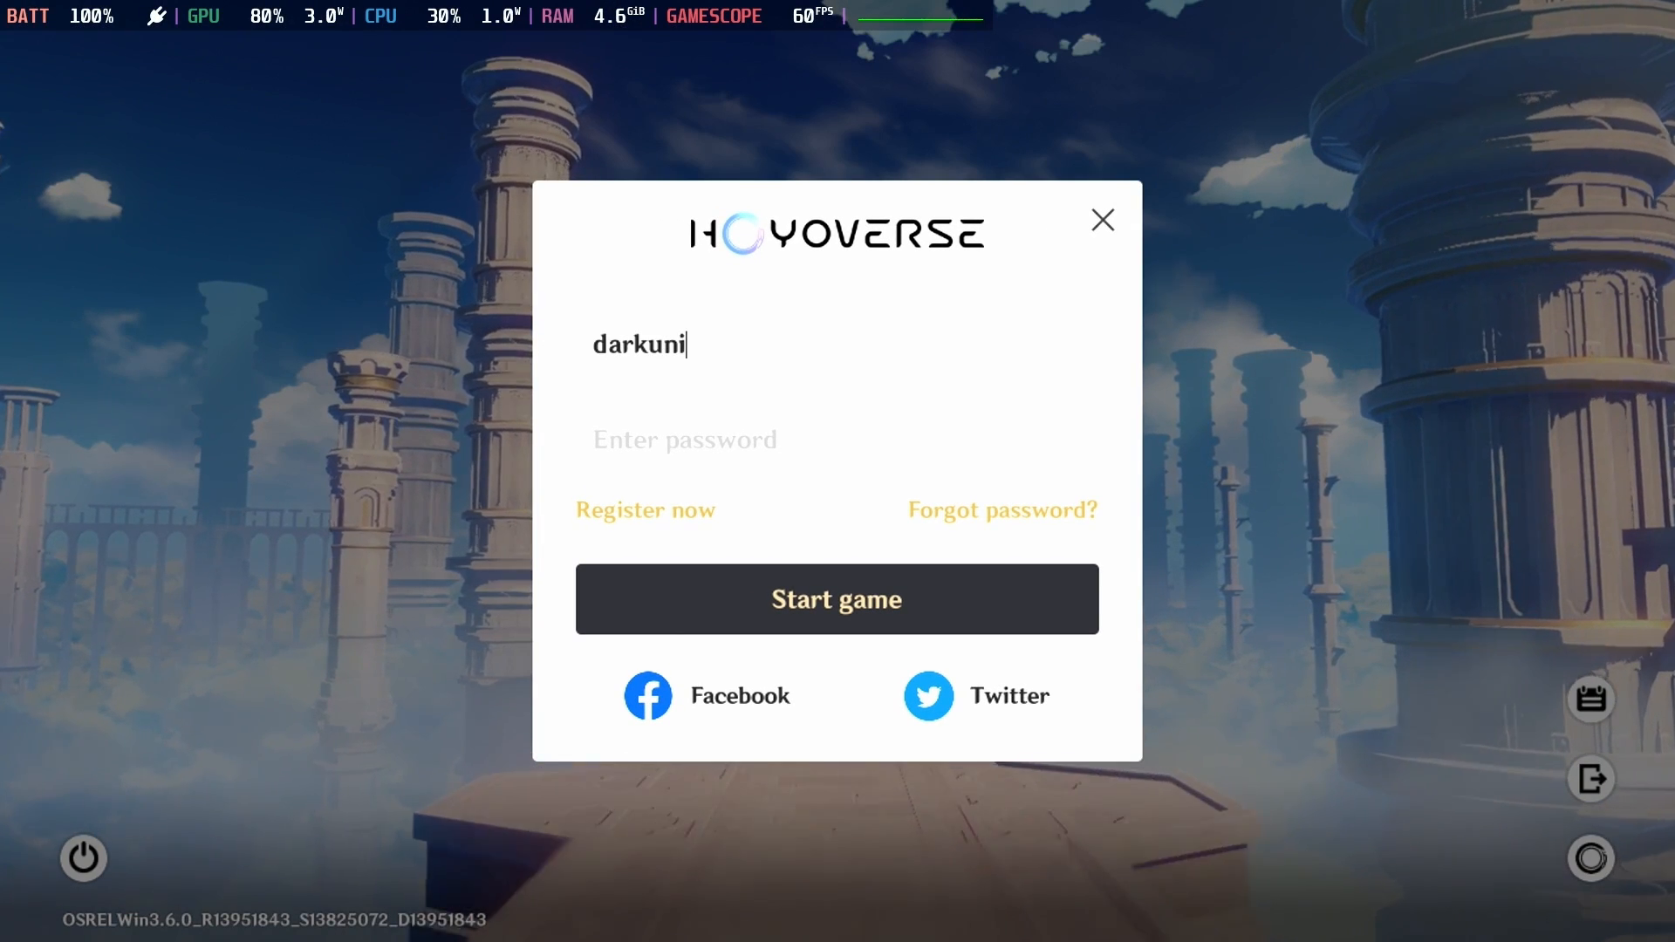
# - Enter the HoYoverse gmail.com address and password, correct the mistyped email, and submit
pyautogui.write('@gmai')
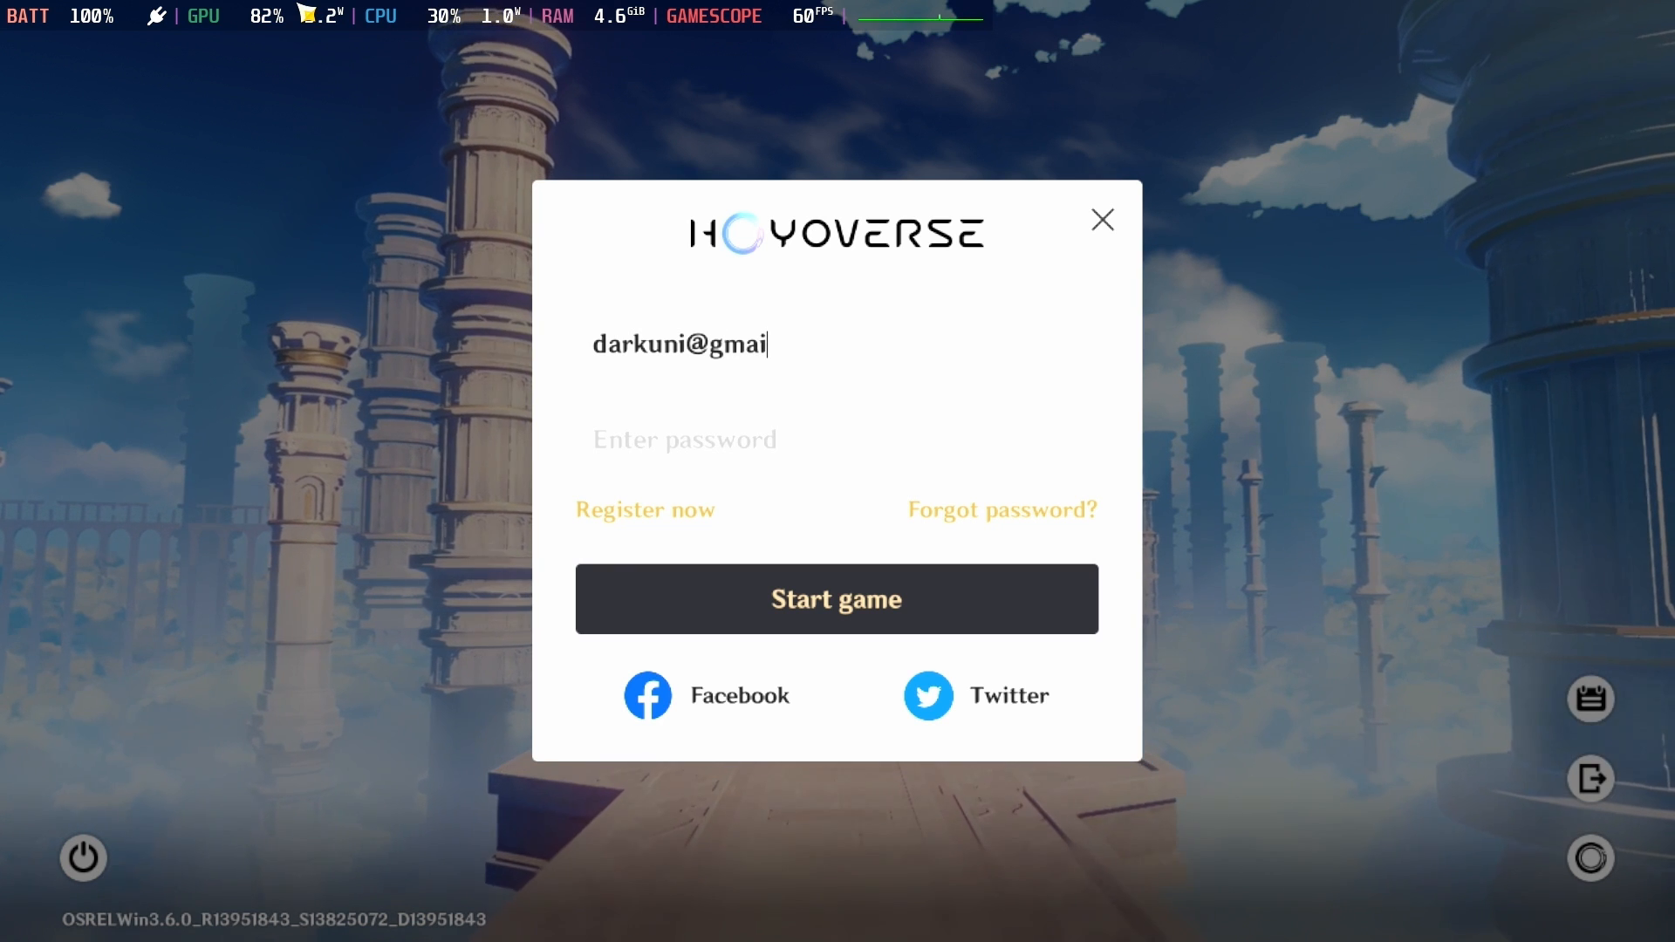
pyautogui.write('ll.com')
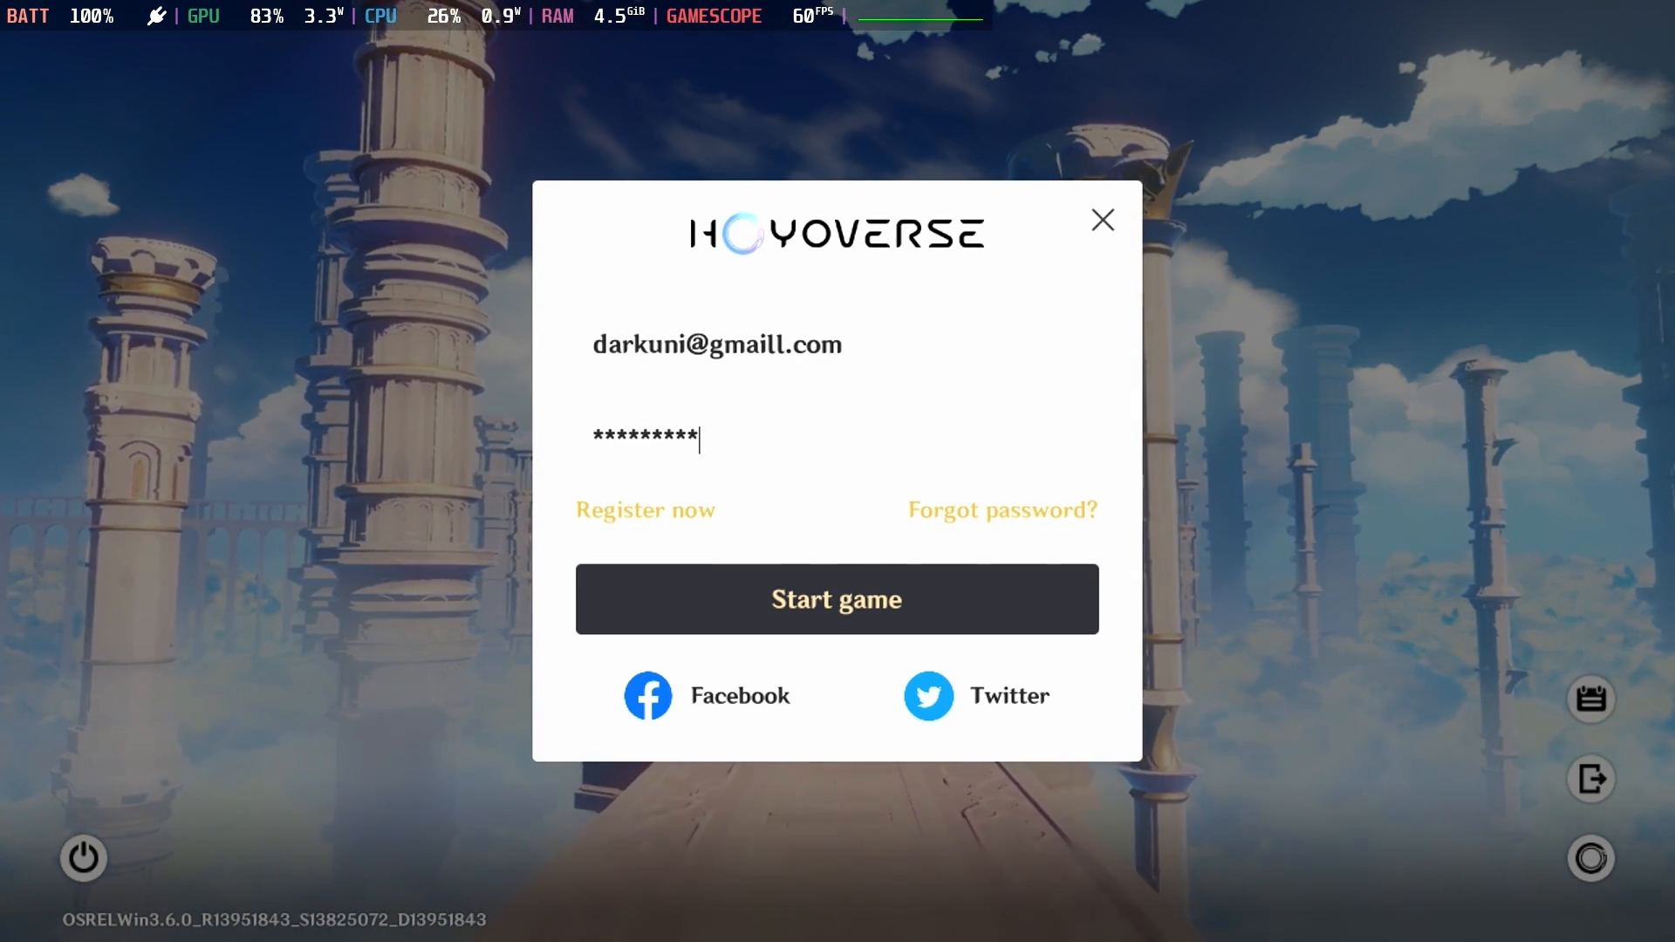
pyautogui.click(837, 598)
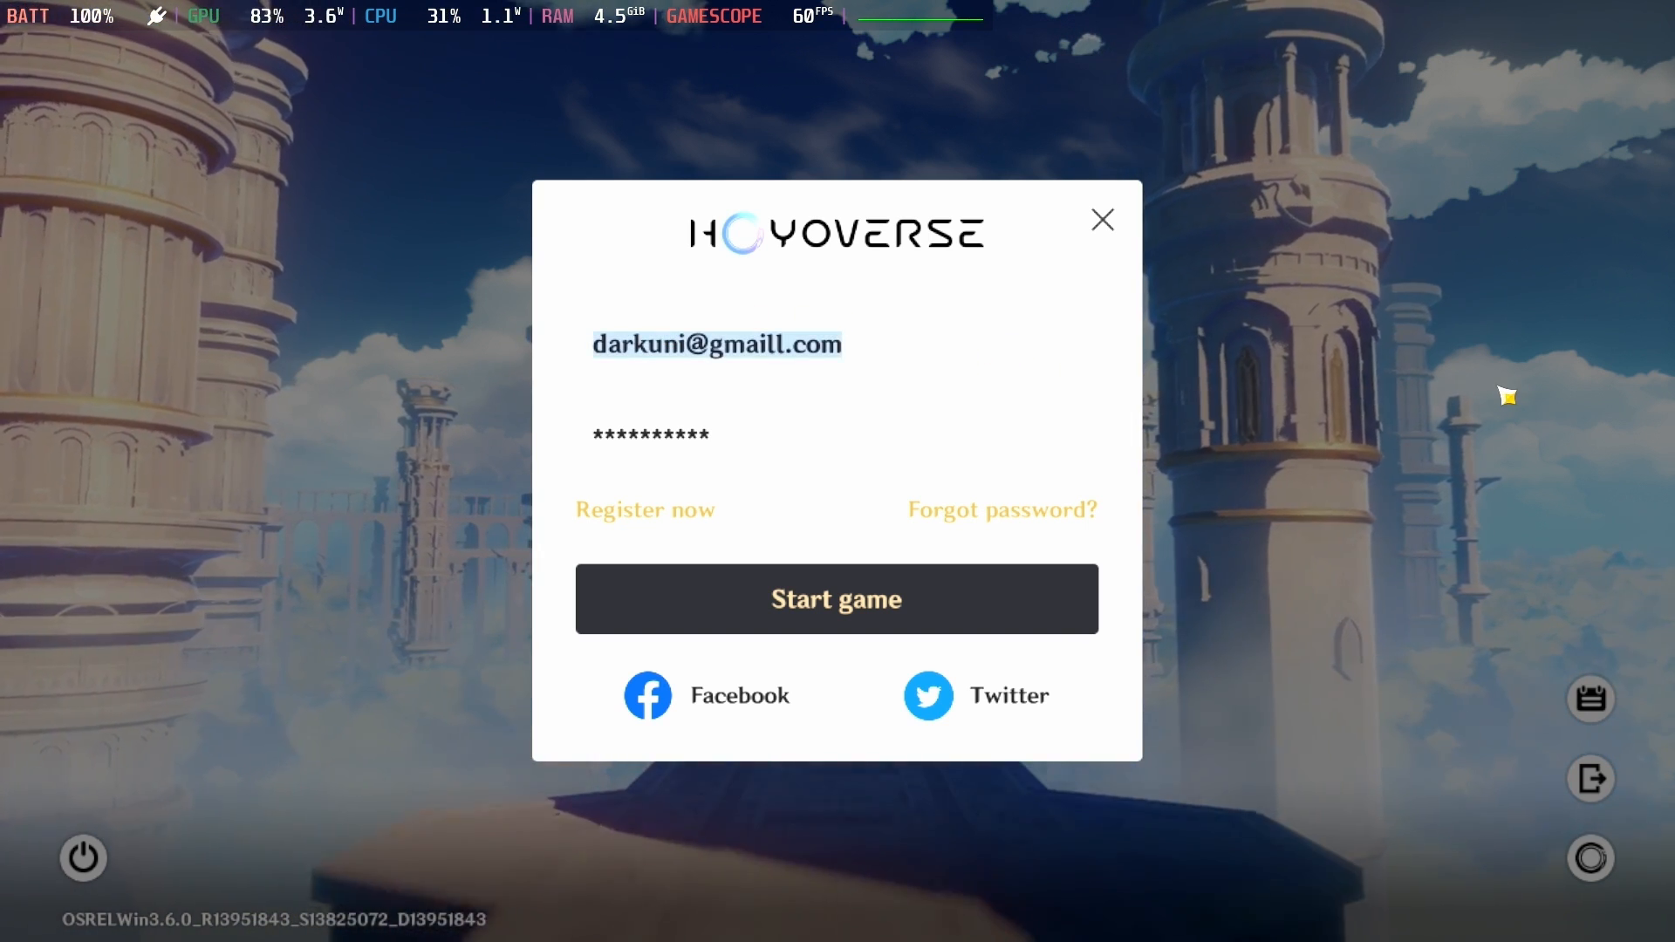
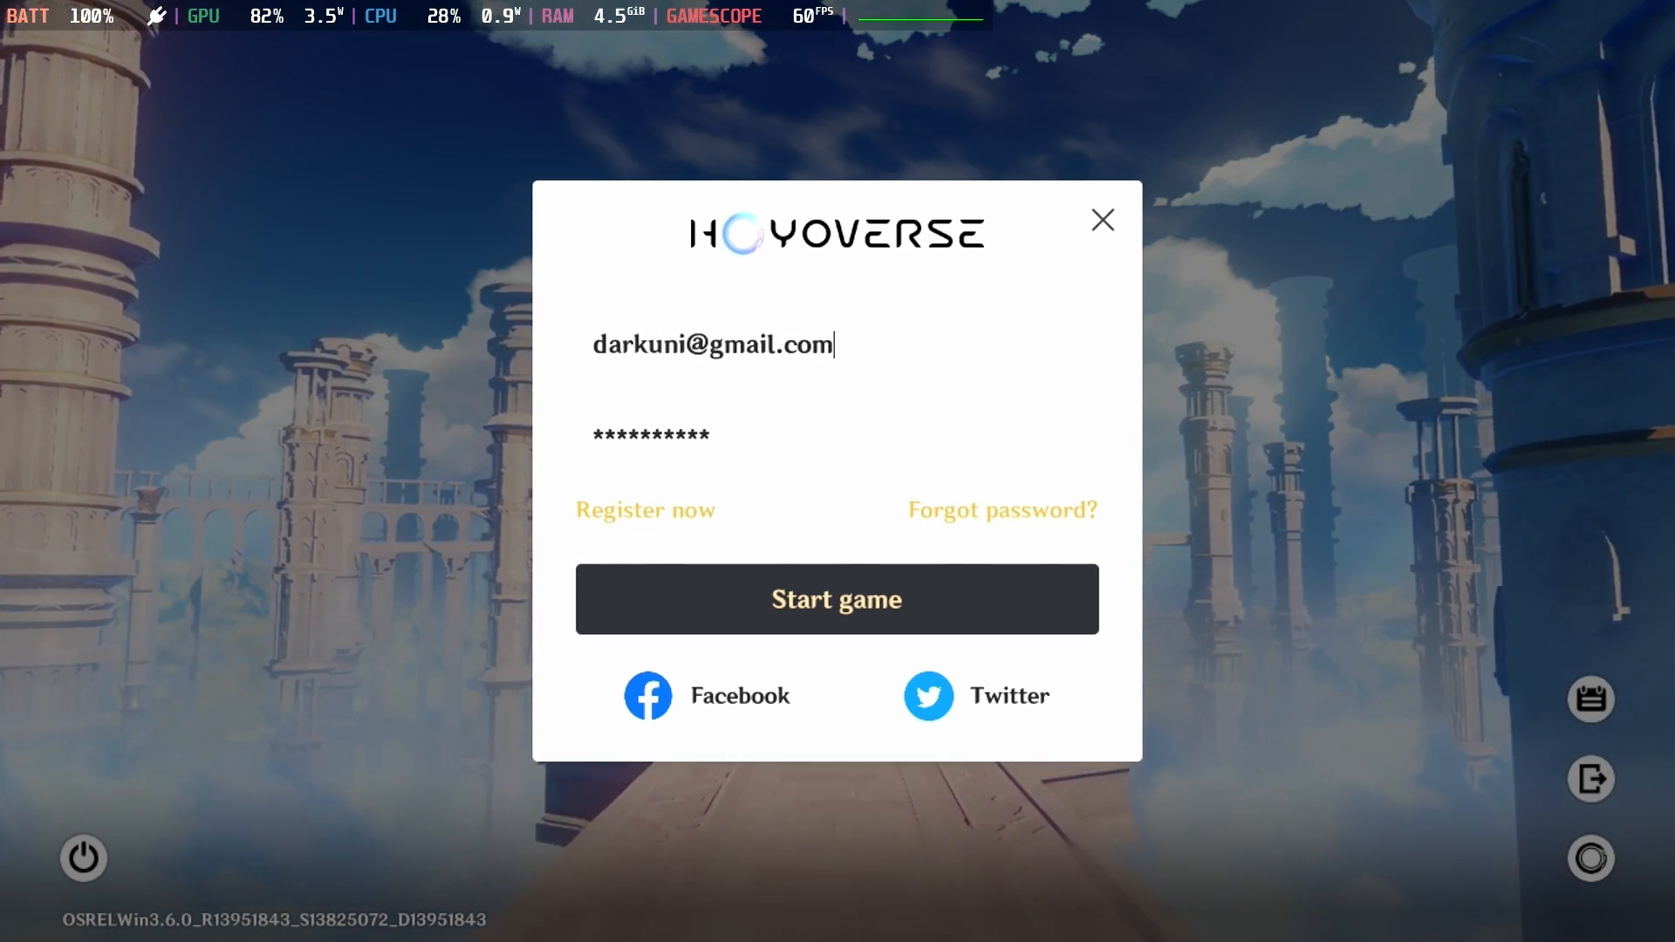
pyautogui.click(836, 599)
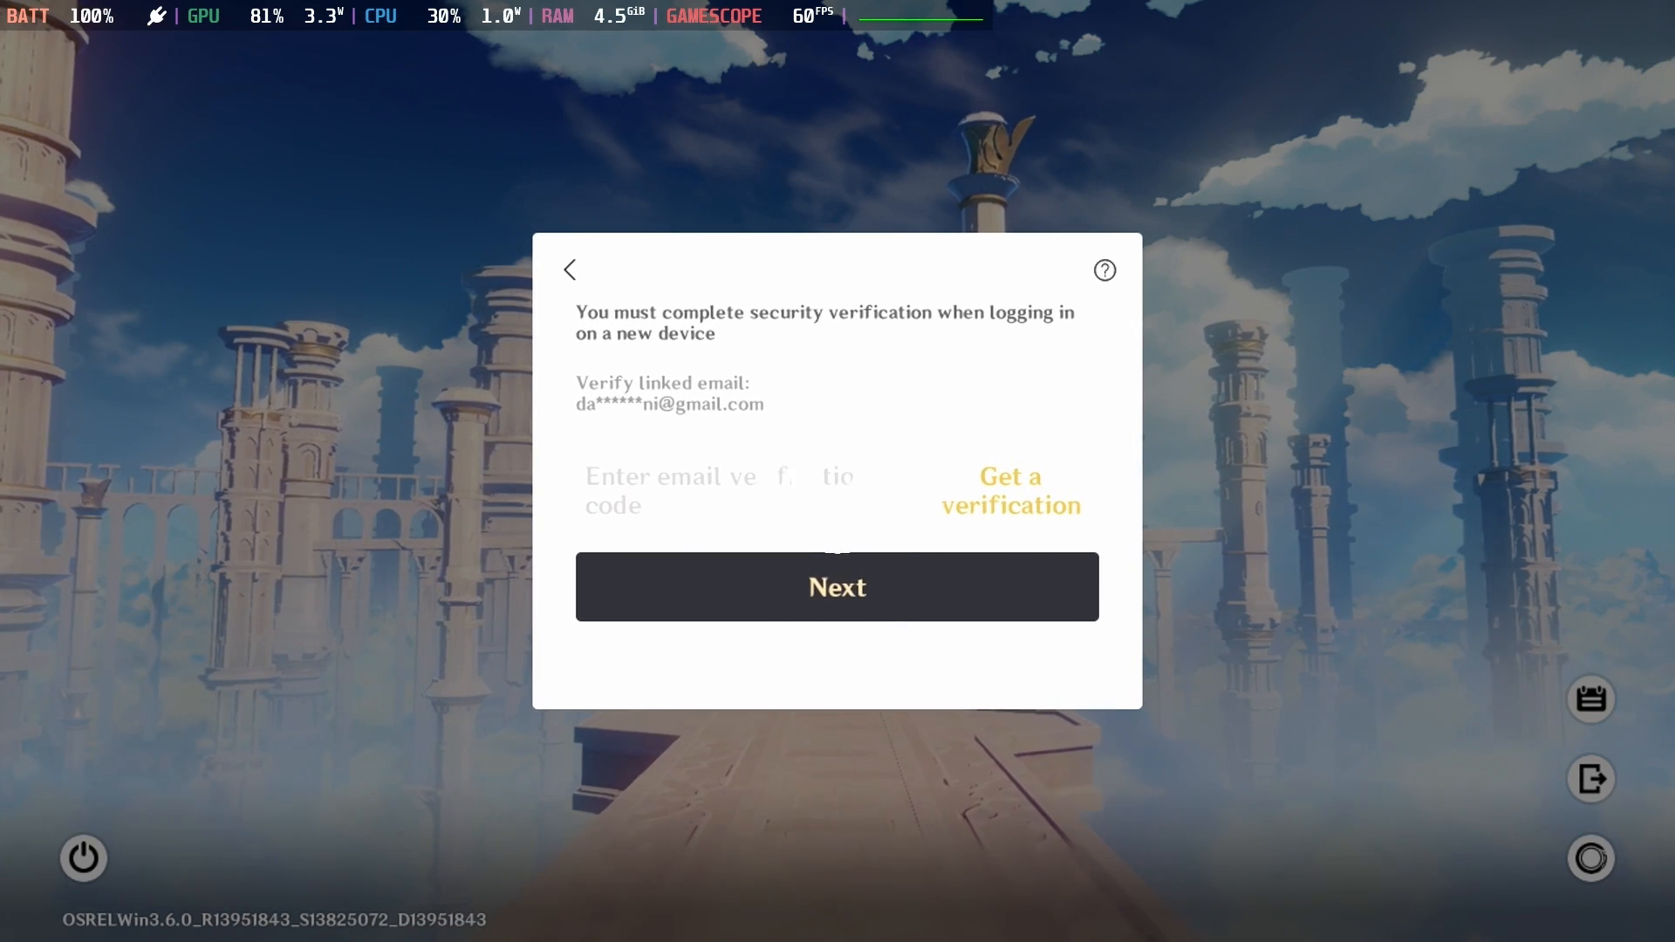
# - Request an email verification code and solve the slider puzzle
pyautogui.click(1009, 490)
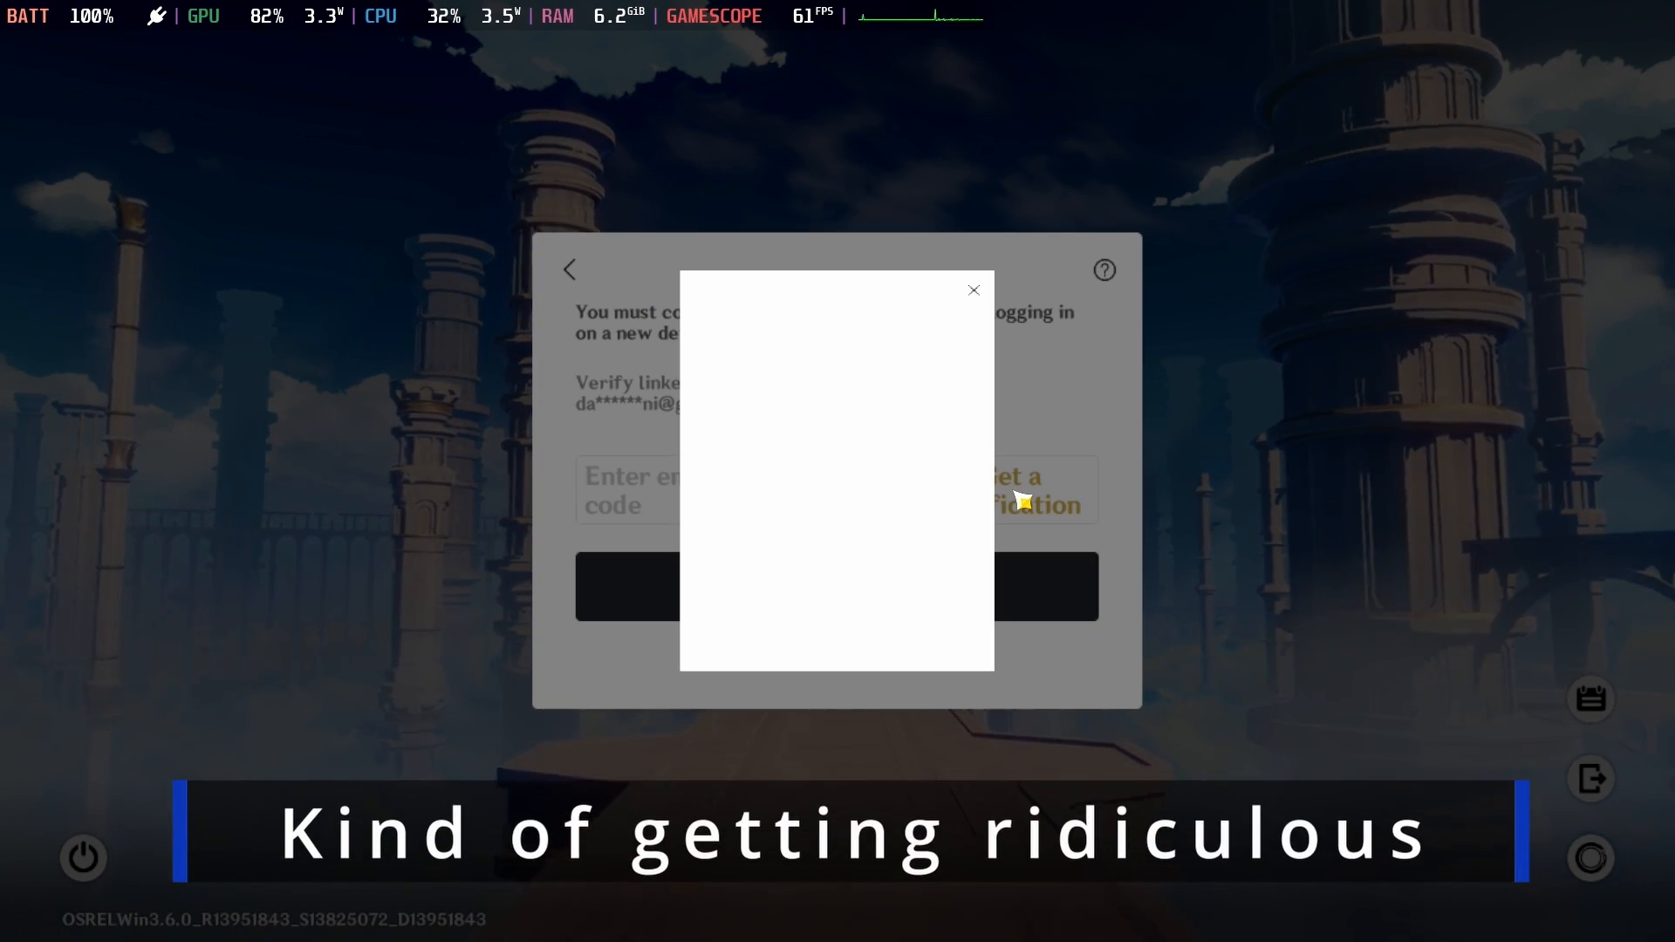
pyautogui.moveTo(935, 355)
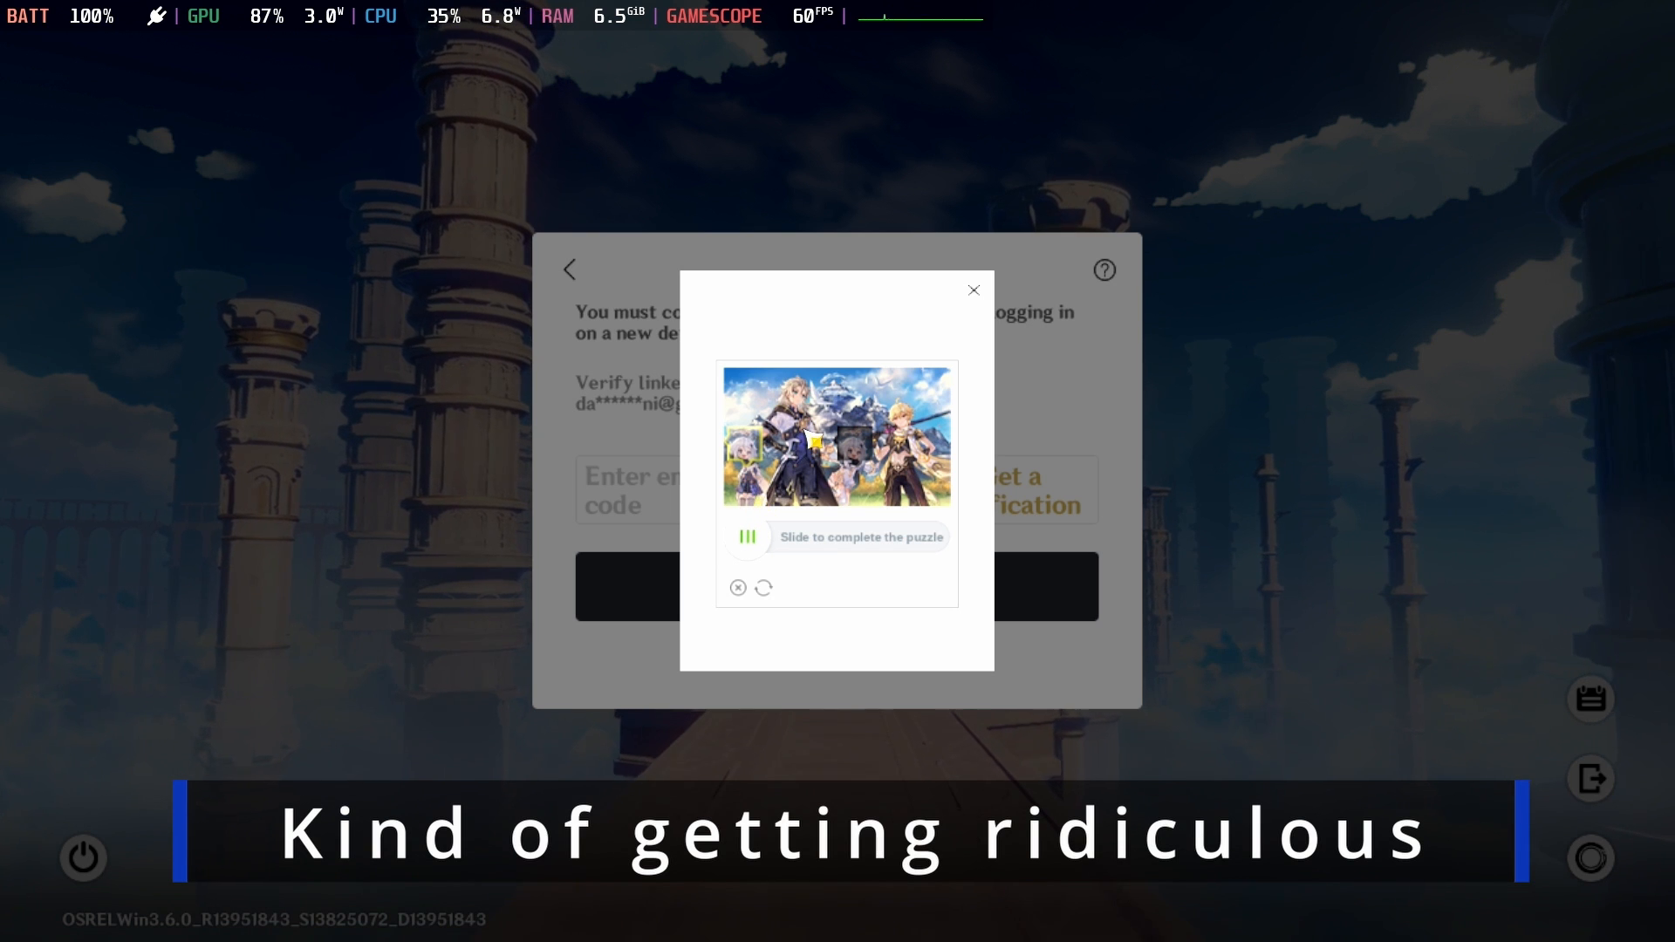
pyautogui.moveTo(748, 536); pyautogui.dragTo(871, 536)
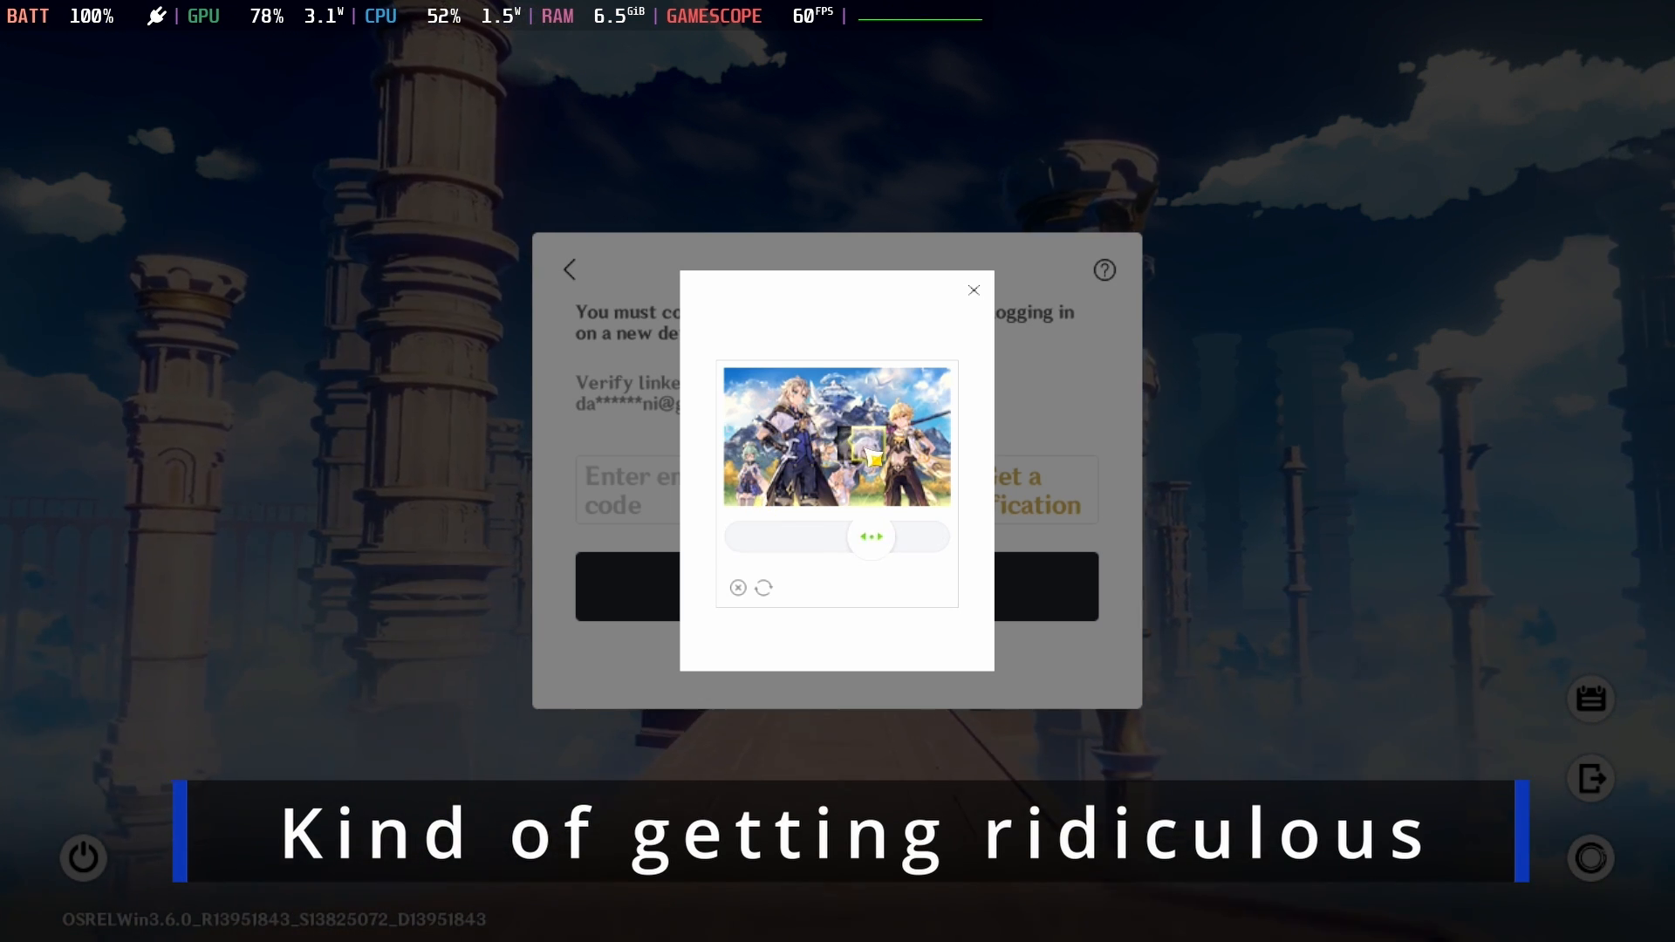
pyautogui.moveTo(870, 536); pyautogui.dragTo(852, 536)
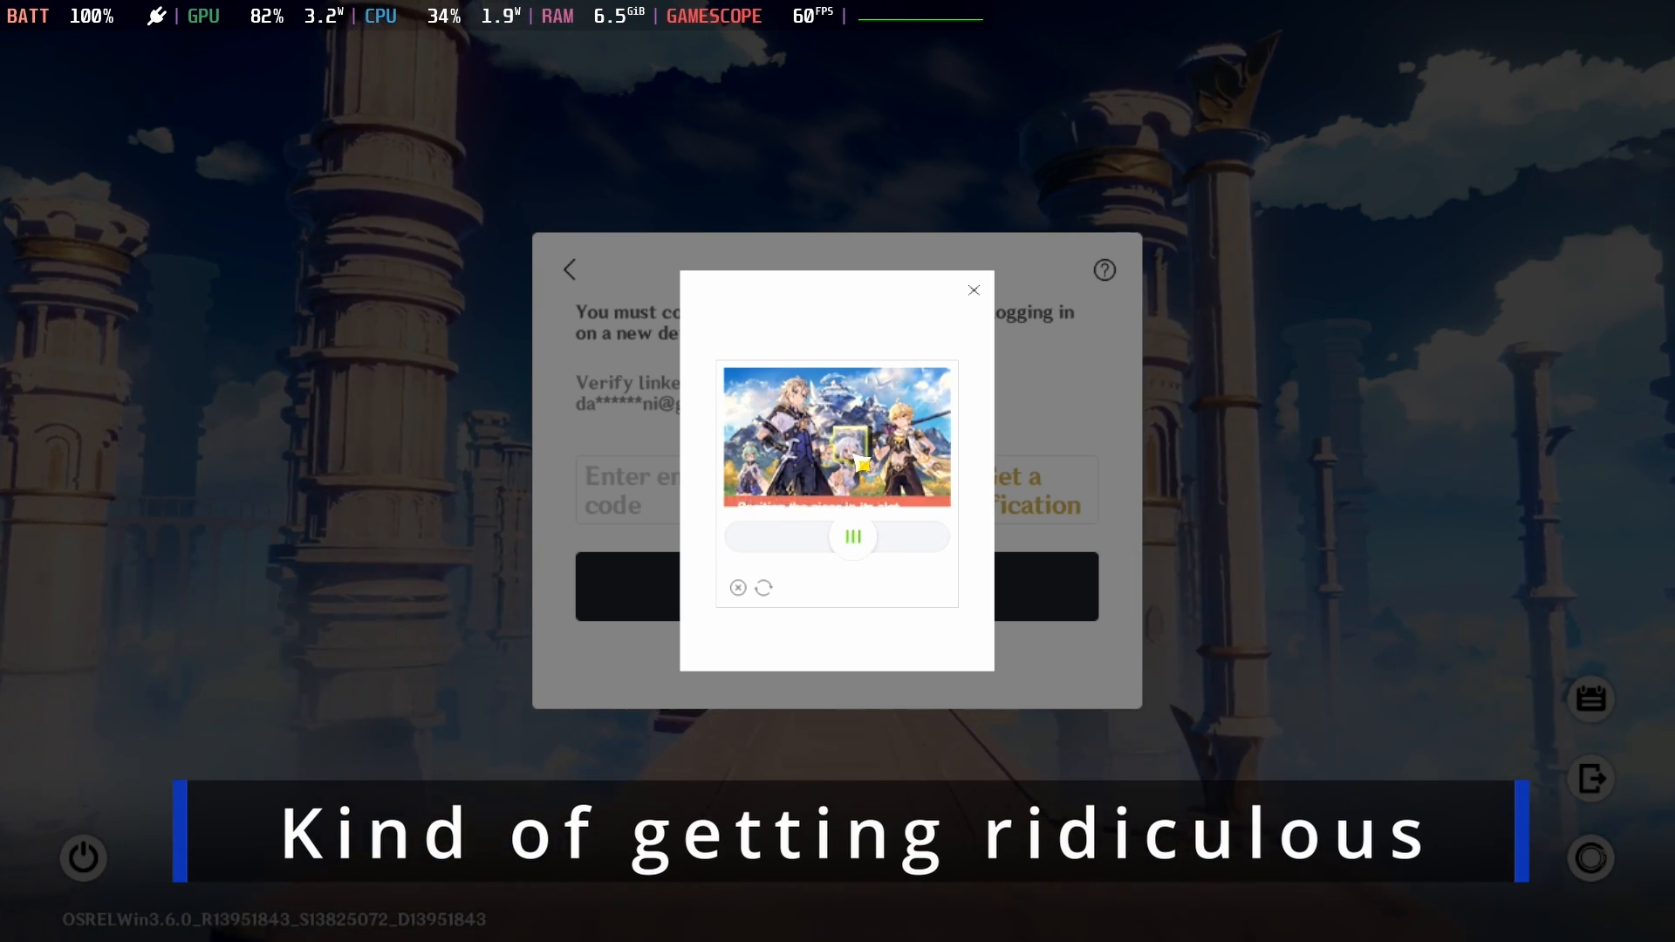
pyautogui.moveTo(851, 536); pyautogui.dragTo(745, 536)
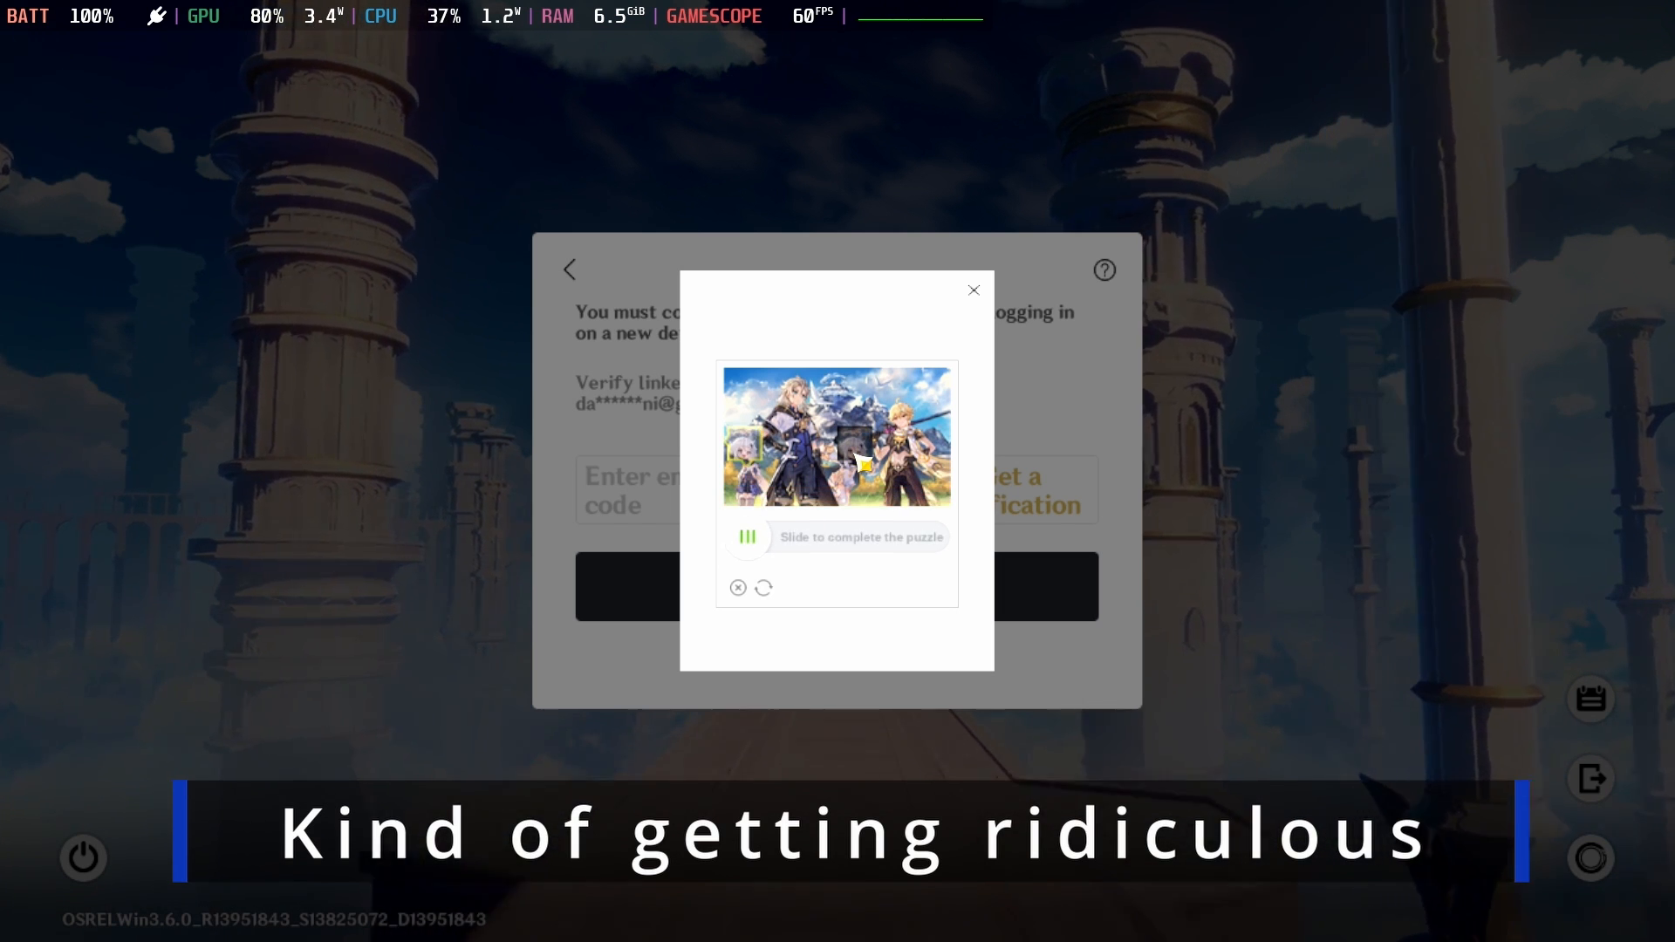
pyautogui.moveTo(747, 536); pyautogui.dragTo(867, 536)
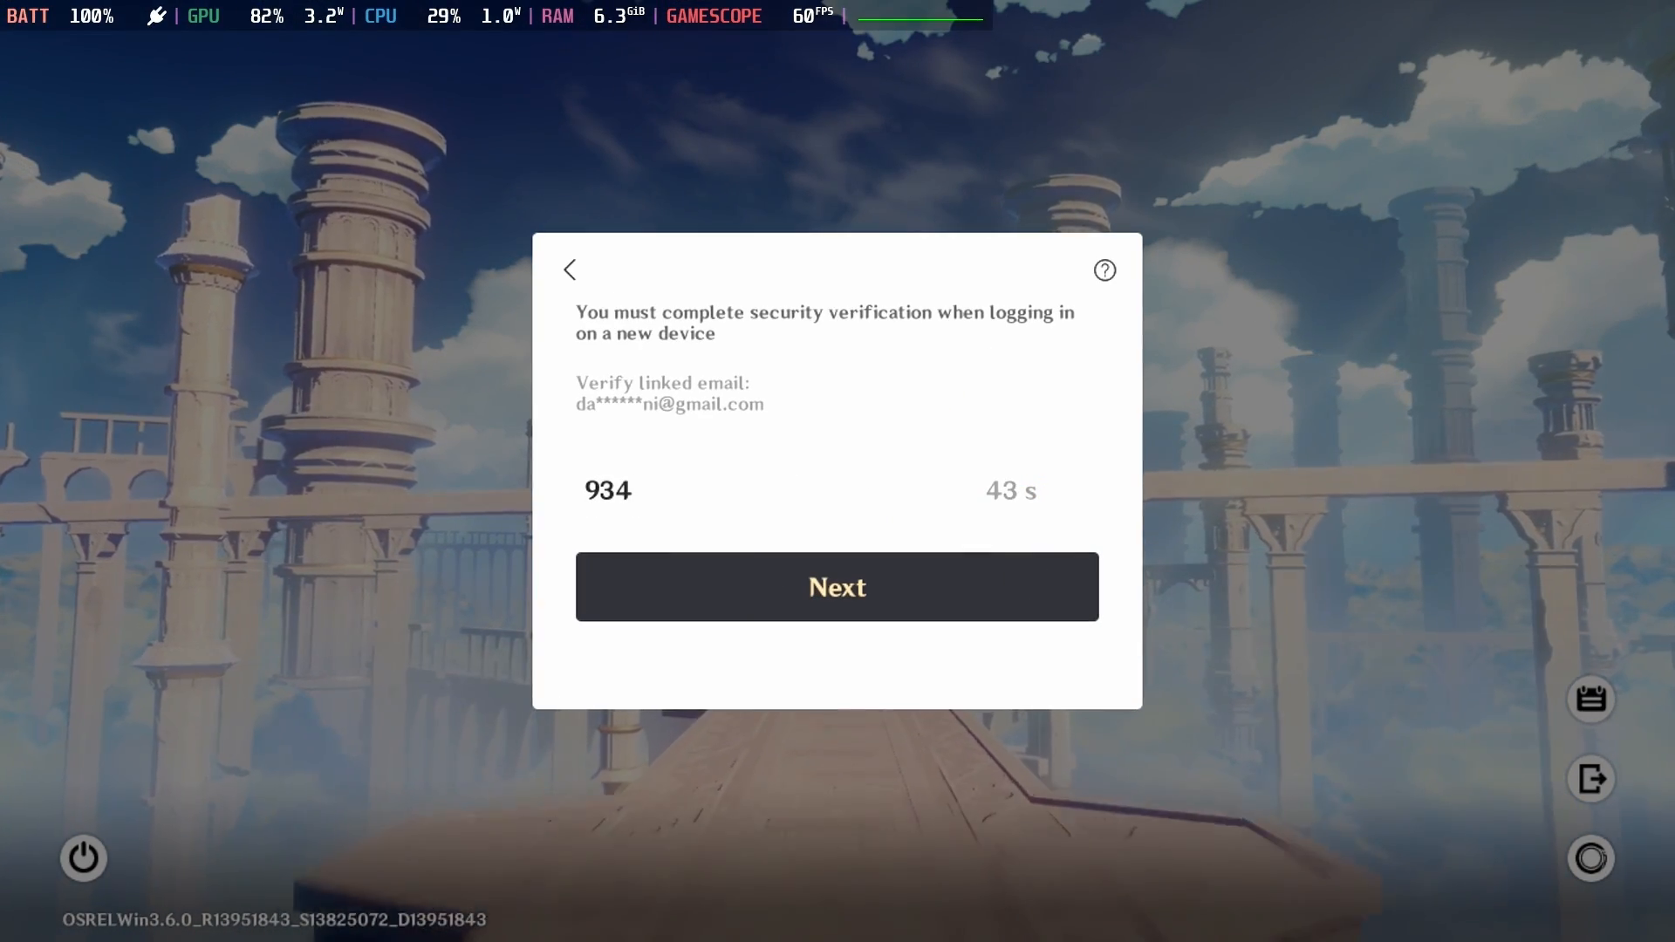
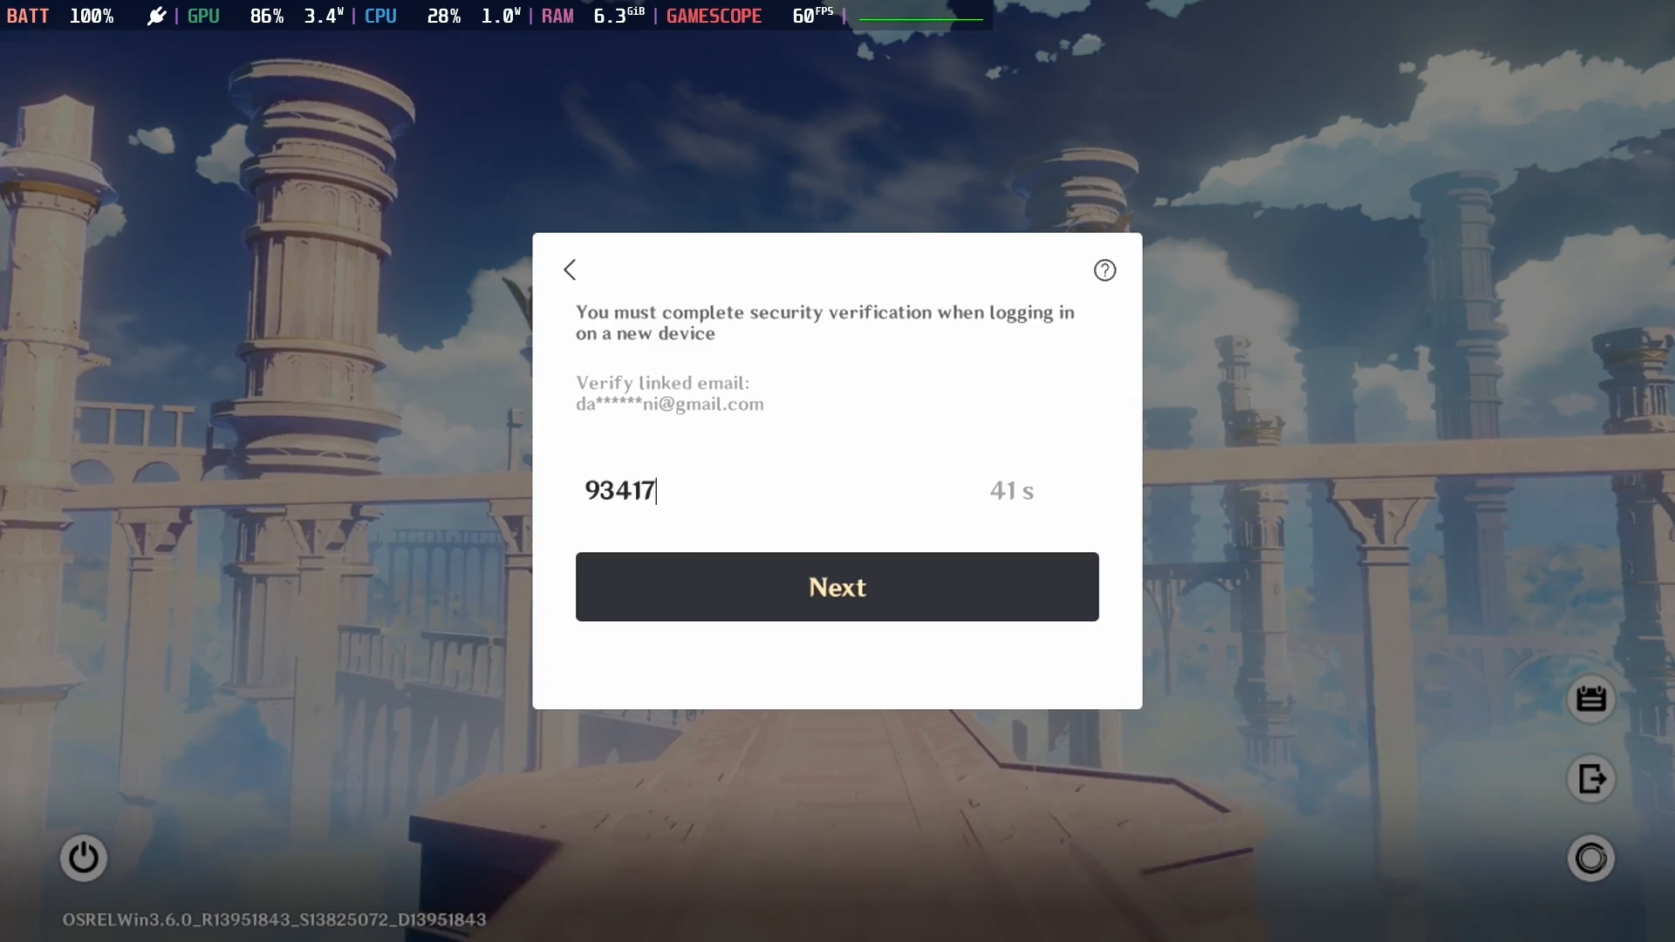
# - Enter the emailed verification code and submit it
pyautogui.click(837, 586)
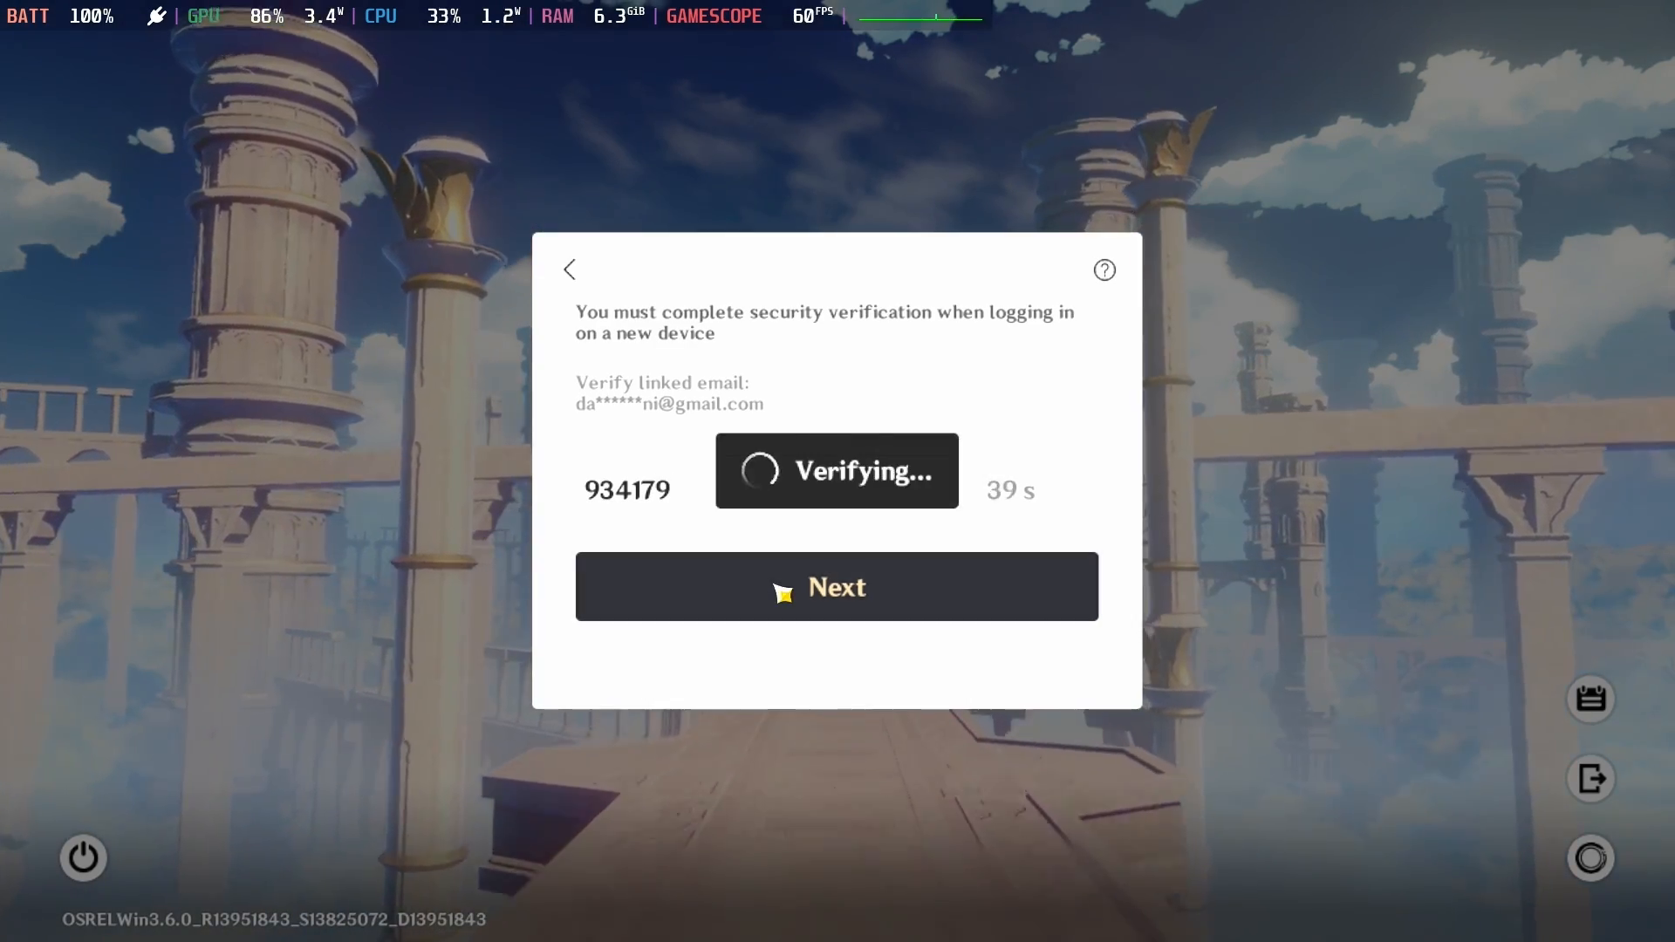
pyautogui.click(837, 586)
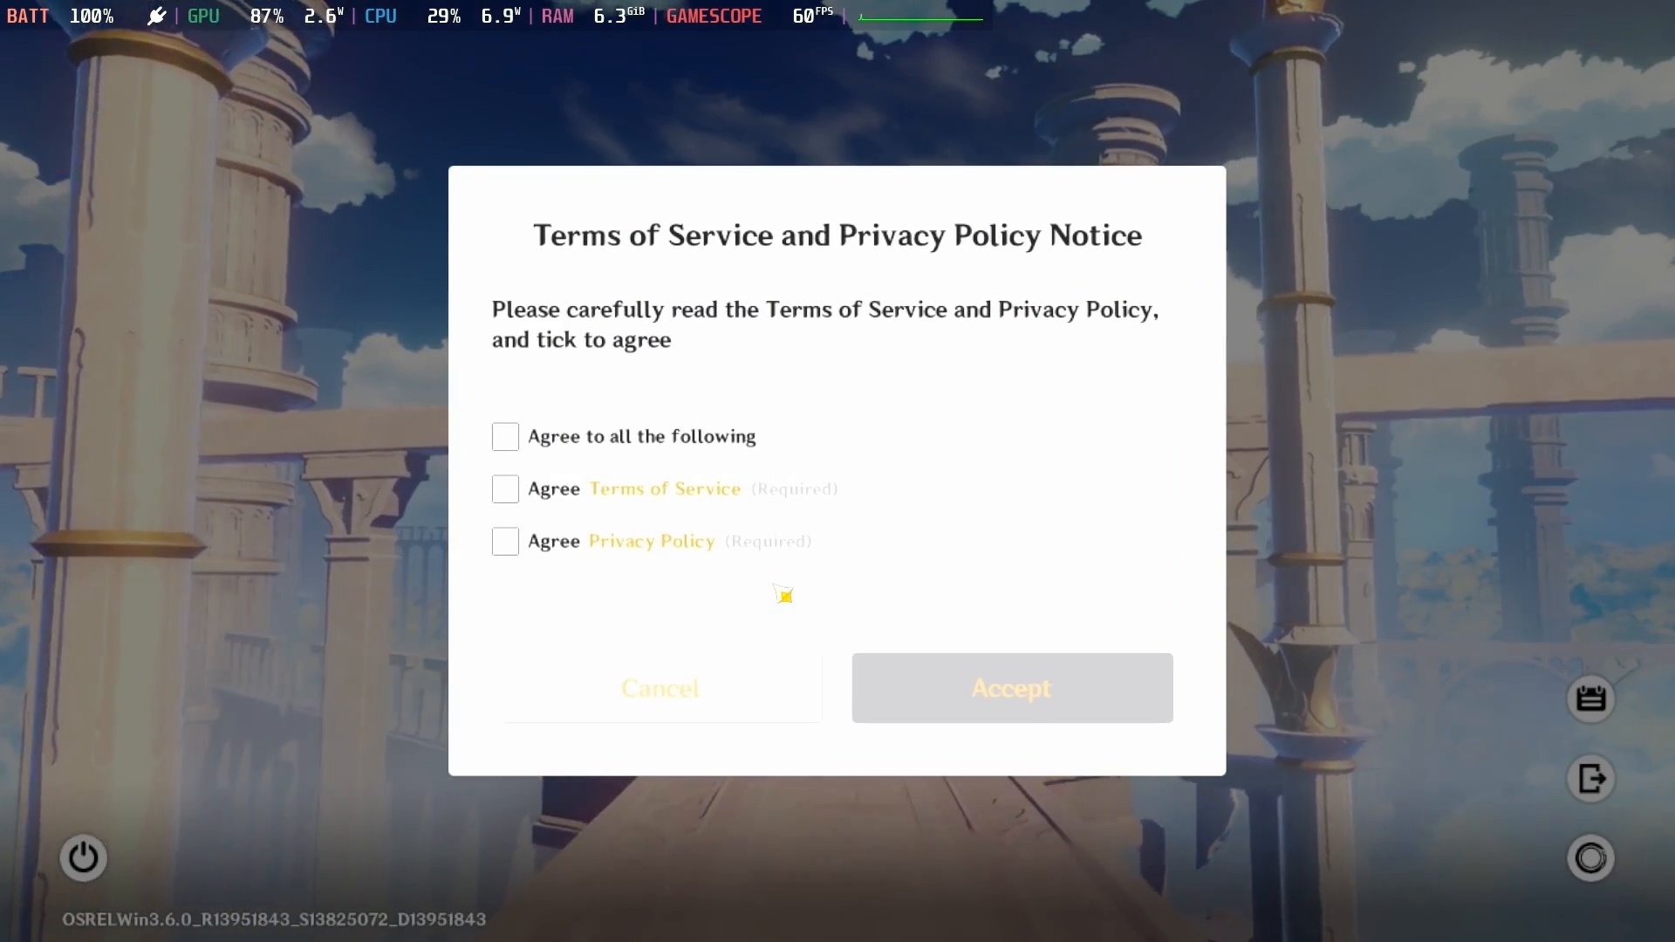
# - Agree to all Terms of Service and Privacy Policy items, then start the game from the title screen
pyautogui.click(504, 438)
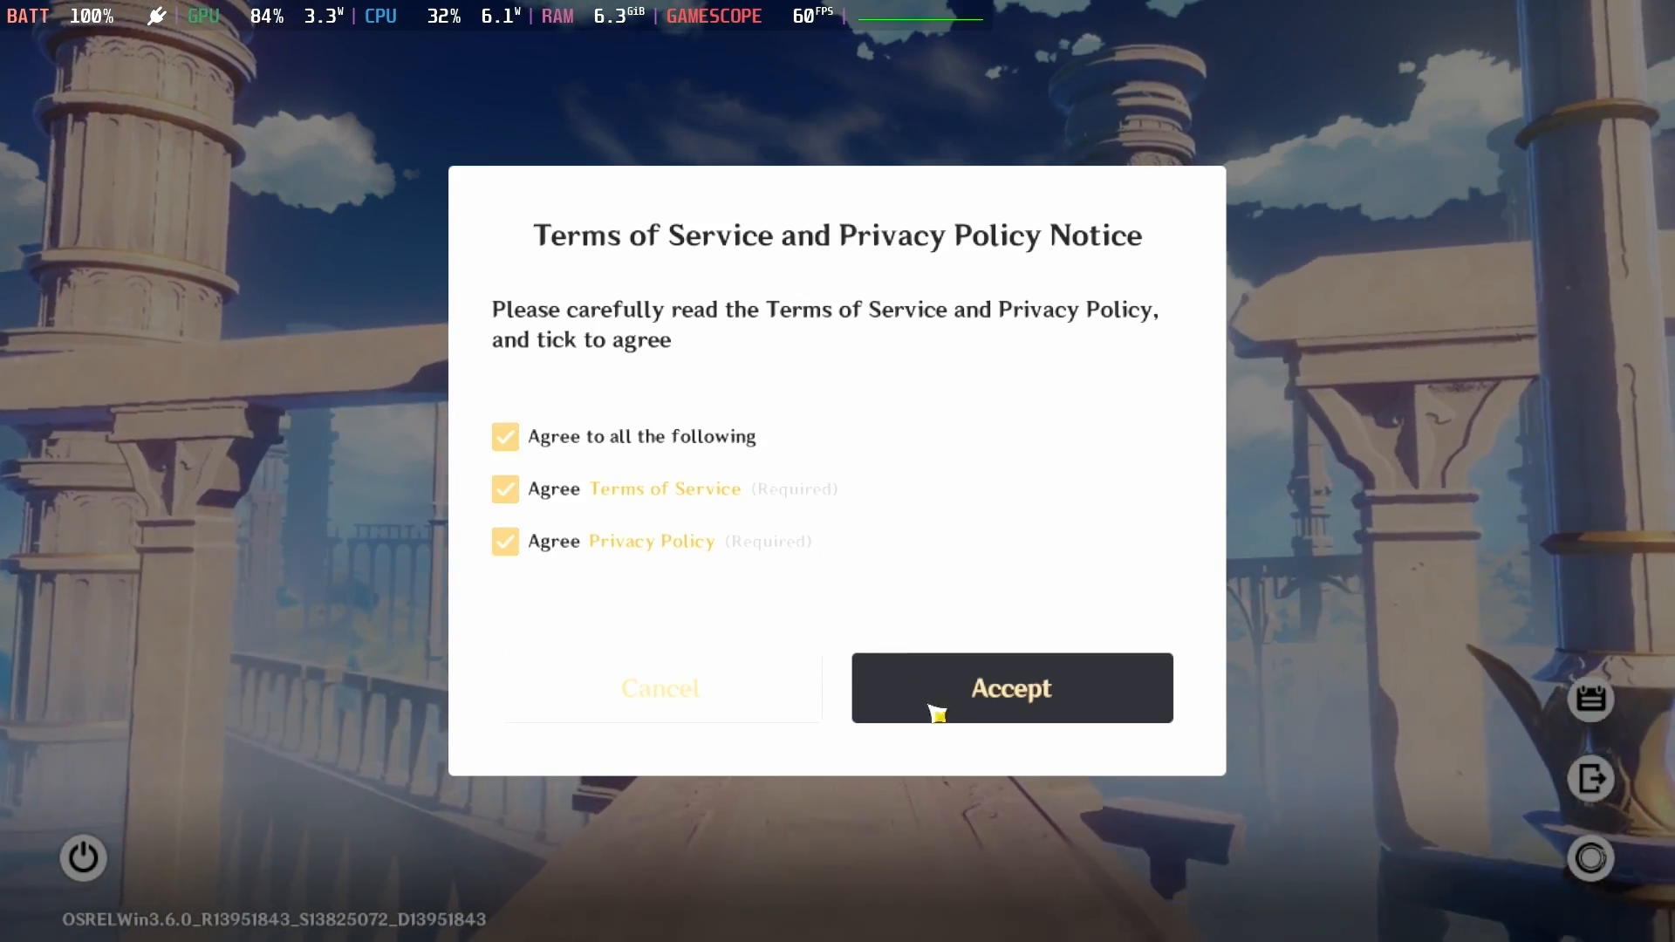
pyautogui.click(1009, 688)
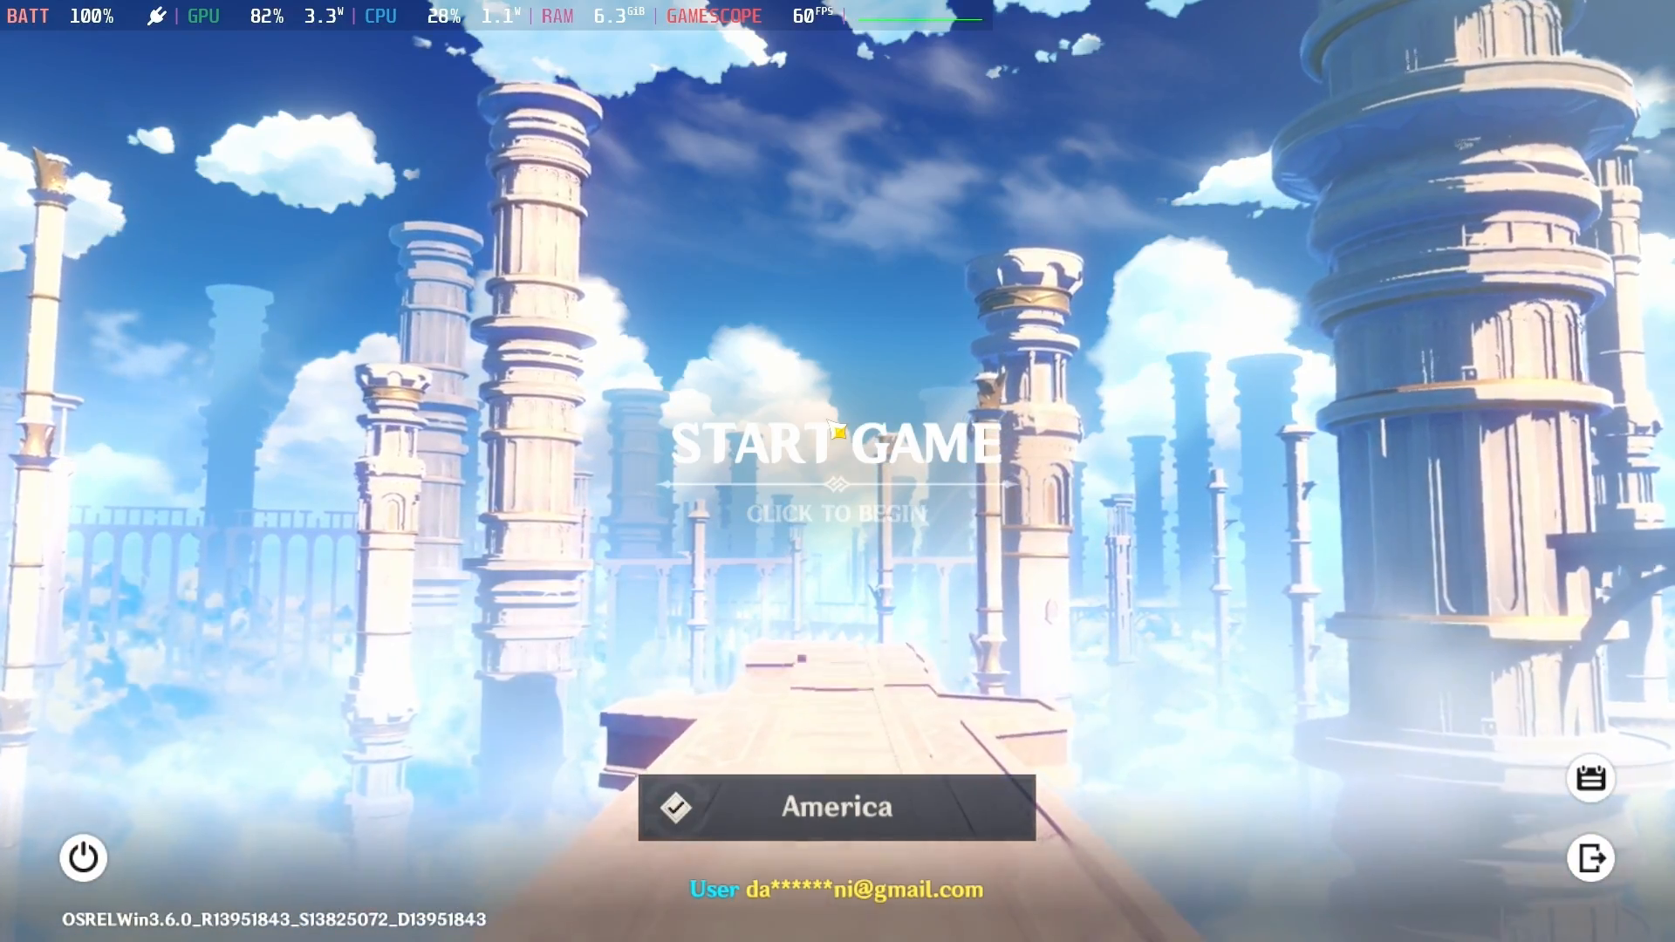
pyautogui.click(837, 446)
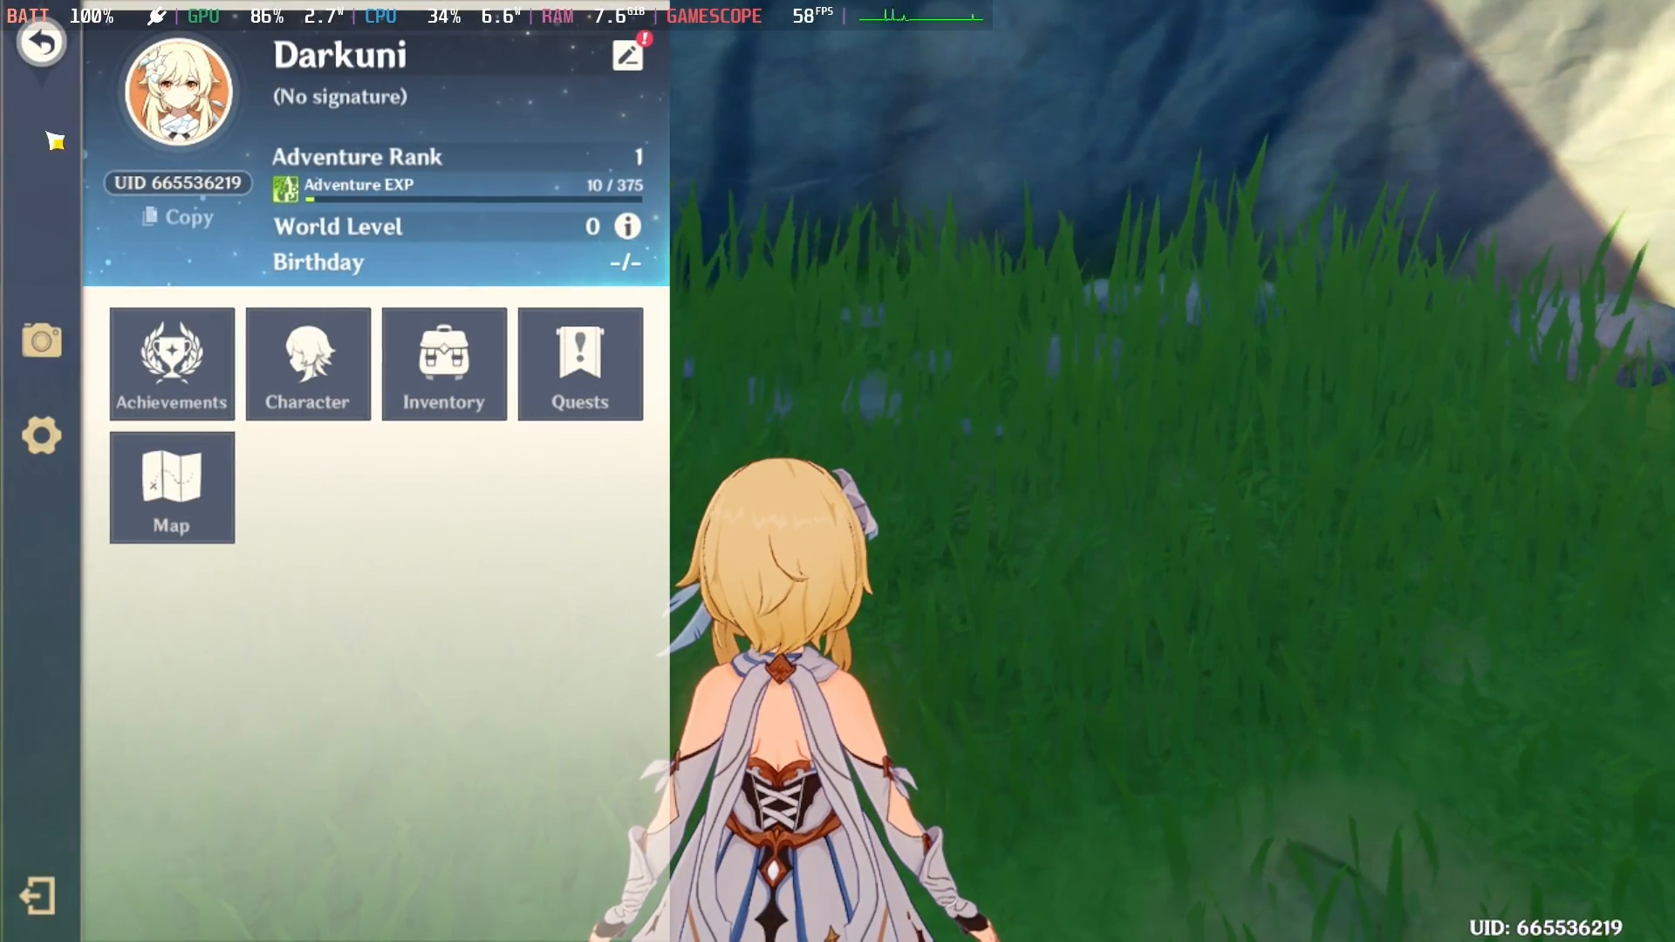
# - In Controls settings, set Control Type to Controller and Invert Y-axis to On, then exit
pyautogui.click(41, 435)
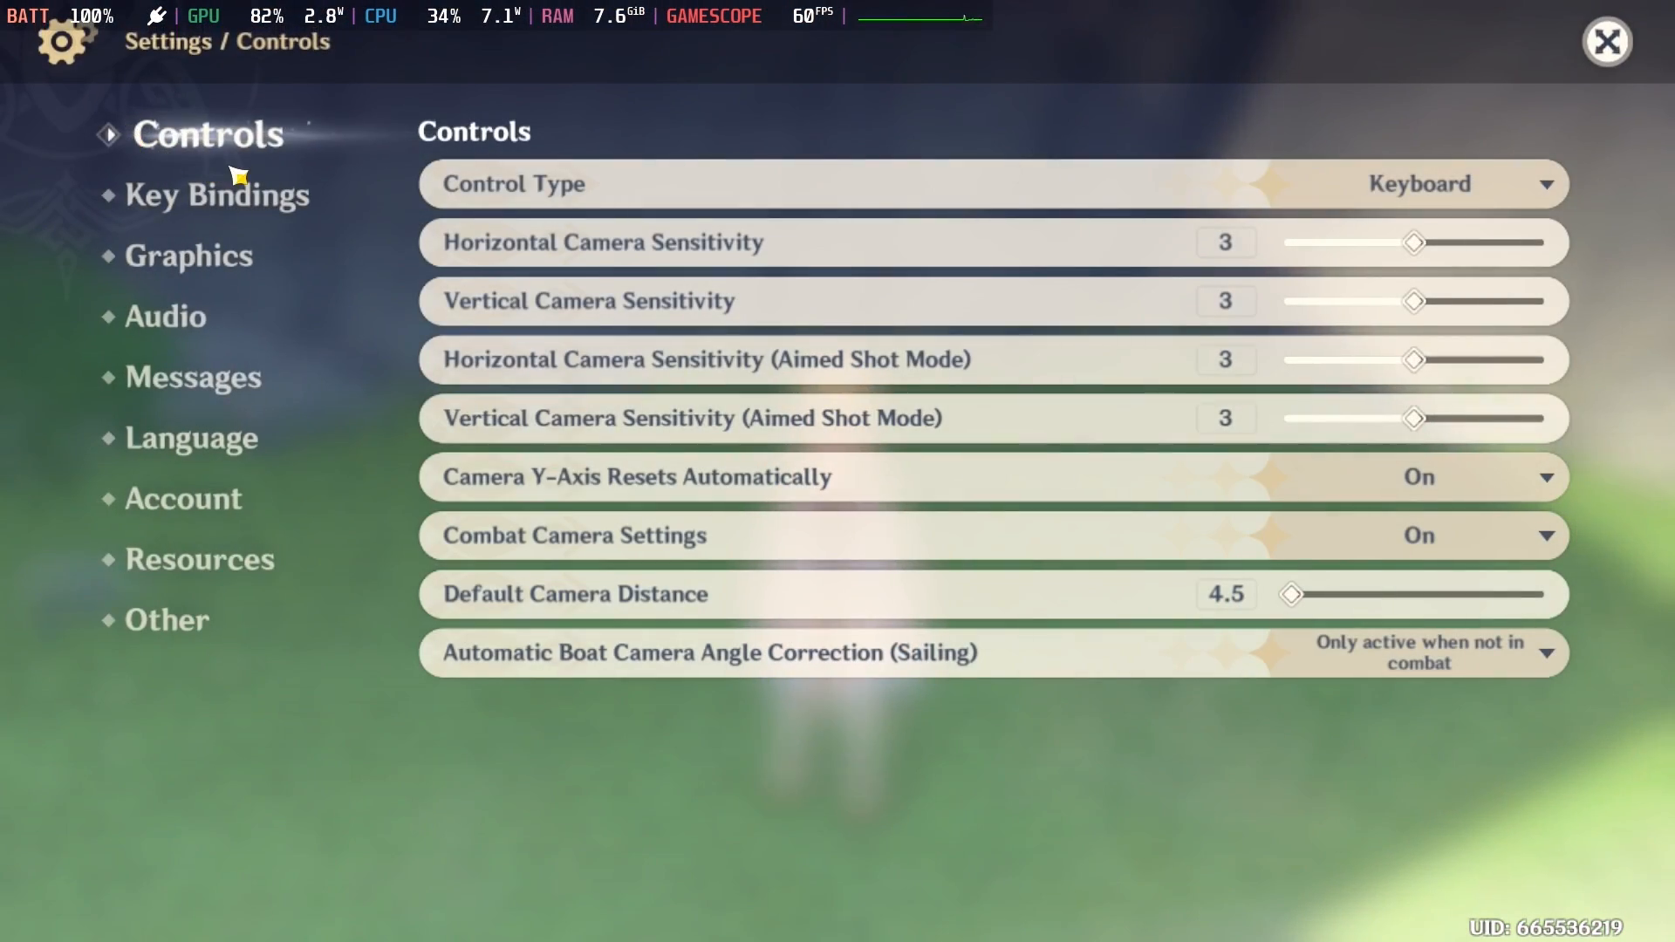
pyautogui.click(1542, 182)
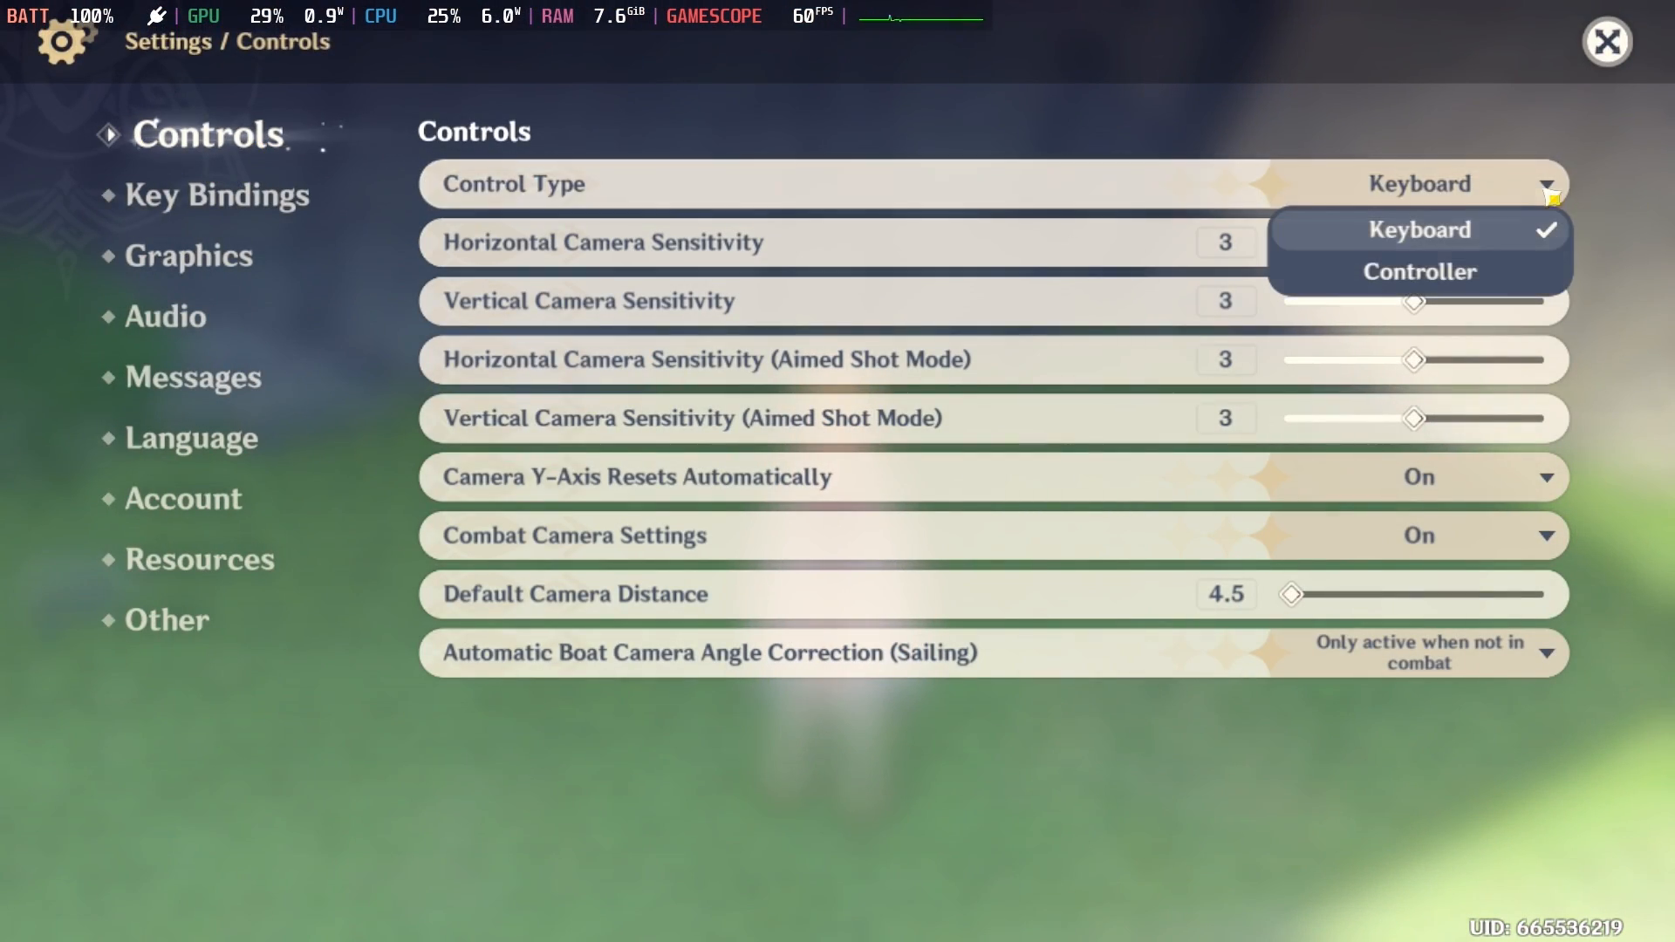
pyautogui.click(1419, 271)
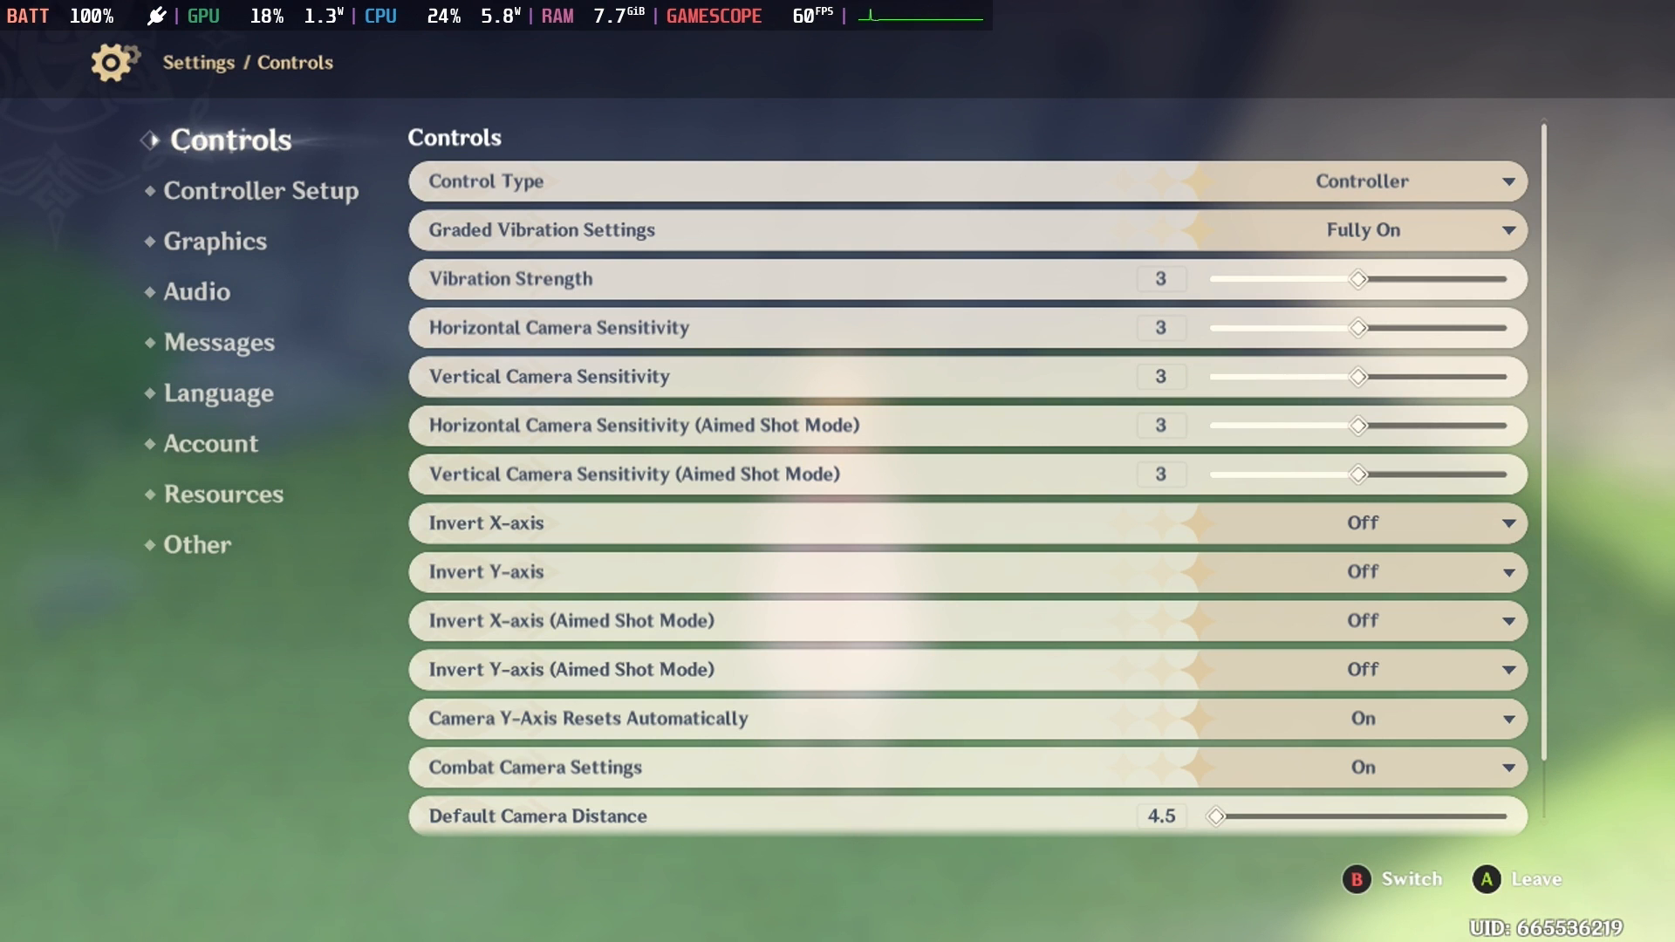
pyautogui.click(232, 241)
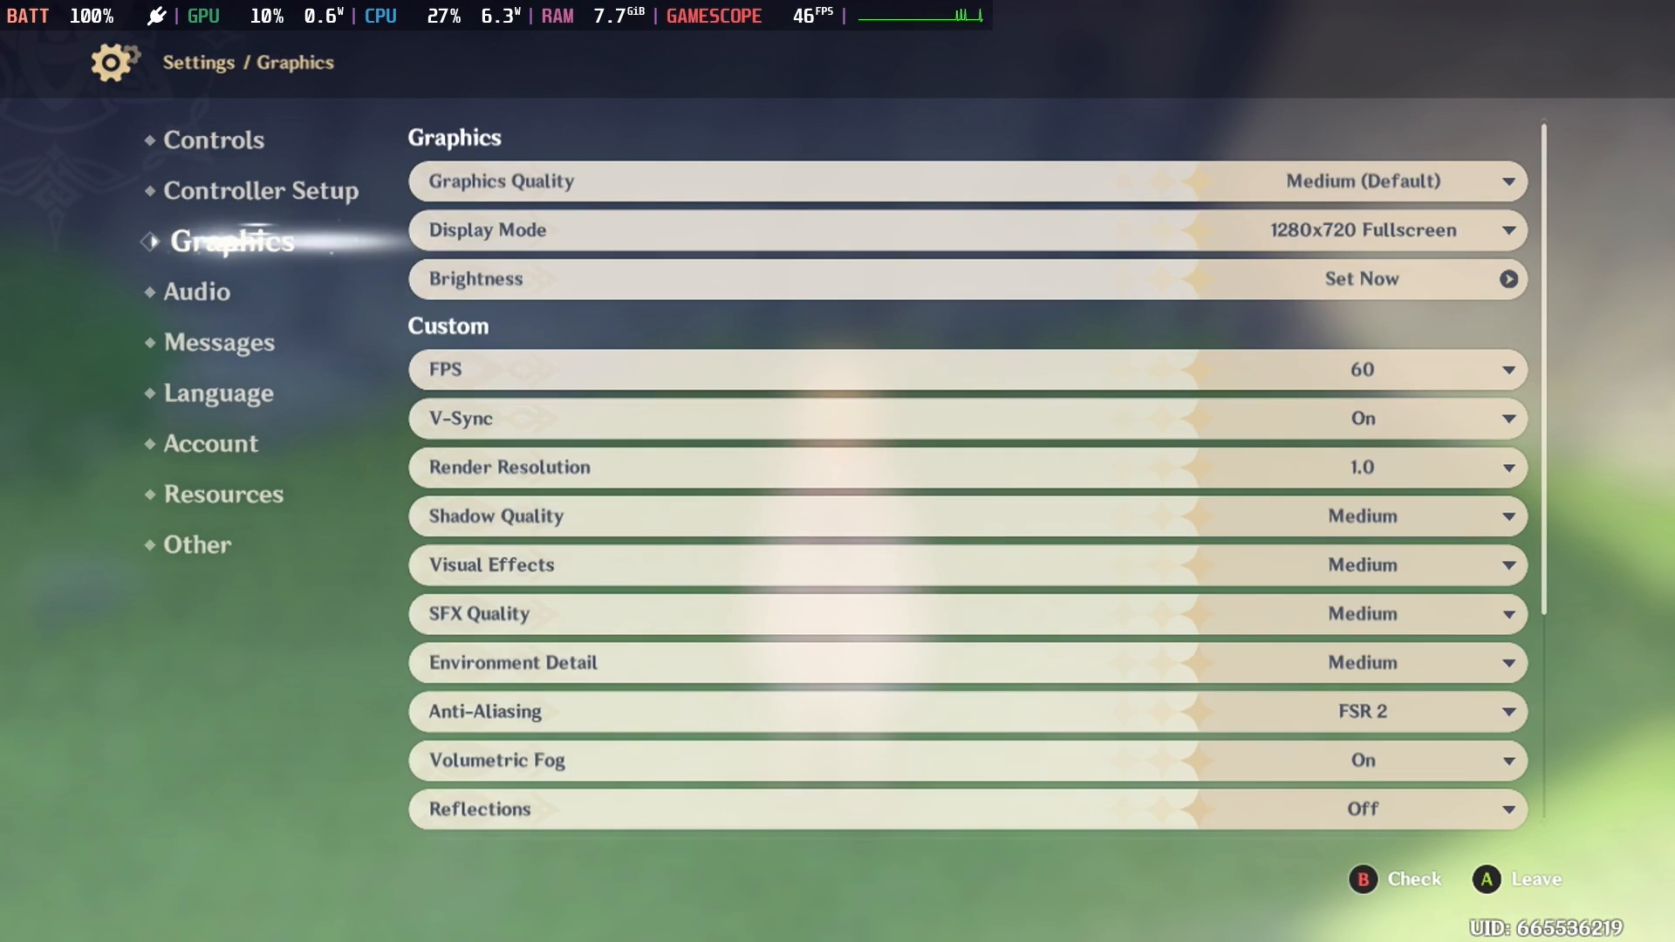
pyautogui.click(228, 139)
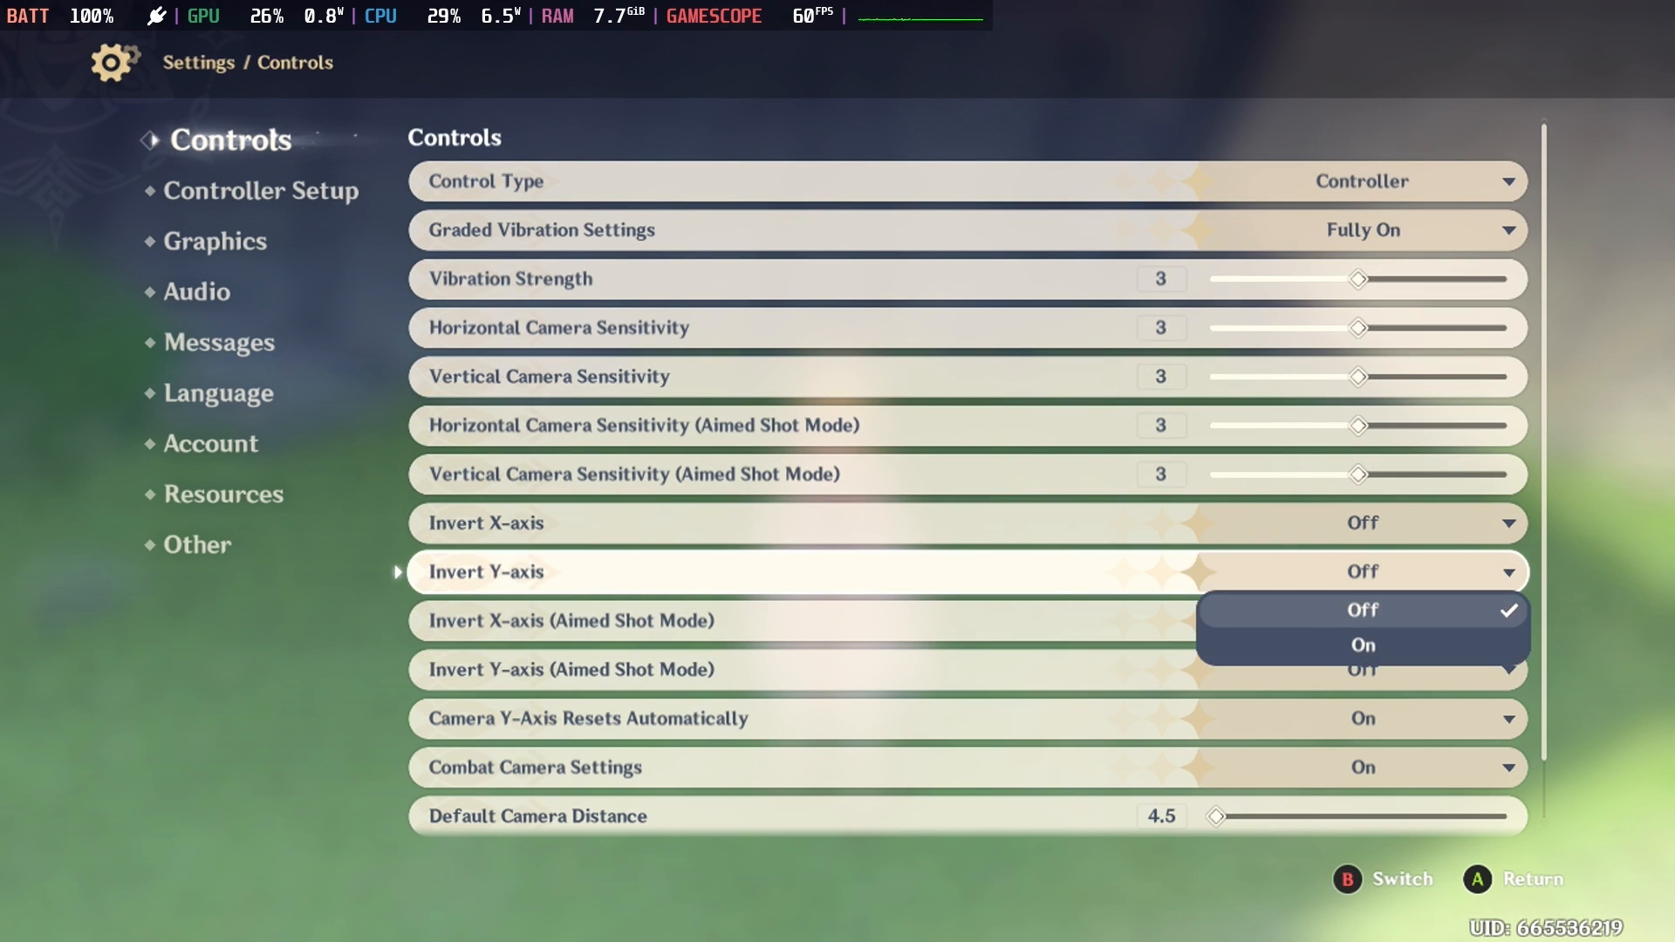
pyautogui.click(1361, 610)
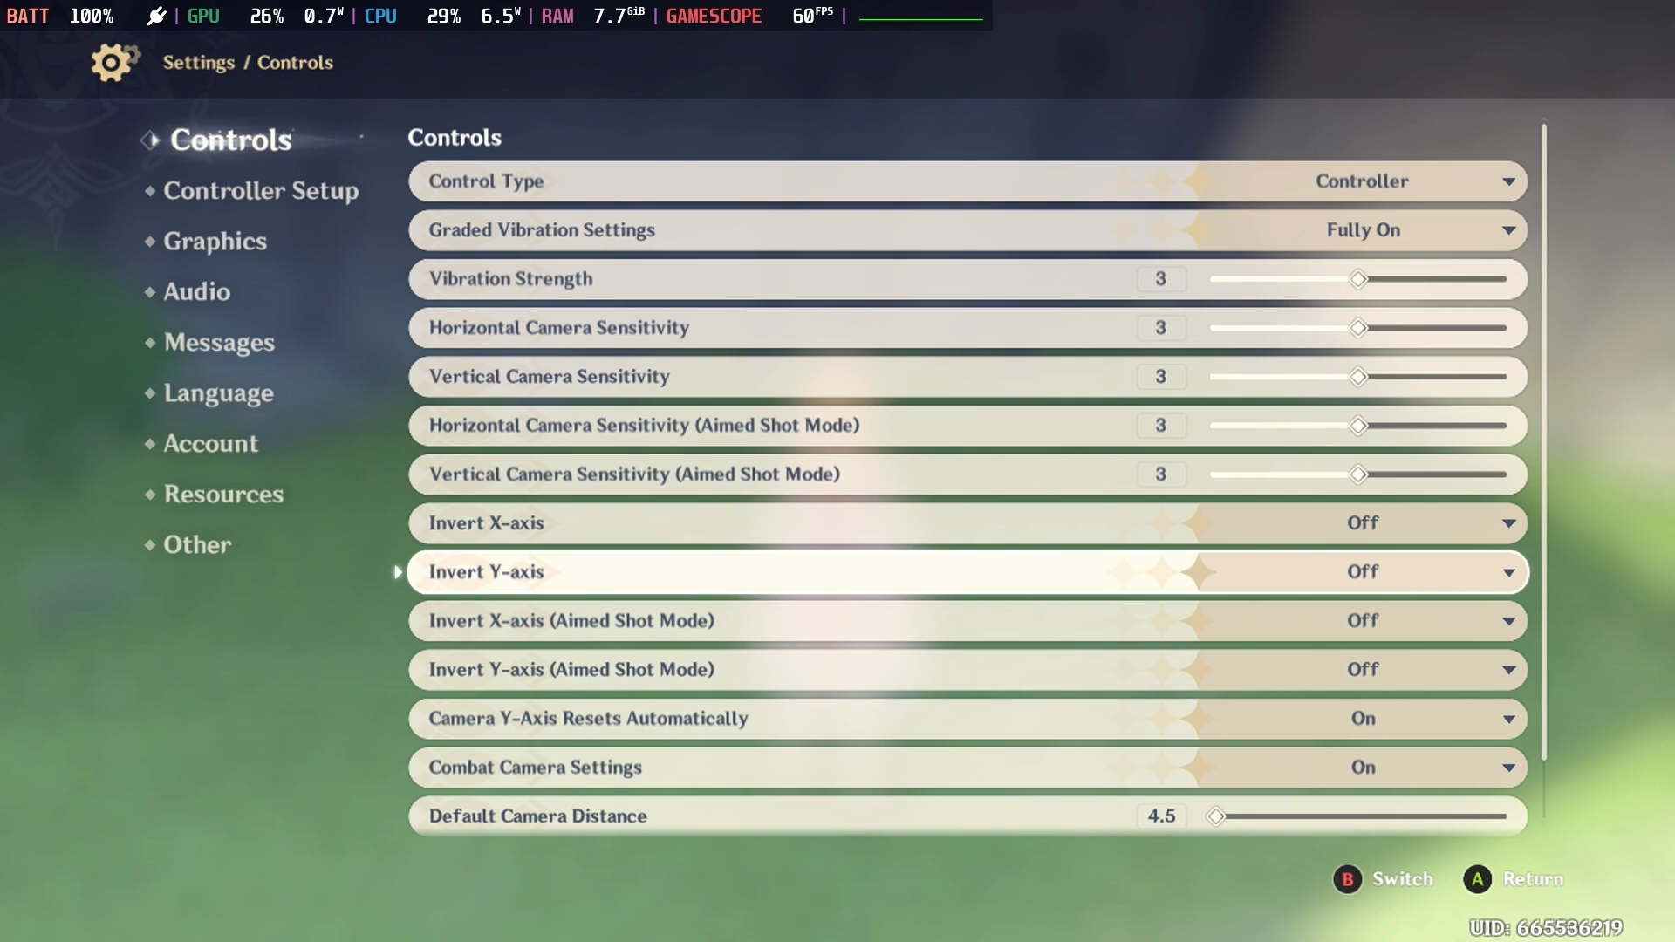
pyautogui.click(1361, 572)
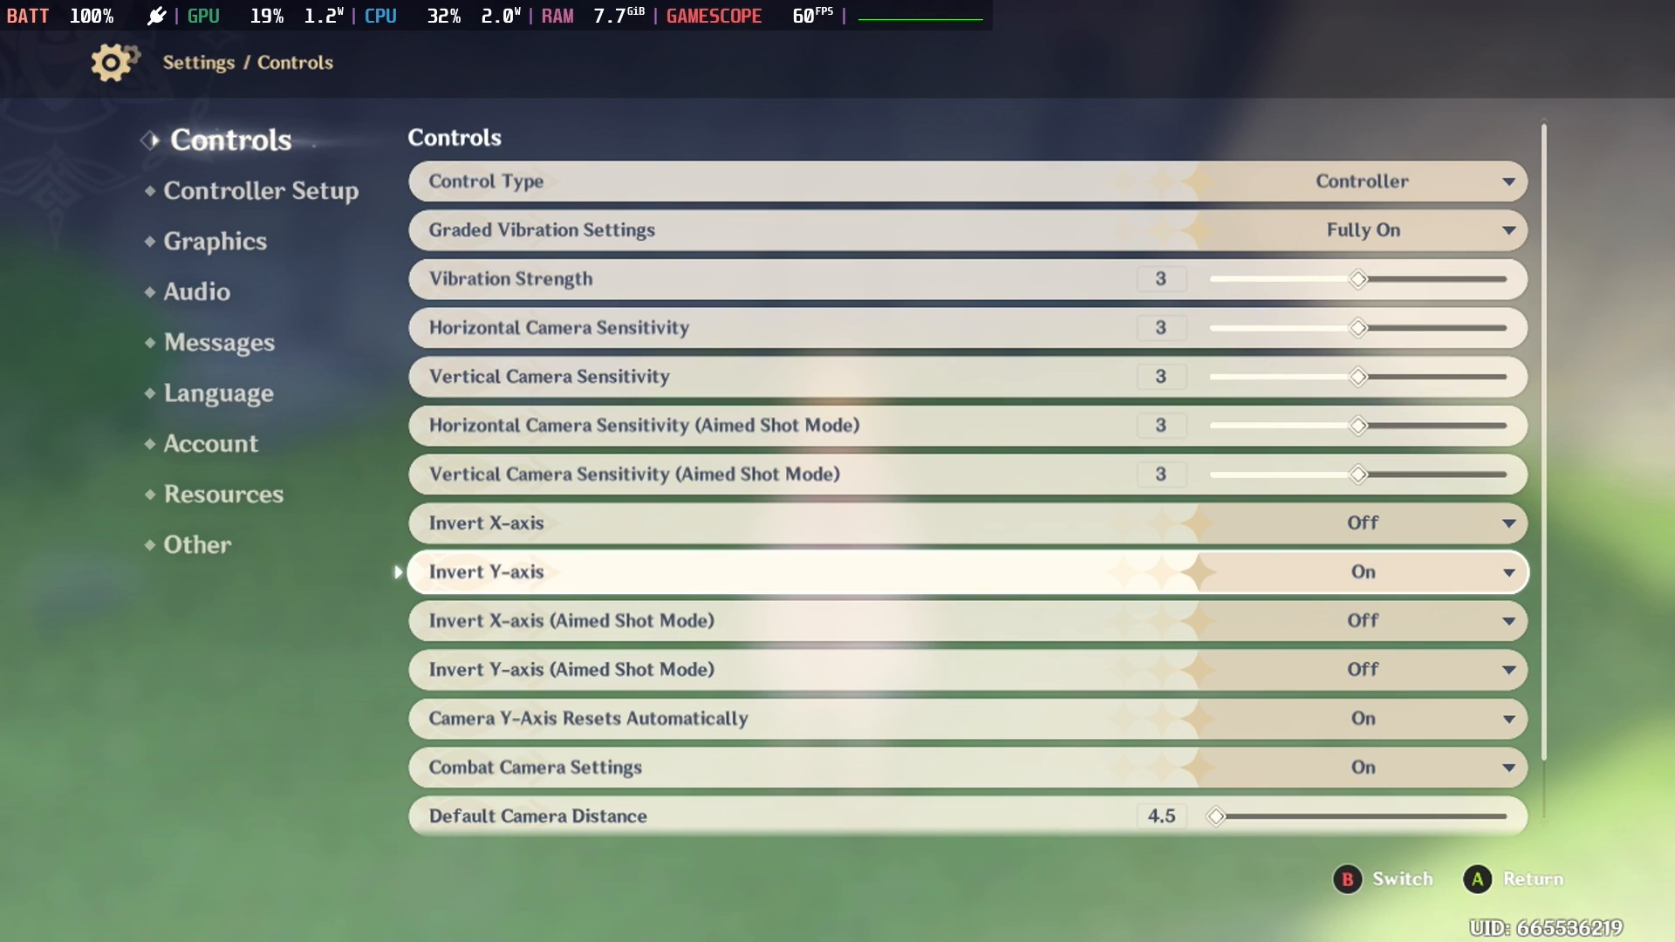
pyautogui.press('Escape')
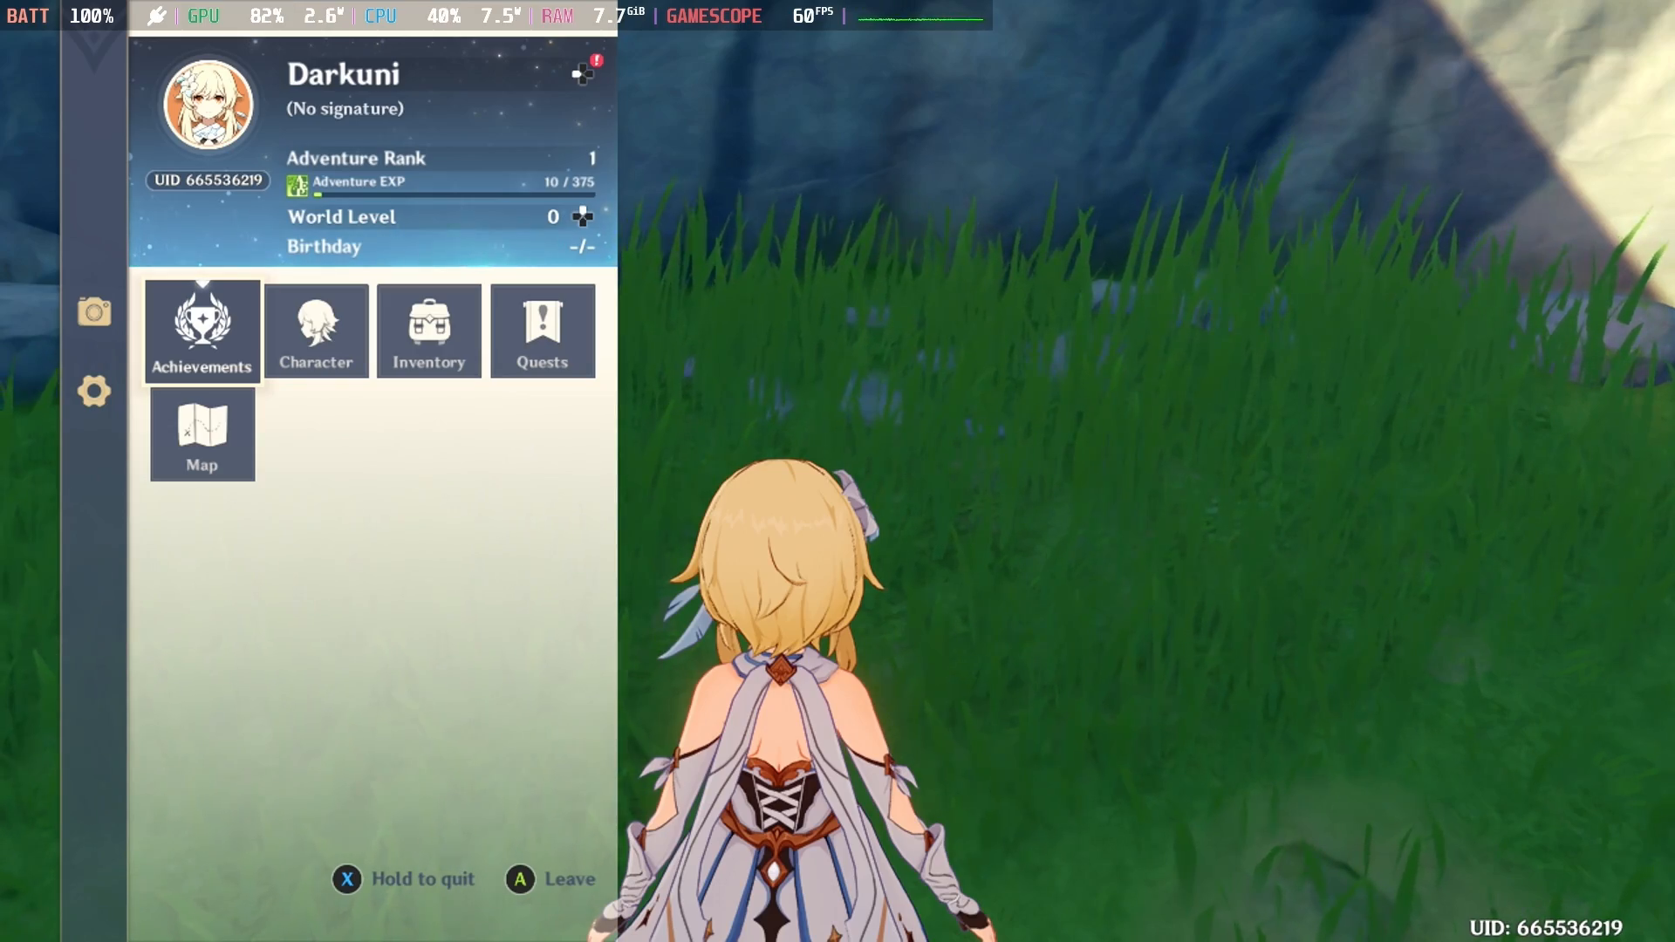
# - Leave the in-game menu and confirm quitting Genshin Impact back to Steam
pyautogui.click(520, 880)
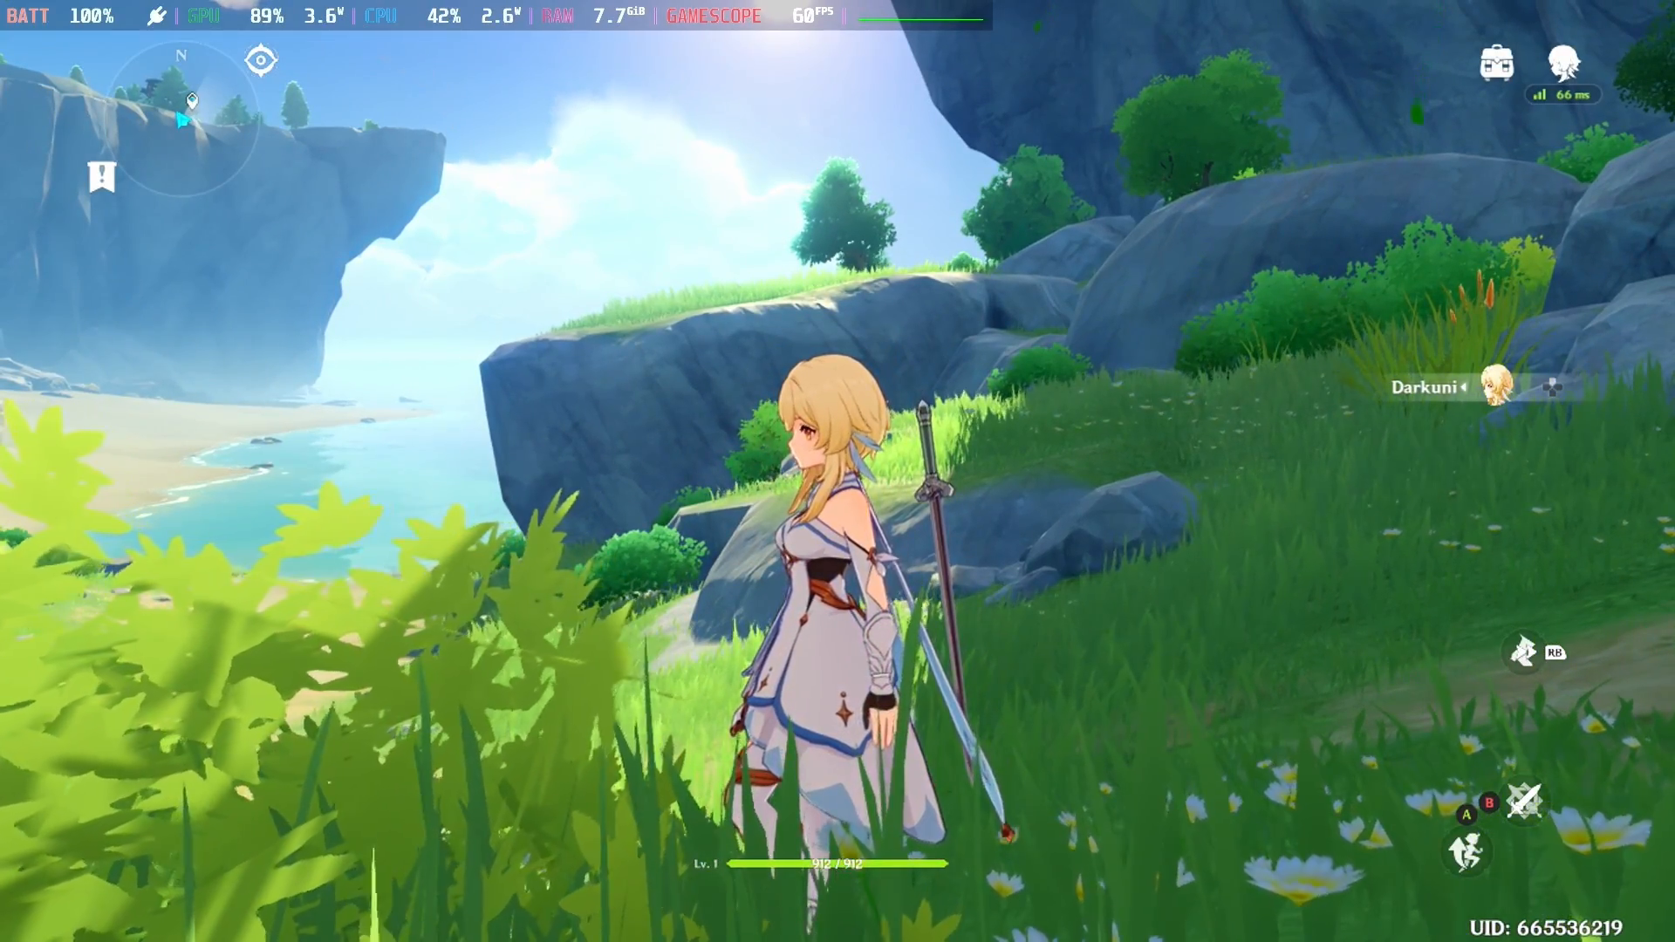
pyautogui.press('escape')
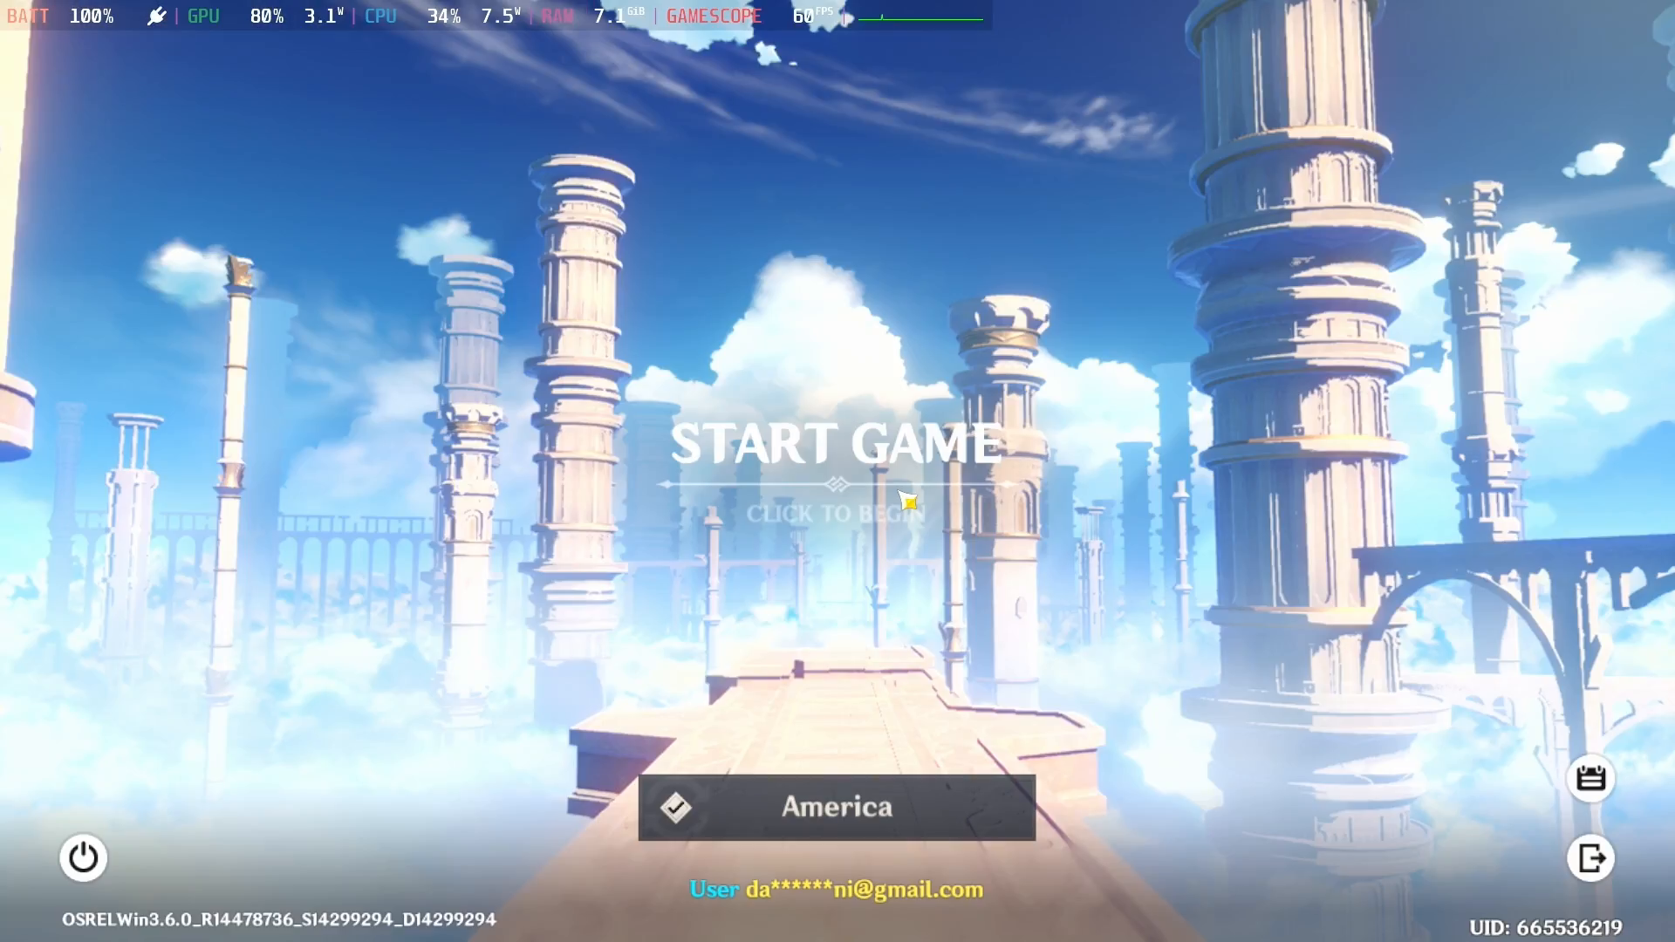
pyautogui.click(836, 481)
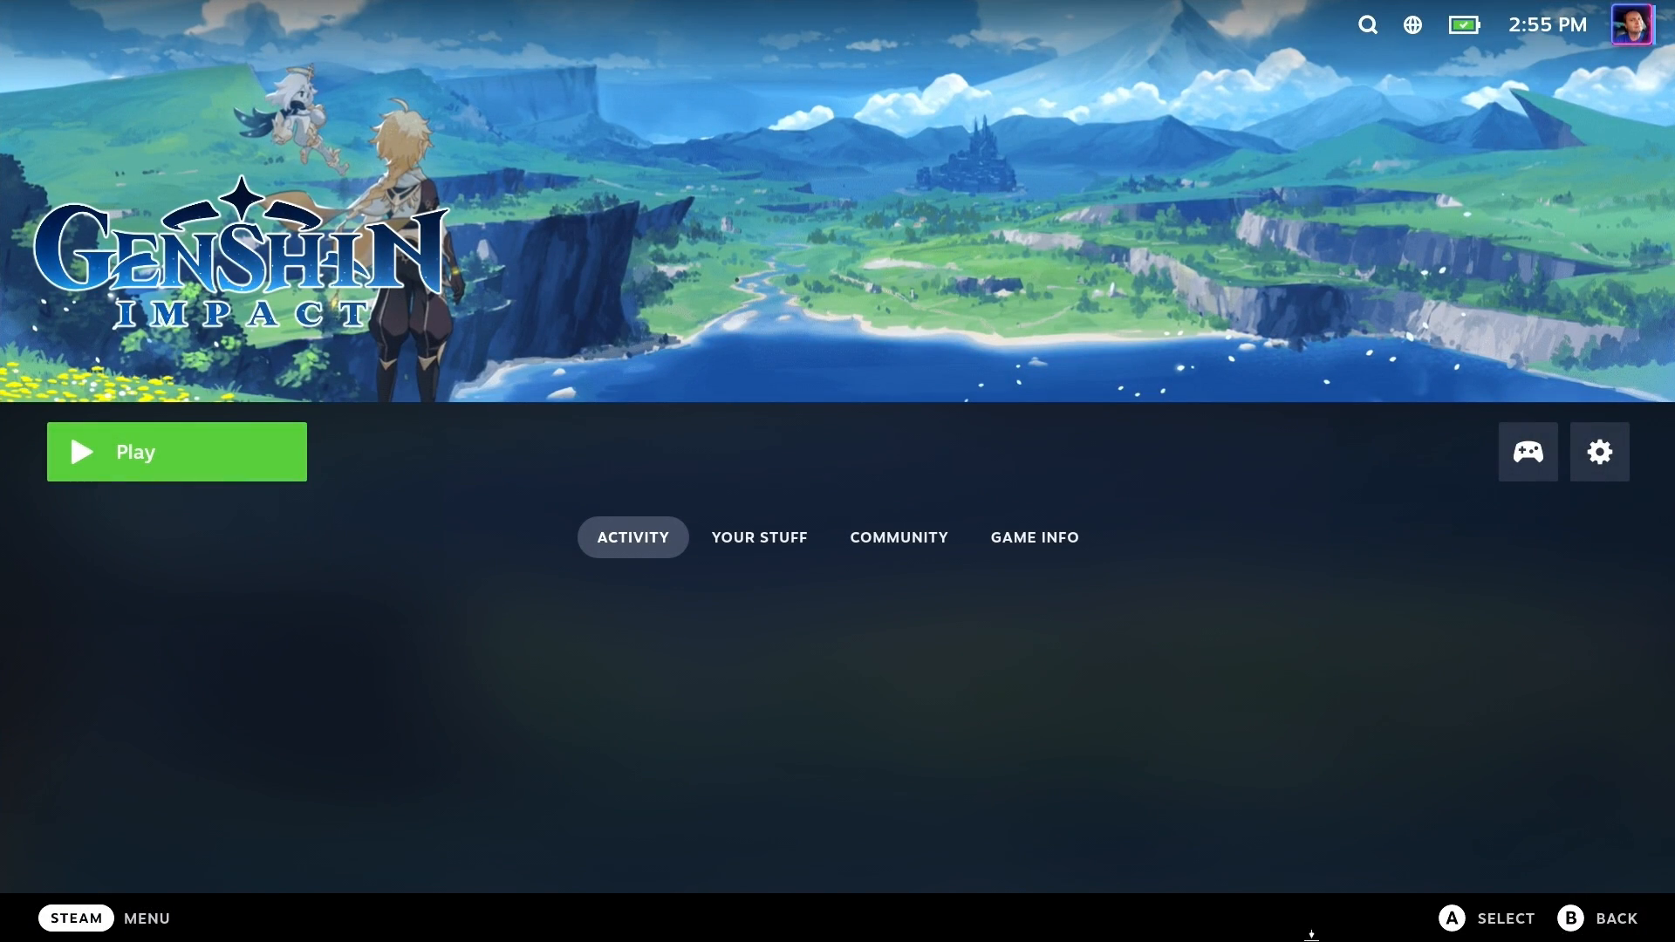
pyautogui.moveTo(1170, 679)
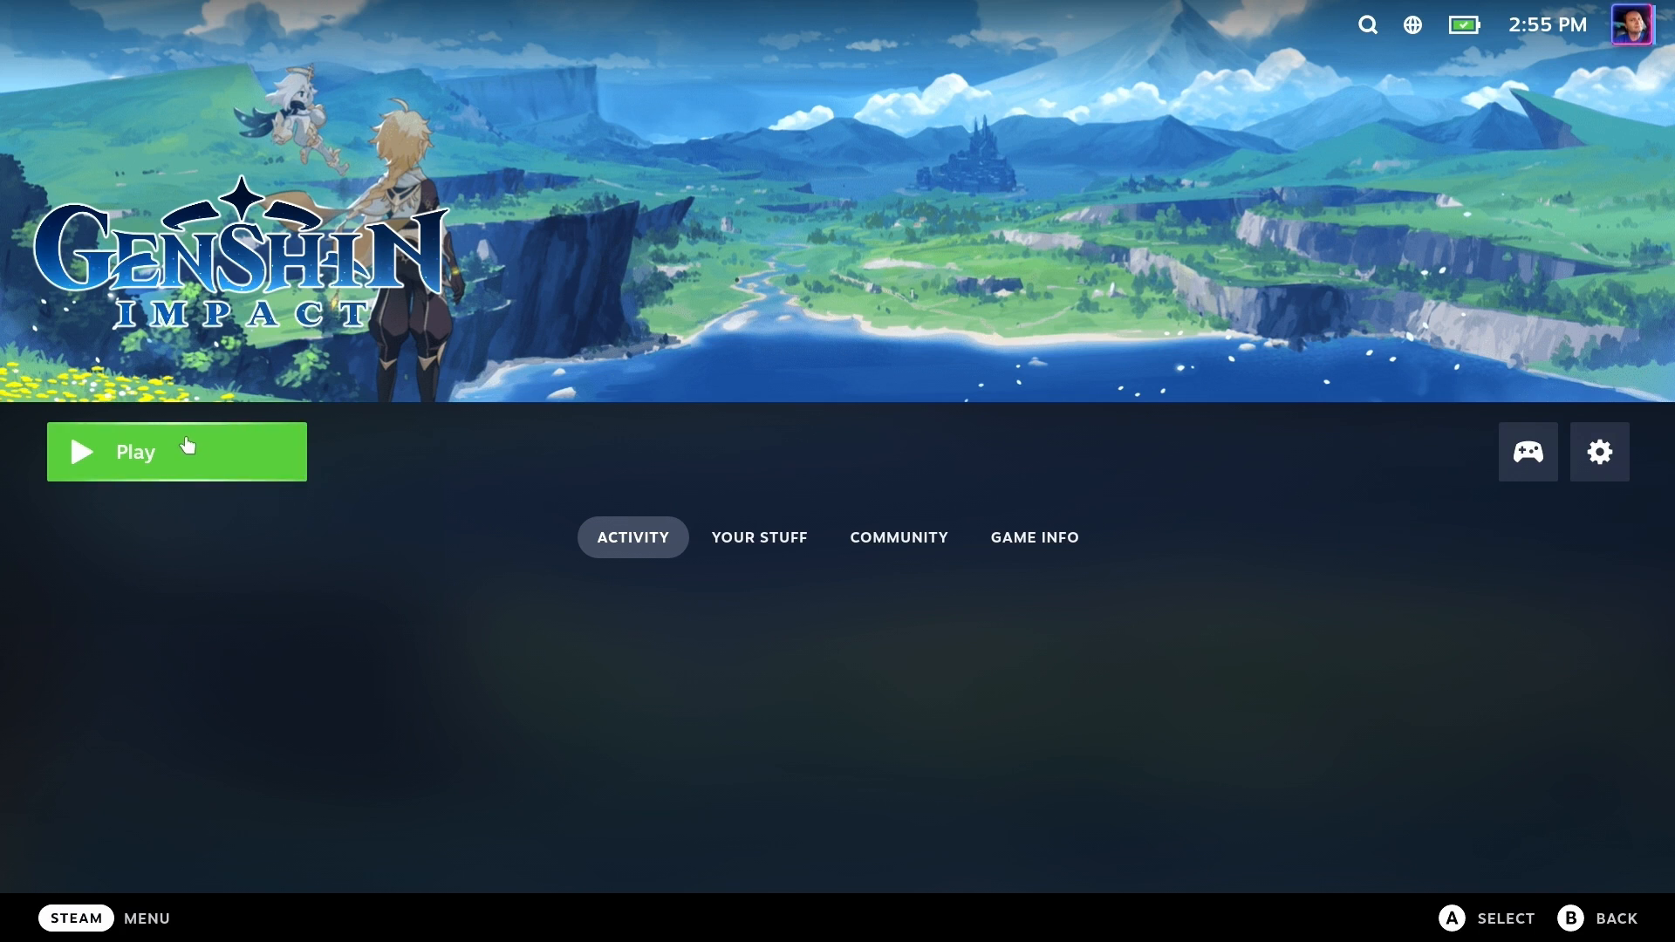
# - Launch Genshin Impact, download the Chinese voice-over pack and switch the voice language to Chinese
pyautogui.click(176, 451)
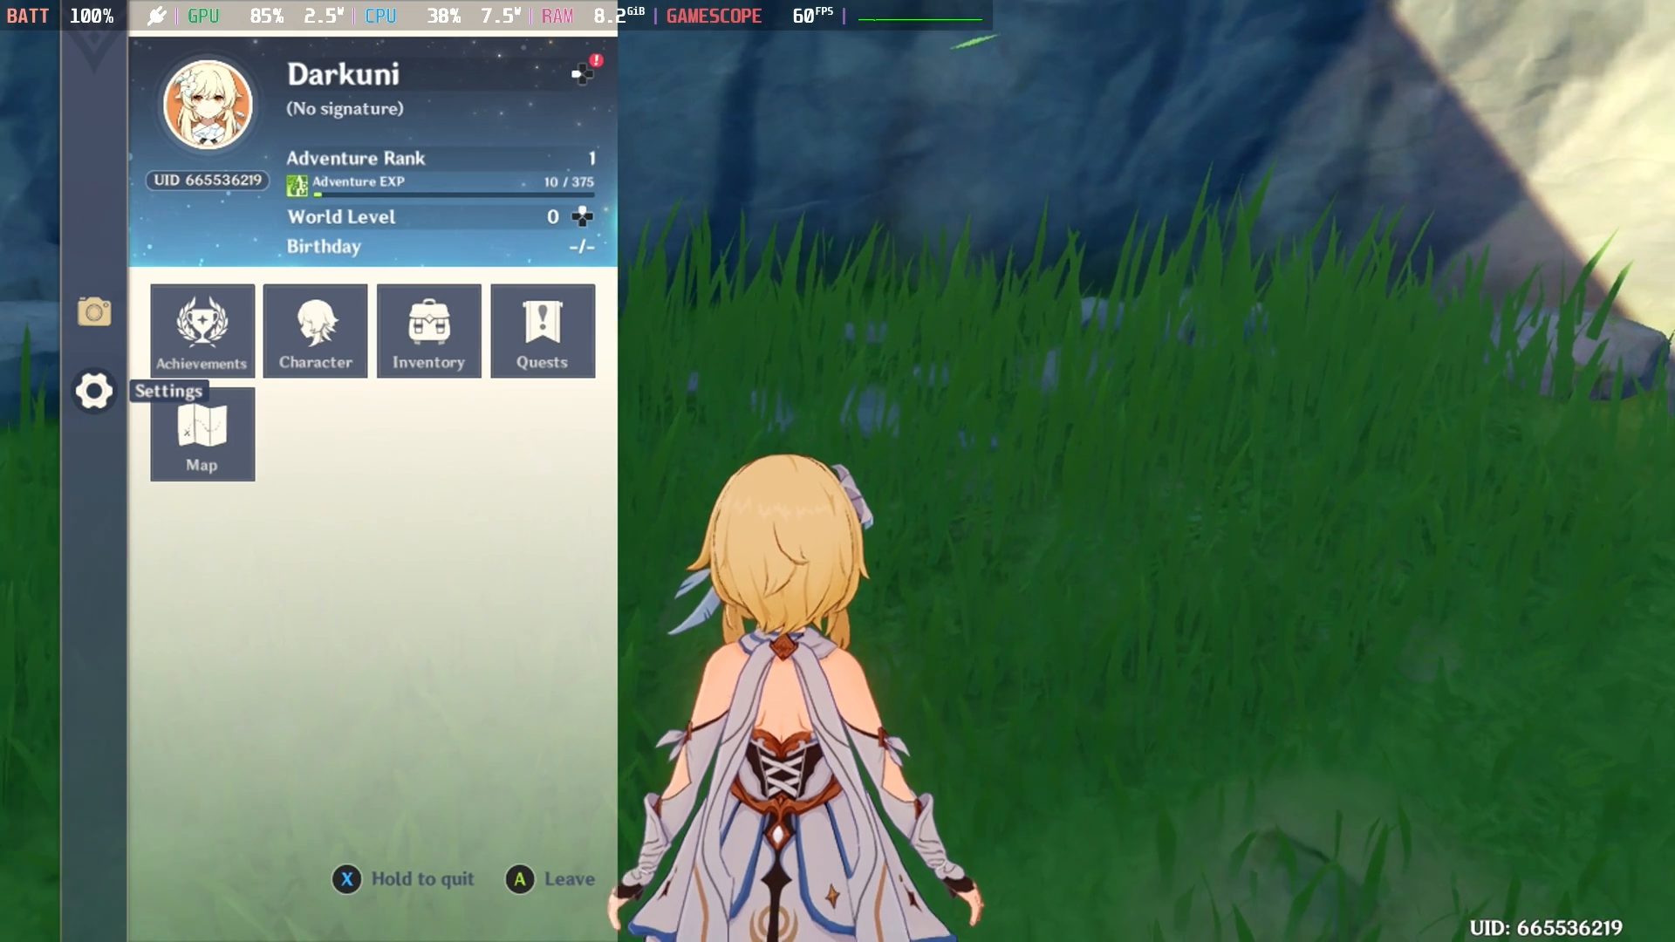
pyautogui.click(93, 391)
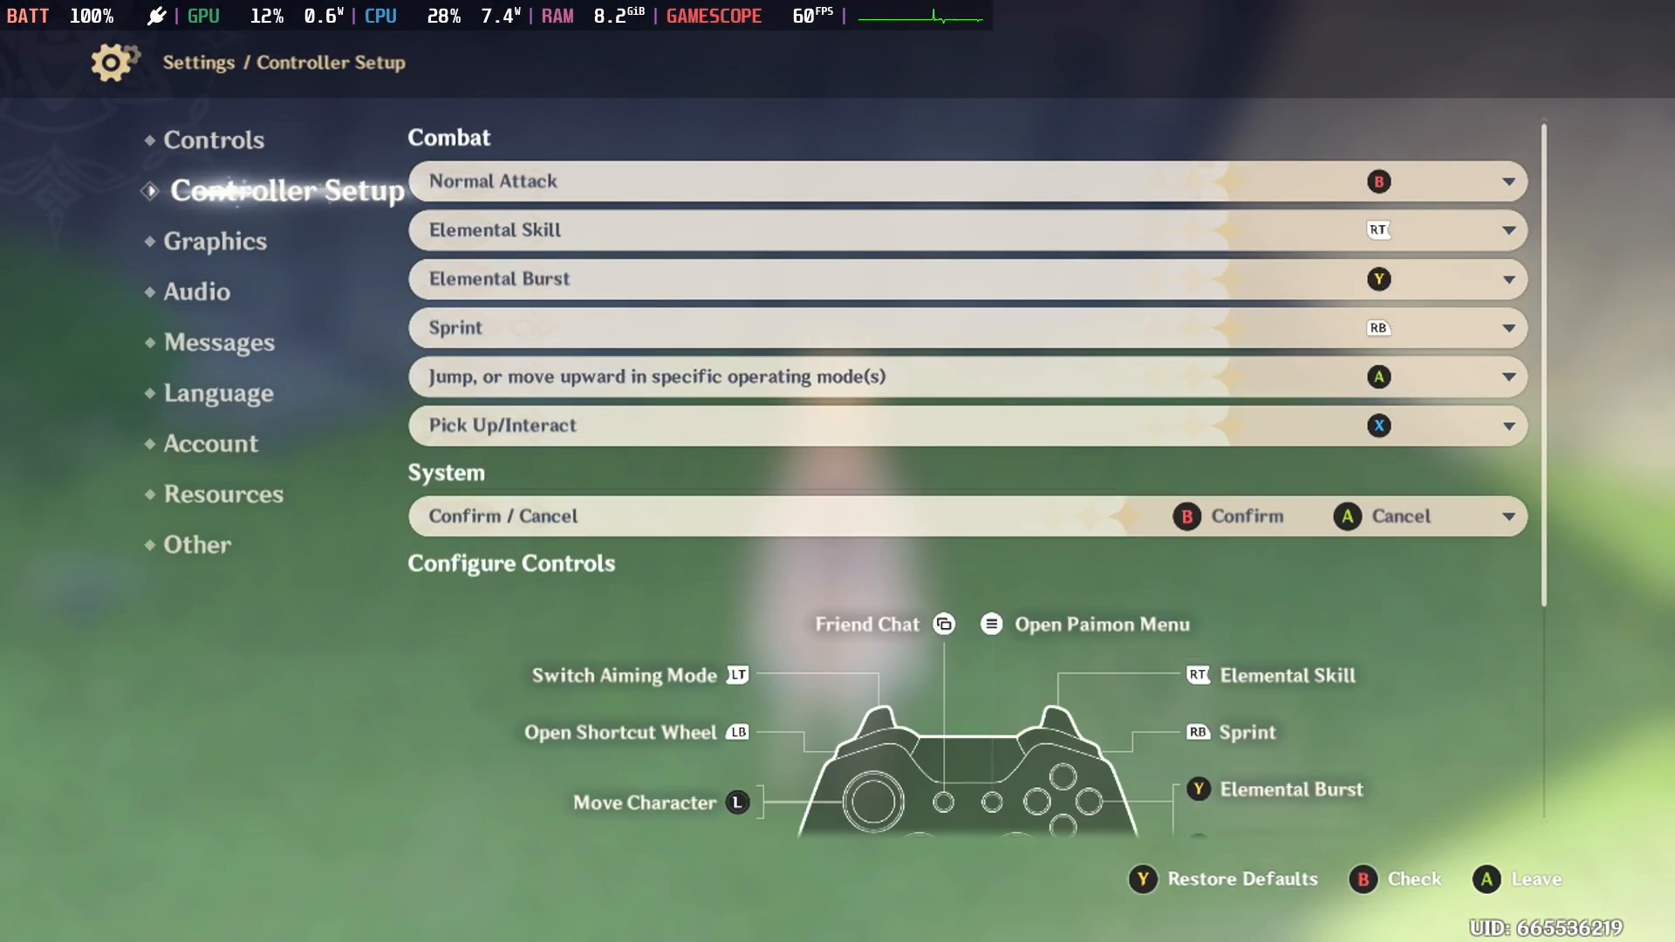
pyautogui.click(218, 393)
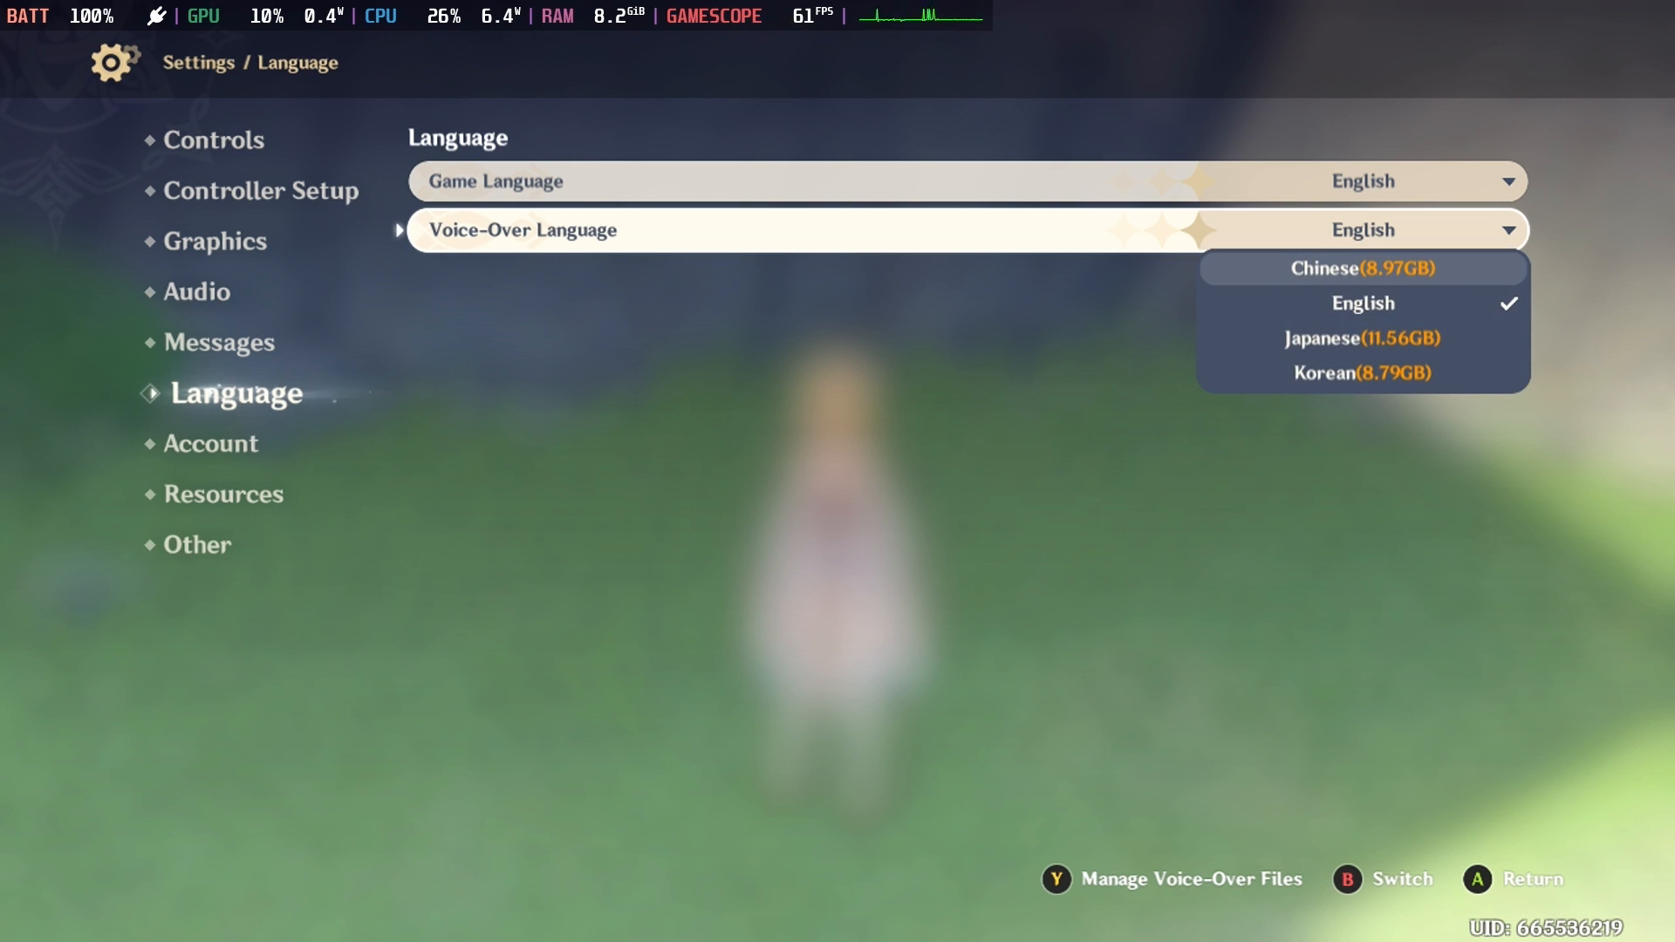
pyautogui.click(1362, 268)
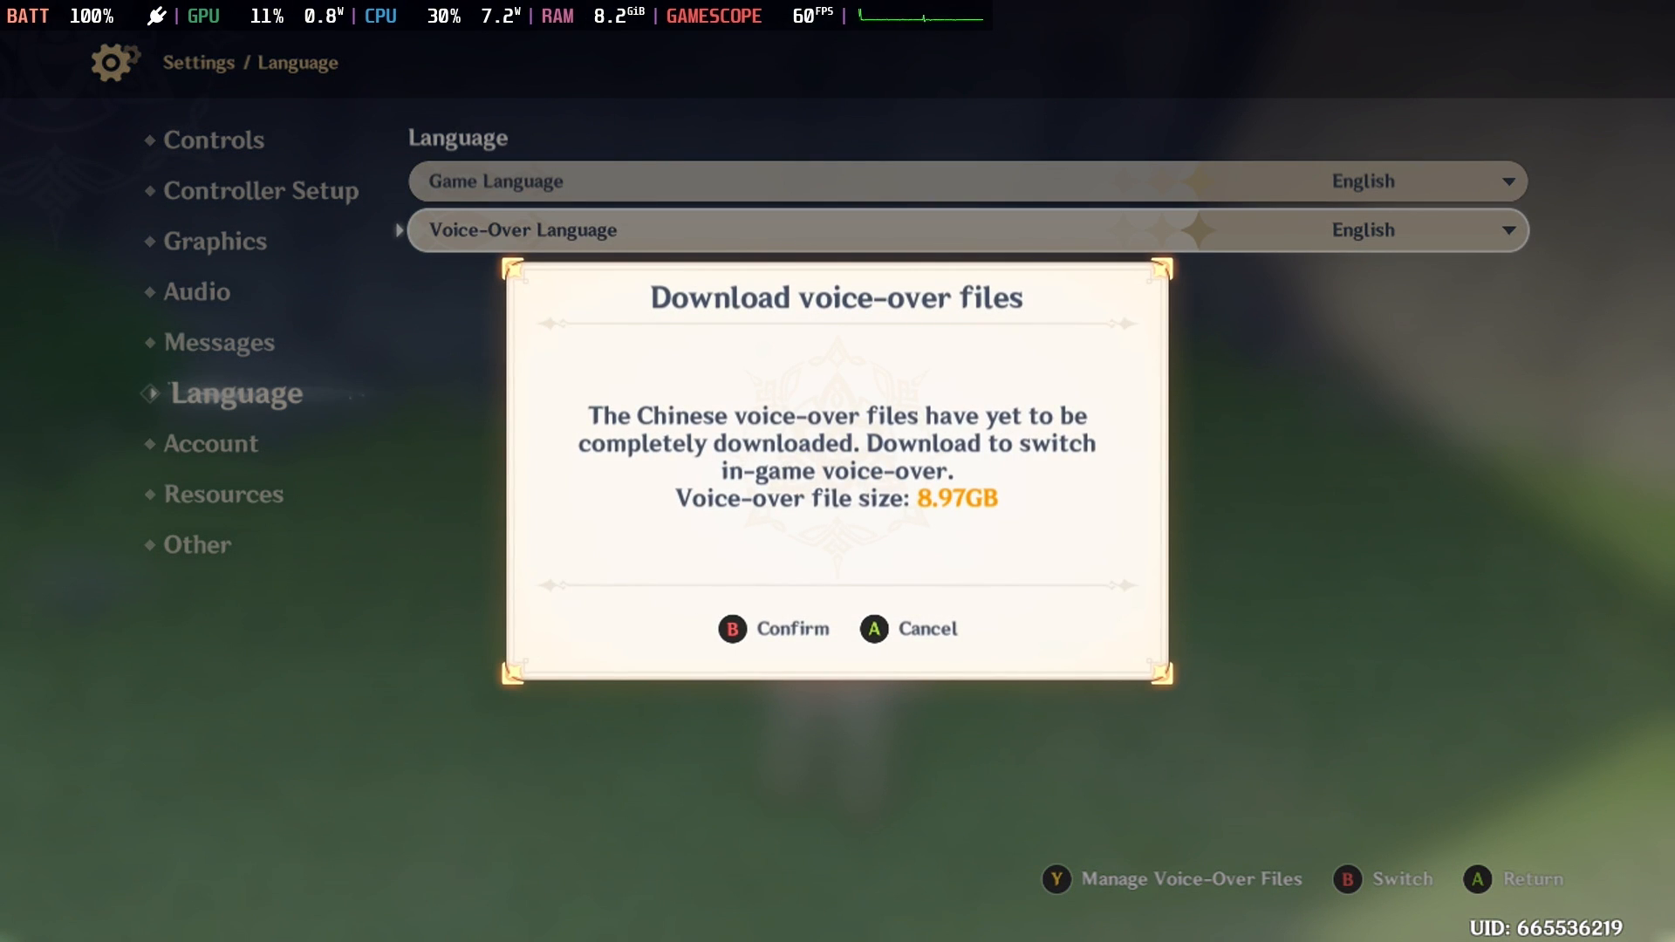
pyautogui.click(773, 628)
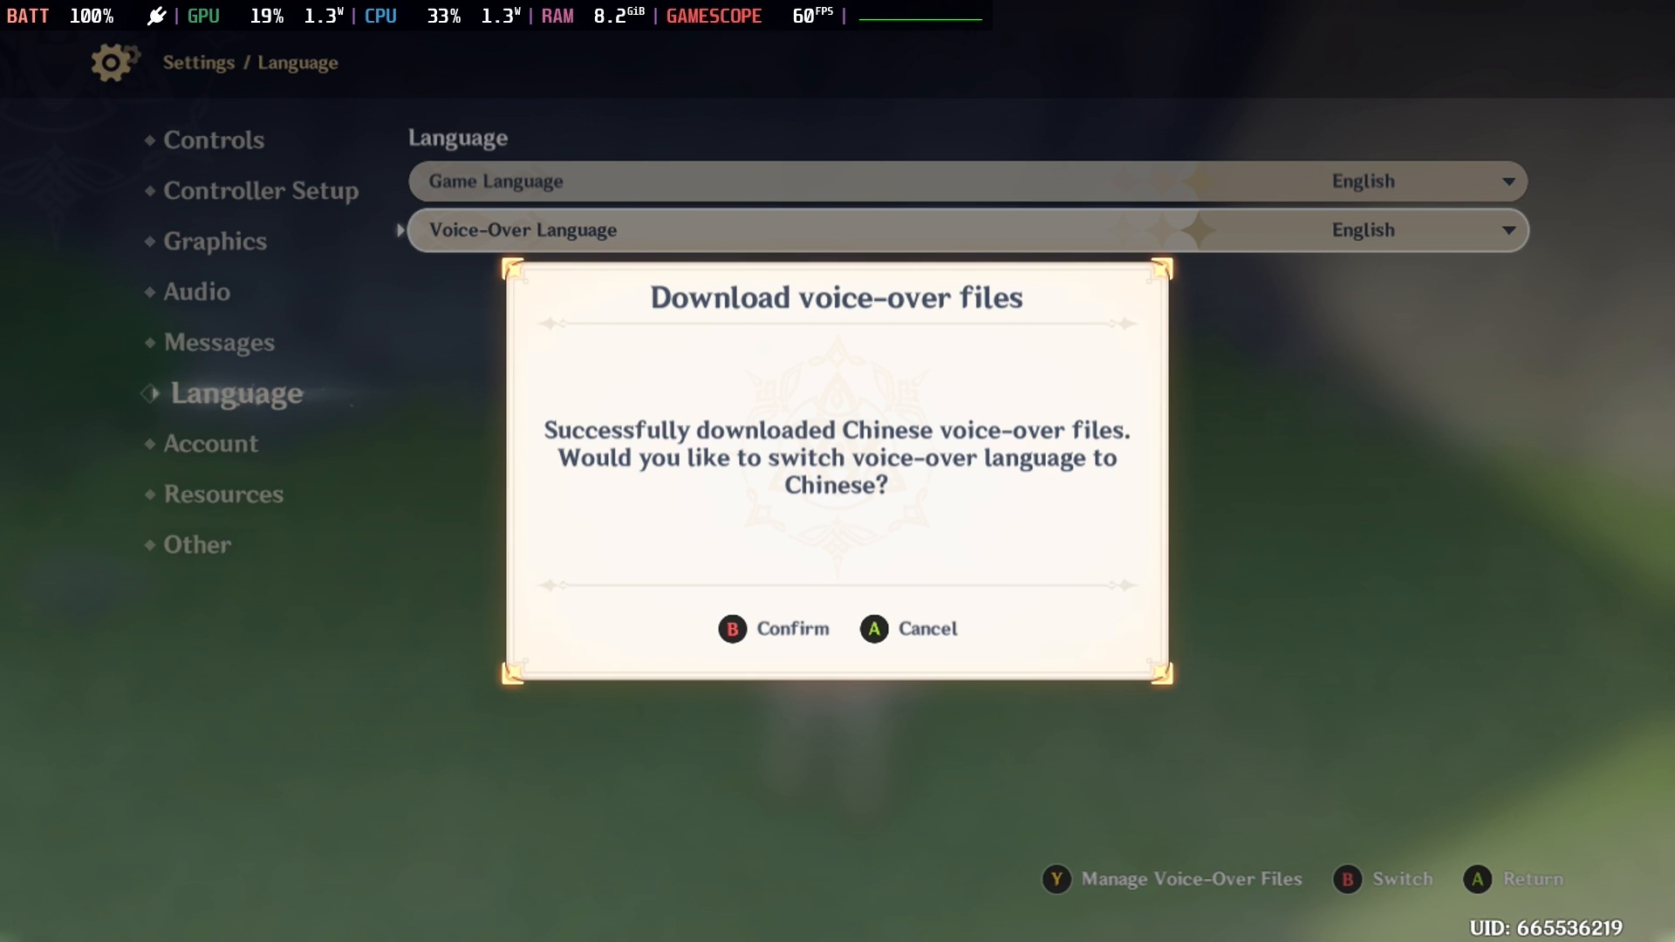
pyautogui.click(775, 628)
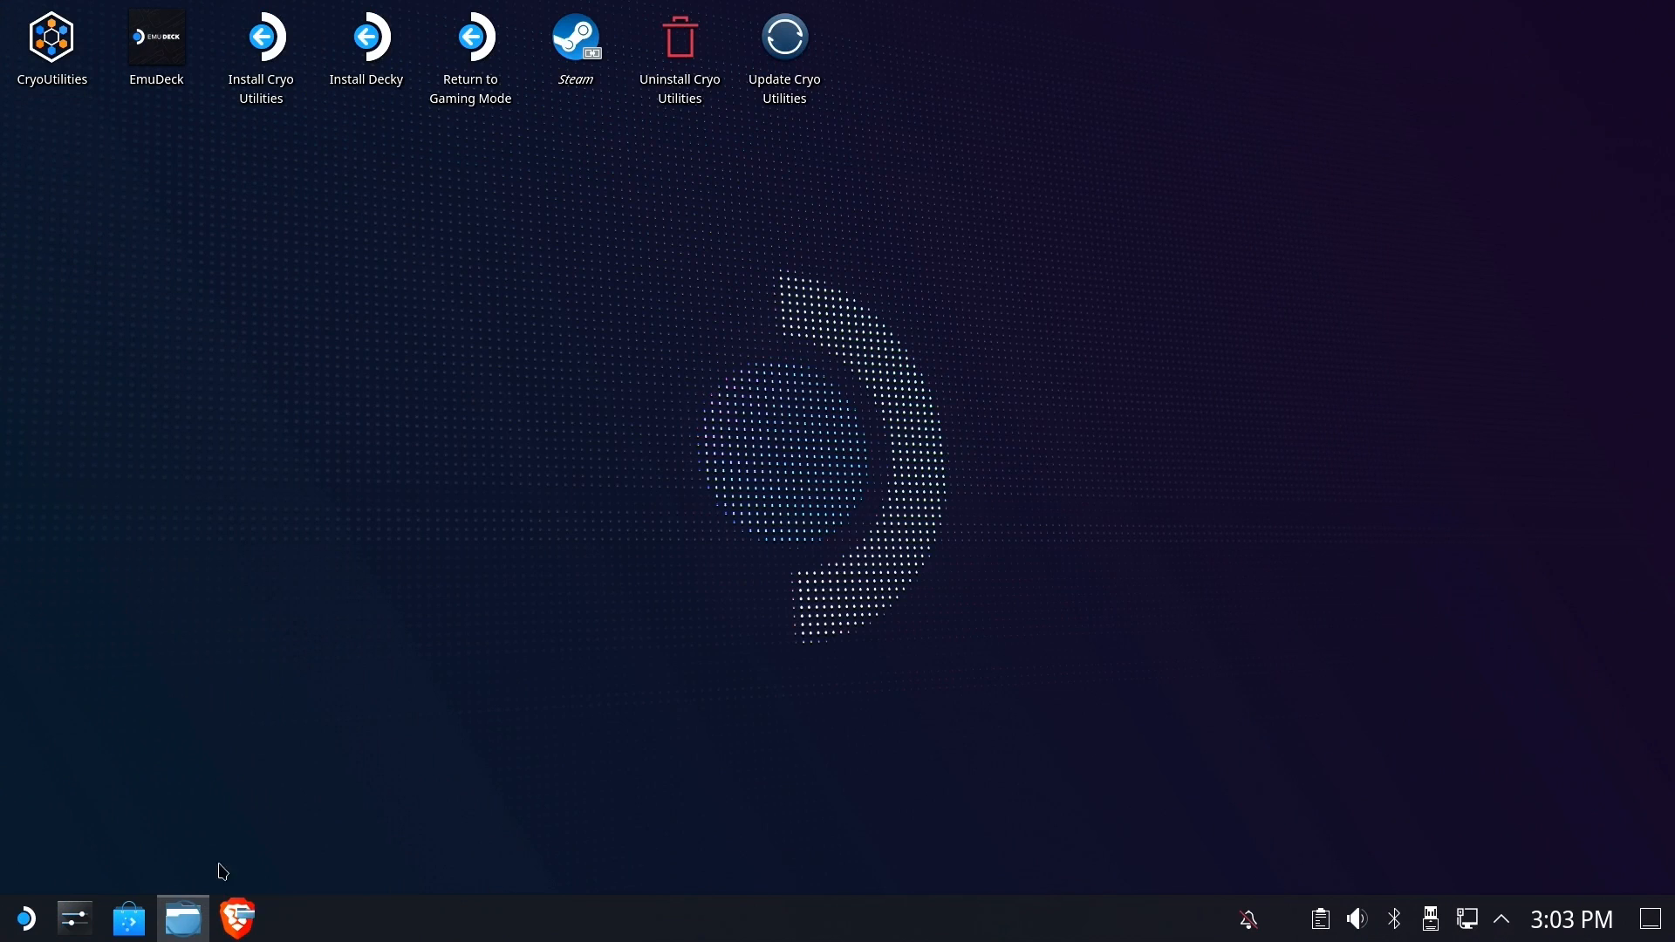
# - Open Dolphin and browse compatdata, shadercache, then the Games folder under Home
pyautogui.click(182, 917)
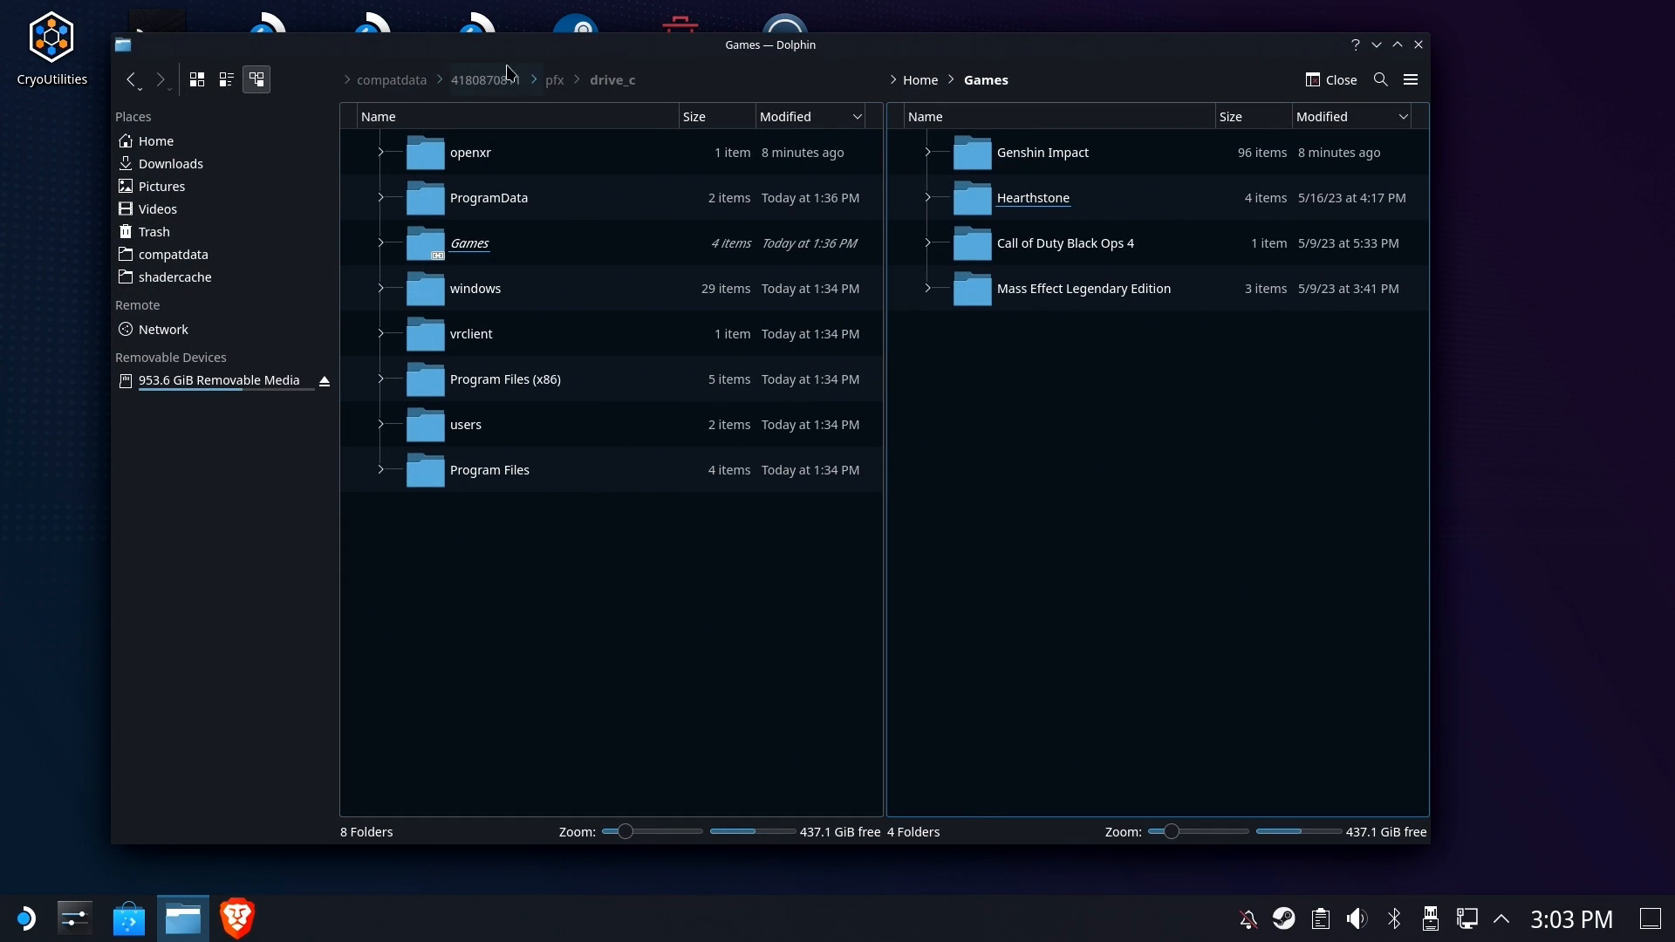
pyautogui.click(391, 80)
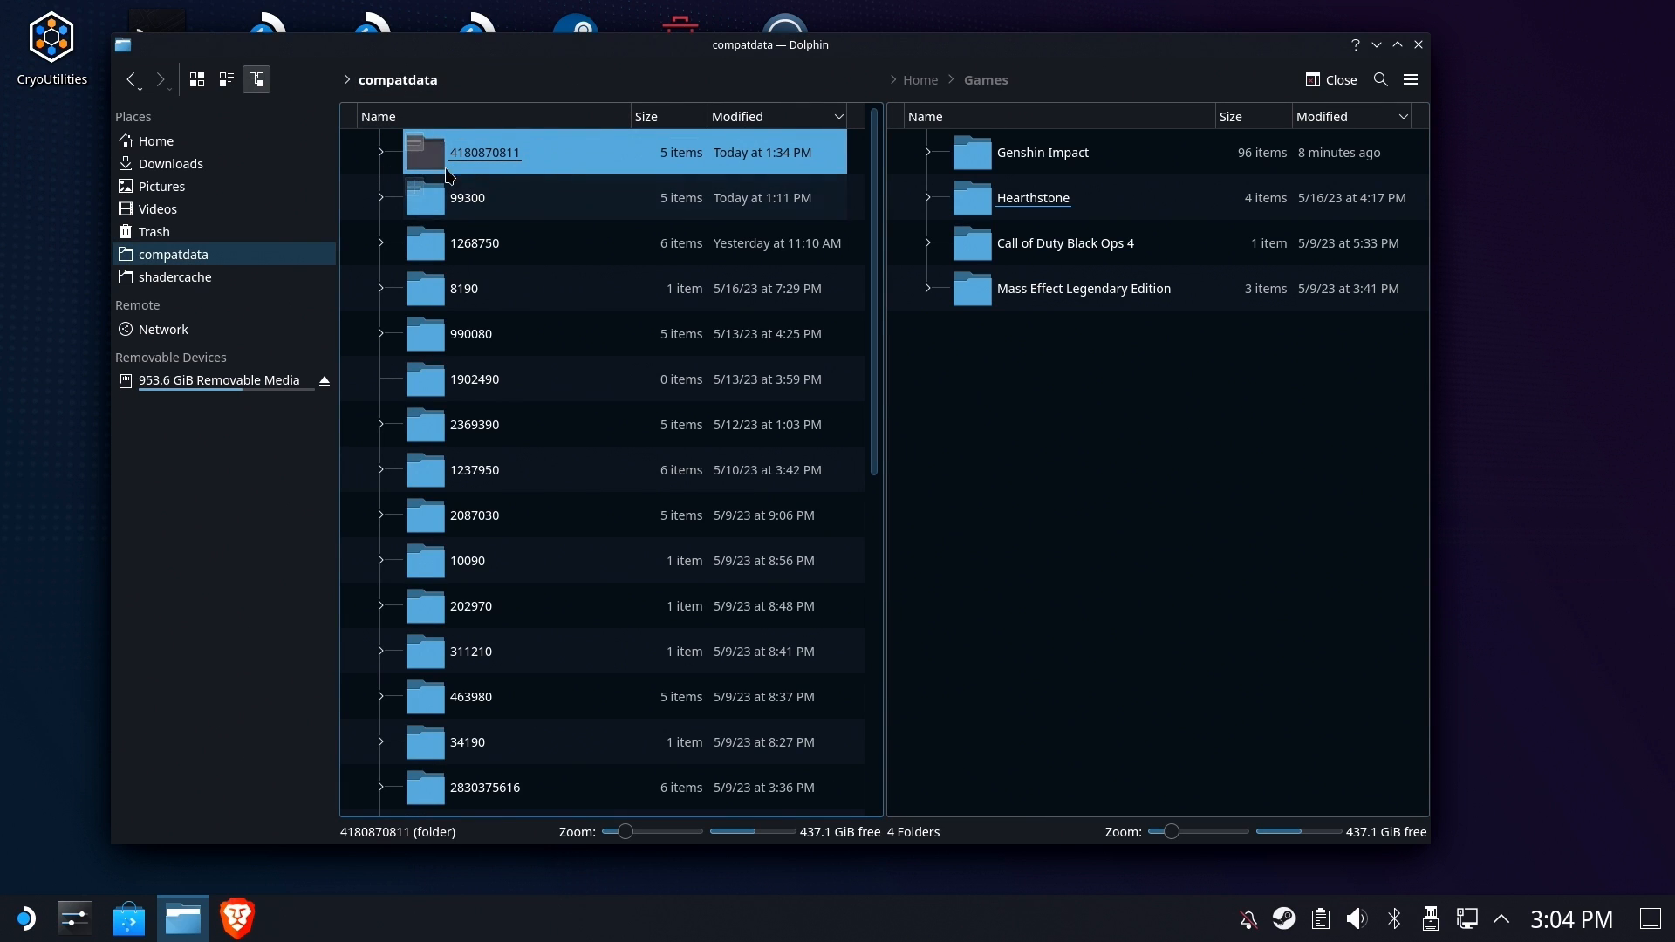
pyautogui.moveTo(503, 158)
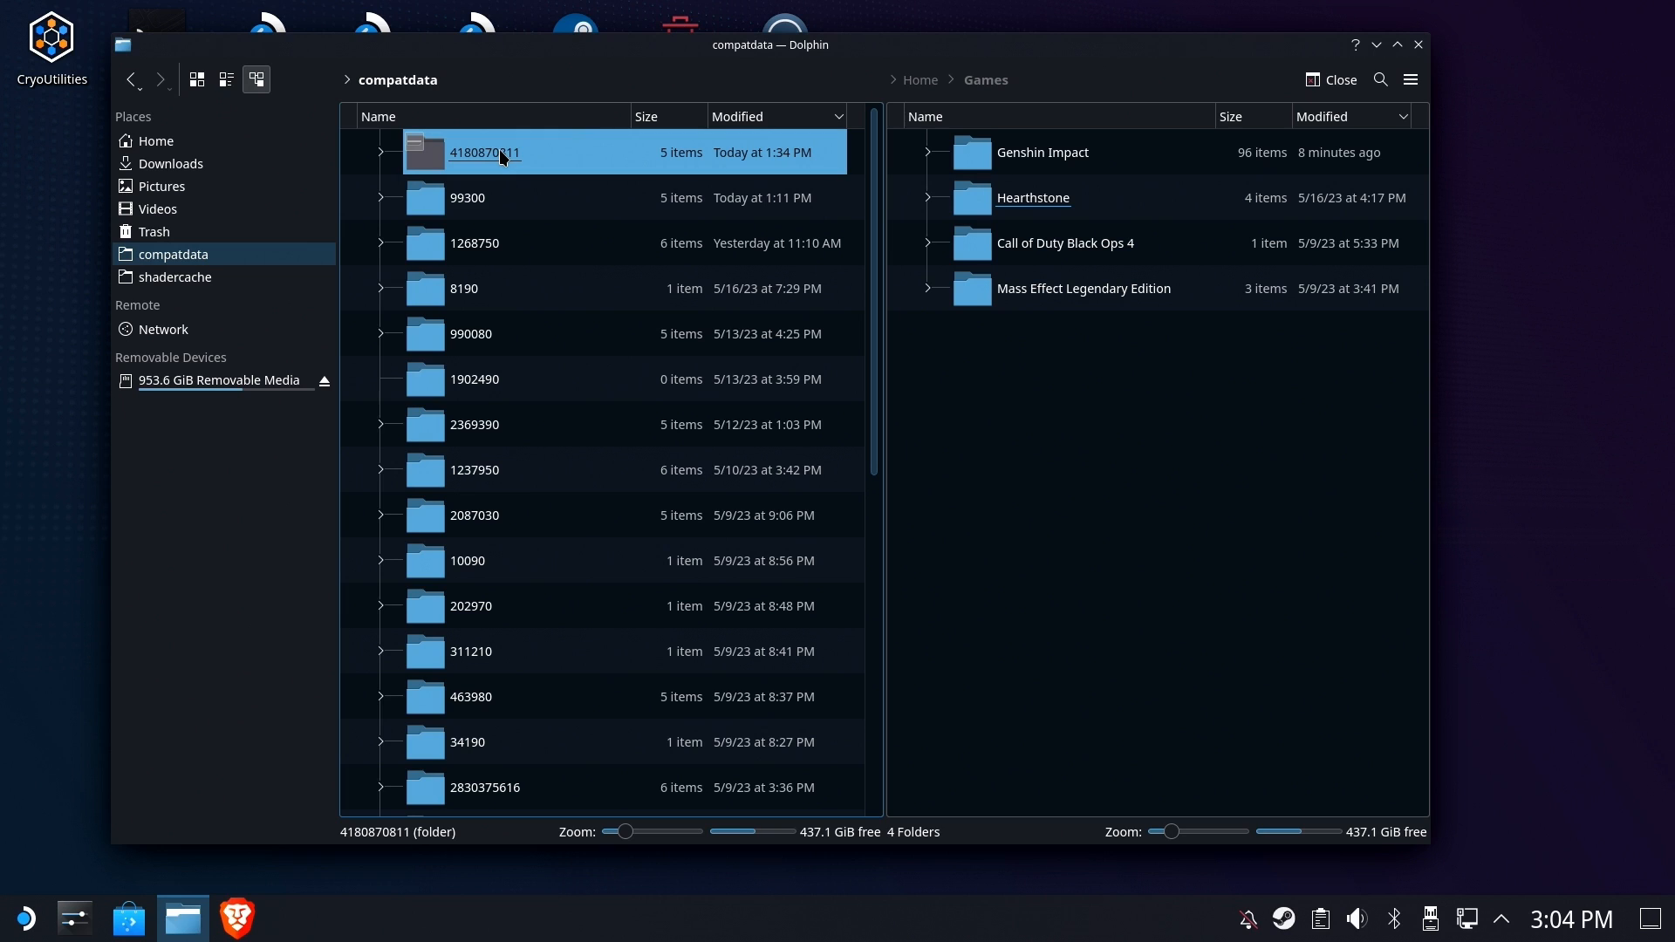
pyautogui.moveTo(508, 143)
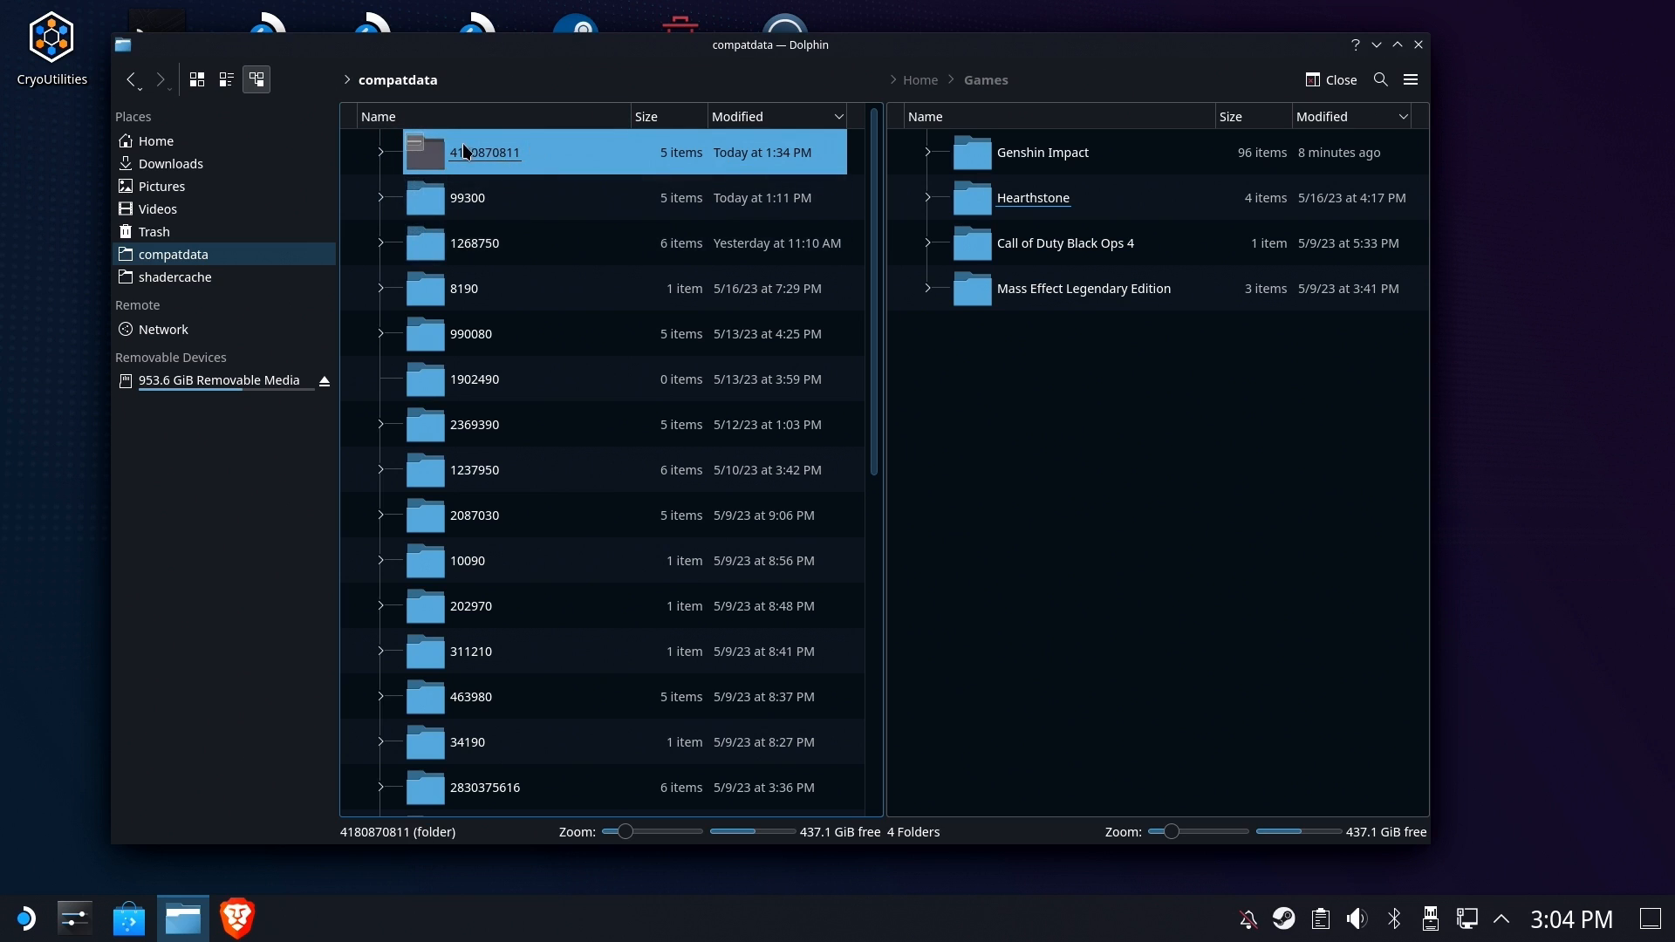
pyautogui.moveTo(457, 176)
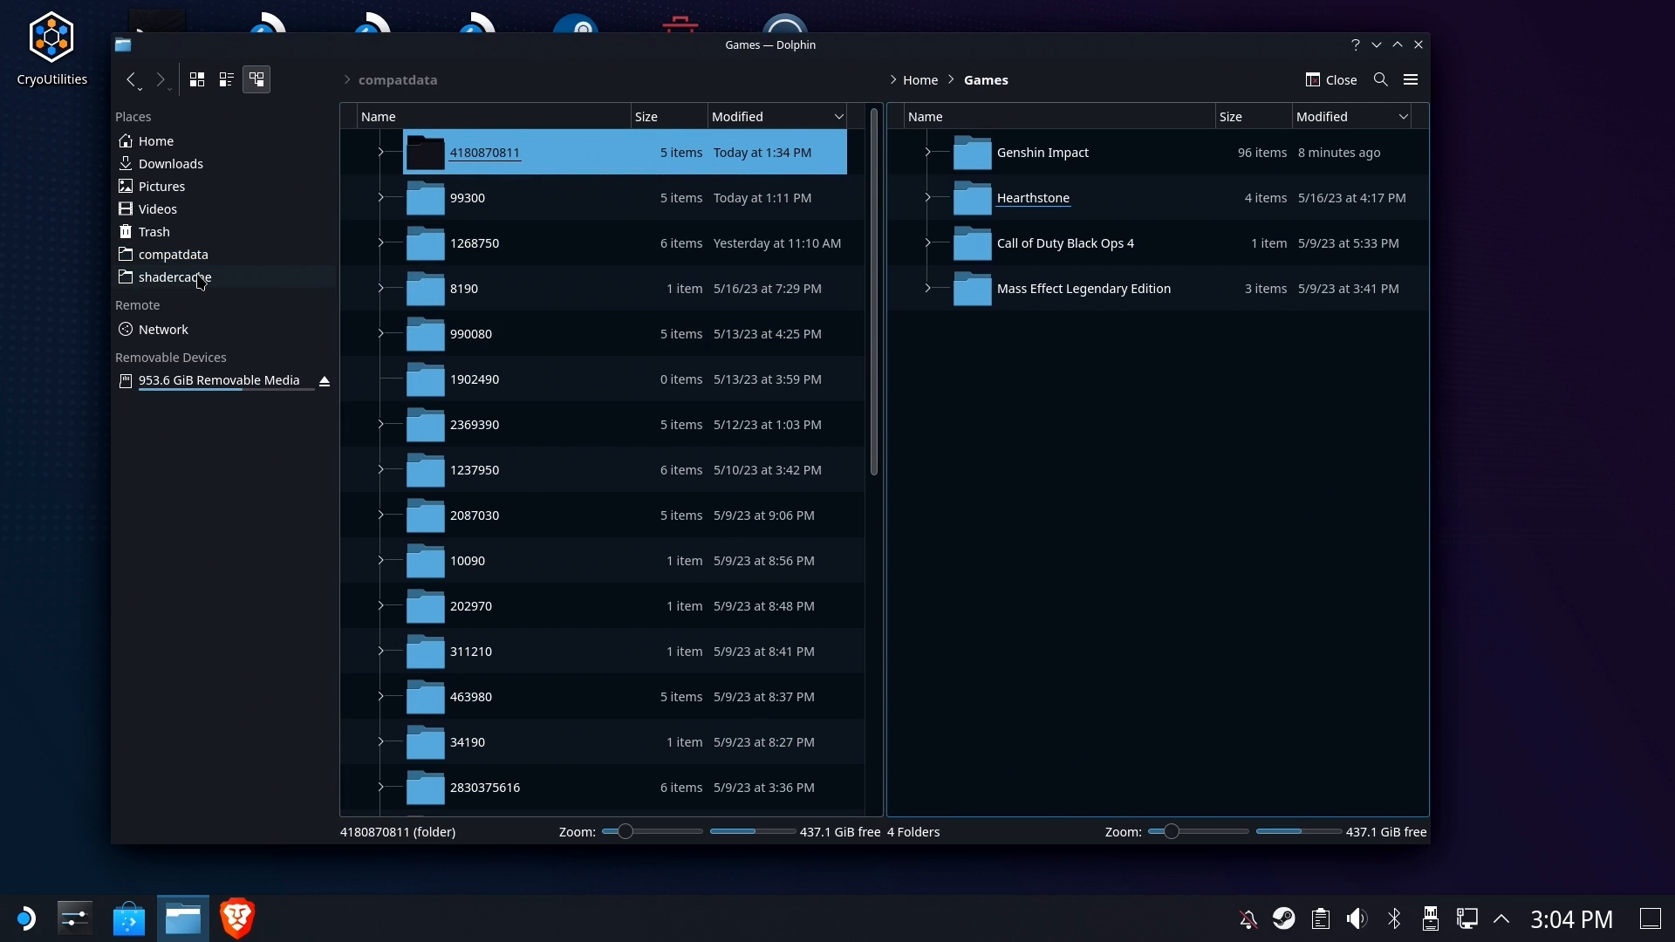
pyautogui.click(173, 276)
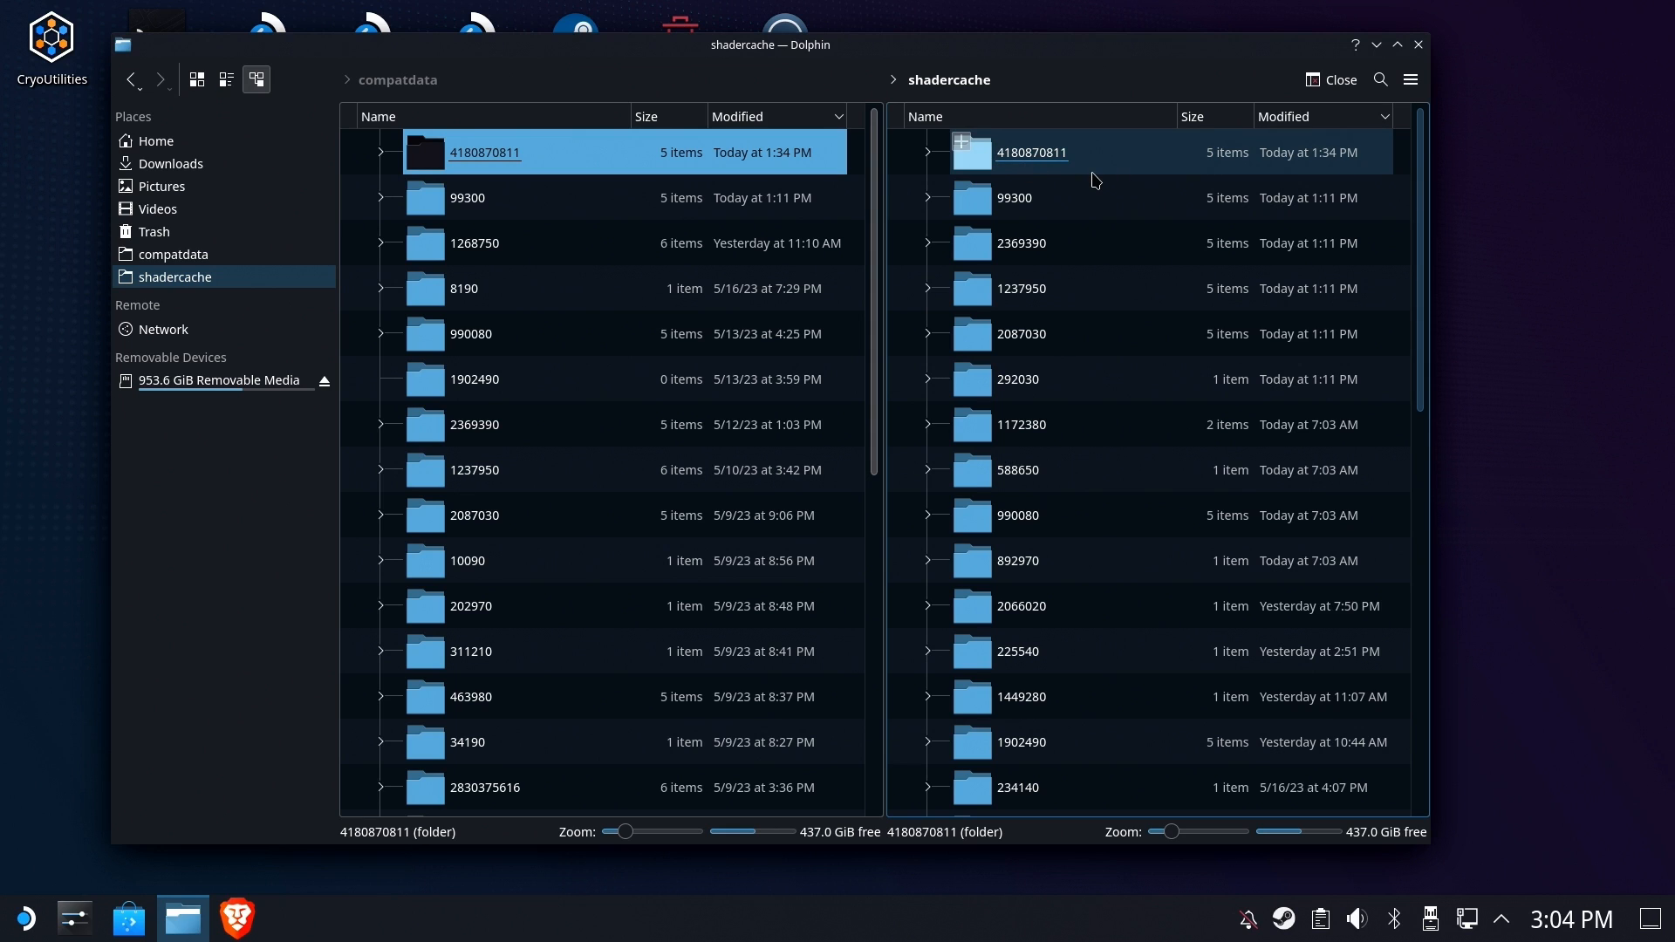
pyautogui.click(1013, 197)
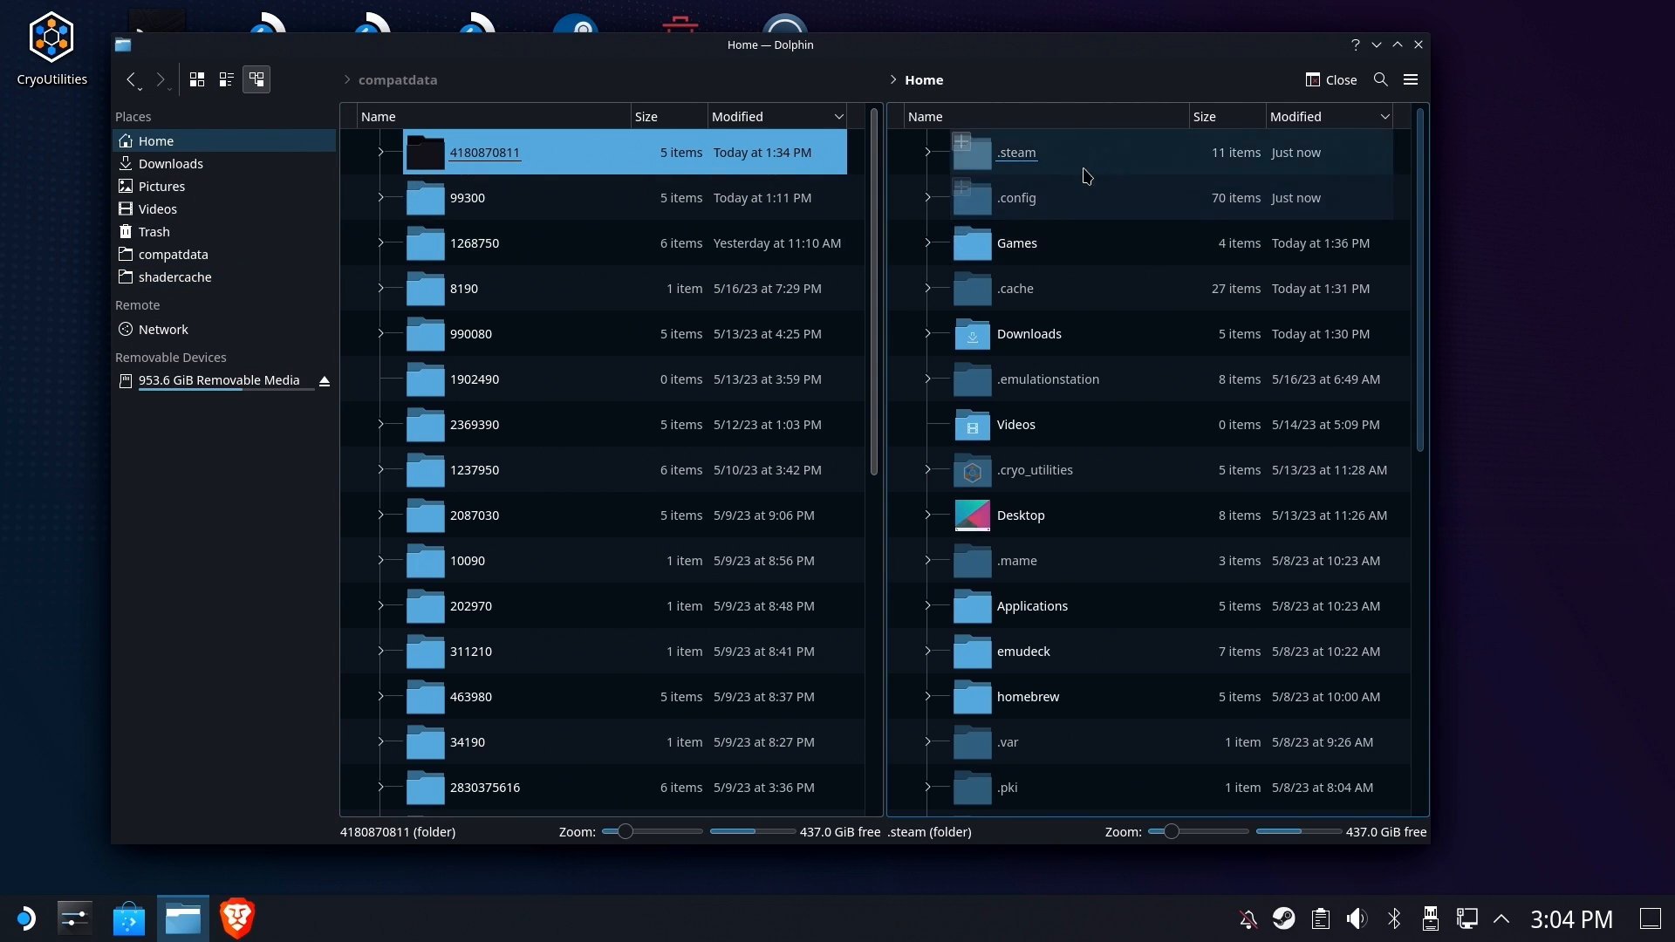
pyautogui.doubleClick(1015, 243)
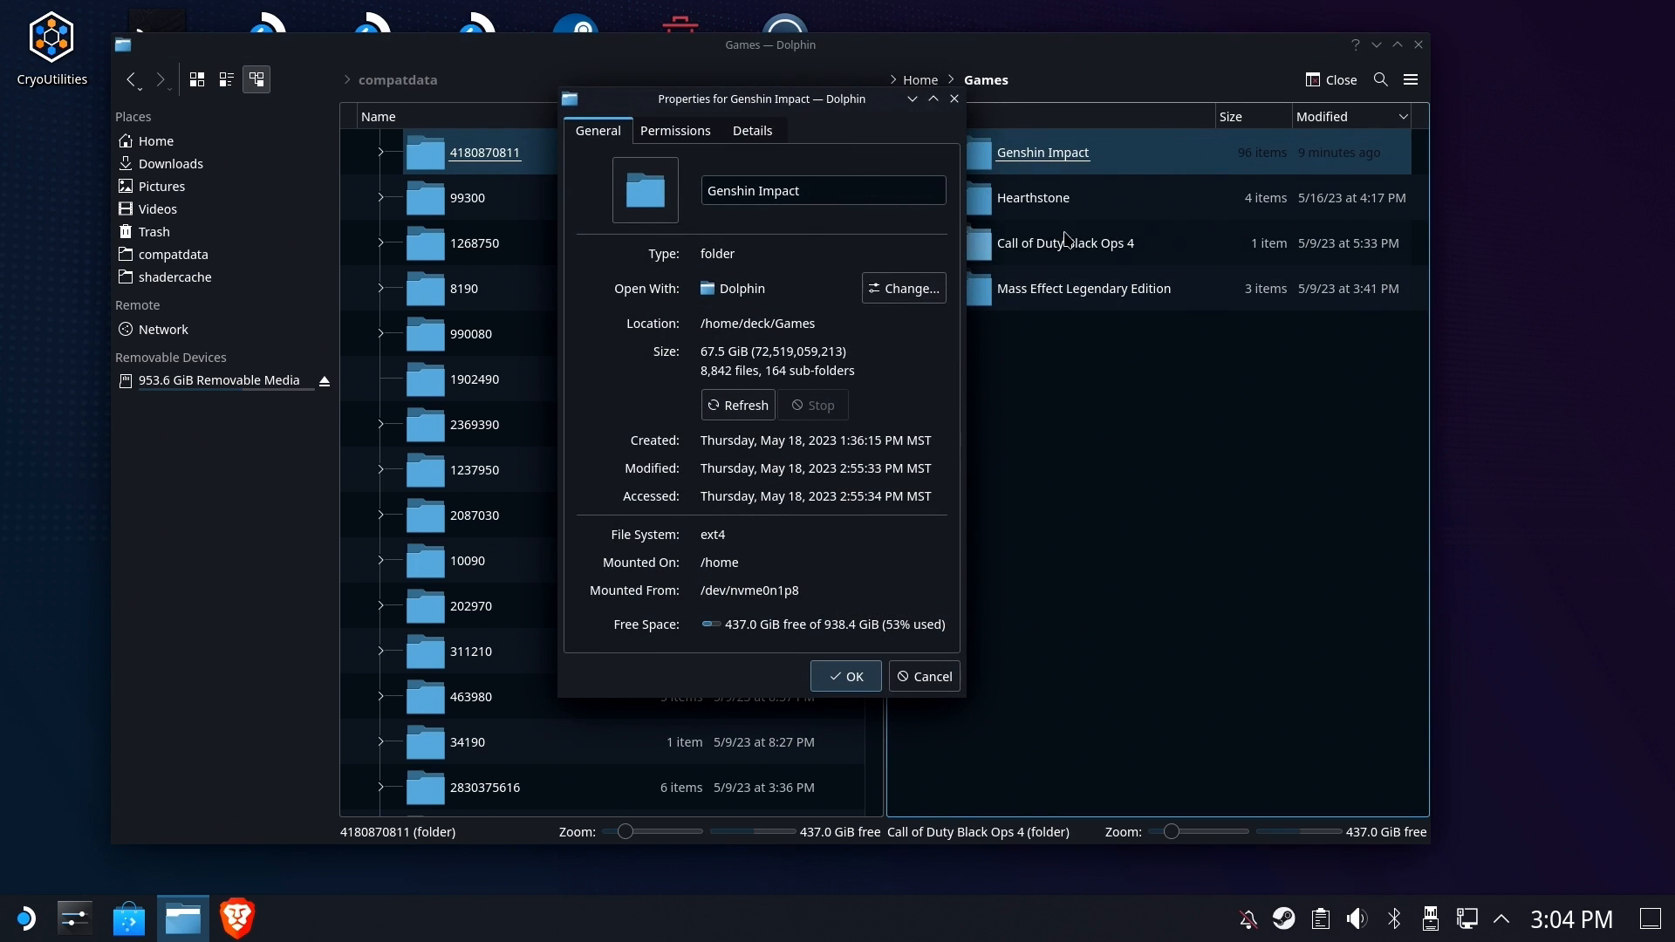
# - Check the Genshin Impact folder's Properties twice, confirming 67.5 GiB across 8,842 files
pyautogui.moveTo(760, 99); pyautogui.dragTo(888, 98)
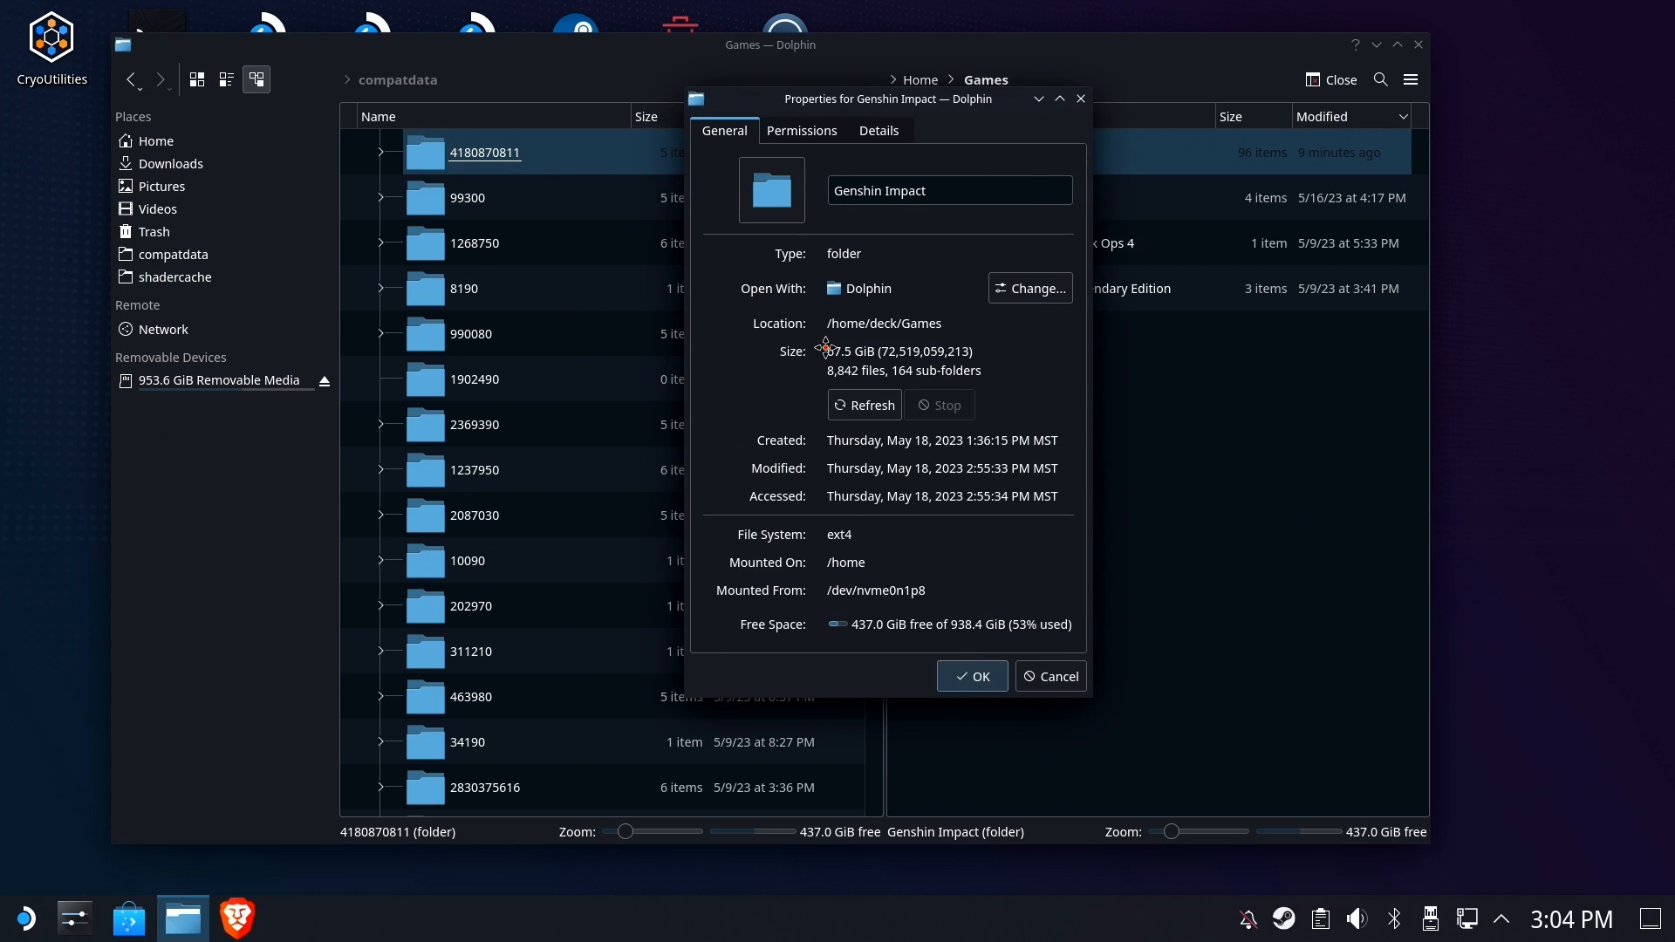
pyautogui.moveTo(828, 351); pyautogui.dragTo(981, 370)
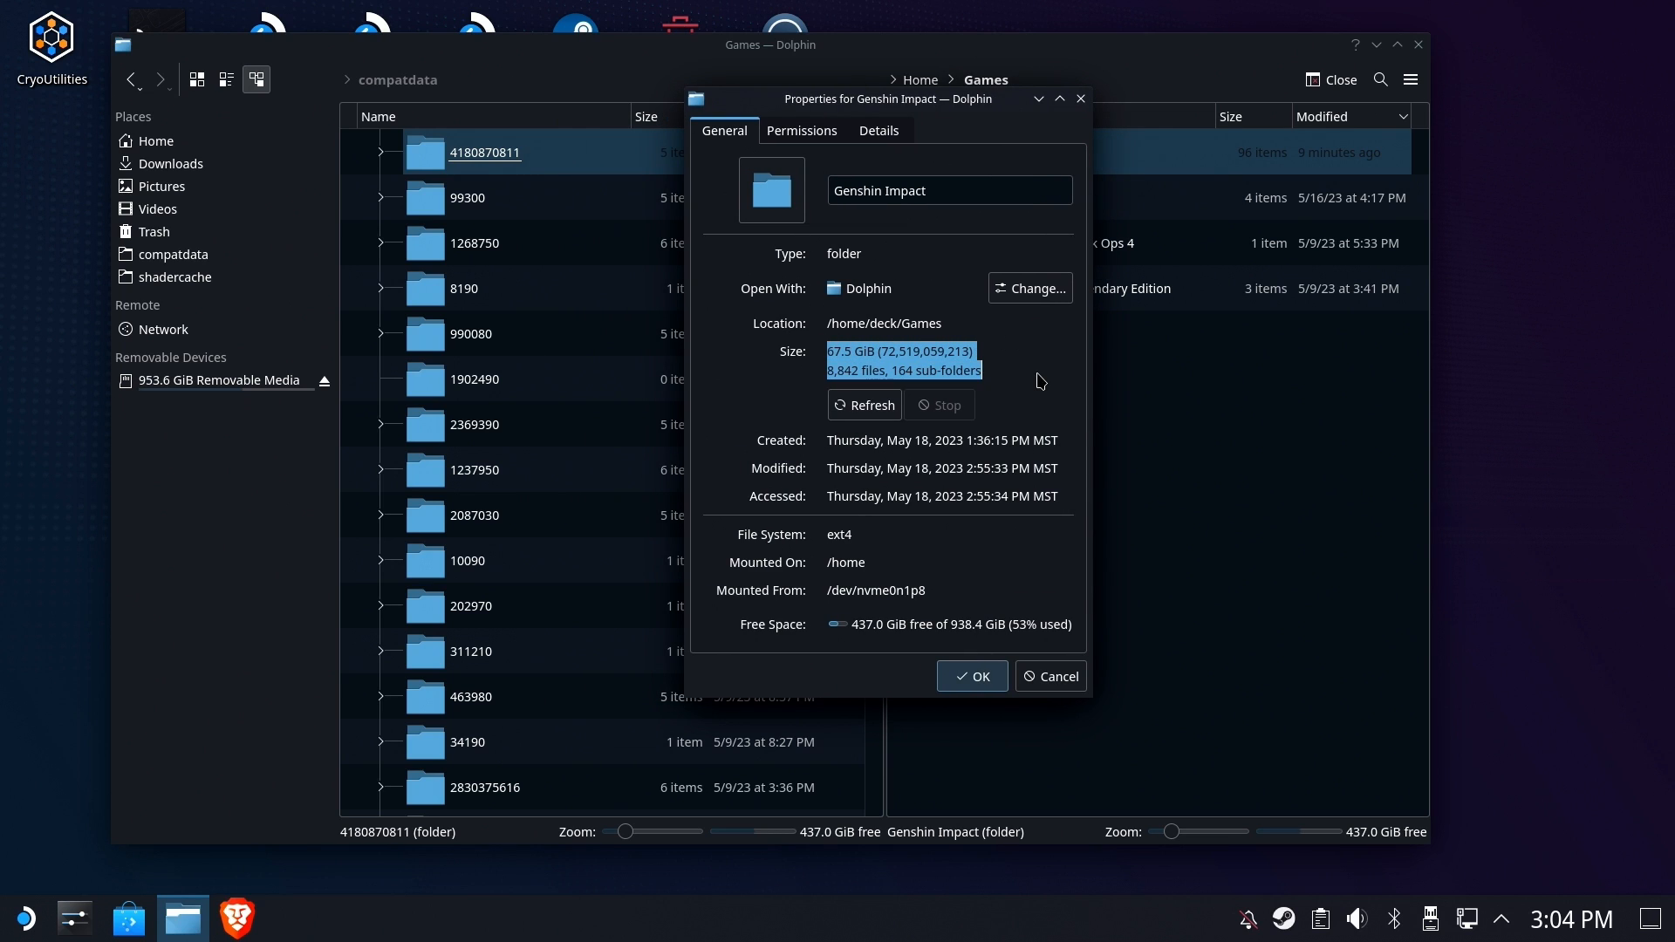
pyautogui.moveTo(905, 304)
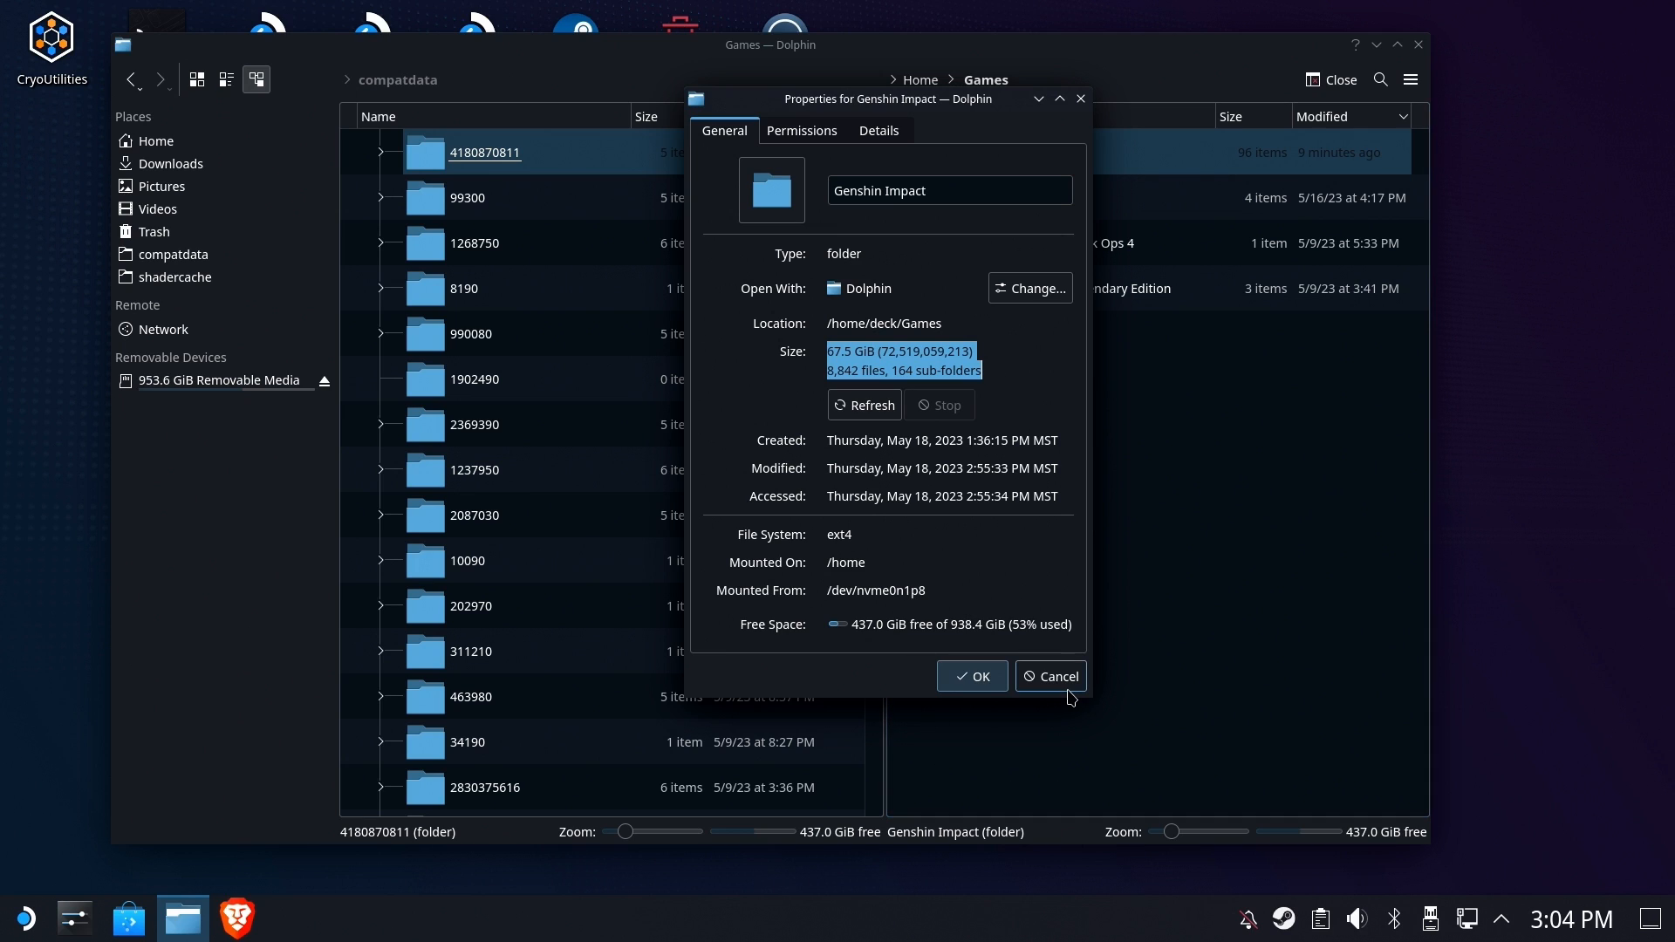
pyautogui.moveTo(1055, 675)
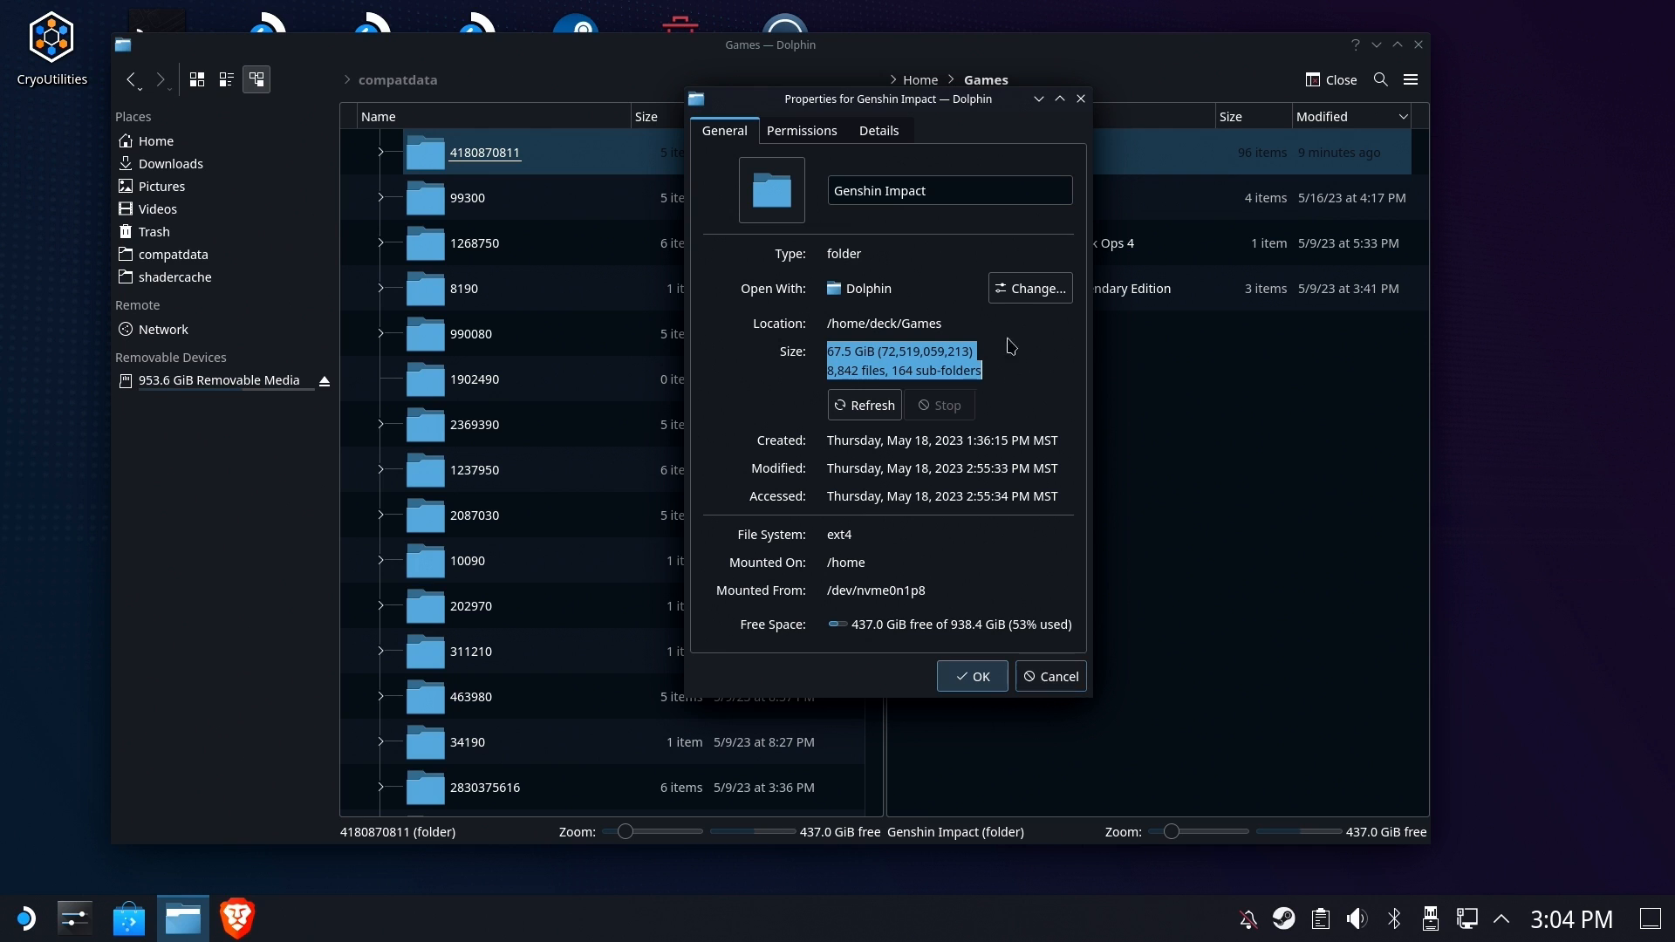
pyautogui.click(970, 675)
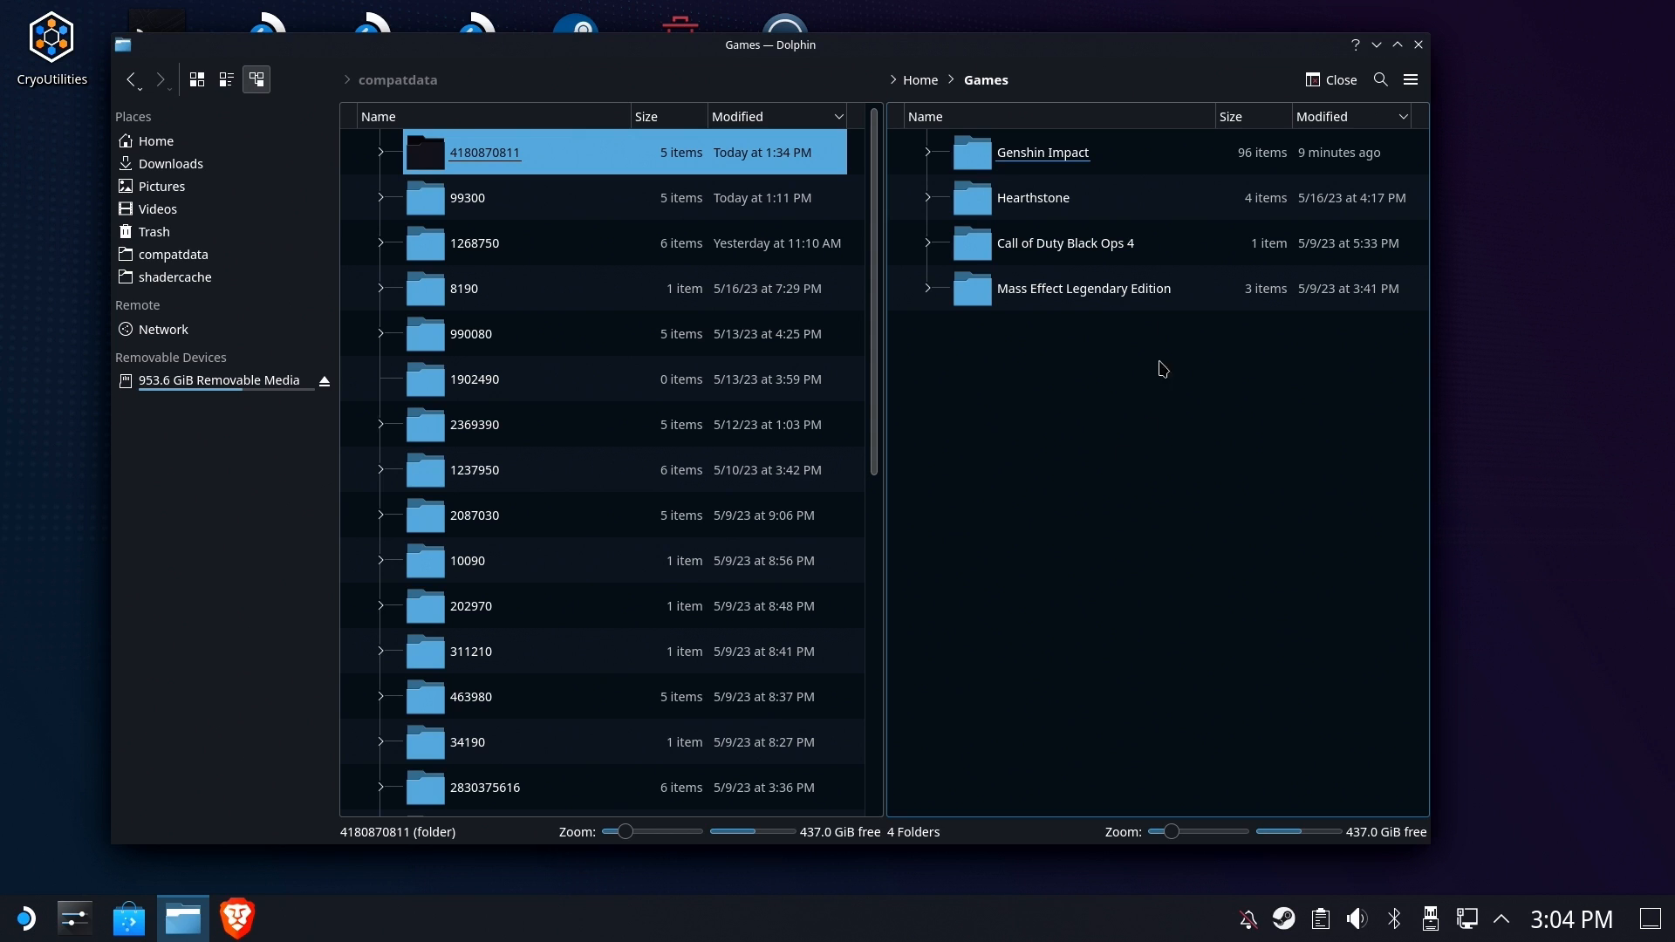
pyautogui.rightClick(1042, 151)
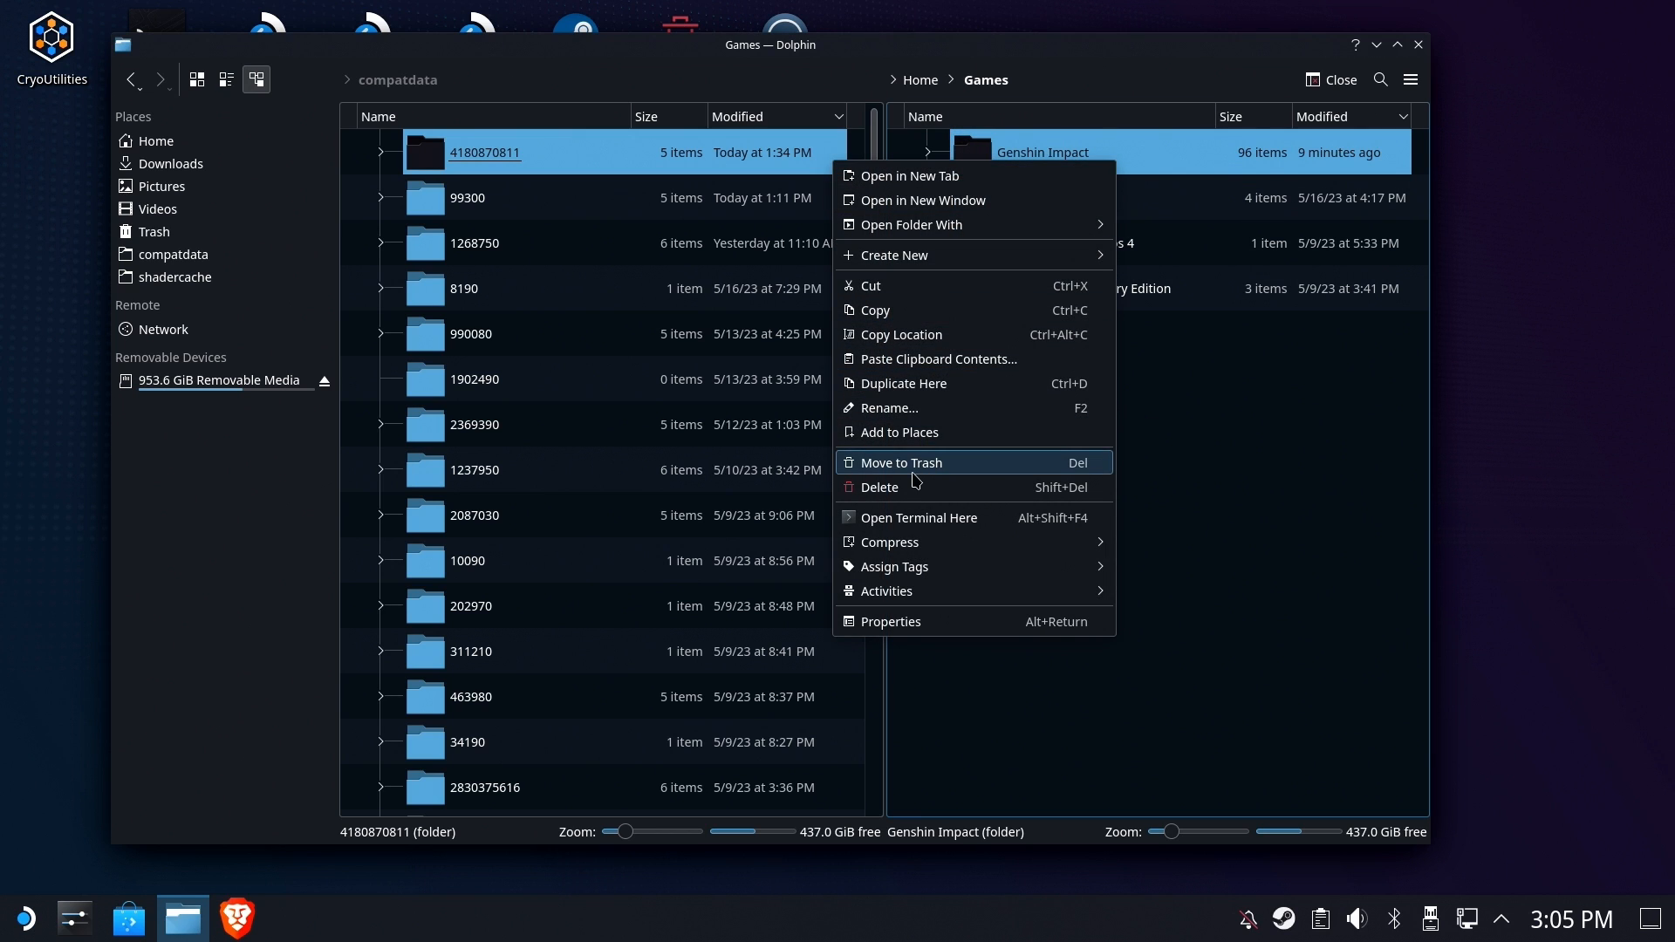
pyautogui.moveTo(954, 487)
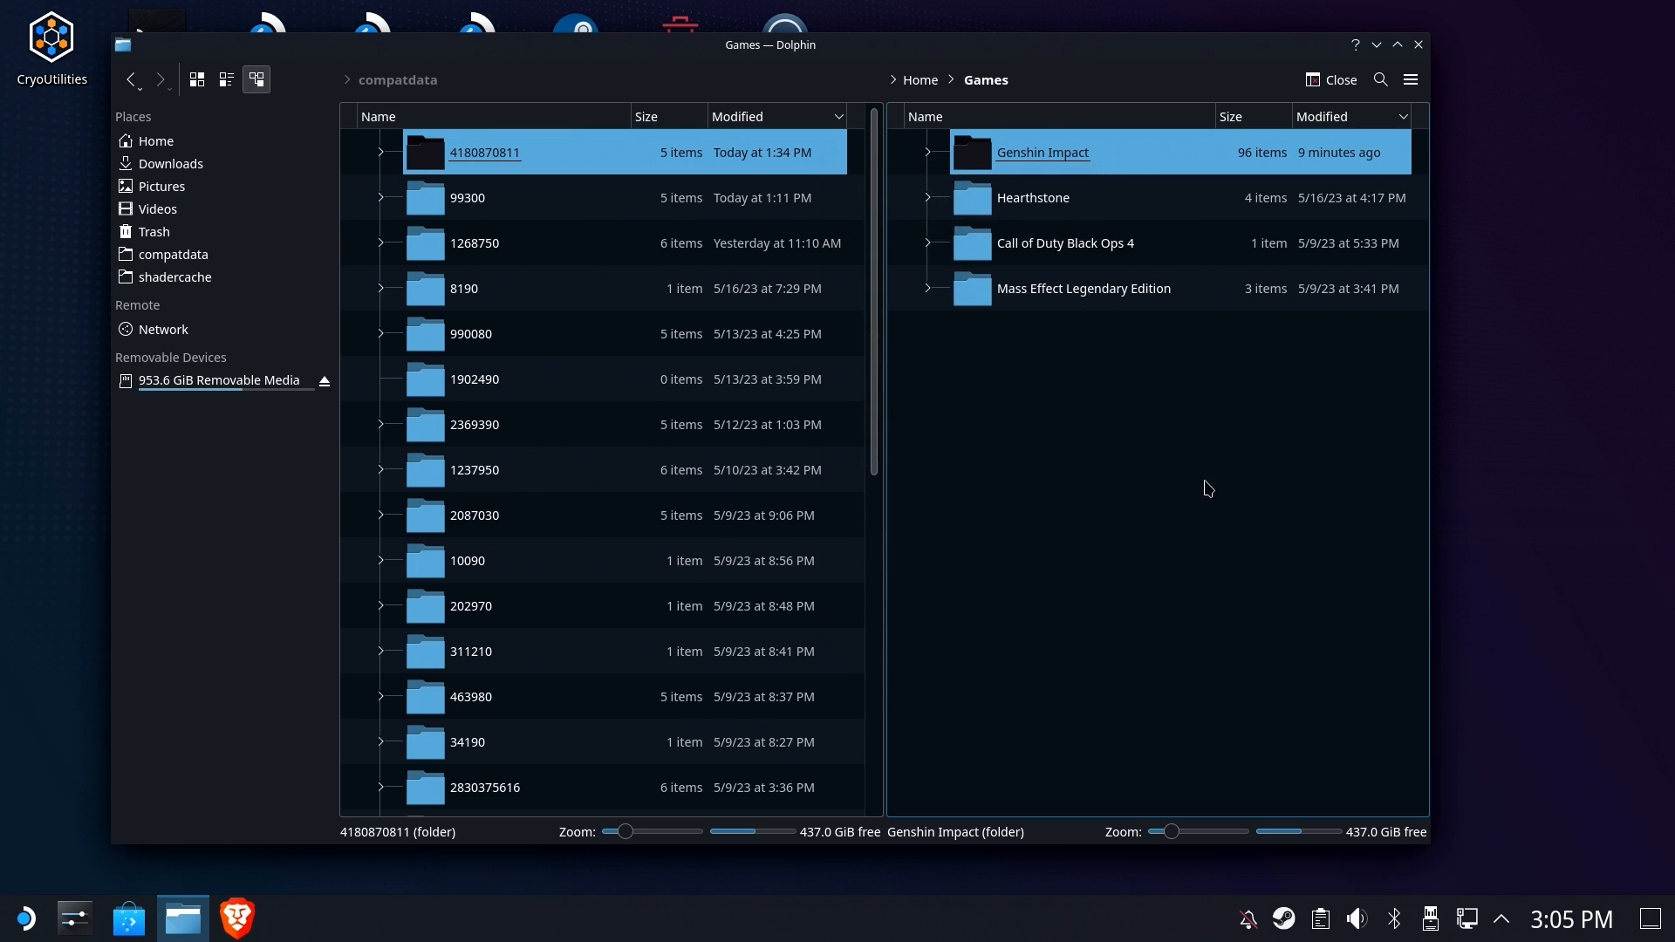
pyautogui.click(1032, 198)
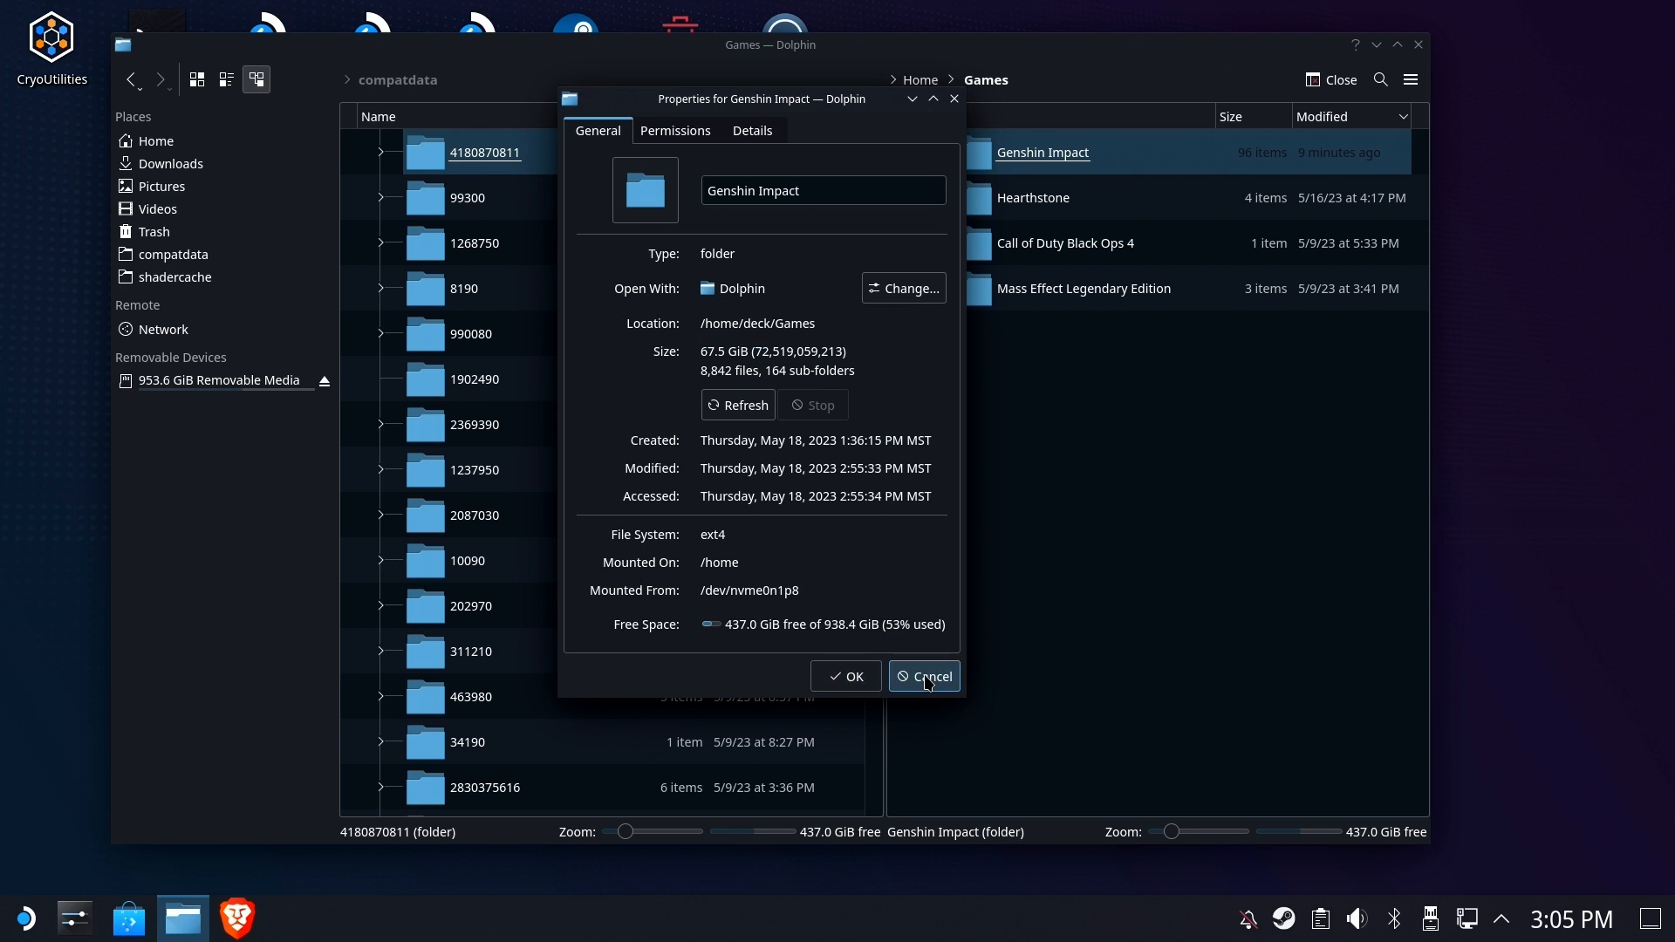
pyautogui.click(924, 677)
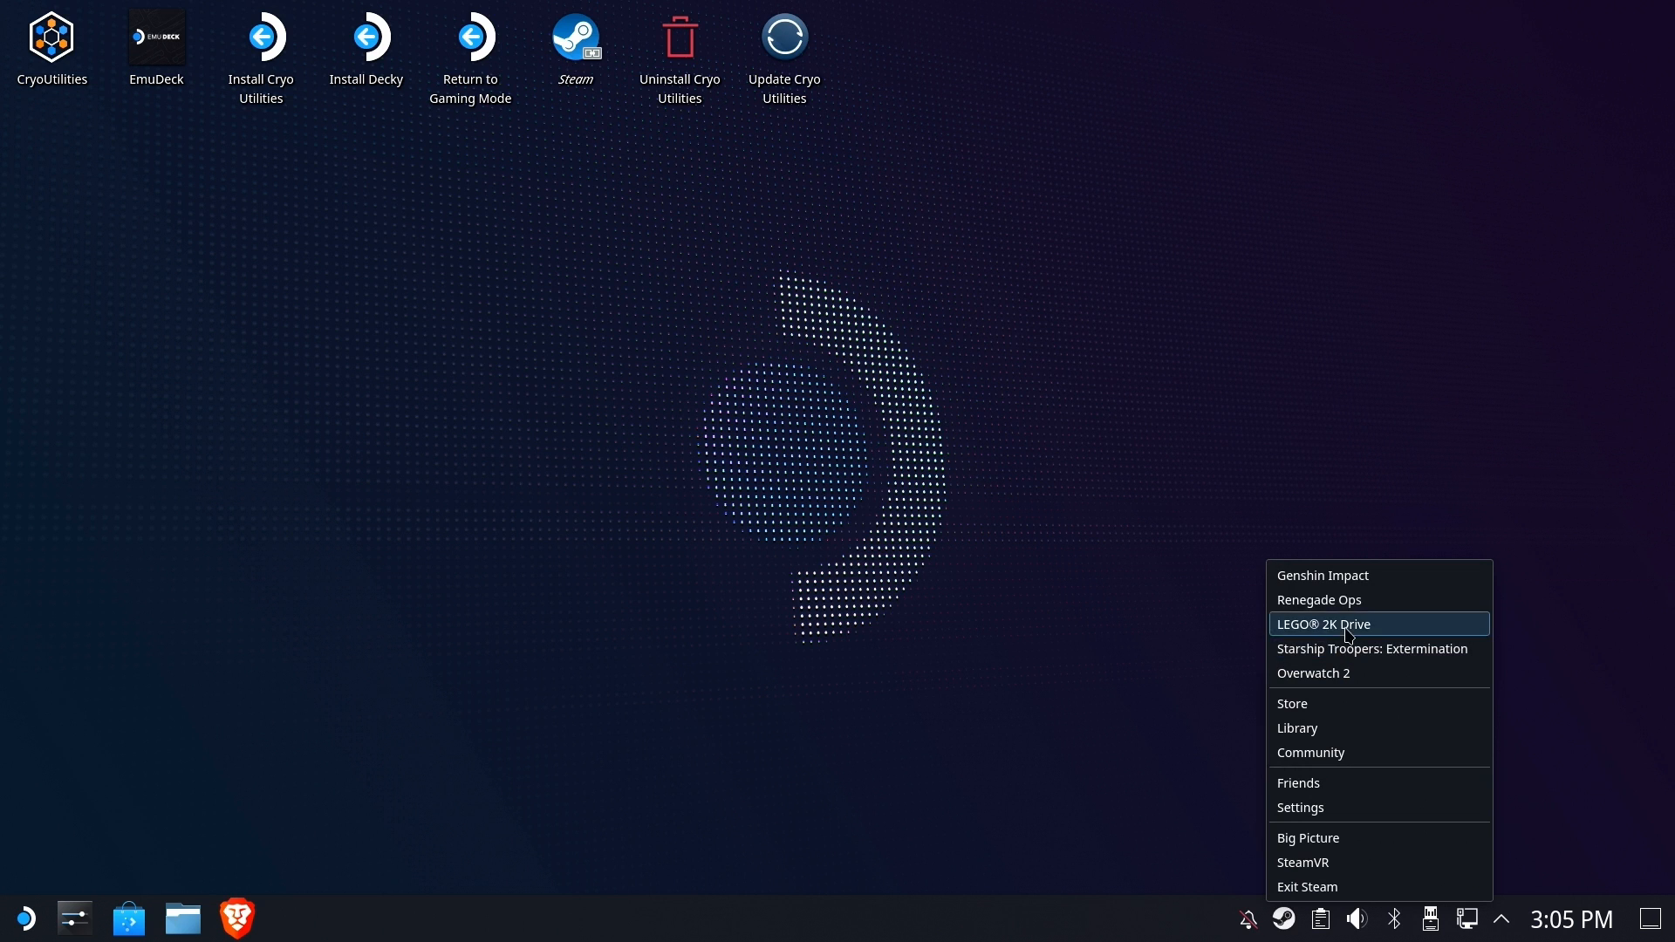
# - Choose Genshin Impact from Steam's tray menu to show its installed Library page
pyautogui.click(1297, 728)
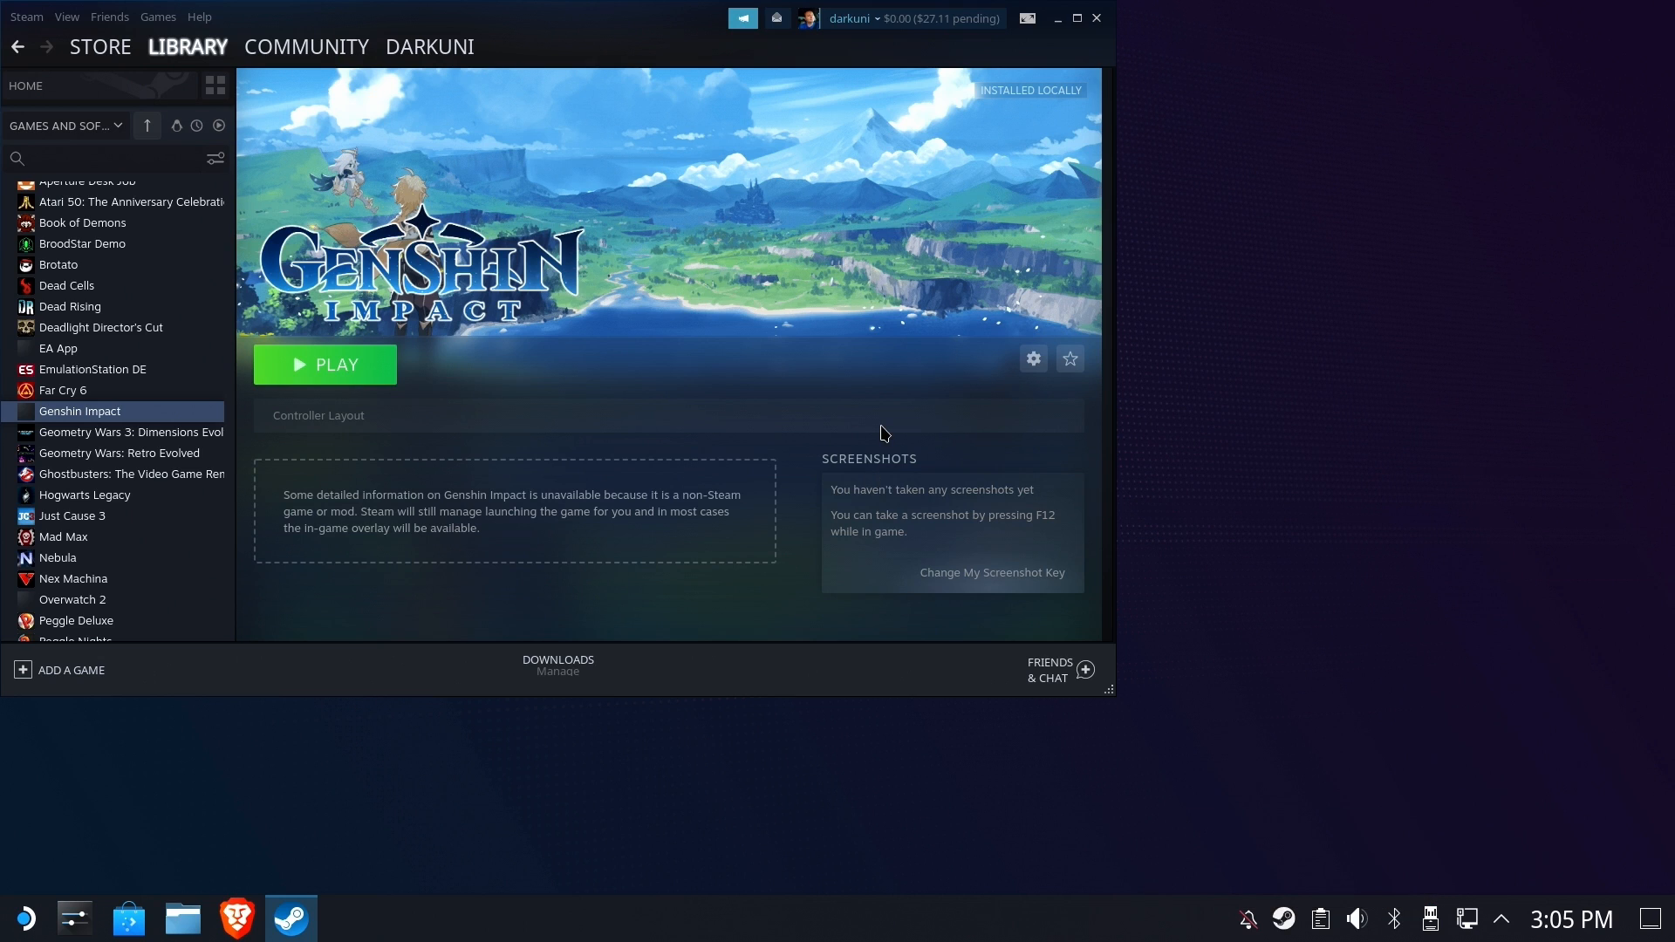
pyautogui.moveTo(849, 414)
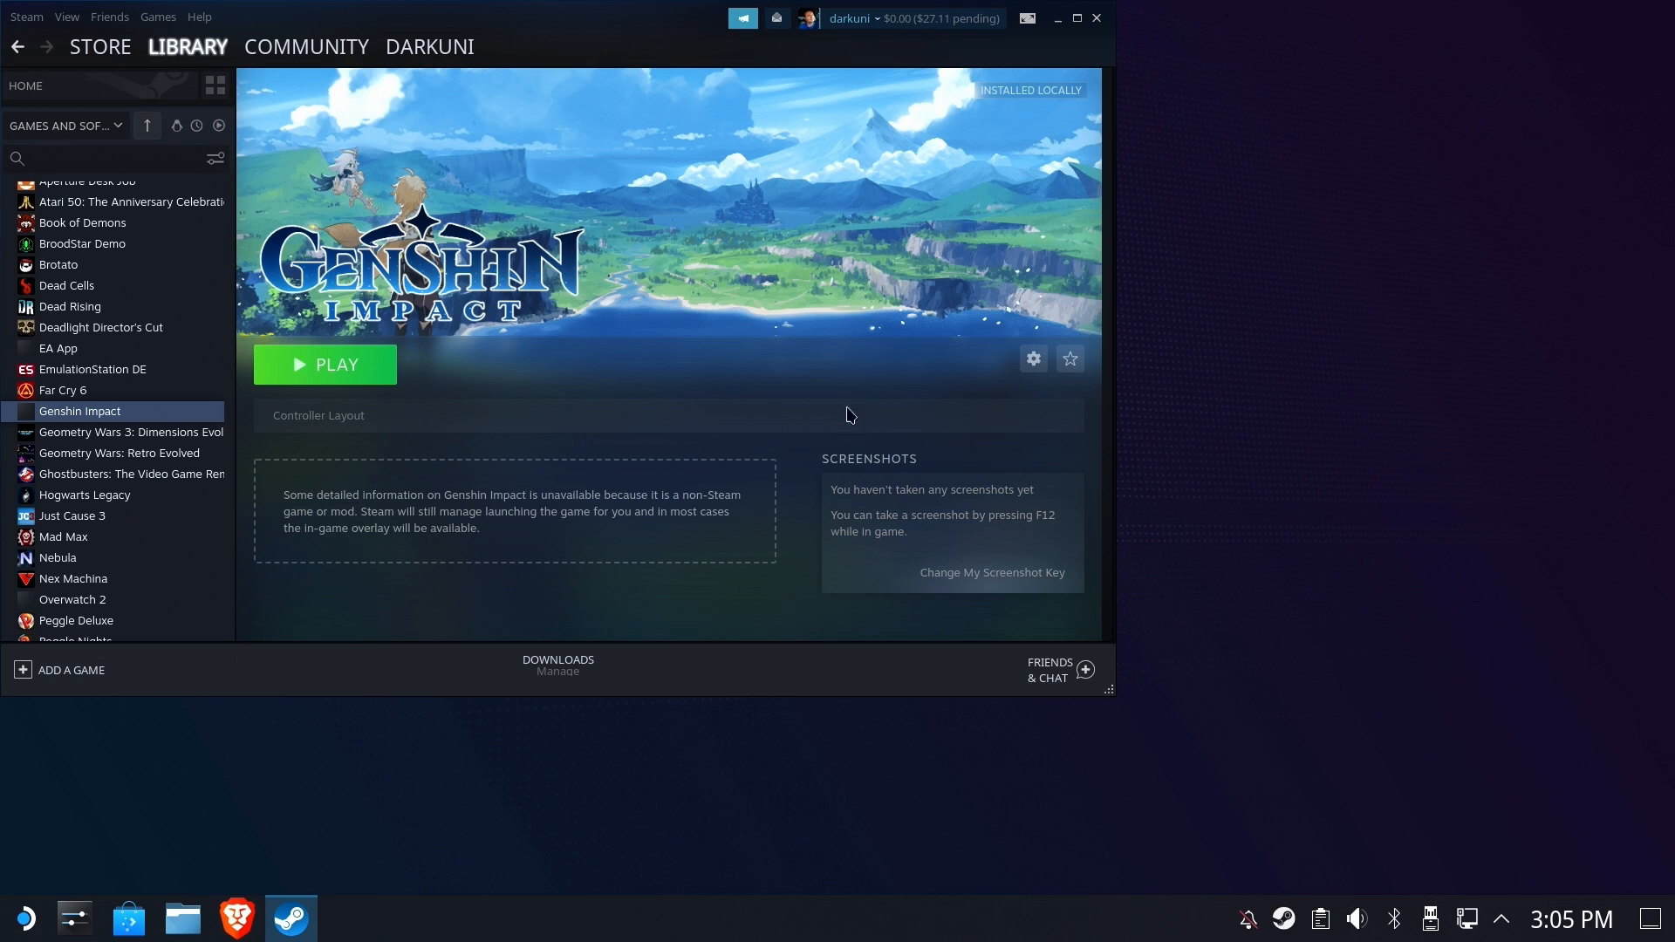
pyautogui.moveTo(922, 558)
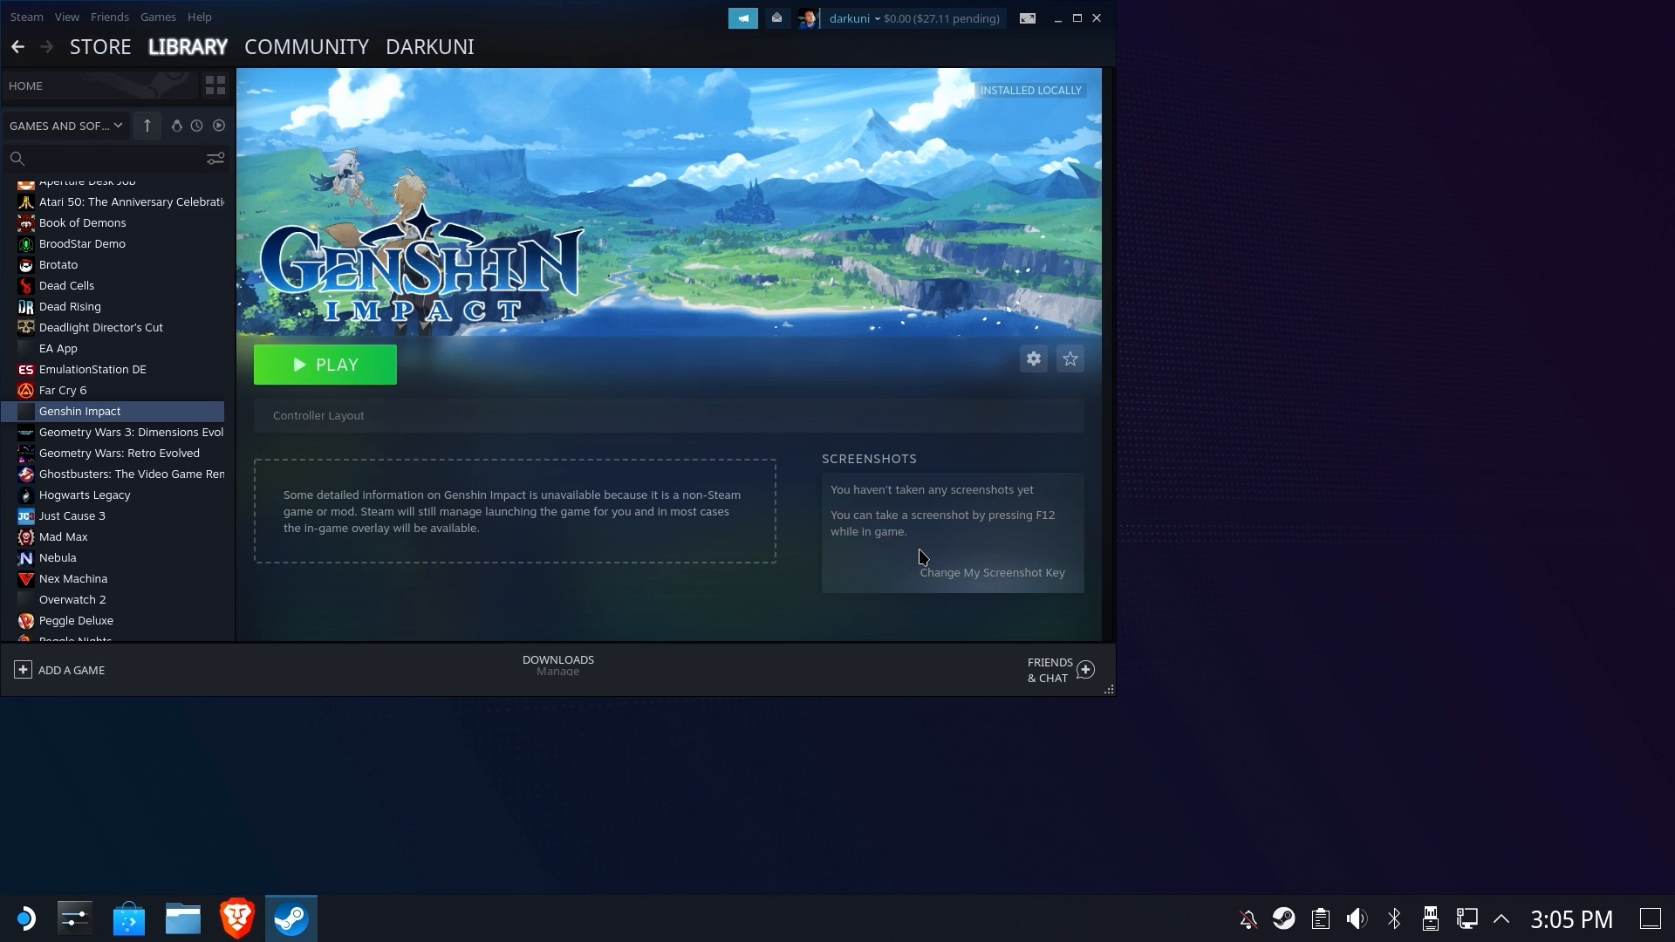
pyautogui.moveTo(717, 732)
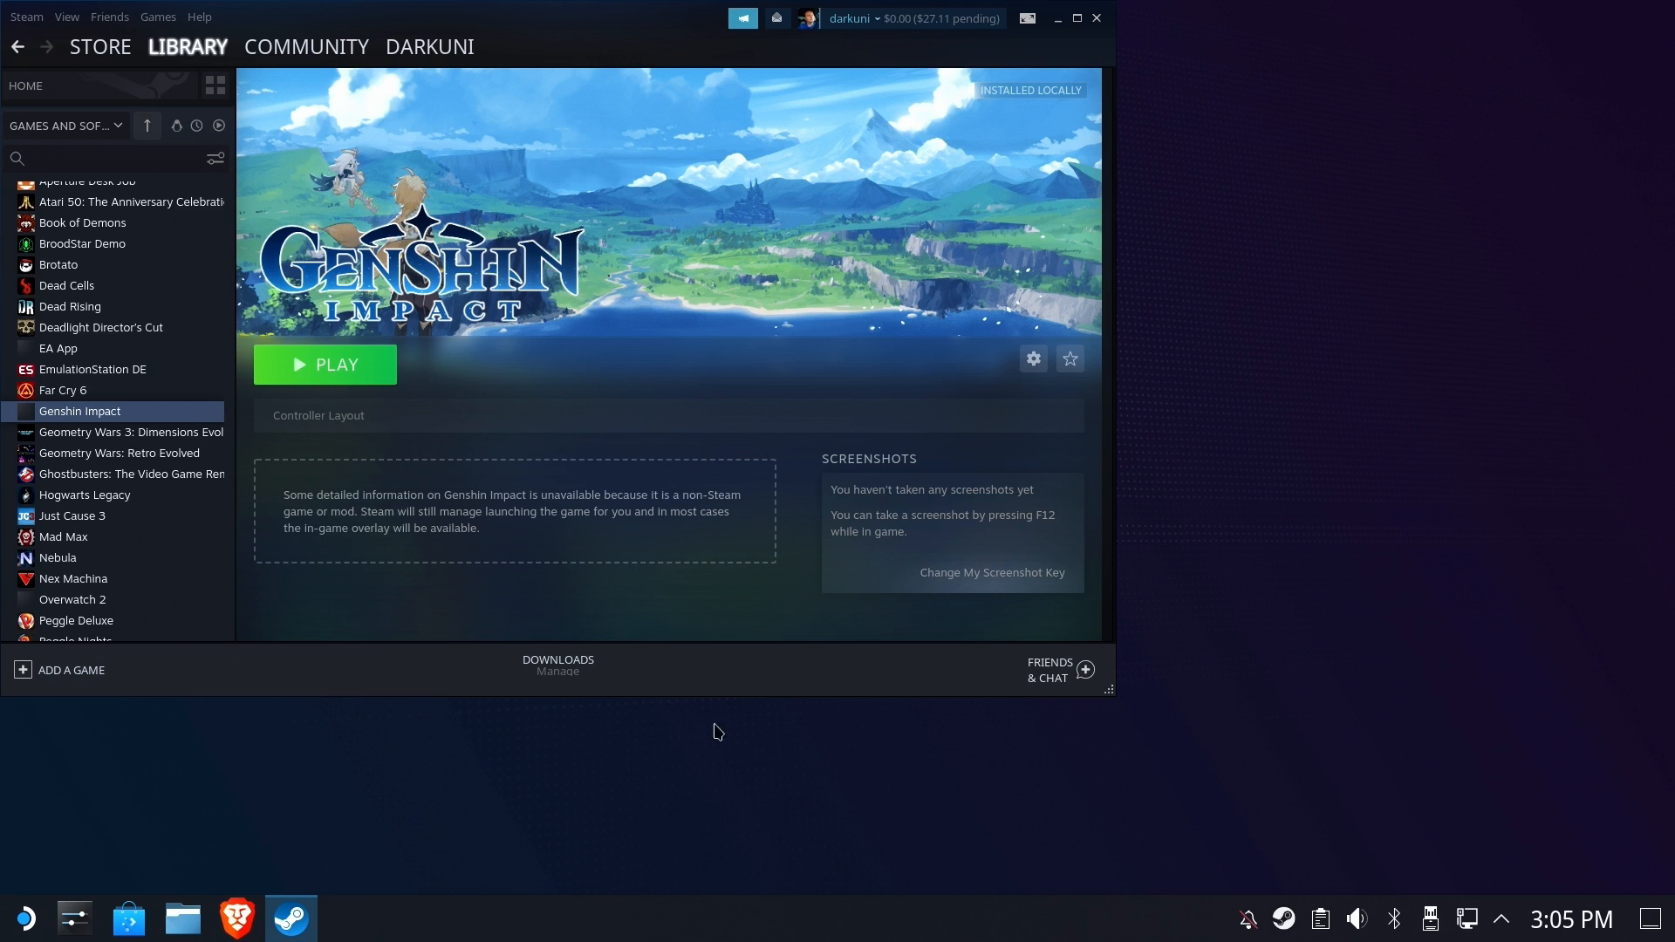